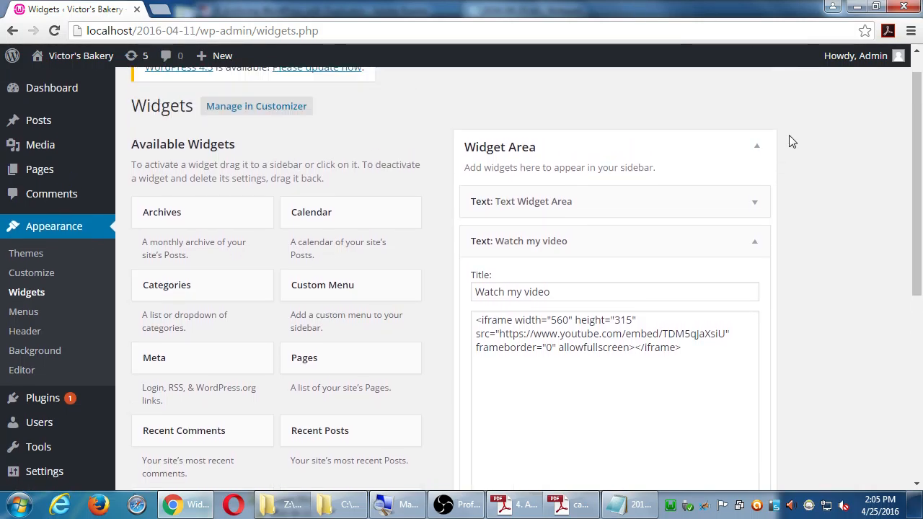
mouse_move(362, 152)
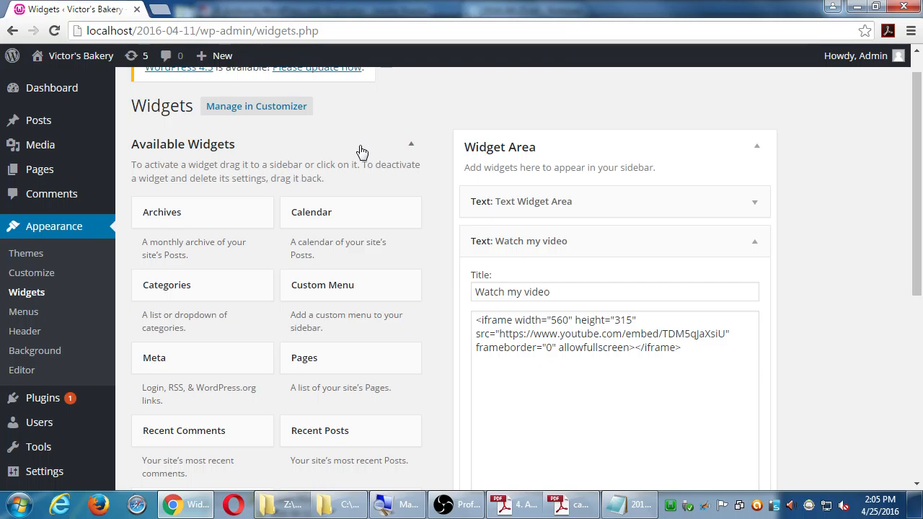
mouse_move(259, 257)
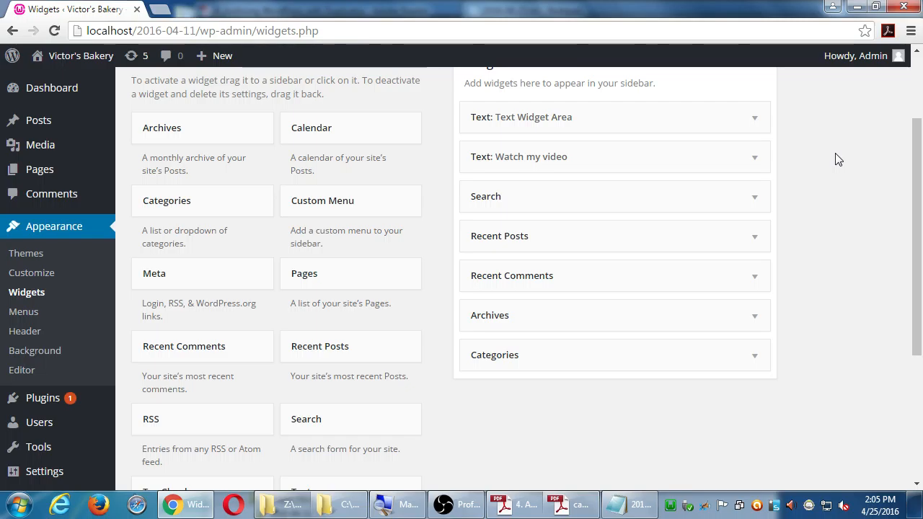
mouse_move(41, 398)
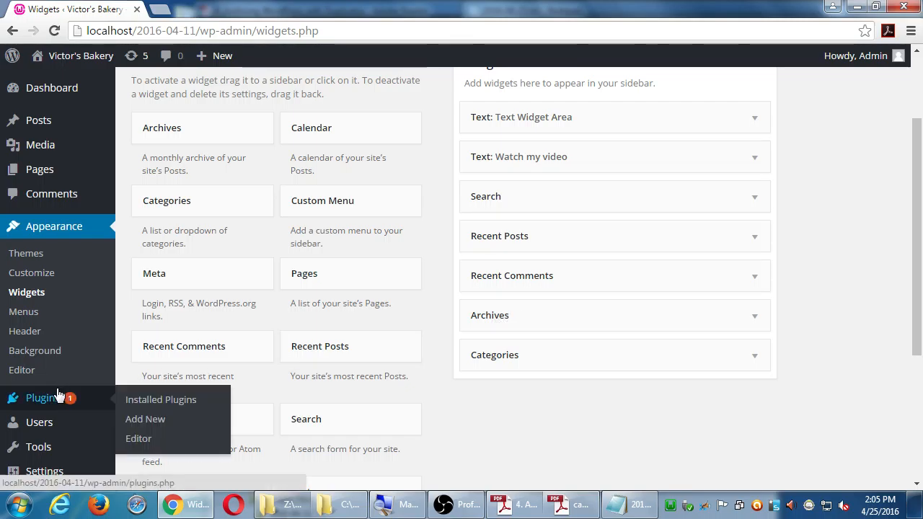
mouse_move(171, 400)
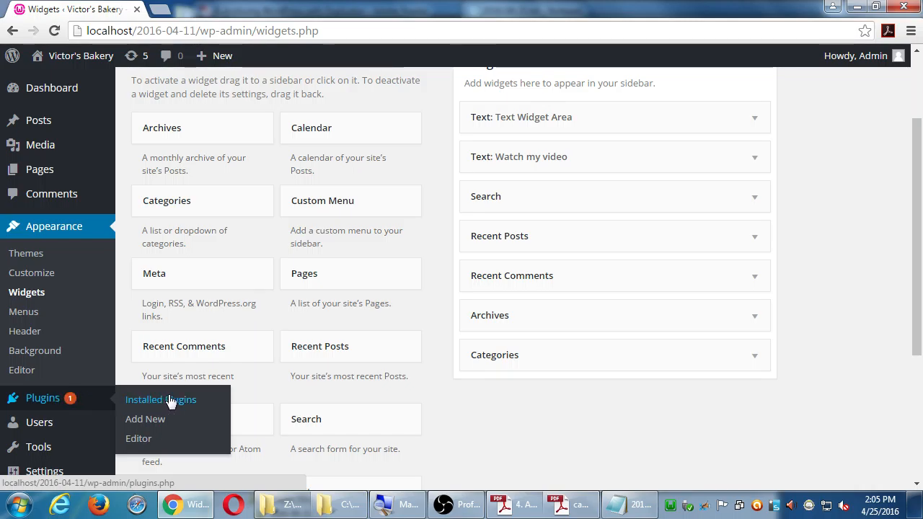
mouse_move(173, 399)
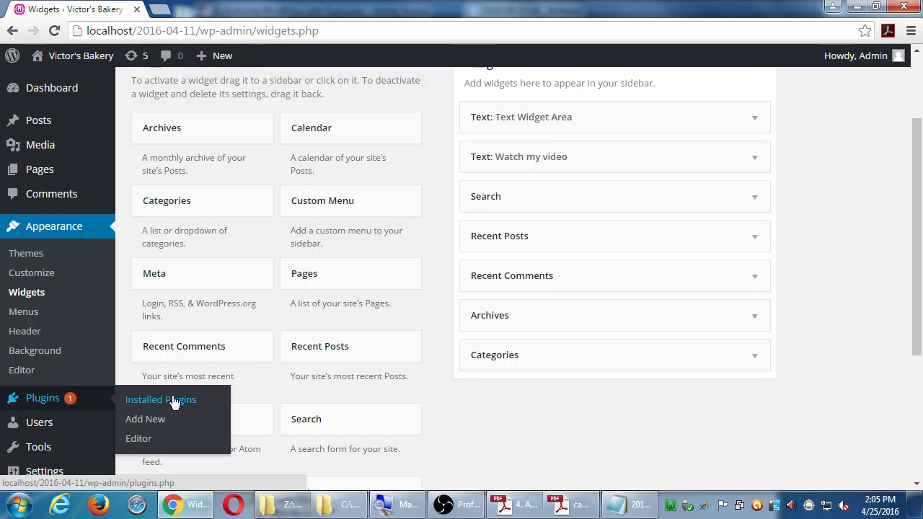
Open Installed Plugins and scroll through Akismet, Duplicator and Hello Dolly.
click(160, 400)
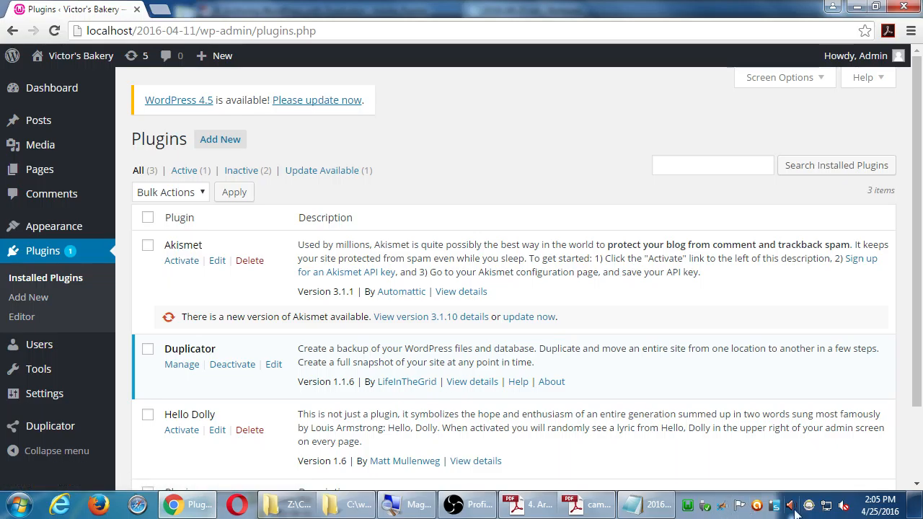
mouse_move(571, 214)
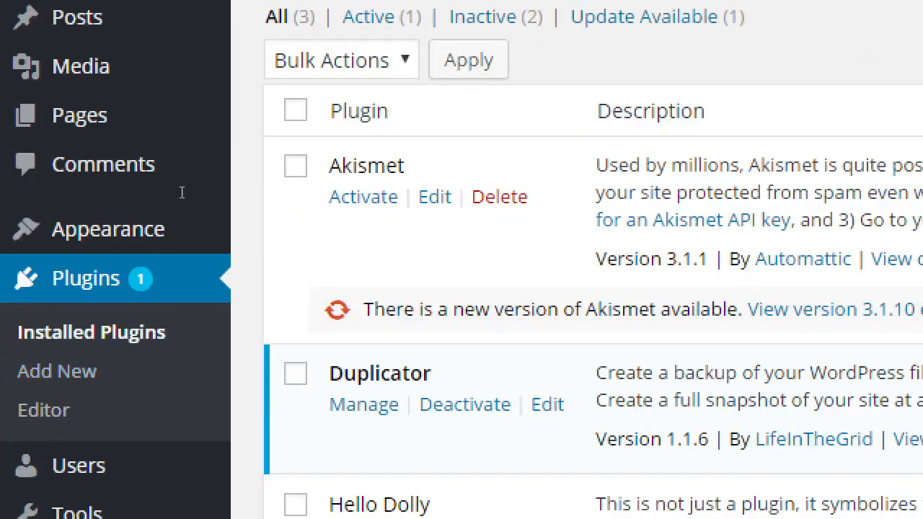
scroll(down, 3)
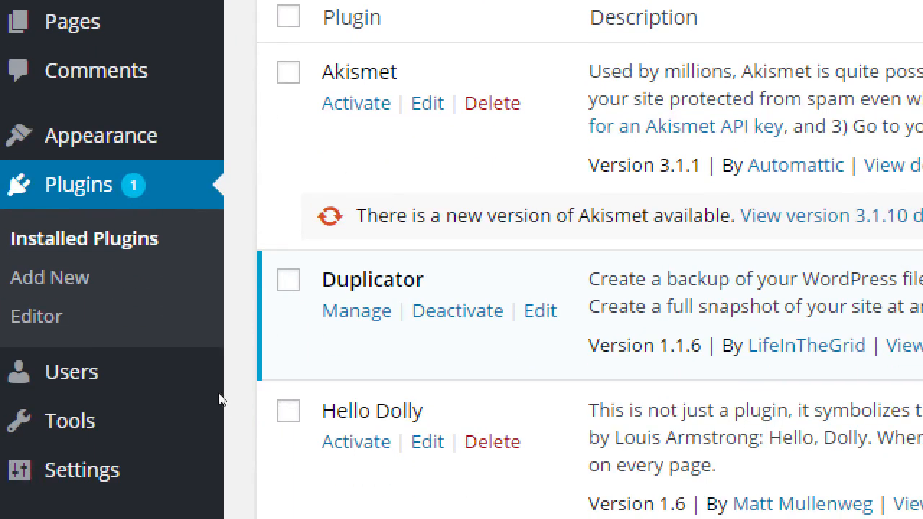
mouse_move(205, 366)
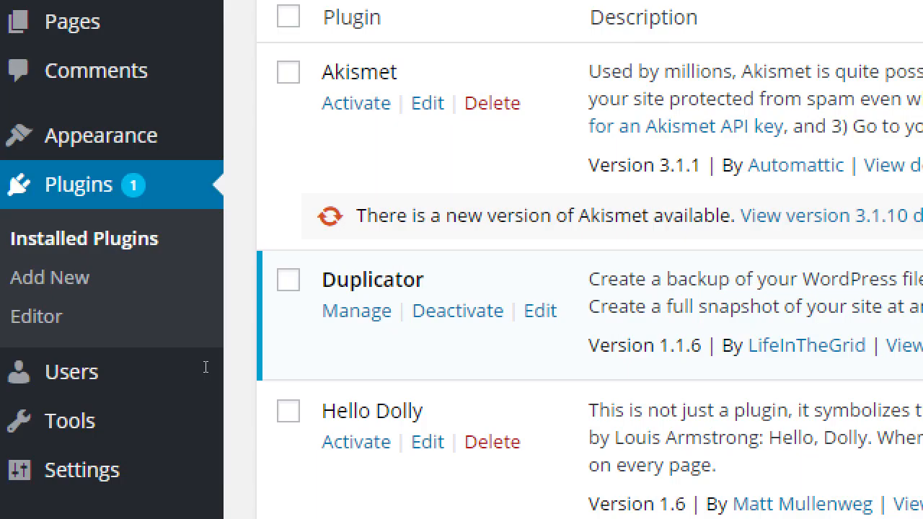
mouse_move(269, 357)
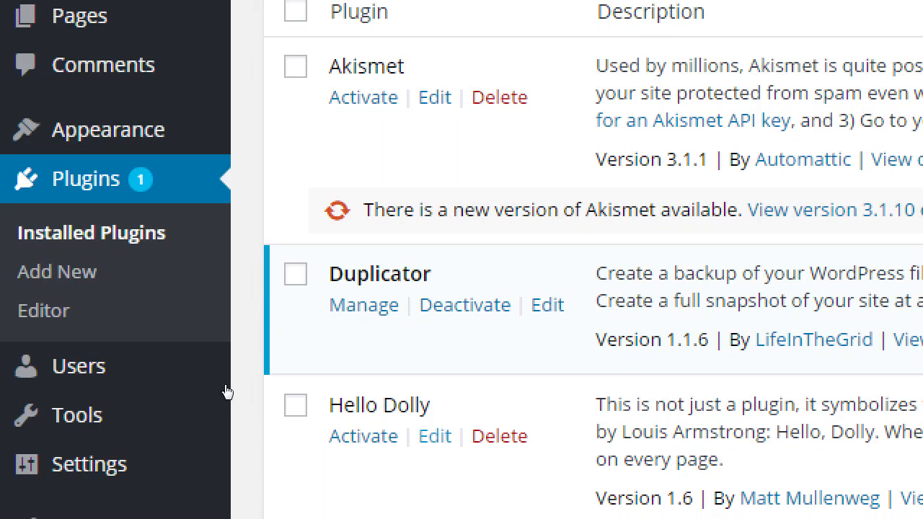
mouse_move(281, 367)
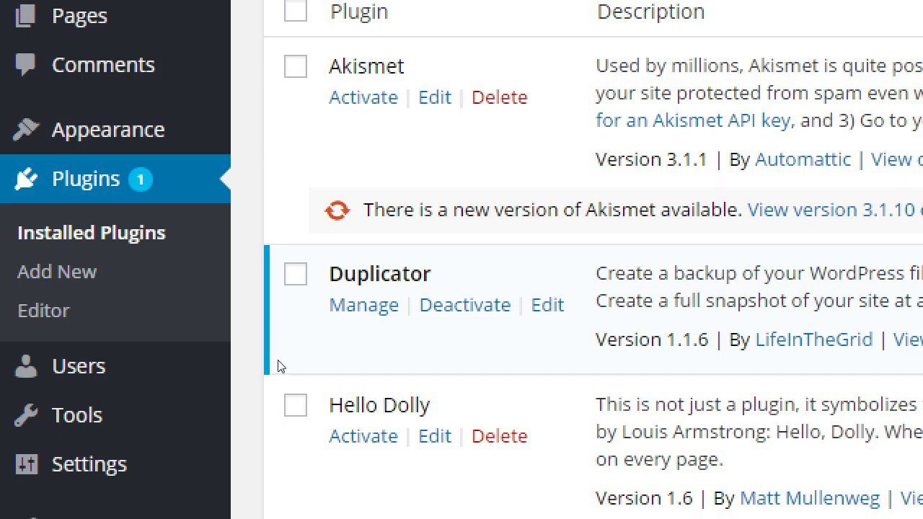
mouse_move(184, 366)
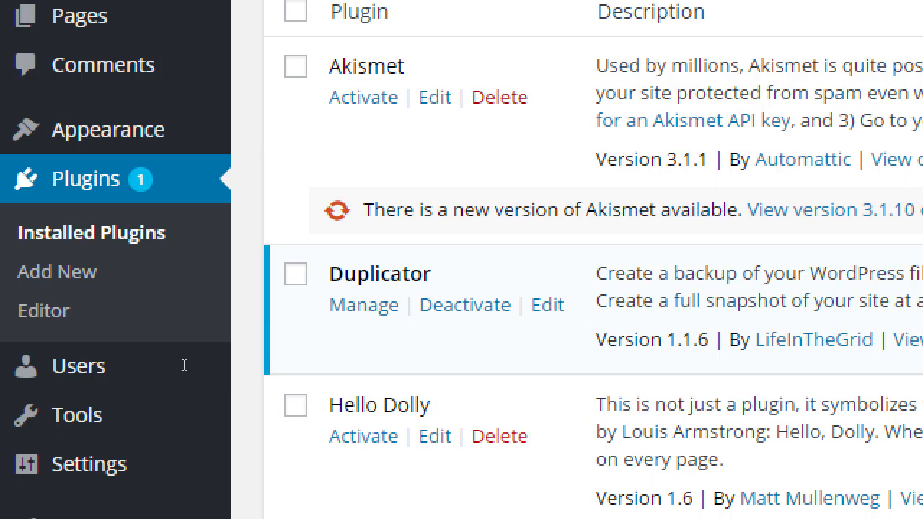
mouse_move(230, 367)
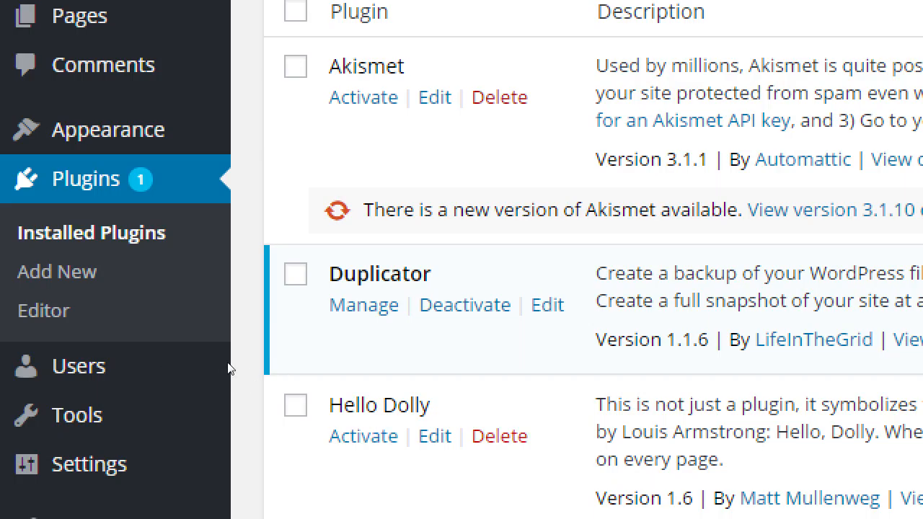
scroll(down, 3)
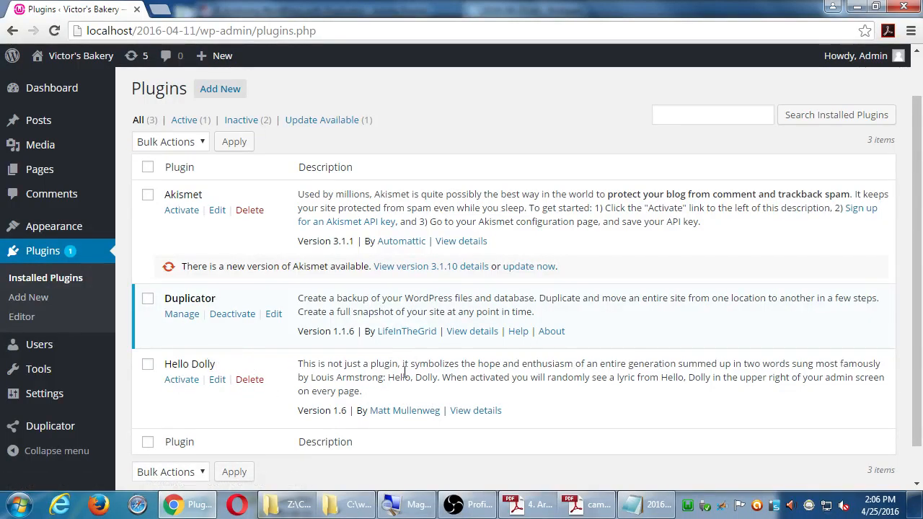
mouse_move(461, 349)
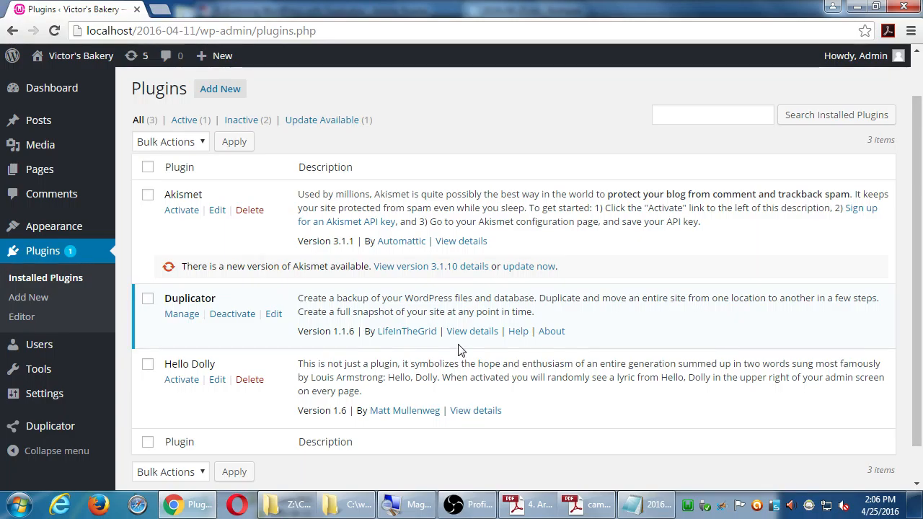
mouse_move(610, 97)
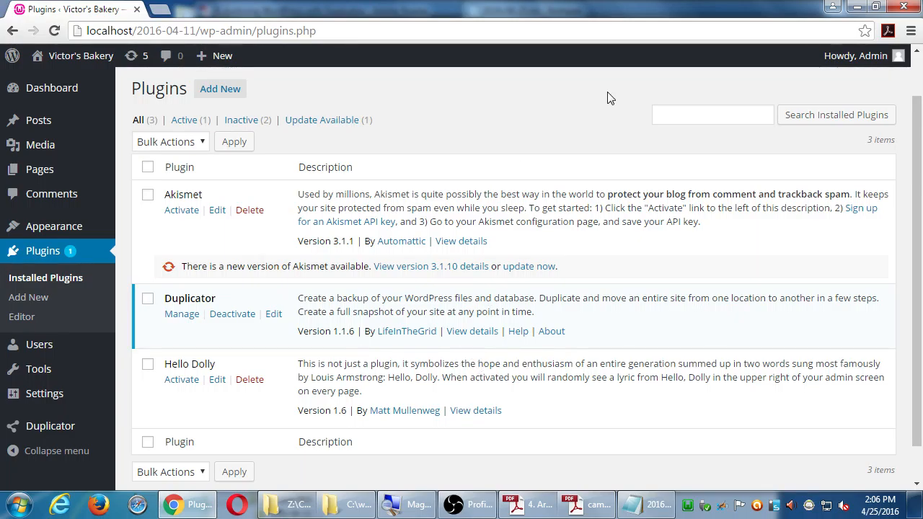
click(855, 56)
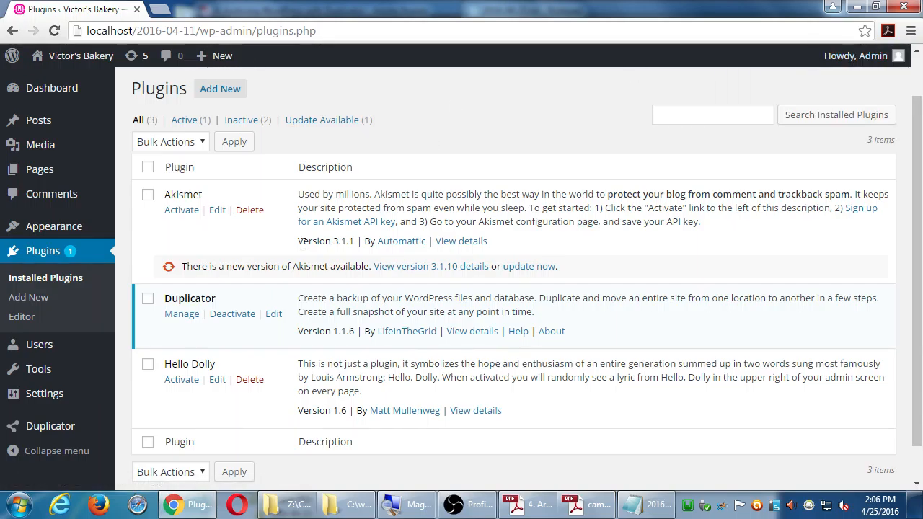
mouse_move(204, 234)
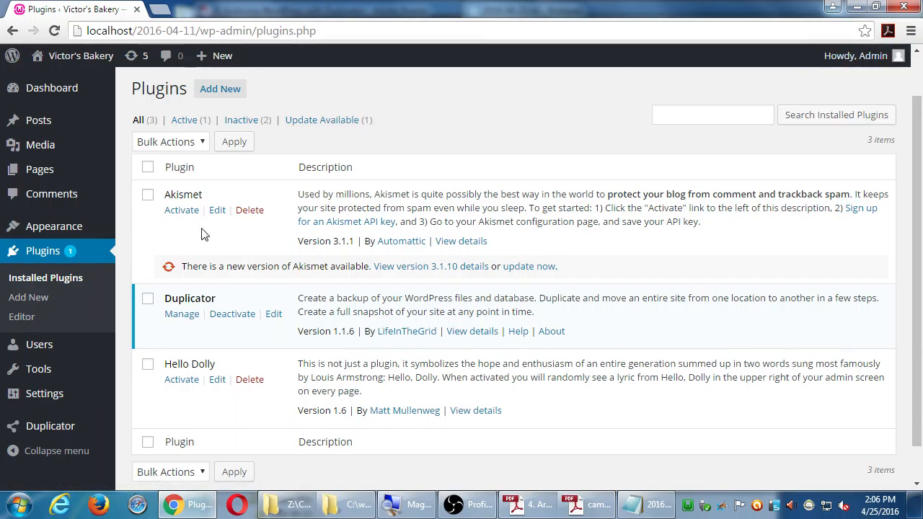
mouse_move(196, 218)
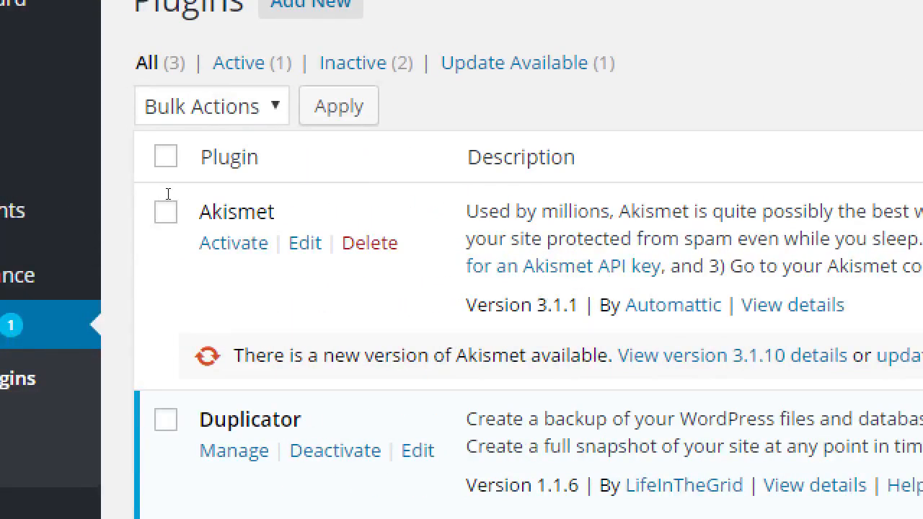
mouse_move(218, 200)
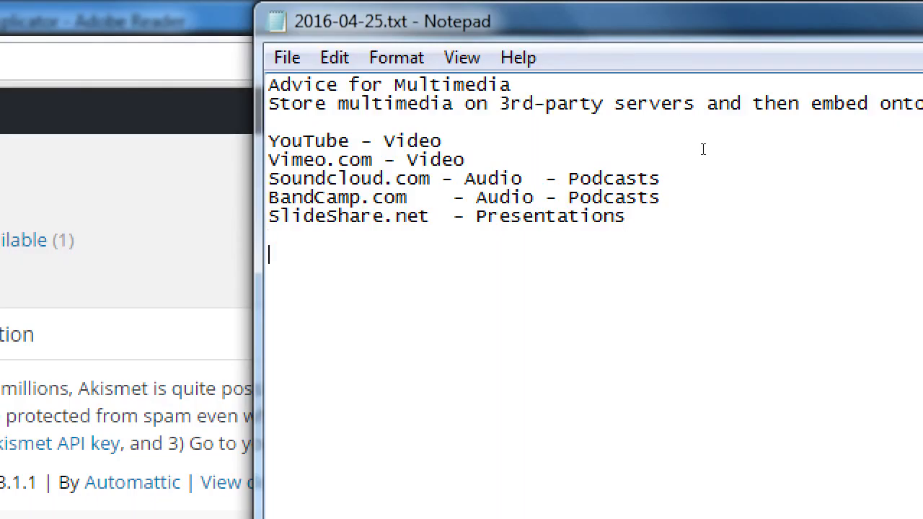
Write 'ONly use the Plugins you NEED' under the site list and begin a line below.
text(ONly)
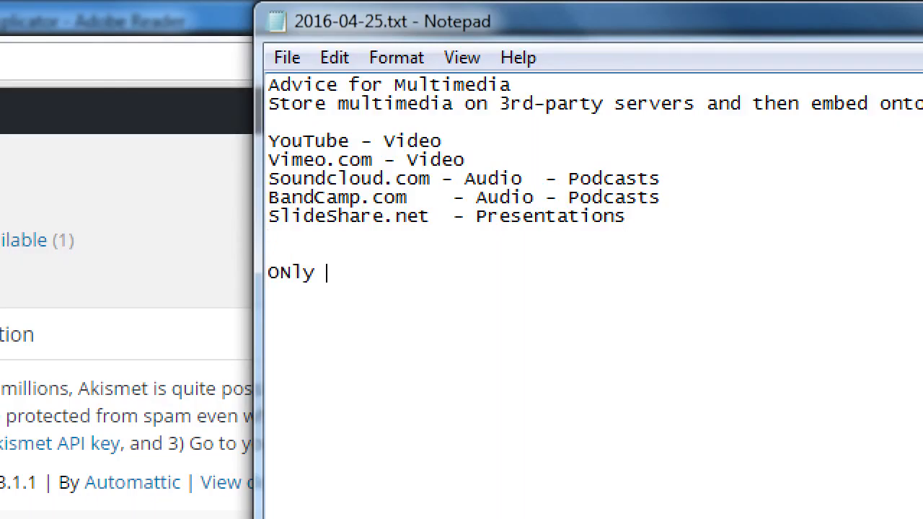
text(use the Plugins)
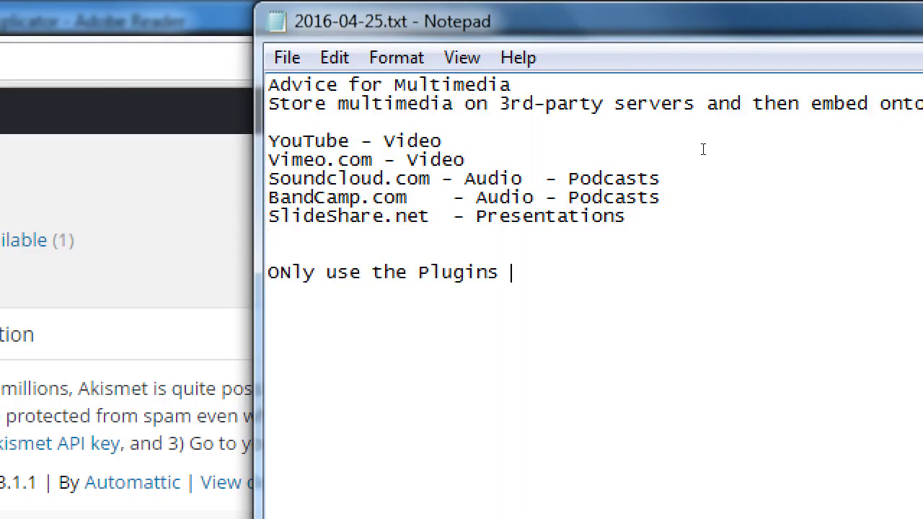
text(you NEED)
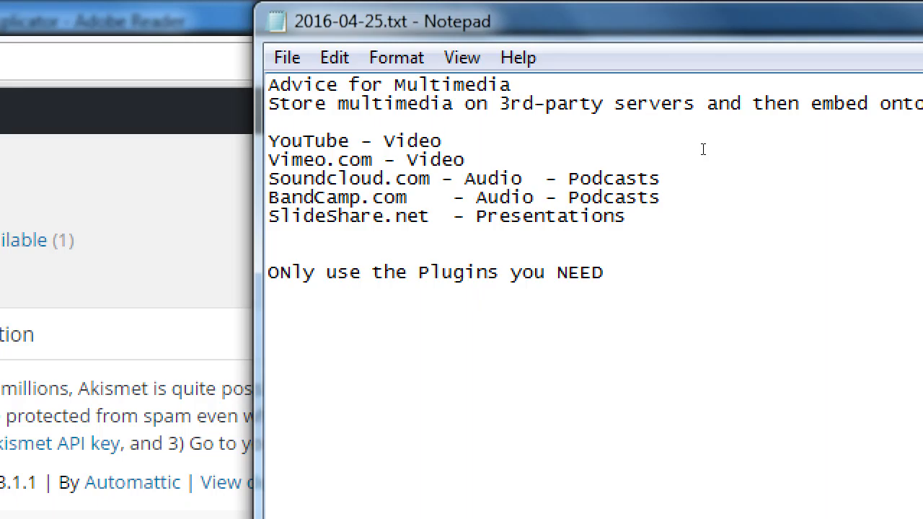
click(605, 271)
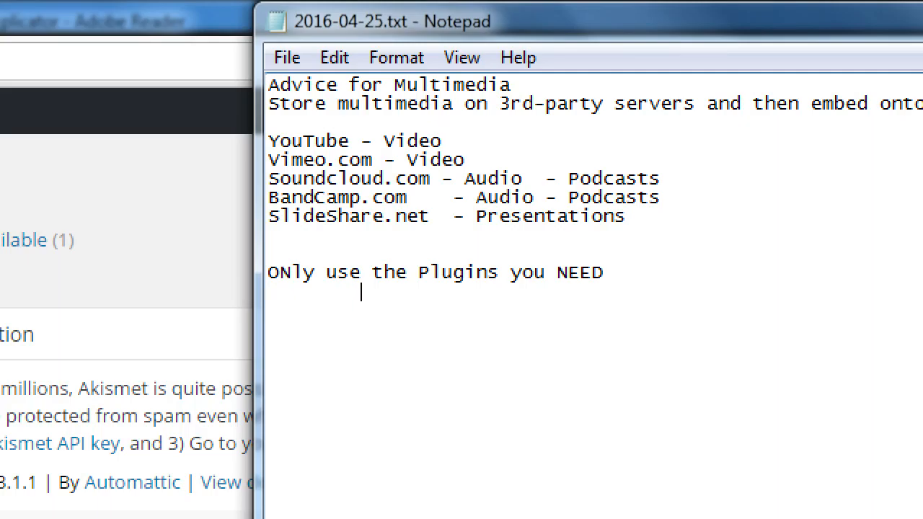
text(Multiple o)
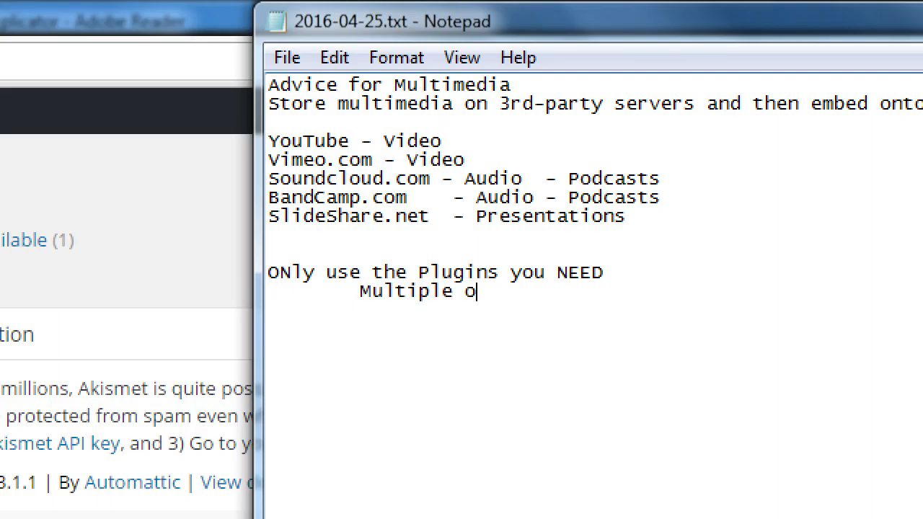
text(nes may conflic)
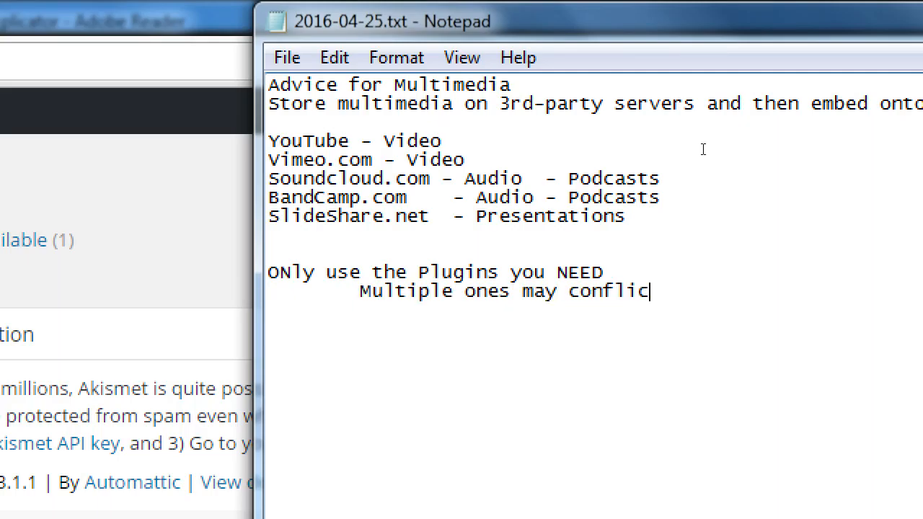
text(t w/ each o)
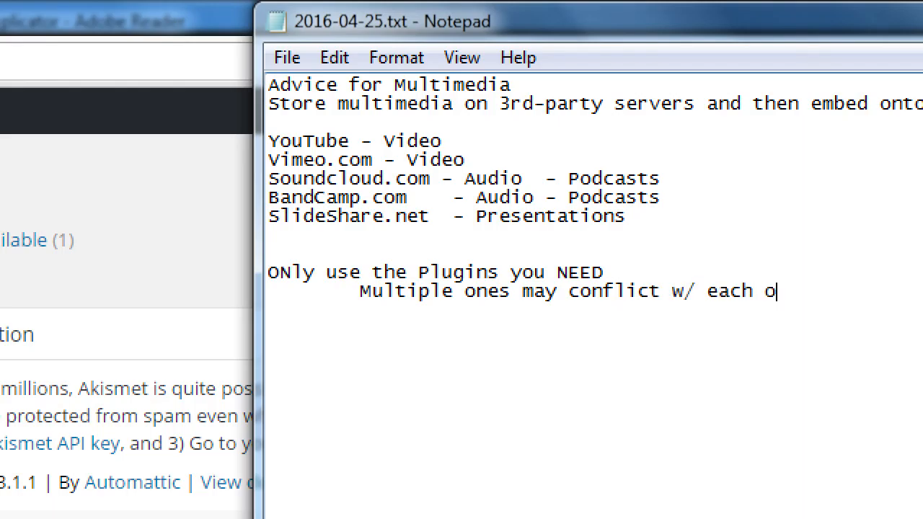
text(ther)
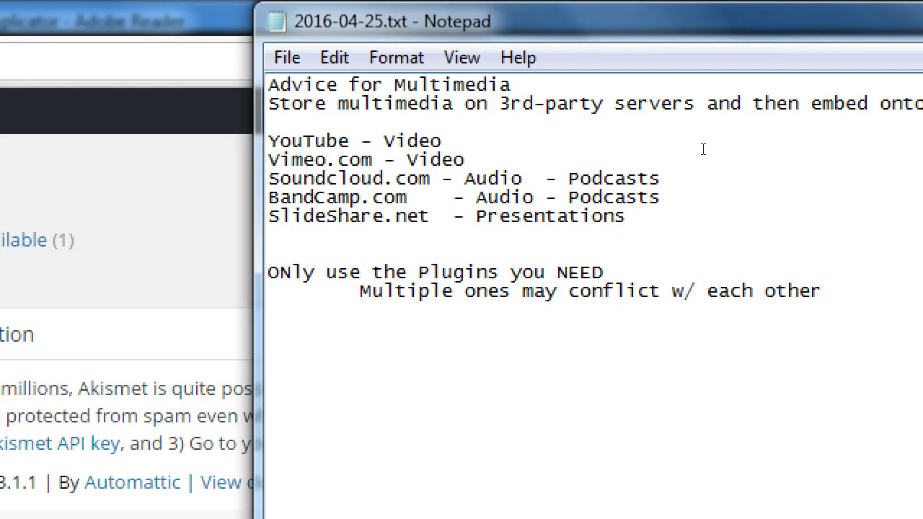
text(s)
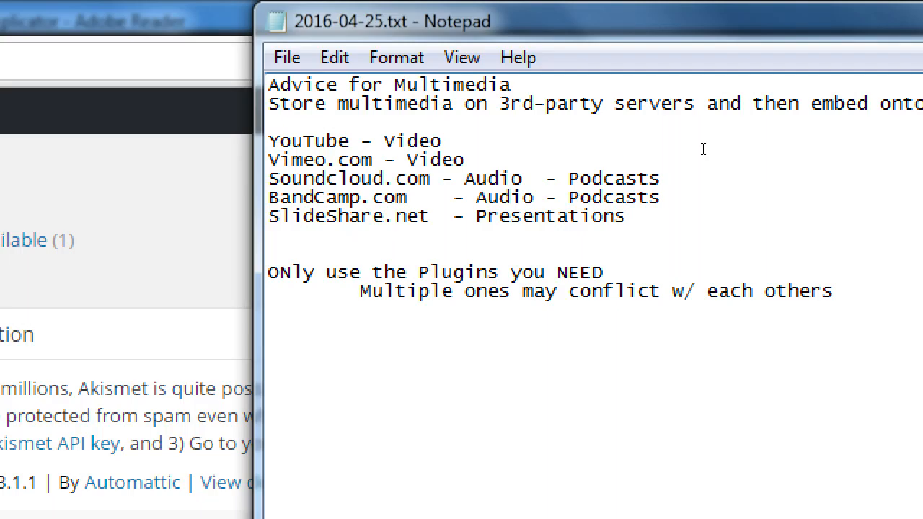
click(832, 291)
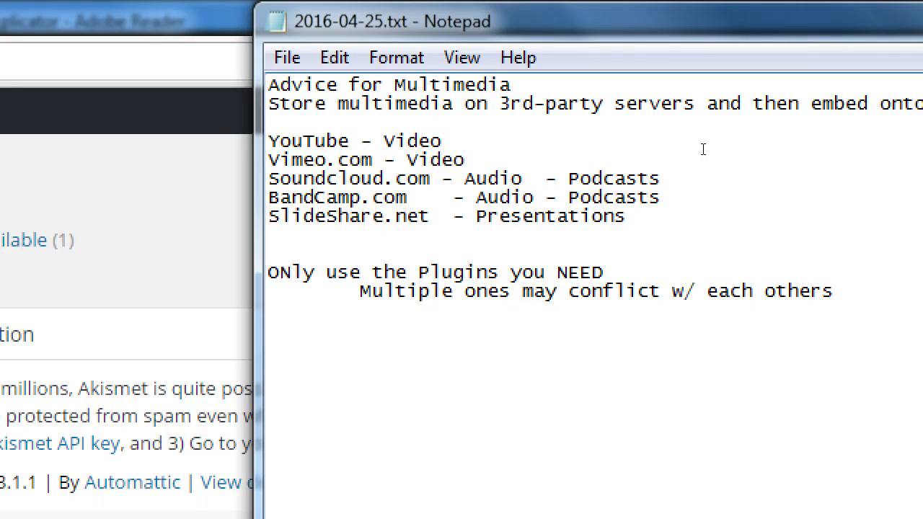
Add the indented note 'Don't have many Inactive Plugins laying' to the notes.
text(o)
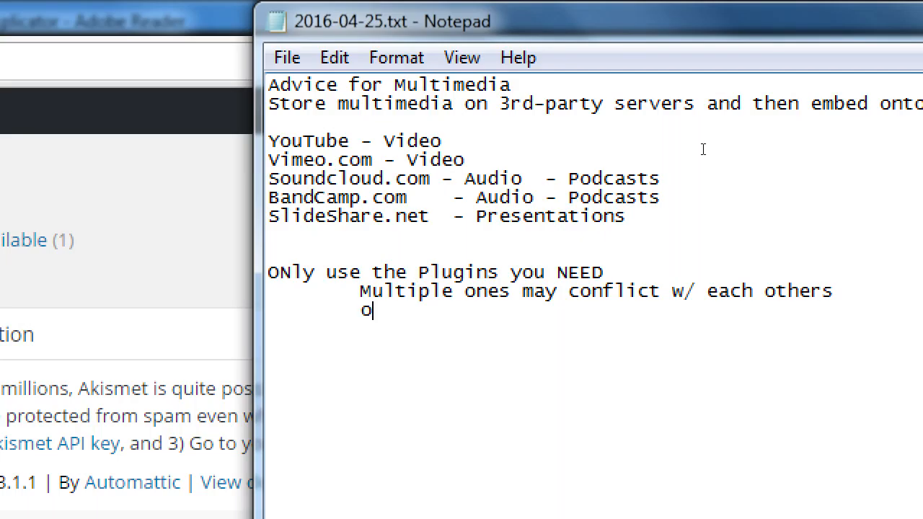
text(Don't have)
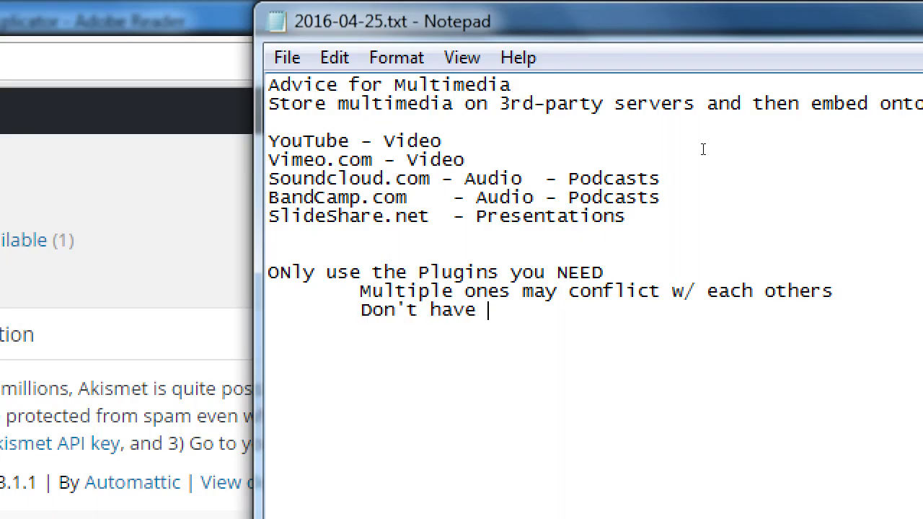
text(many In)
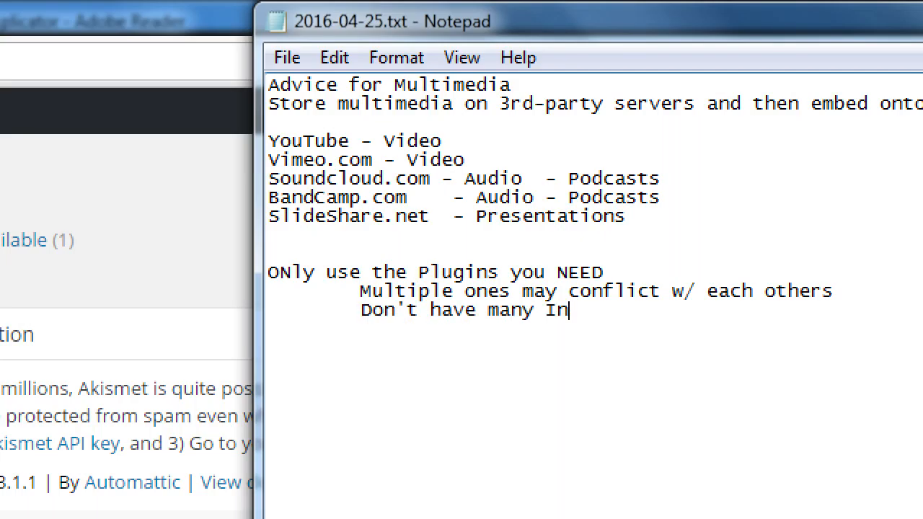
text(active)
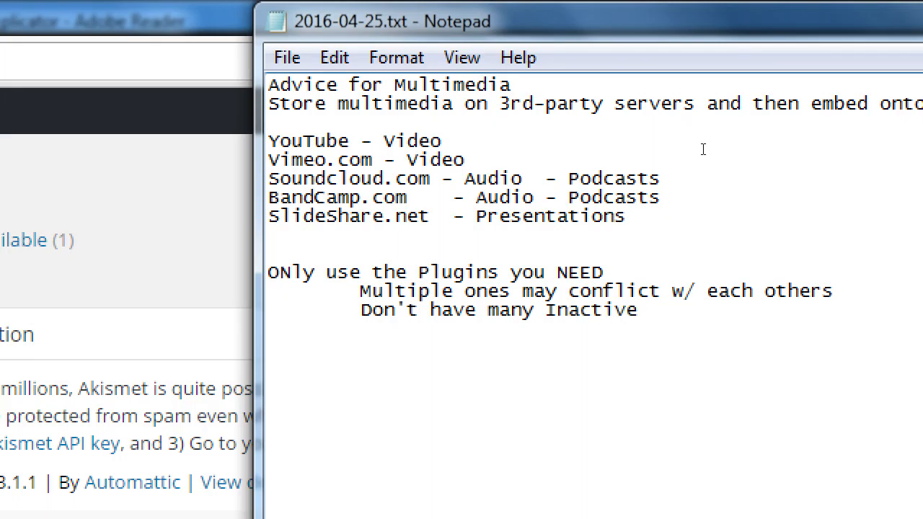
text(Plugins laying)
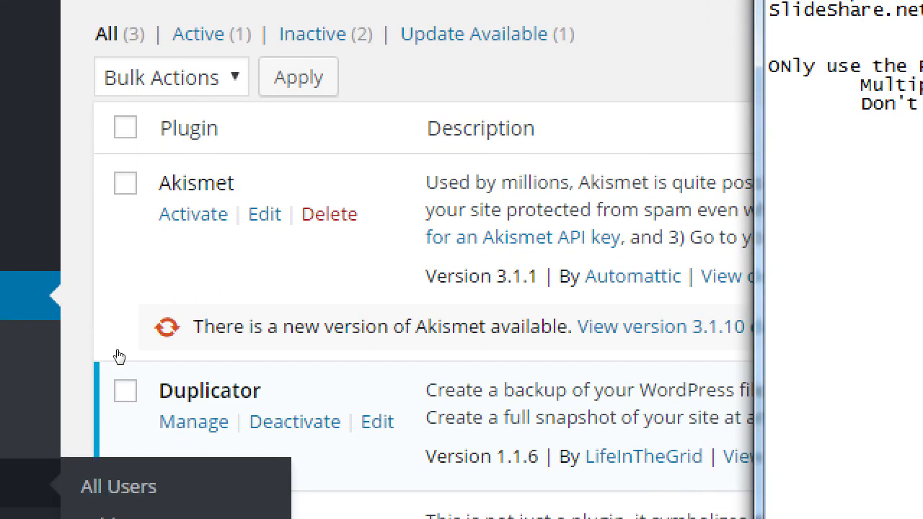
scroll(down, 3)
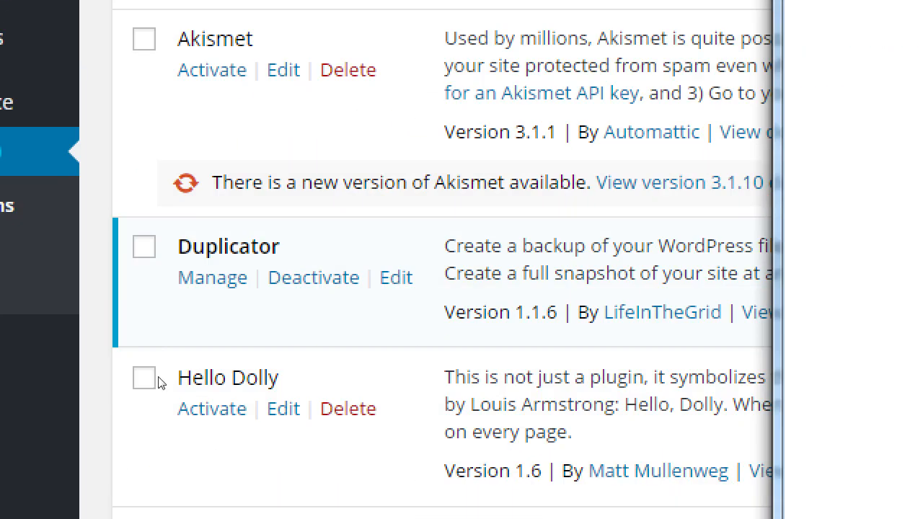
mouse_move(158, 328)
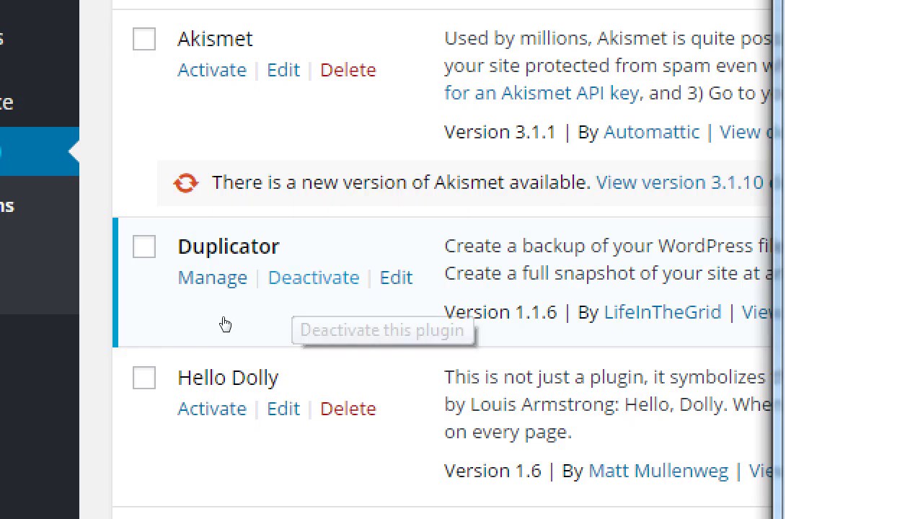
mouse_move(189, 231)
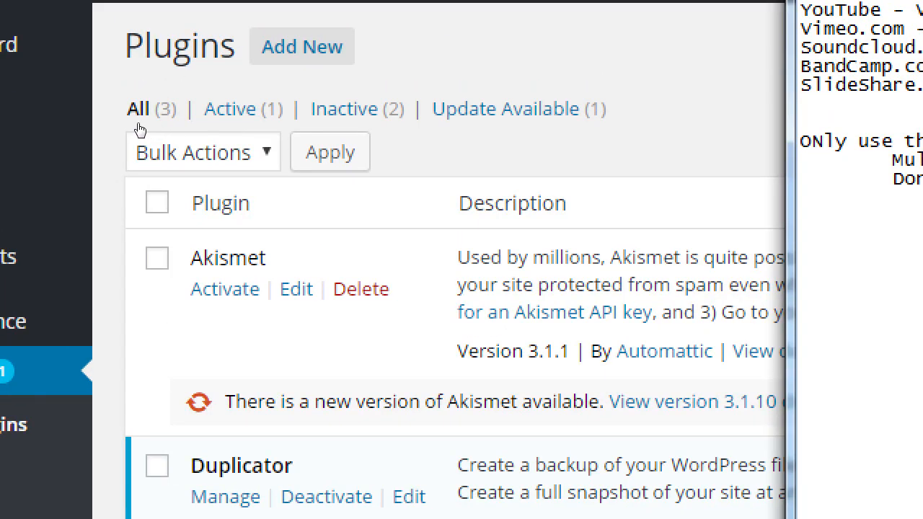
mouse_move(238, 126)
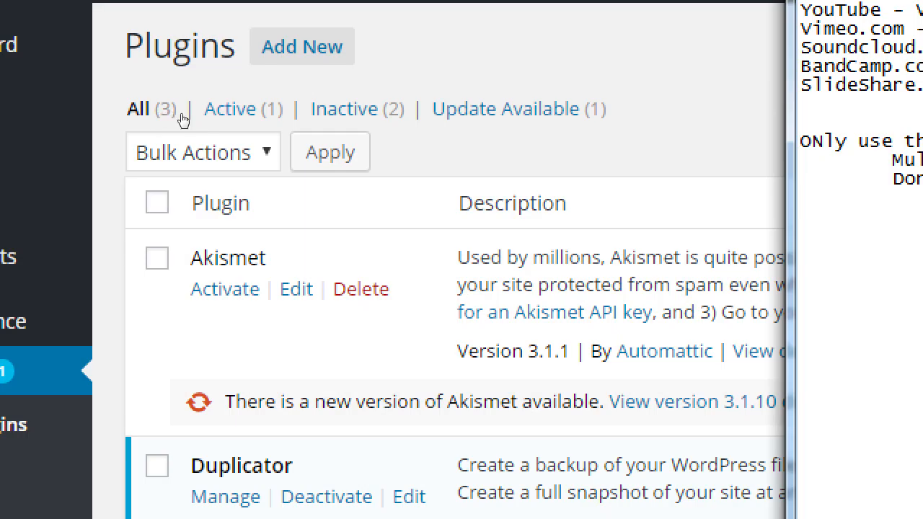
click(229, 108)
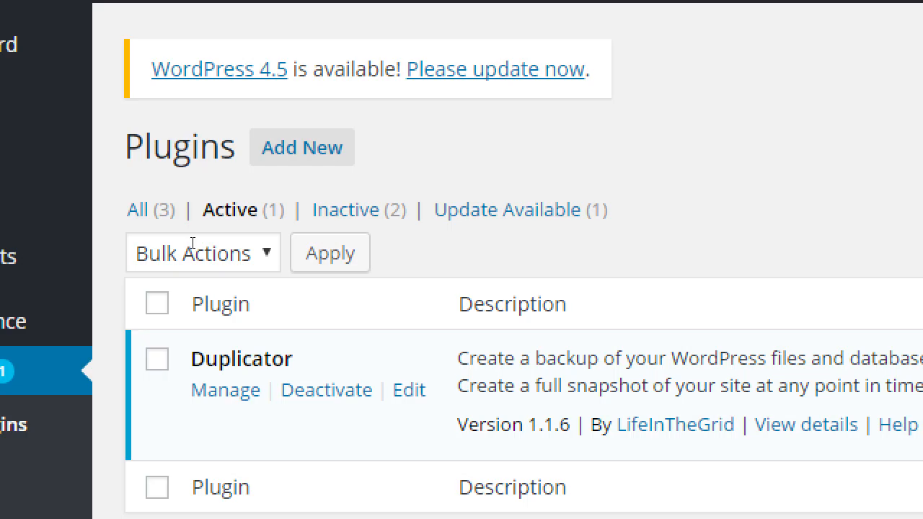
click(345, 210)
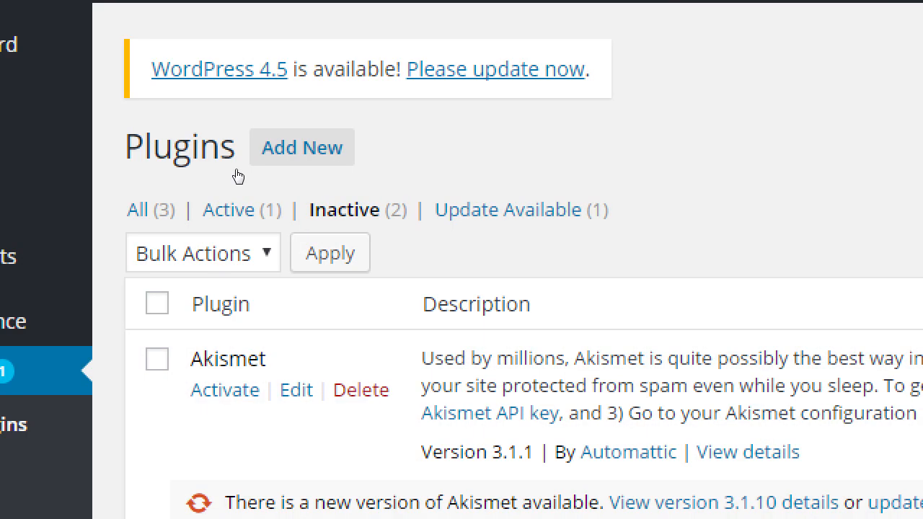
scroll(down, 3)
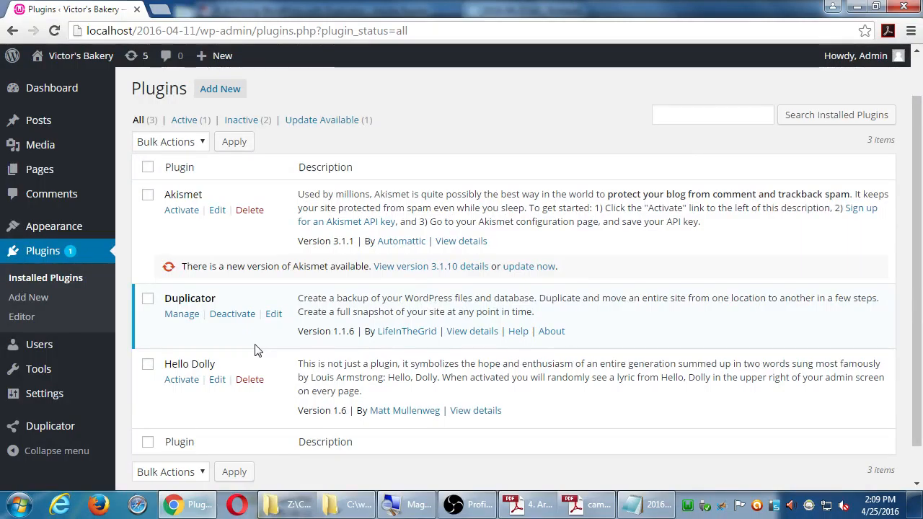
mouse_move(259, 344)
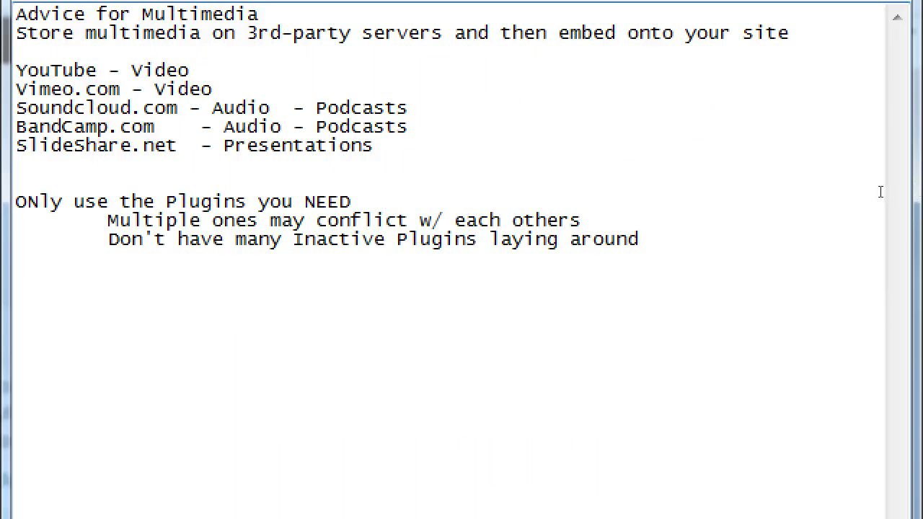
End the inactive-plugins line with ', that you don't need' and add a 'Recommendations for Plugins' heading.
text(, that you don't nee)
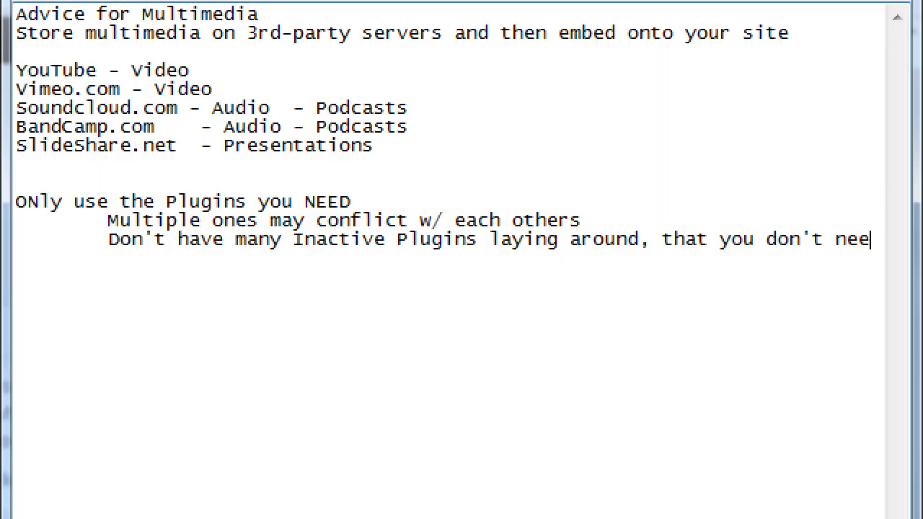
text(d)
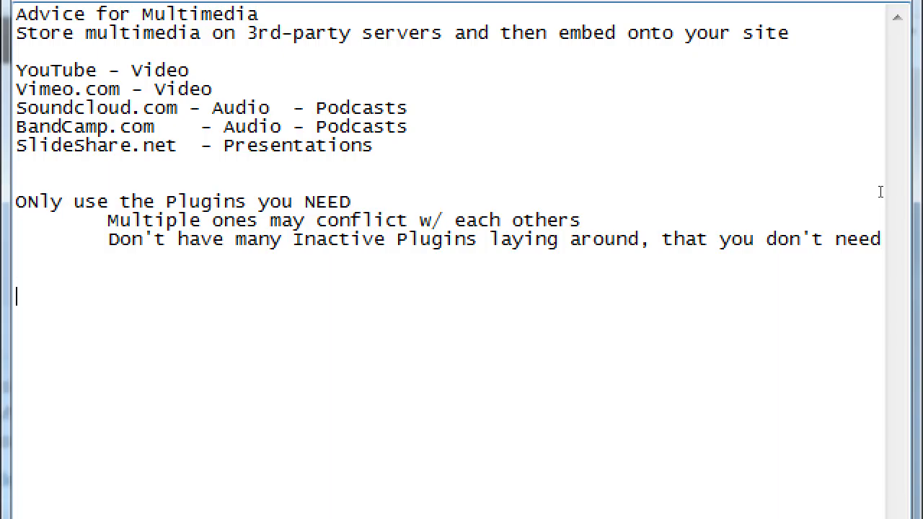
text(Recomme)
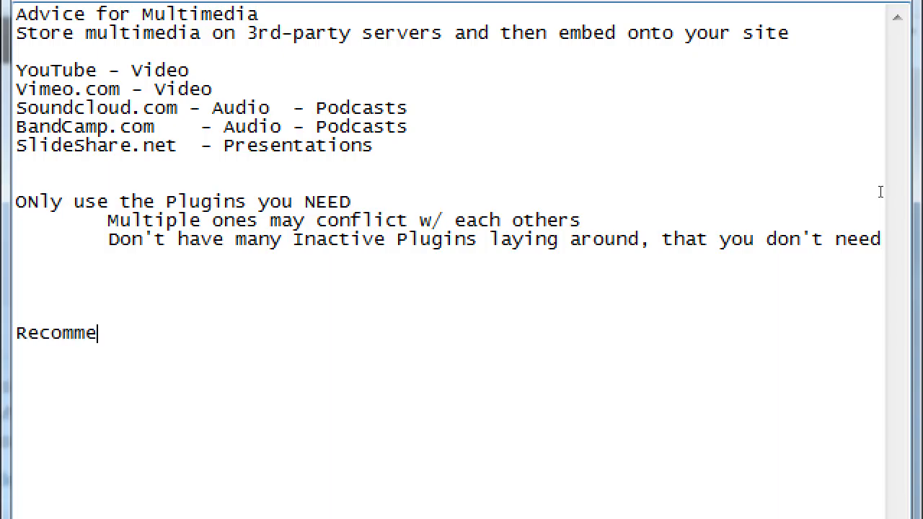
text(ndations for Pl)
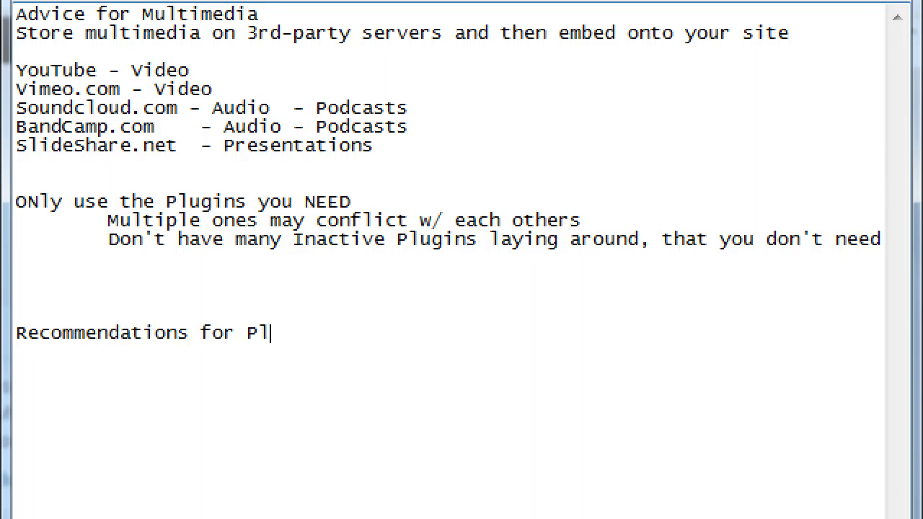
text(ugins)
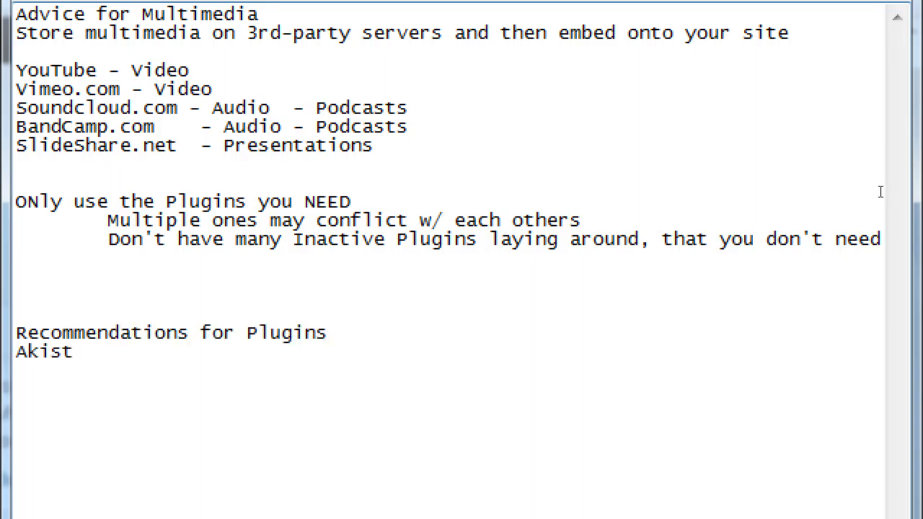
List Akisment as the first recommended plugin.
text(ment)
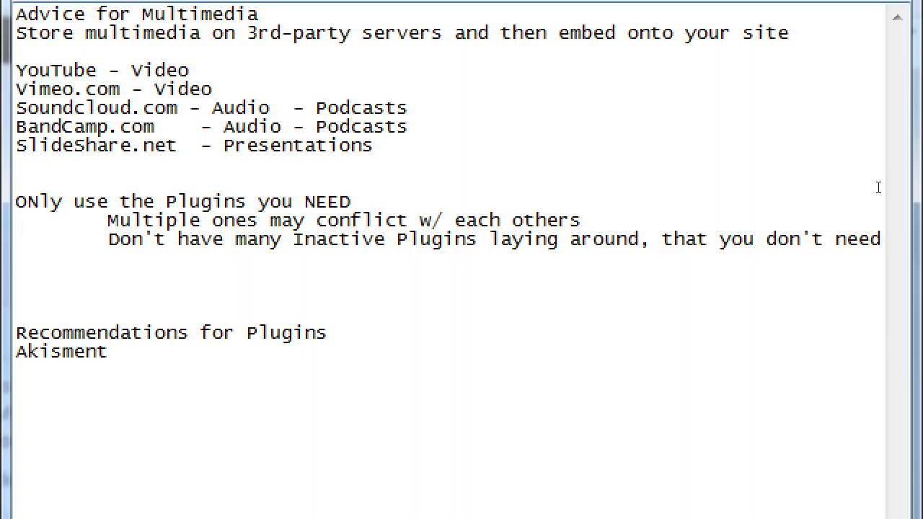
click(107, 352)
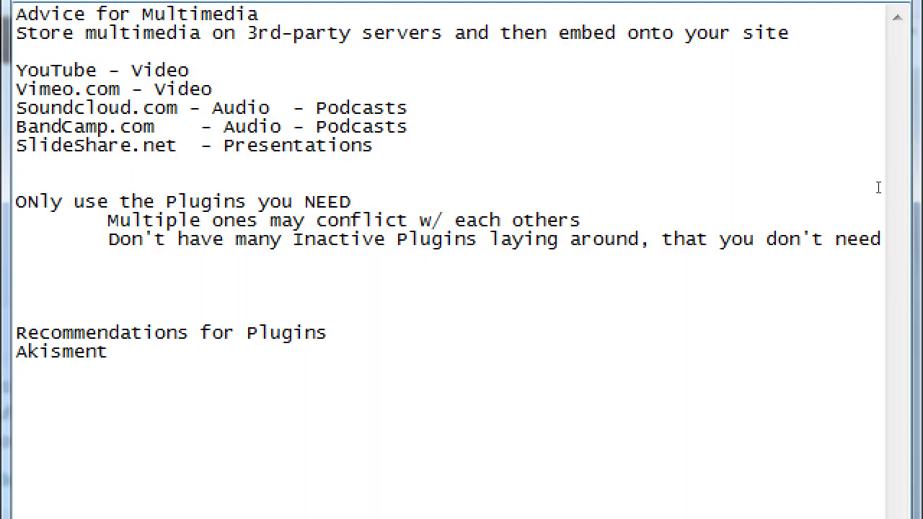
click(108, 351)
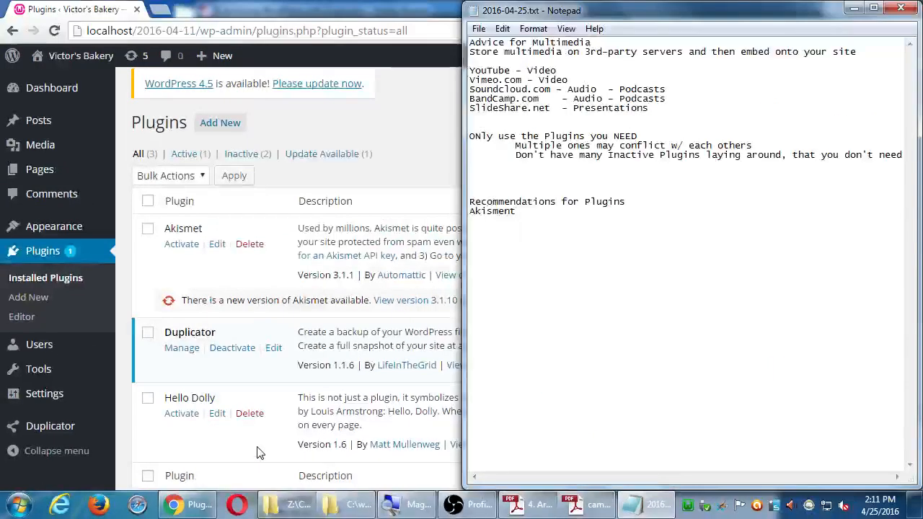
Start a 'The downside of plugins:' heading below the inactive-plugins advice.
click(517, 210)
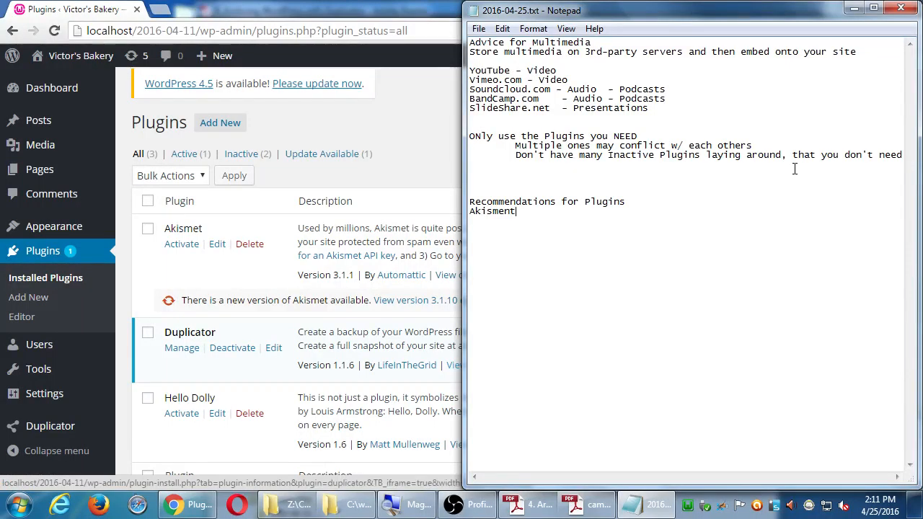
mouse_move(765, 177)
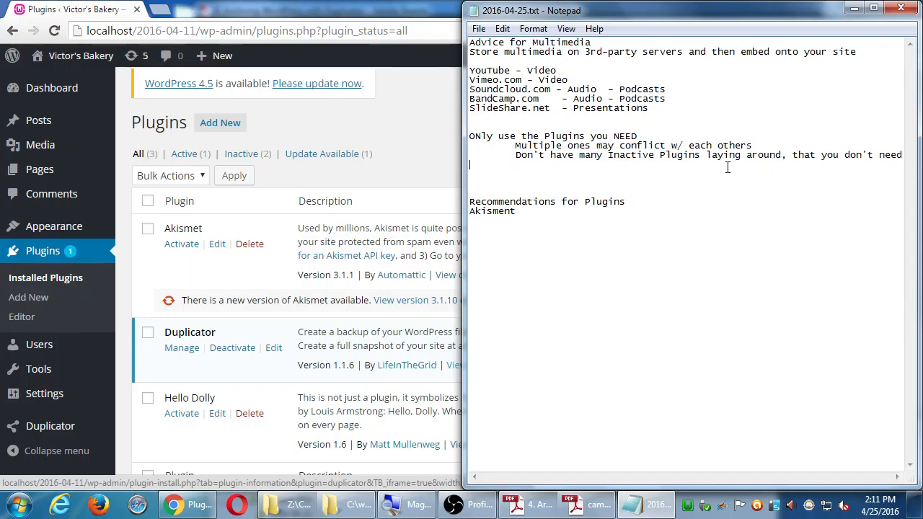
text(The downside of plugins:)
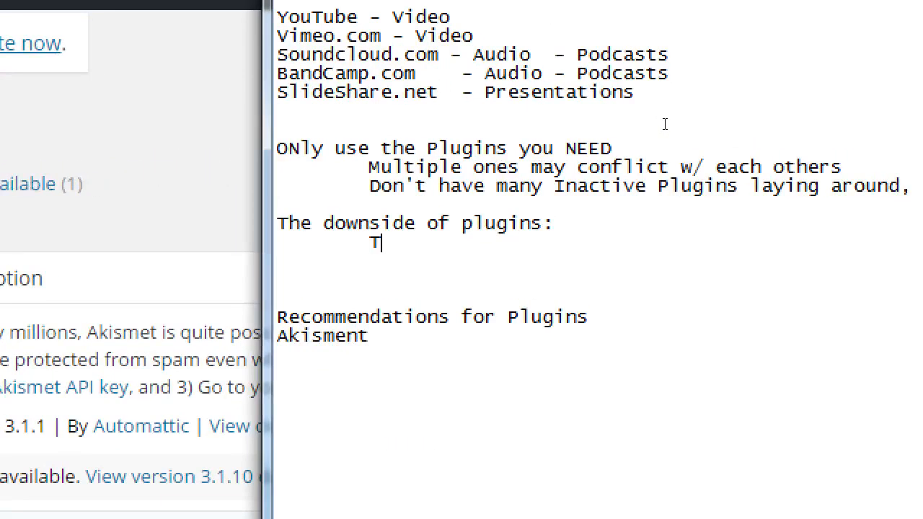
List downsides: they take server space, could slow your site, conflict, and use bandwidth.
text(hey take)
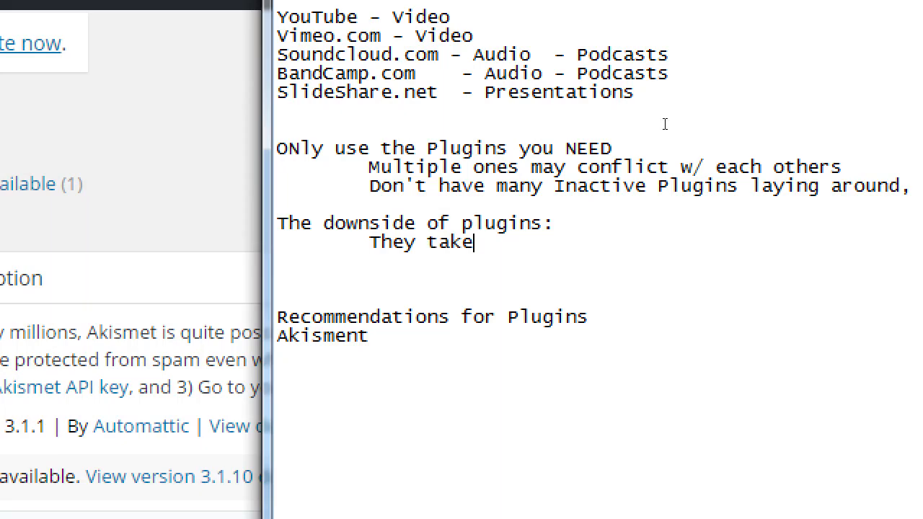
text(server space)
text(They)
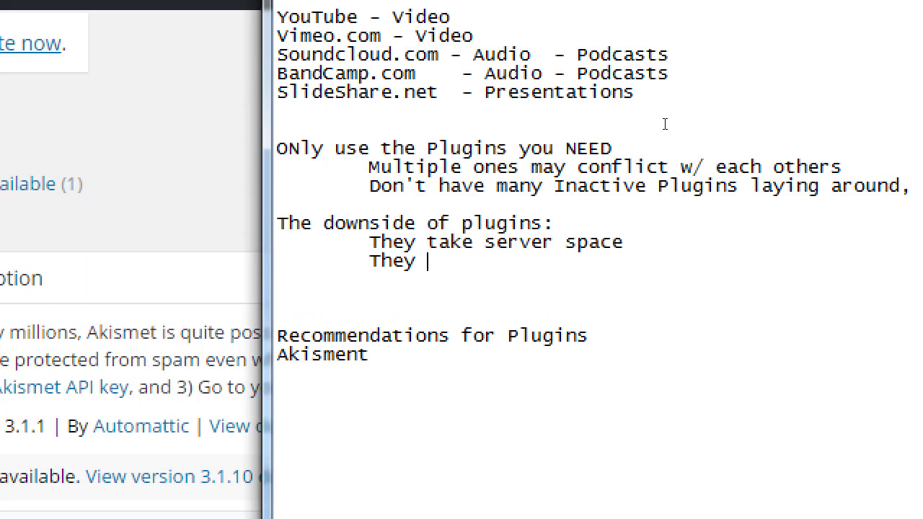
text((could) slow)
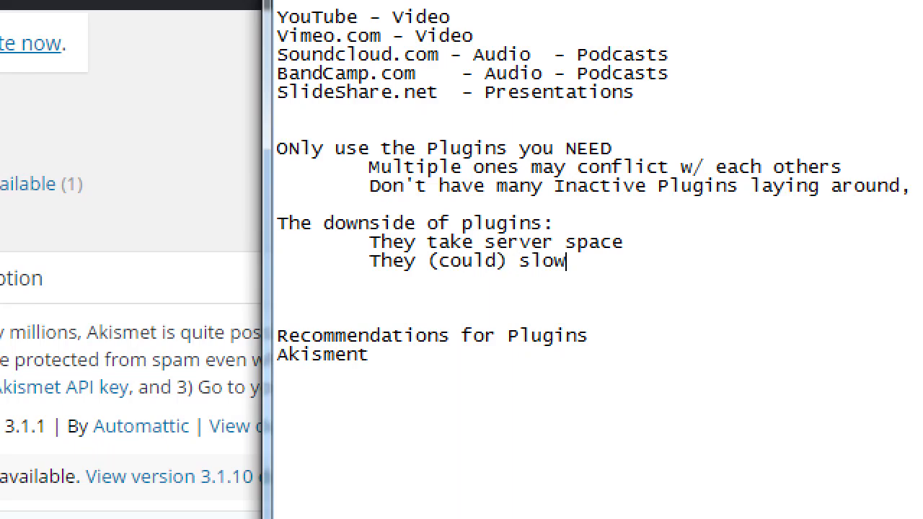
text(down)
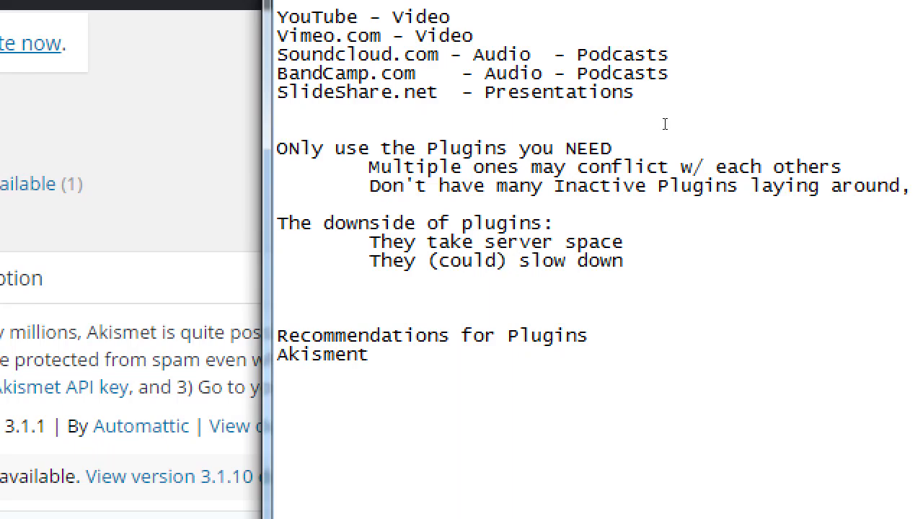
text(your site)
text(They could c)
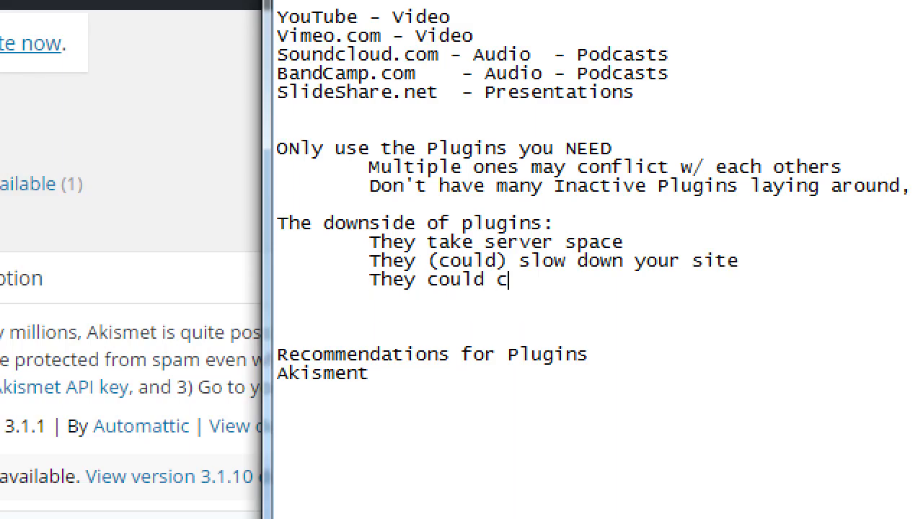
text(onflict w/ other plugins)
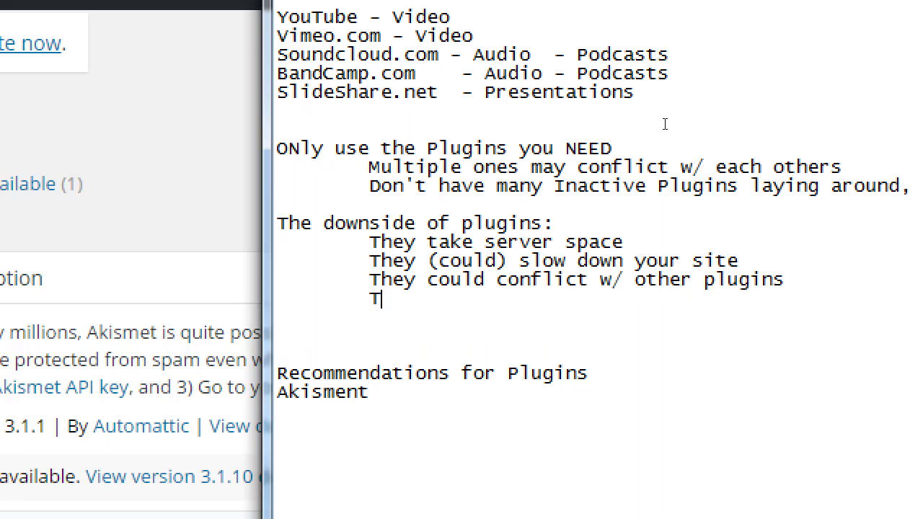
text(hey use)
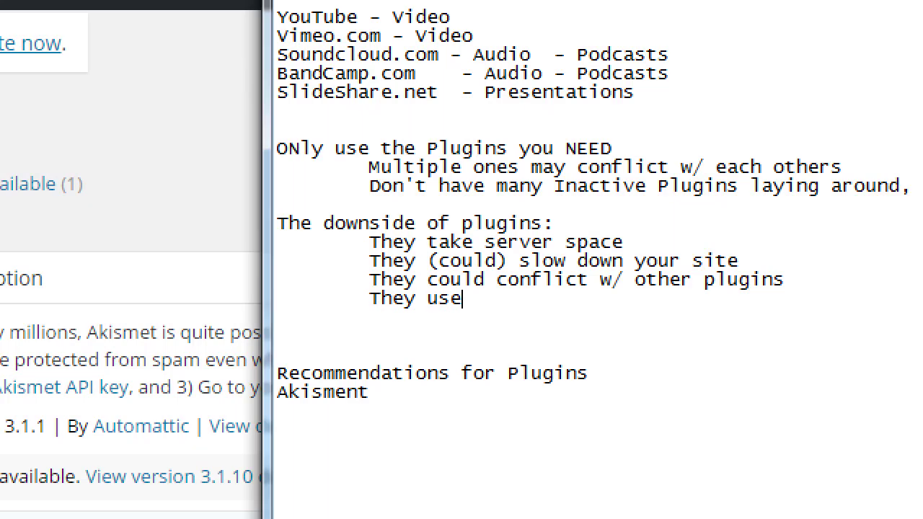
text(your band)
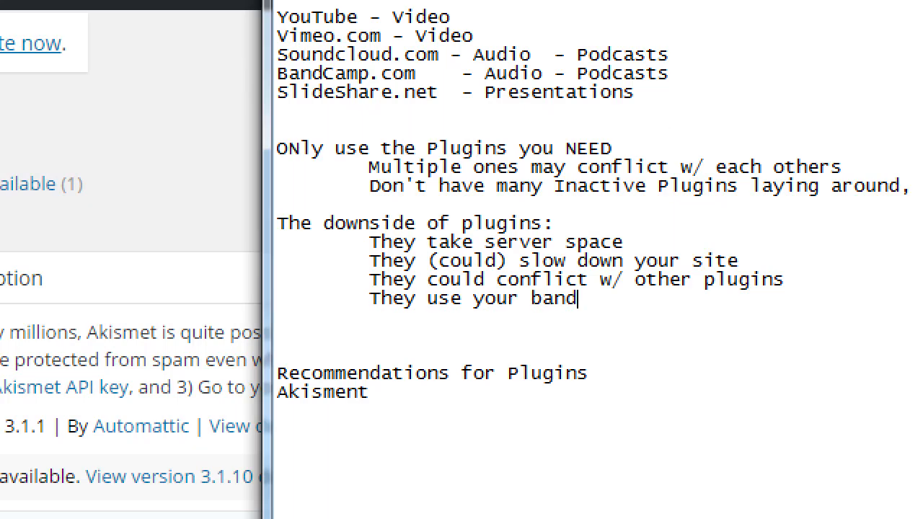
text(widtch)
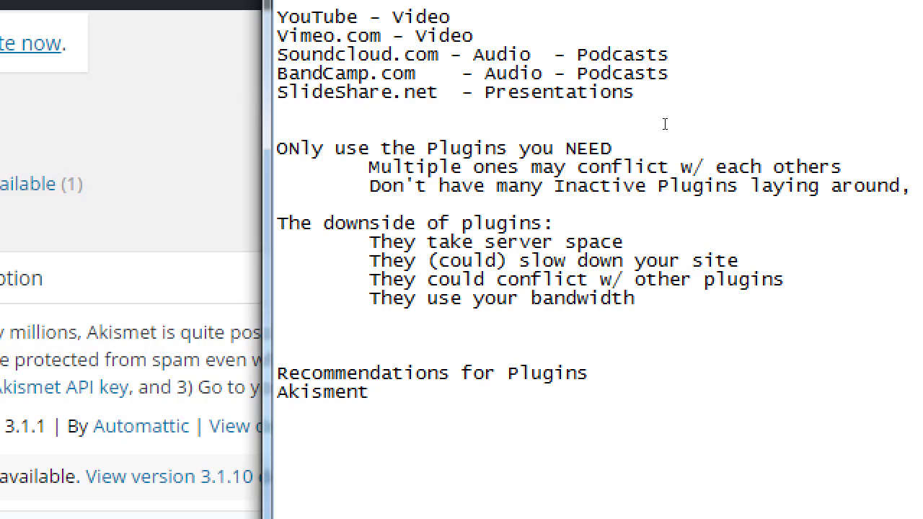
Add 'The updside of plugins:' with 'Add Extra features': Chat, eCommerce, social media, backups.
text(The)
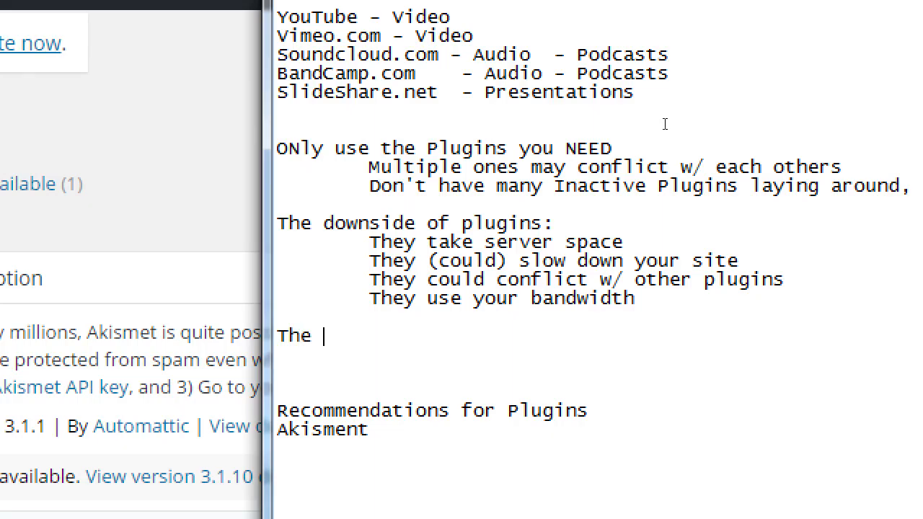
text(updside of plugins:)
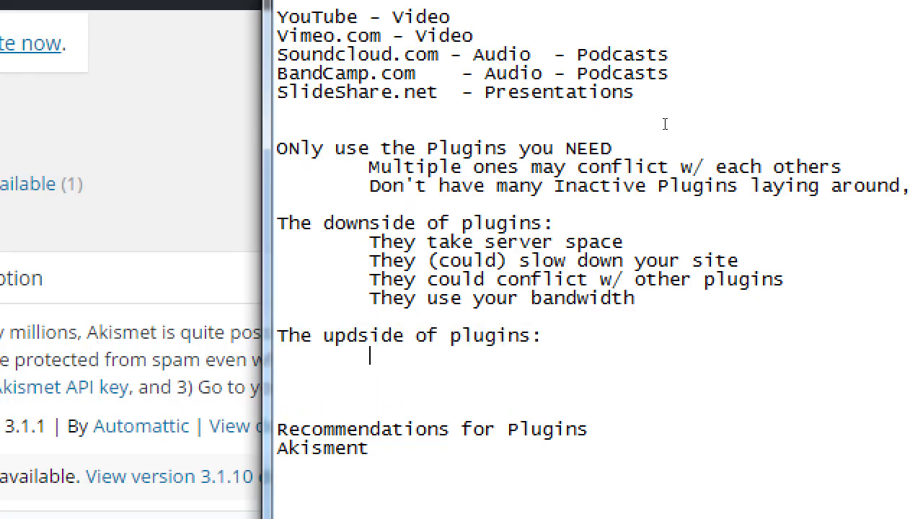
text(Extra)
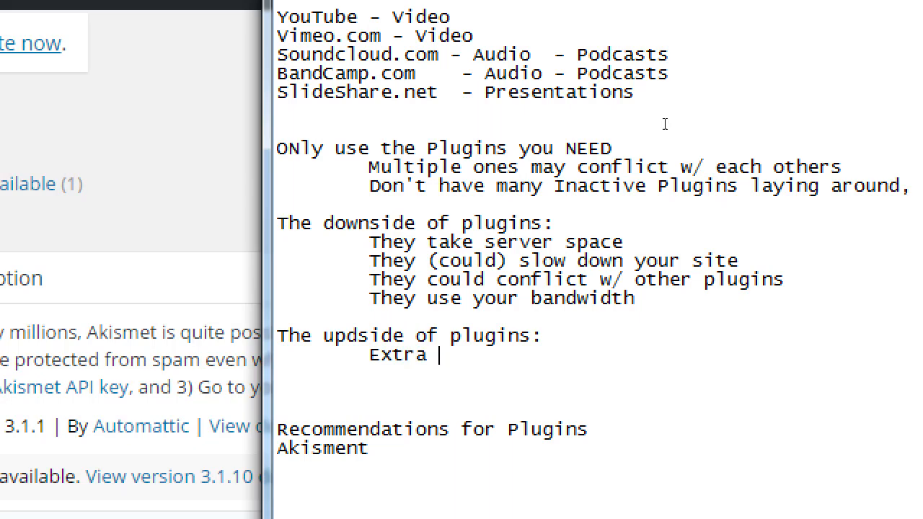
text(feature)
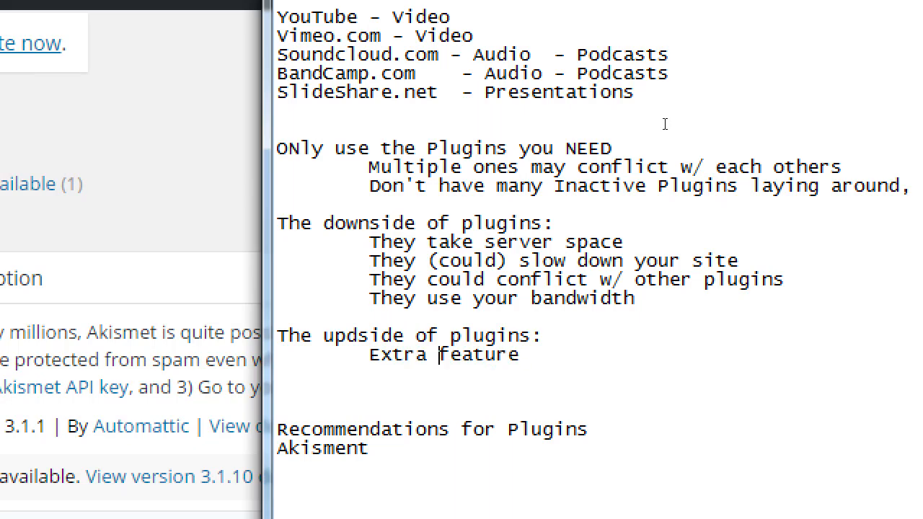
text(Add)
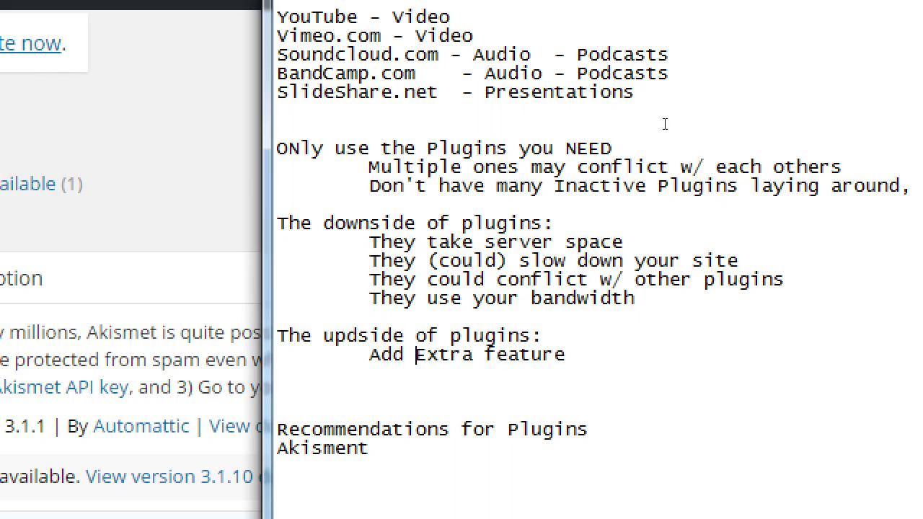
text(s)
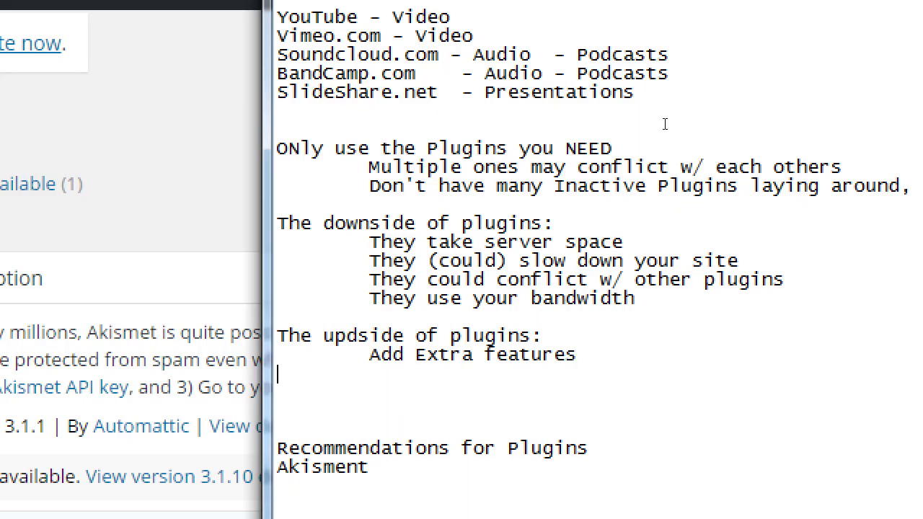
text(Chat)
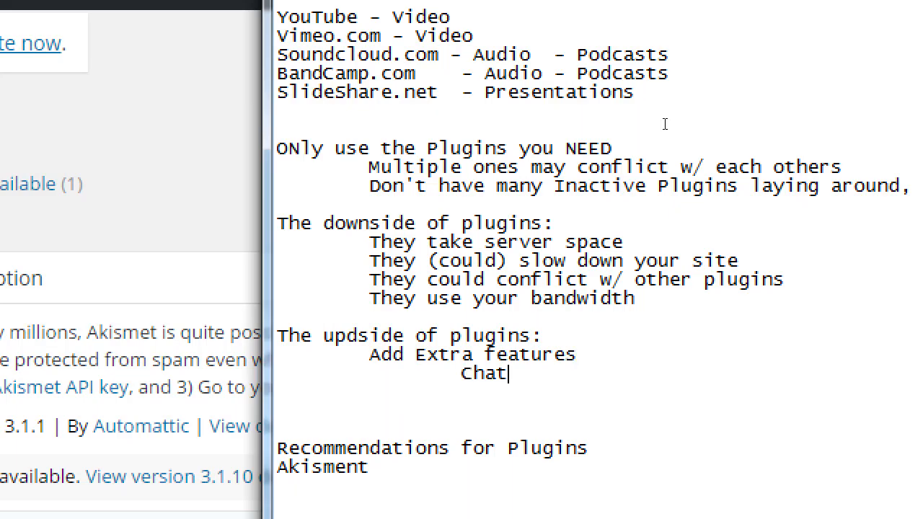
text(, eCo)
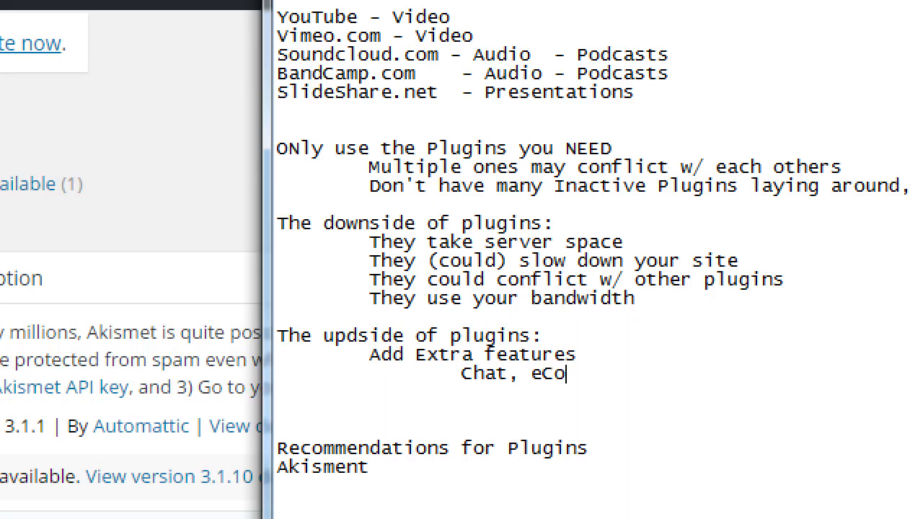
text(mmerce)
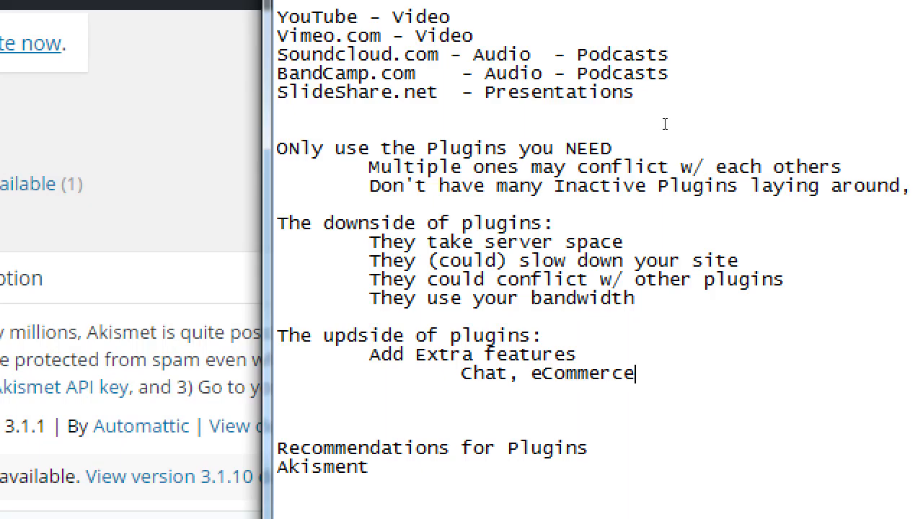
text(, social media)
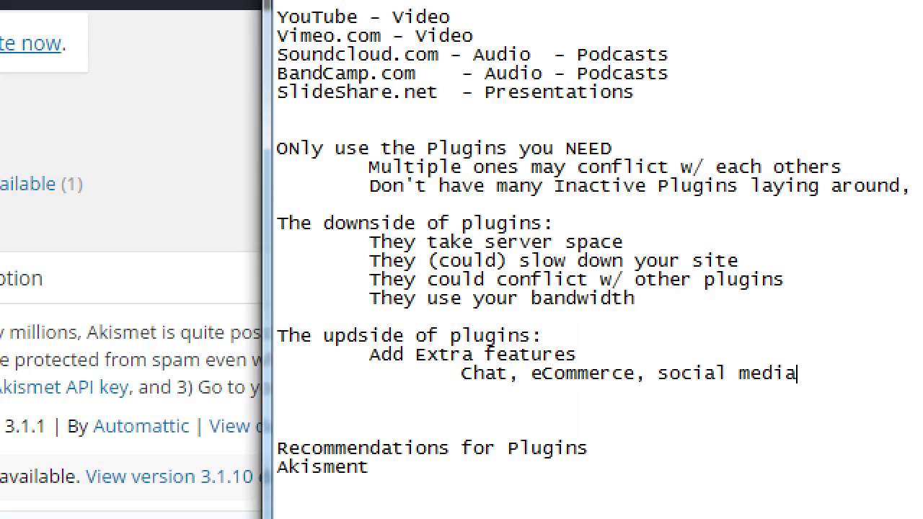
text(, backups)
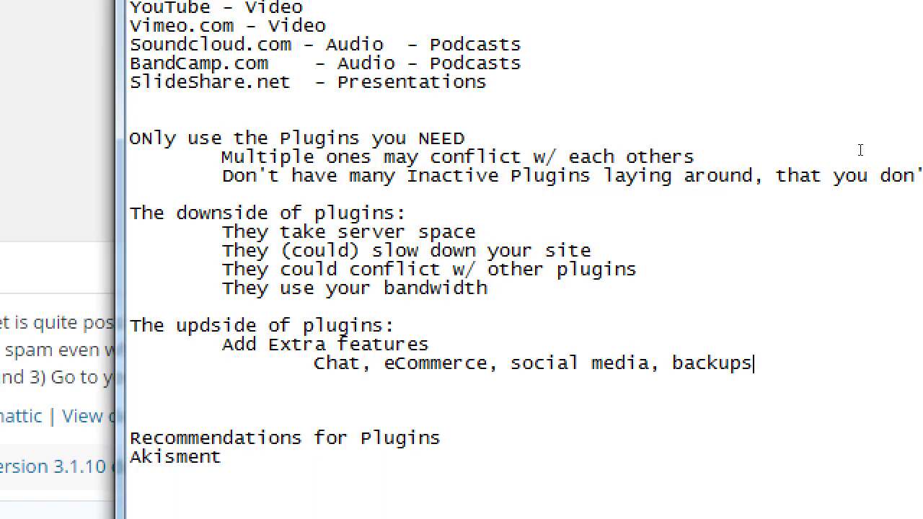
Scroll the WordPress plugins page to see Akismet, Duplicator and Hello Dolly.
scroll(down, 3)
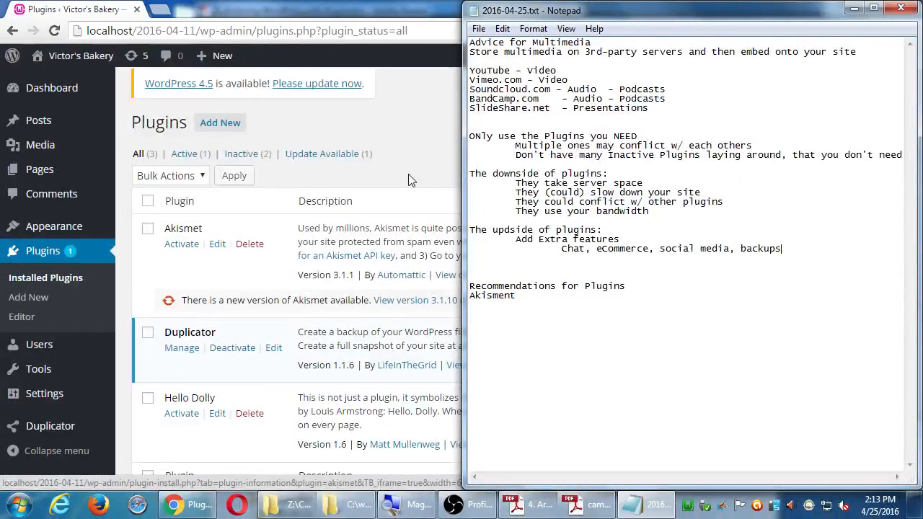
mouse_move(855, 436)
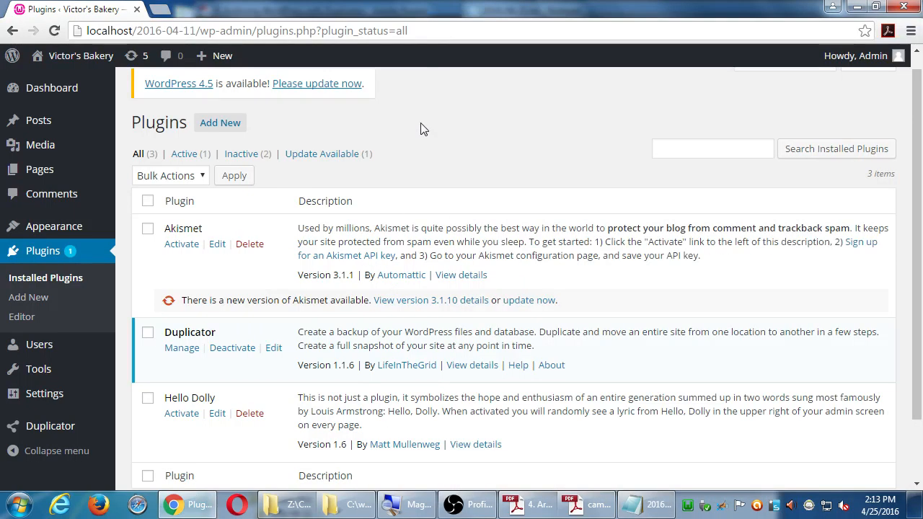
scroll(down, 3)
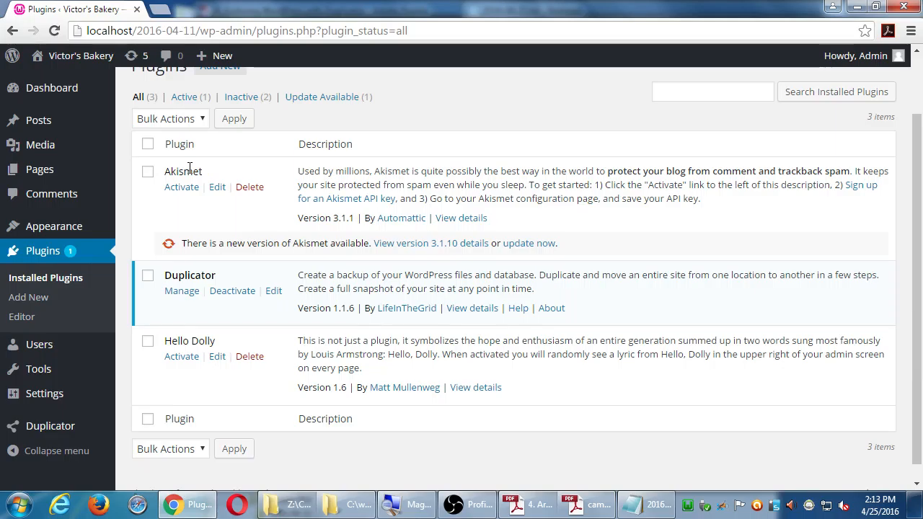
mouse_move(208, 375)
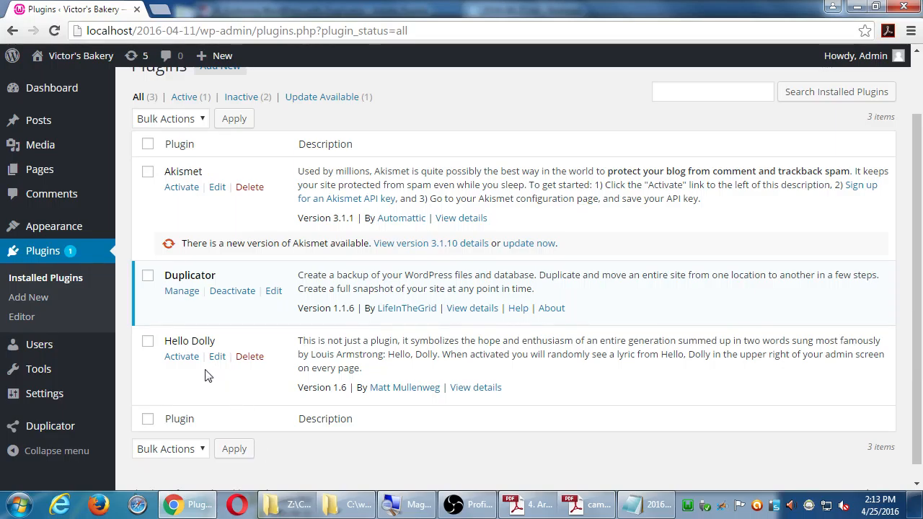
mouse_move(497, 454)
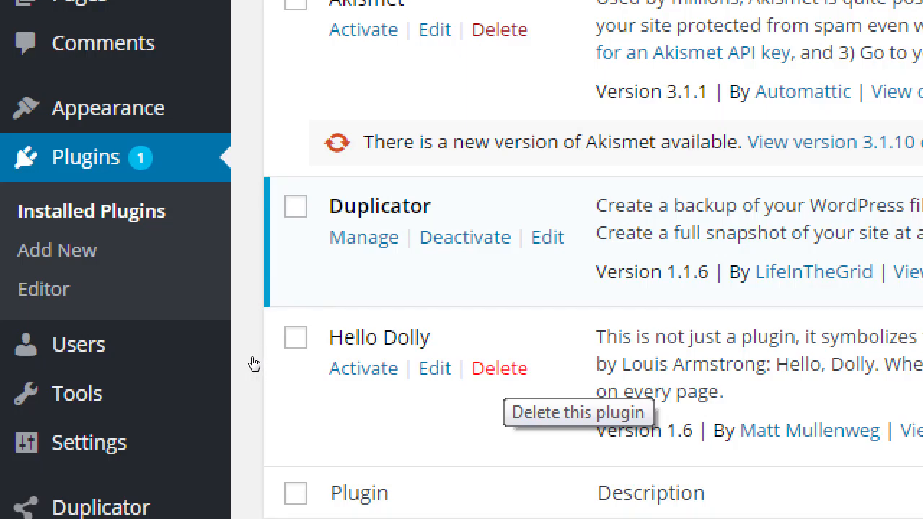
Delete Hello Dolly and confirm removing its files.
click(499, 368)
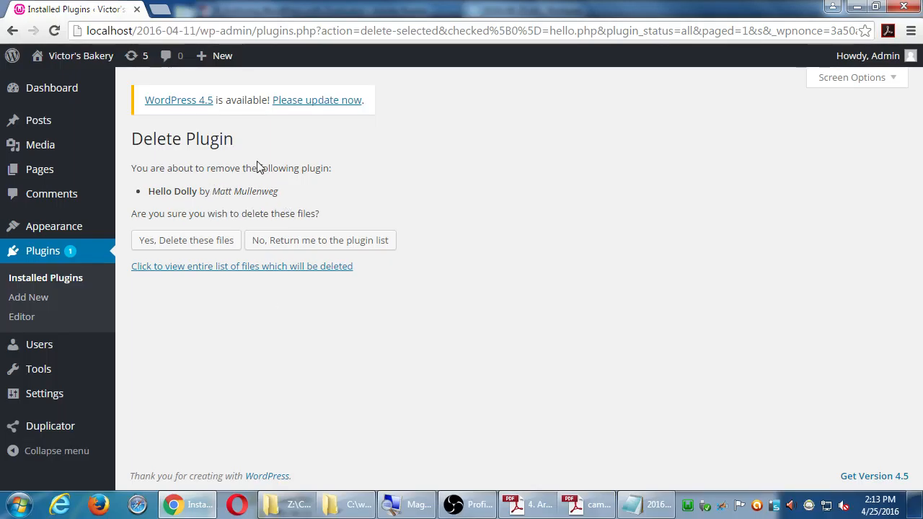
mouse_move(358, 199)
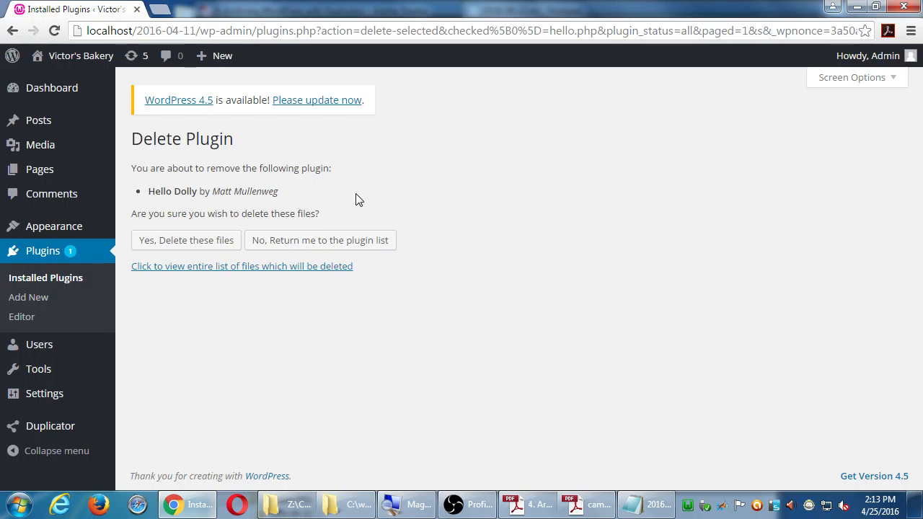
mouse_move(162, 254)
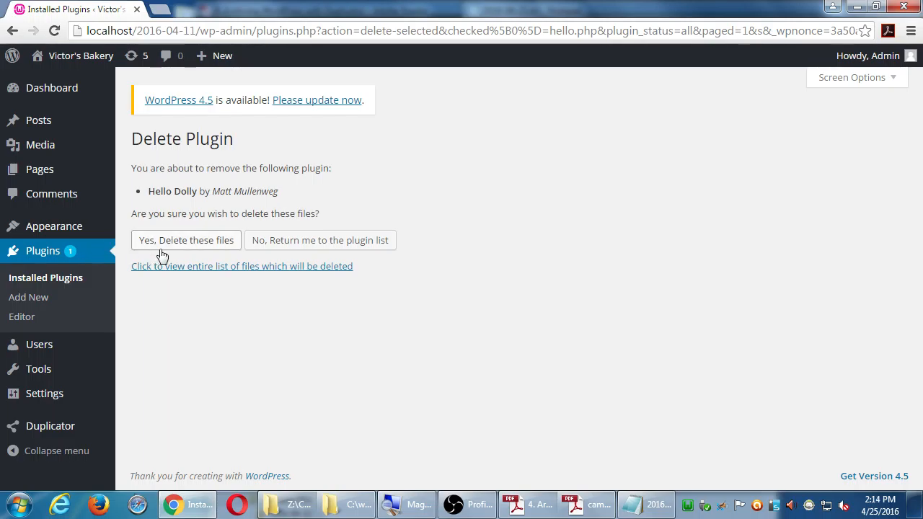
mouse_move(169, 250)
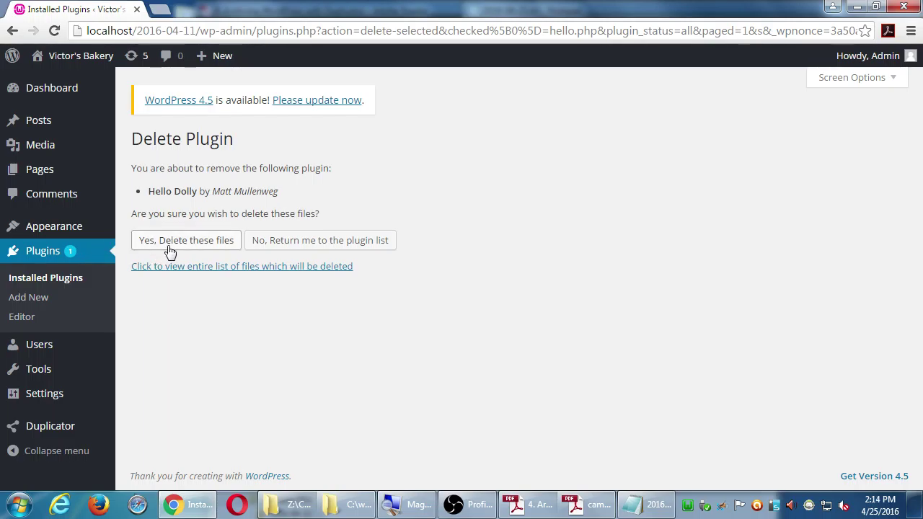
click(185, 240)
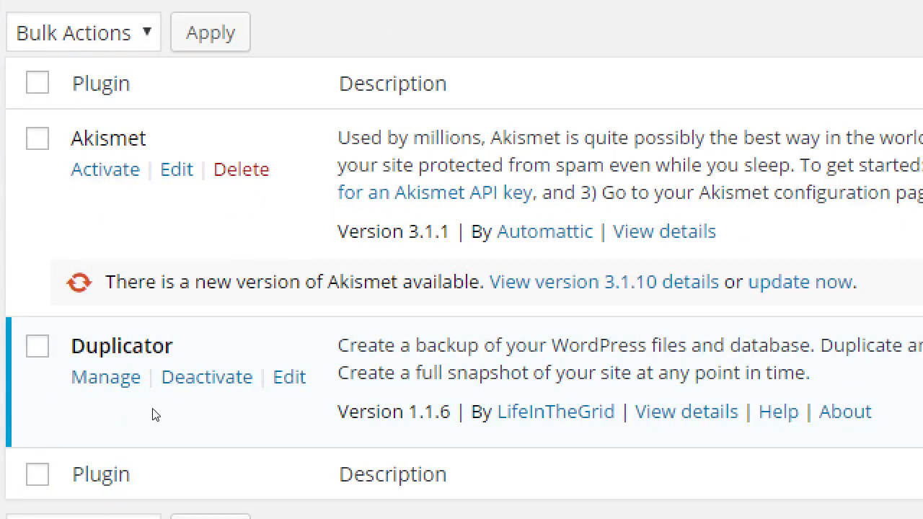
mouse_move(197, 319)
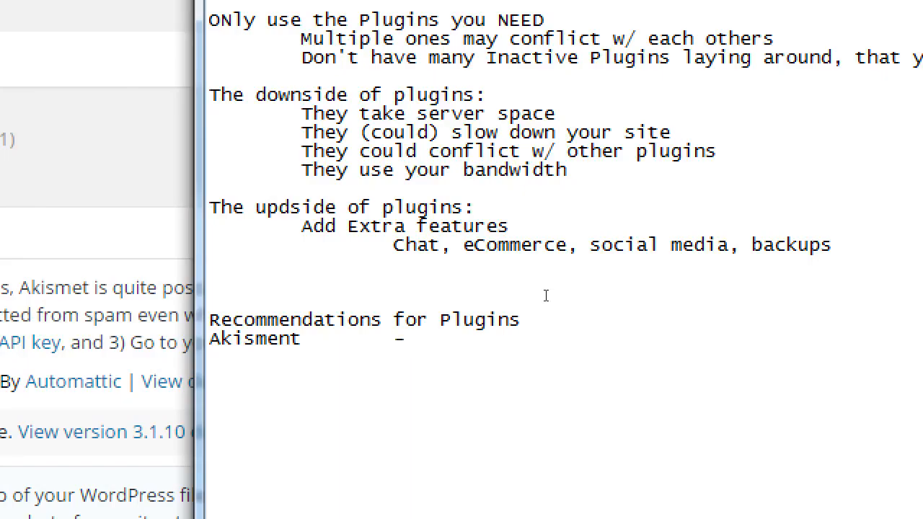
Describe Akisment as 'To help prevent spam comments on your site'.
text(To he)
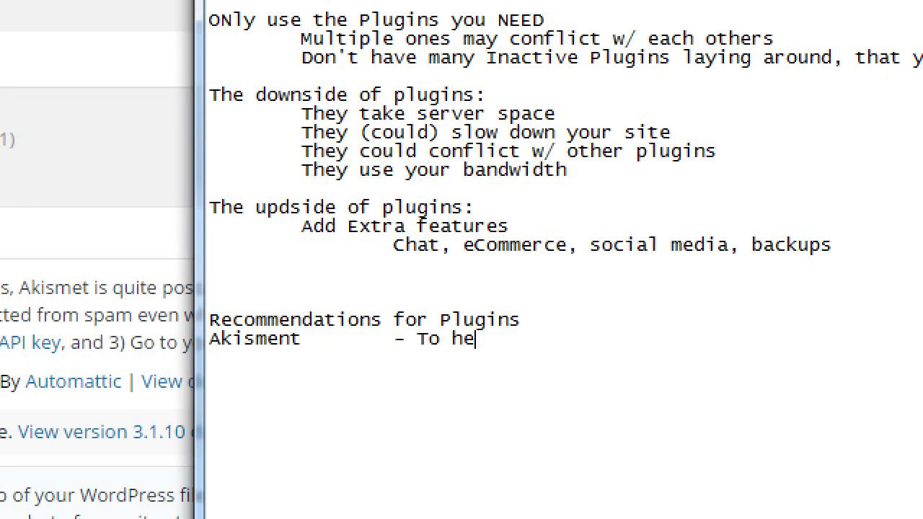
text(lp prevent spam)
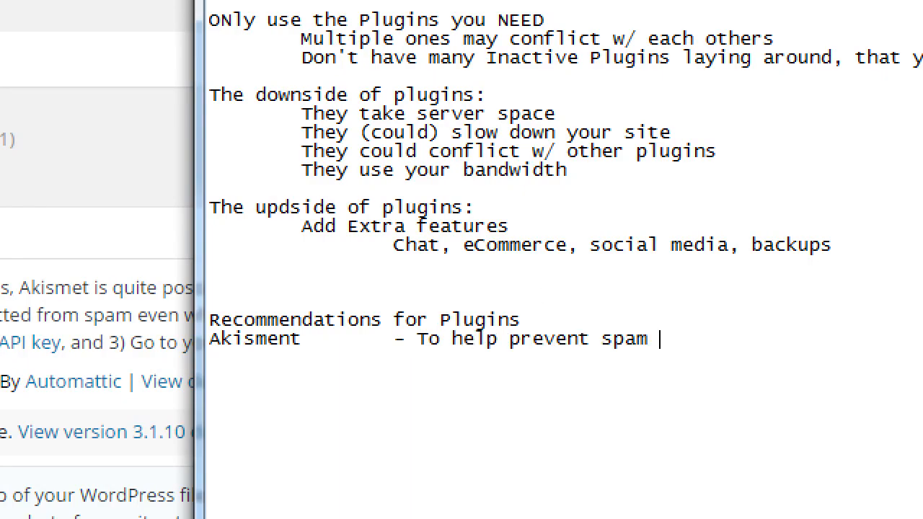
text(comments o)
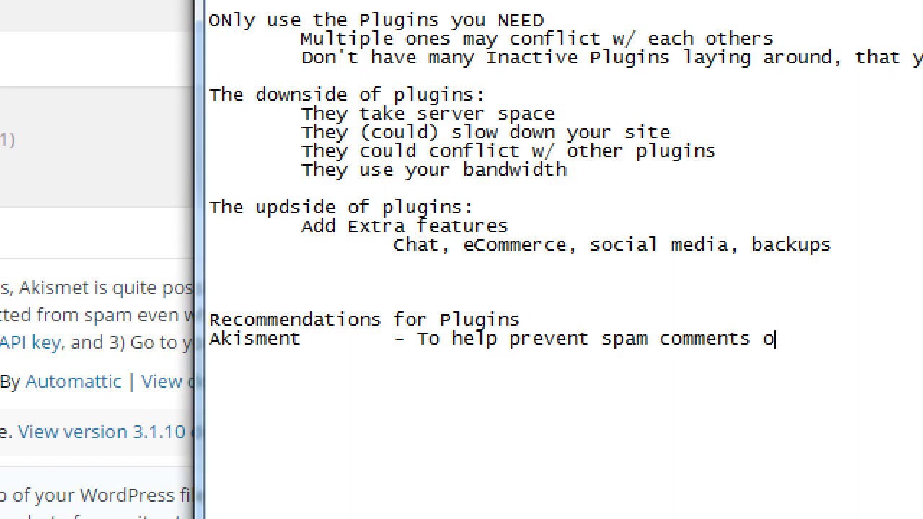
text(n your site)
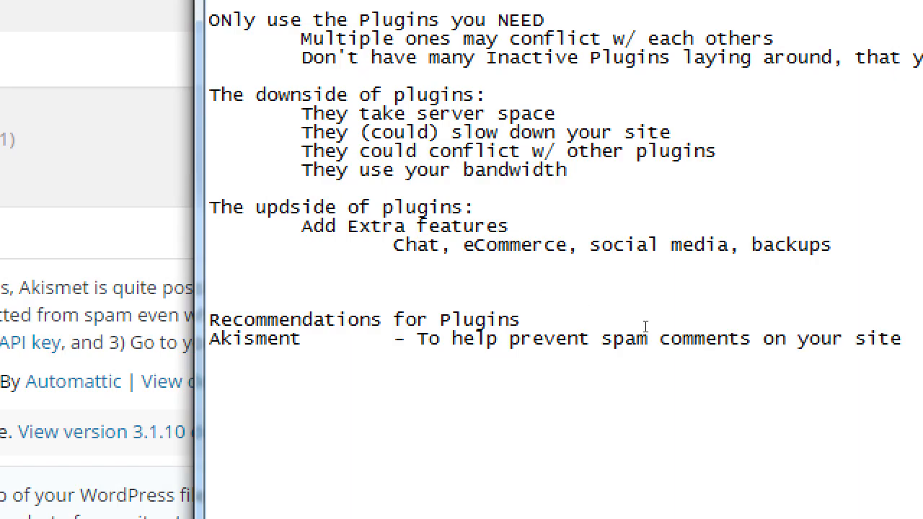
scroll(down, 3)
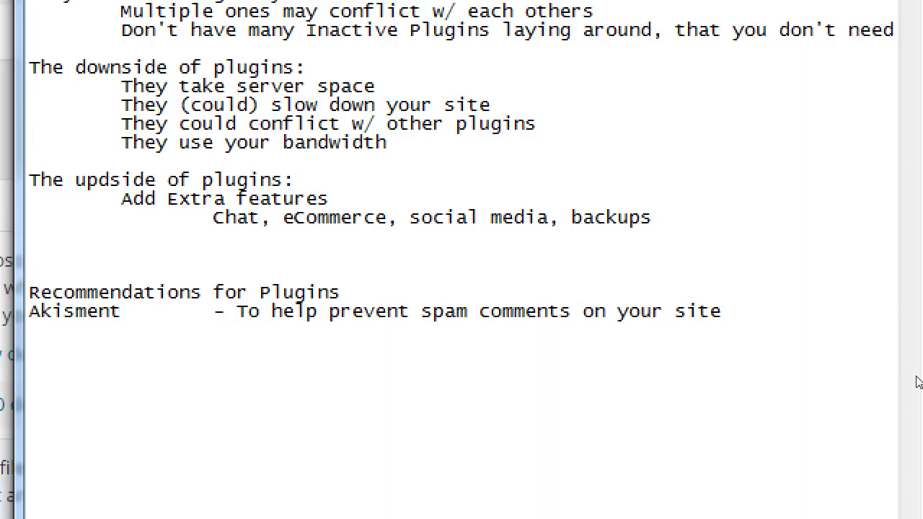
click(720, 312)
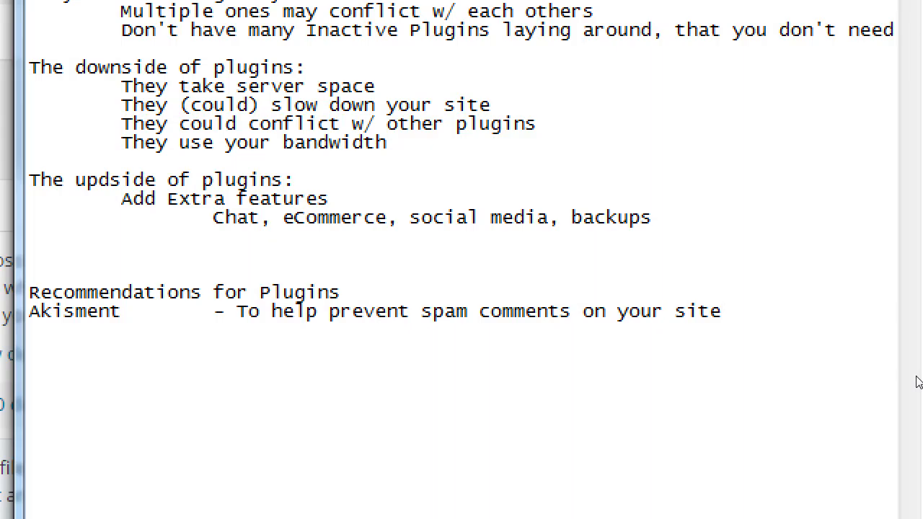
click(723, 311)
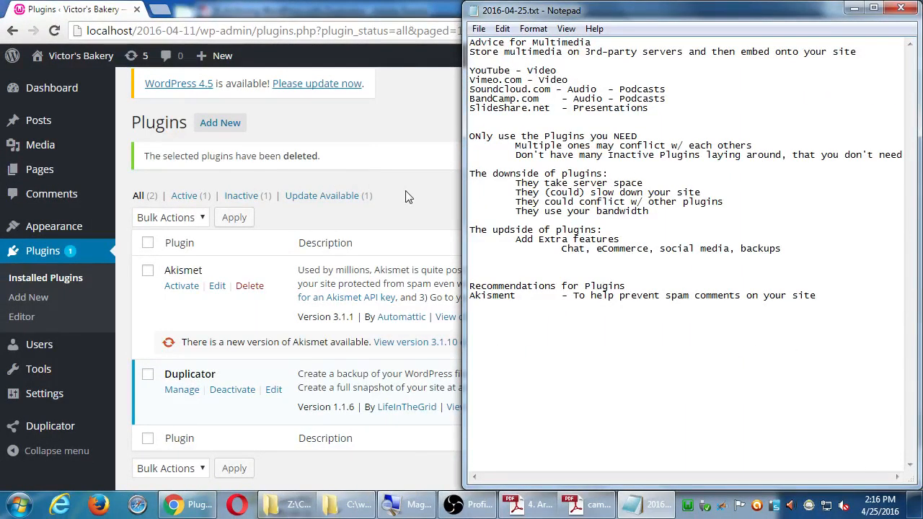
mouse_move(418, 198)
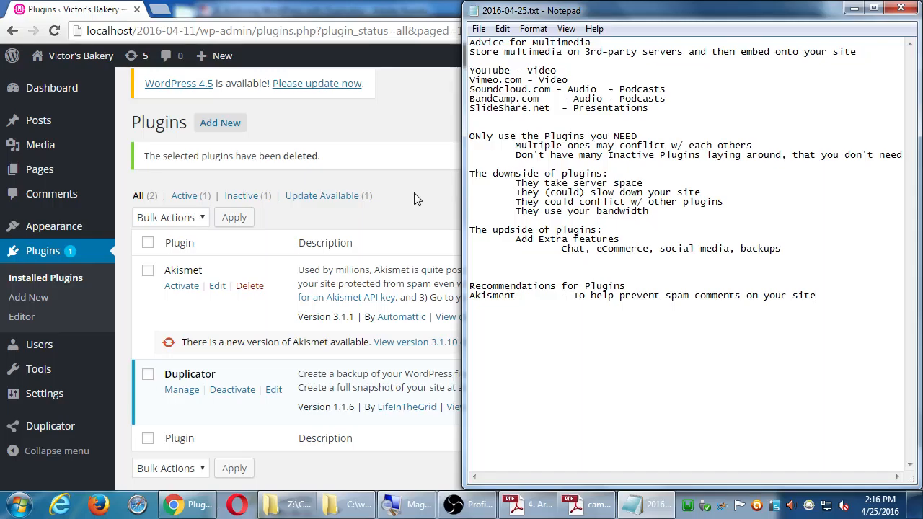
mouse_move(842, 218)
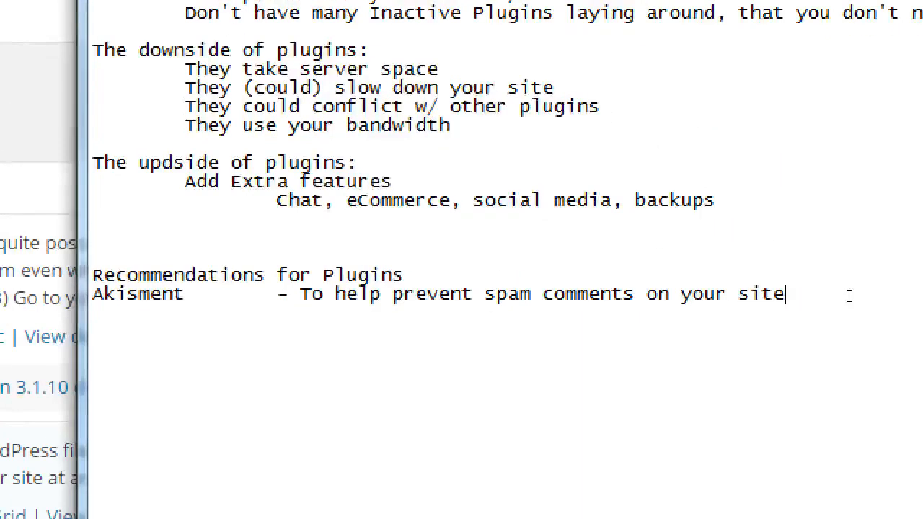
Add 'Yoast SEO - For optimizing your site for the search engines' below the Akismet line.
key(Enter)
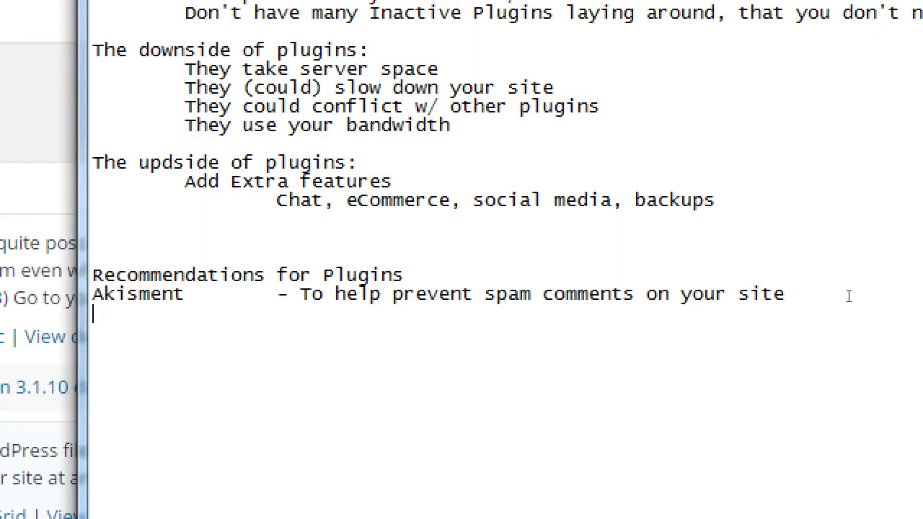
text(Yoast SEO       - For)
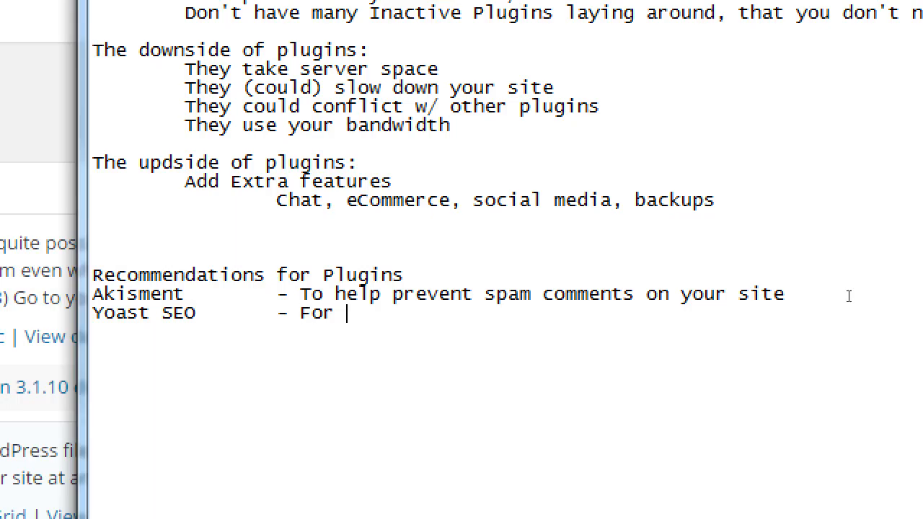
text(optimiz)
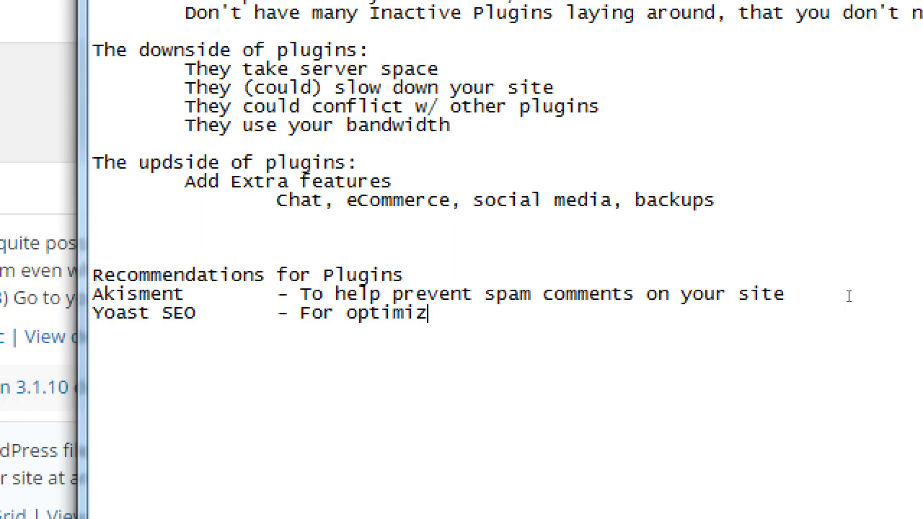
text(ing your site for the search)
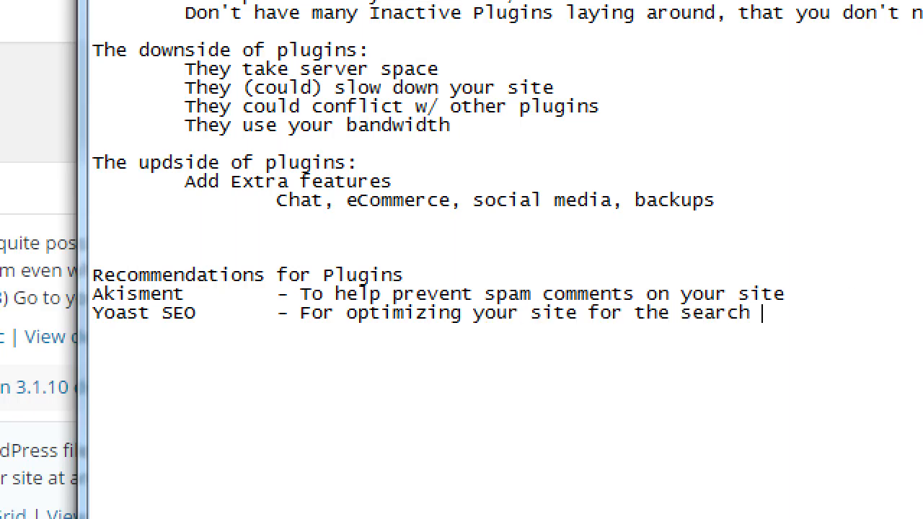
text(engines)
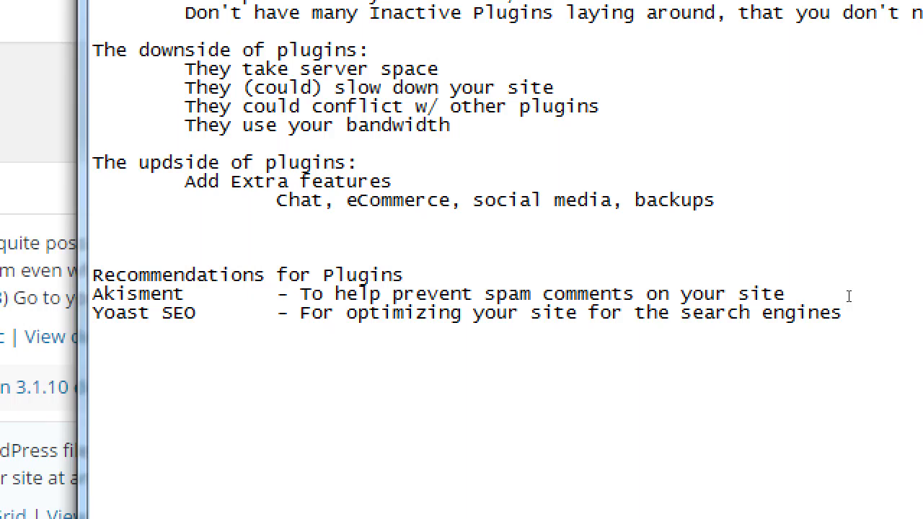
click(840, 313)
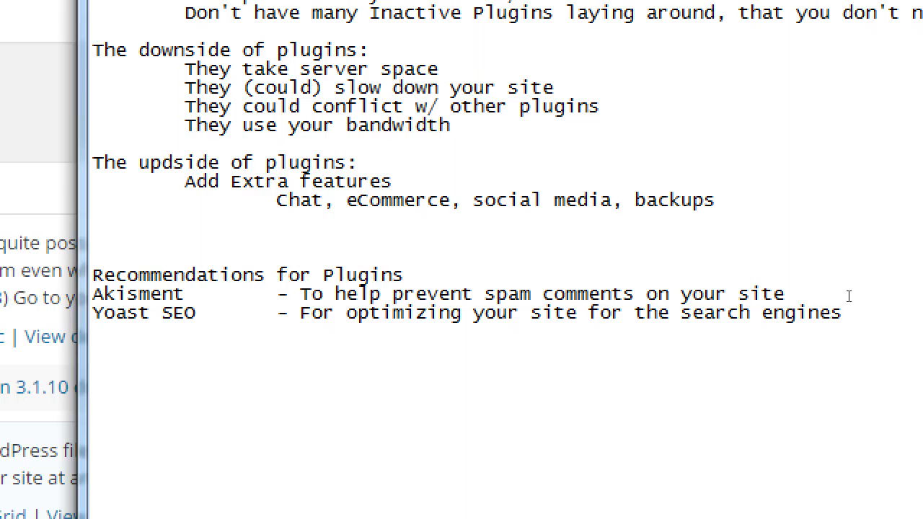
click(840, 313)
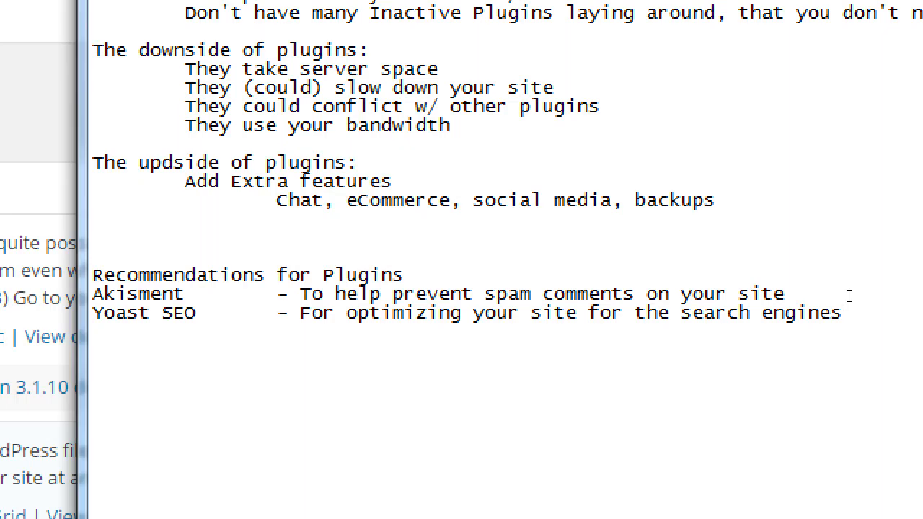
Add the indented alternative '(or All In One SEO Pack)' beneath the Yoast SEO line.
click(840, 312)
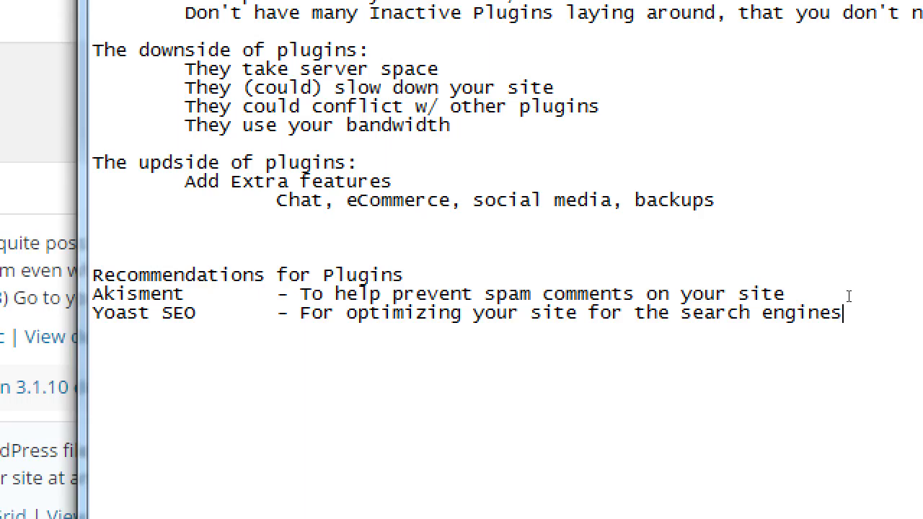
key(Enter)
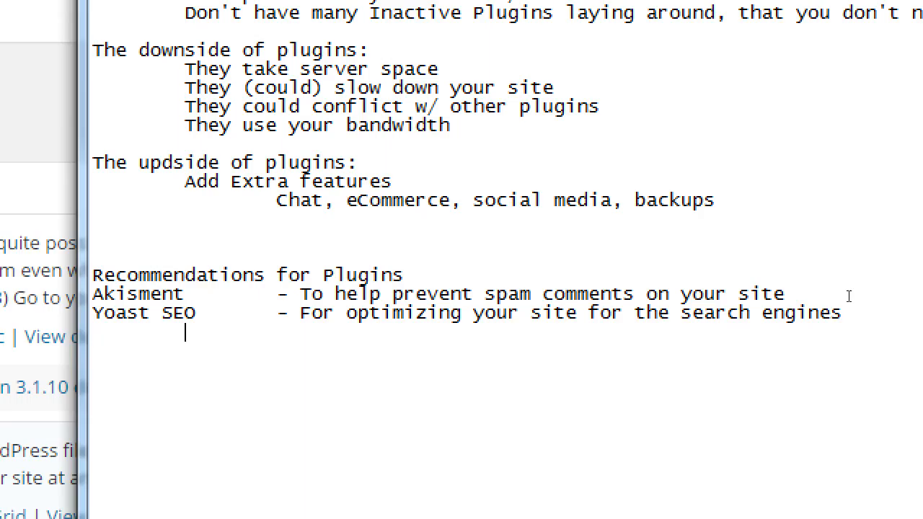
text((or)
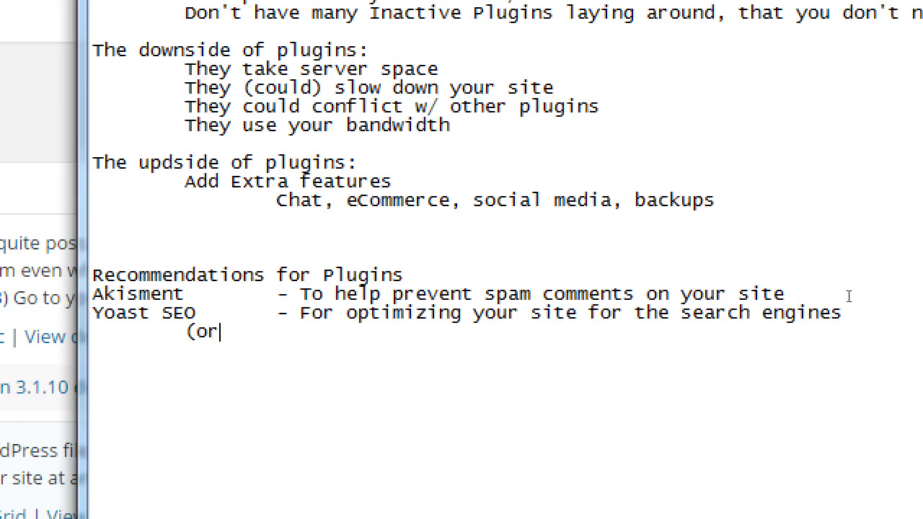
text(All In)
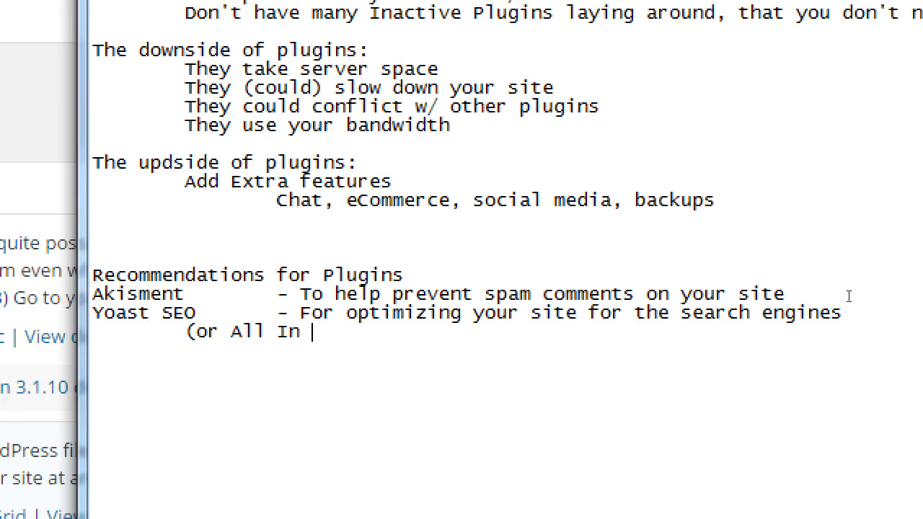
text(One SEO Pack)
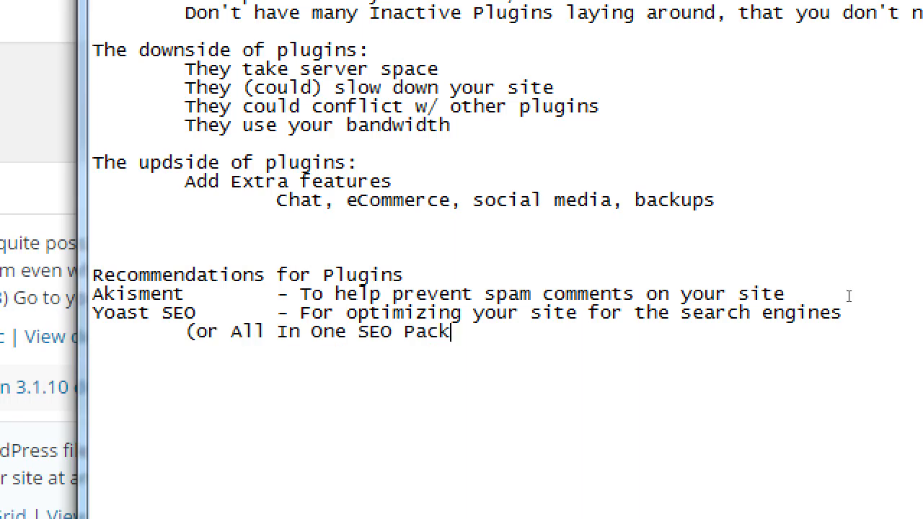
text())
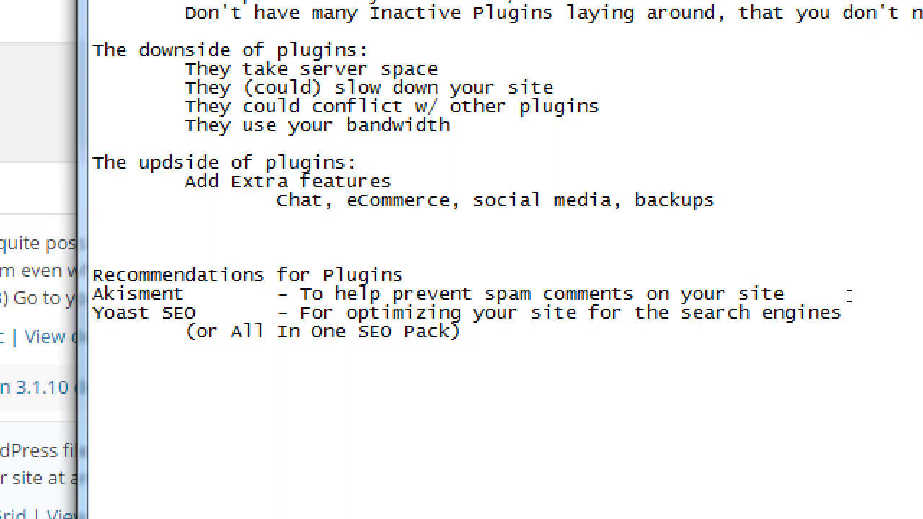
click(459, 331)
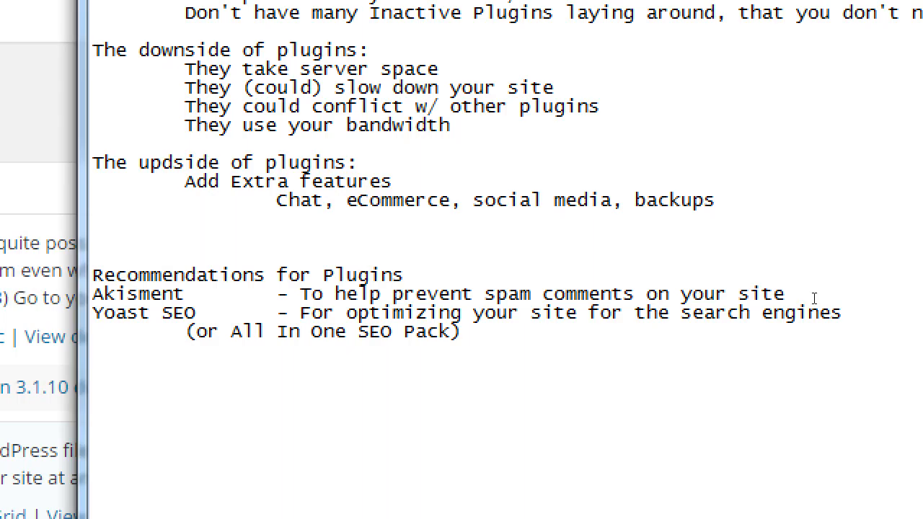
text(Duplicator)
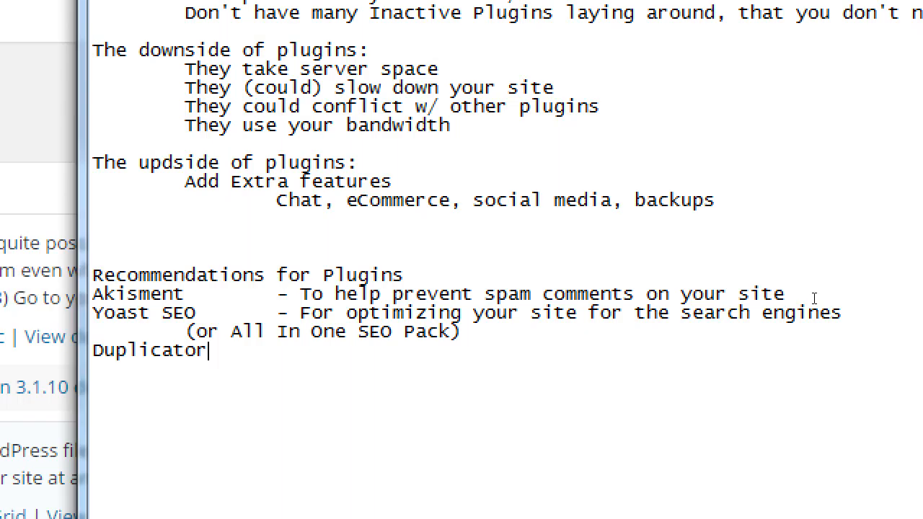
text(-)
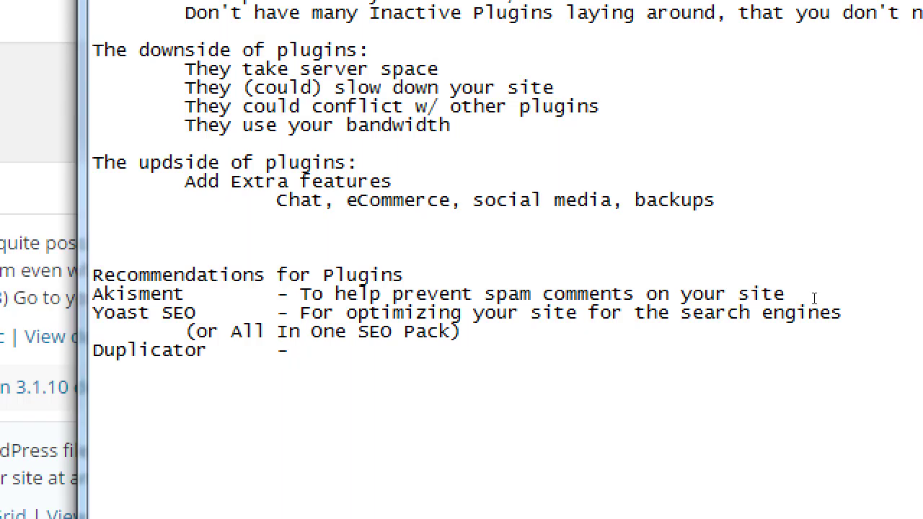
text(To back up)
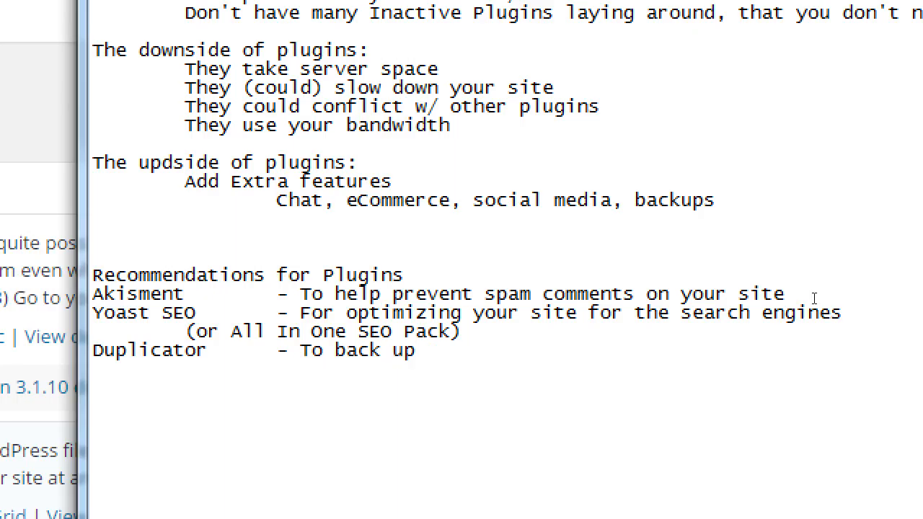
text(your t)
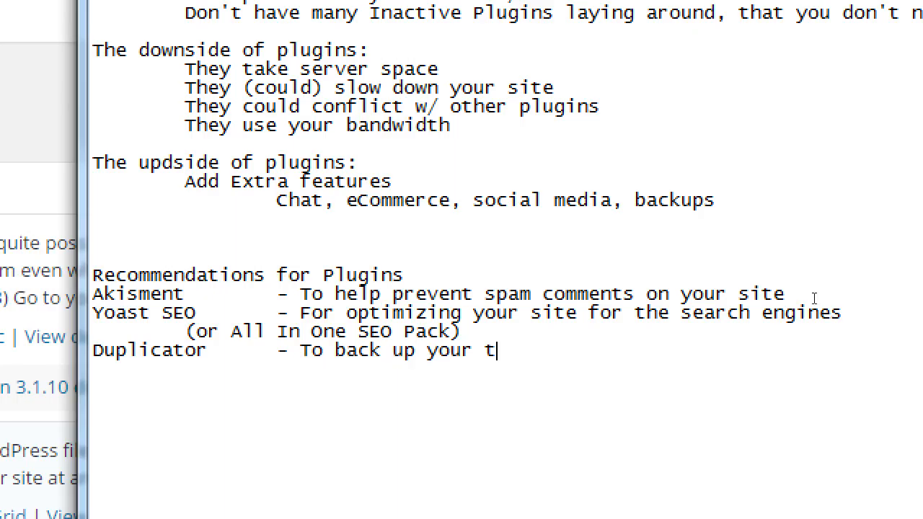
text(ite)
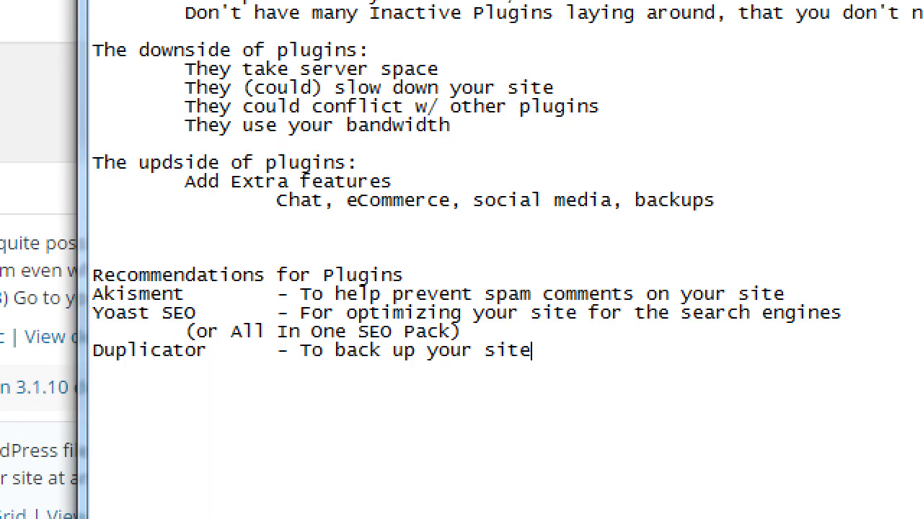
text(; to transf)
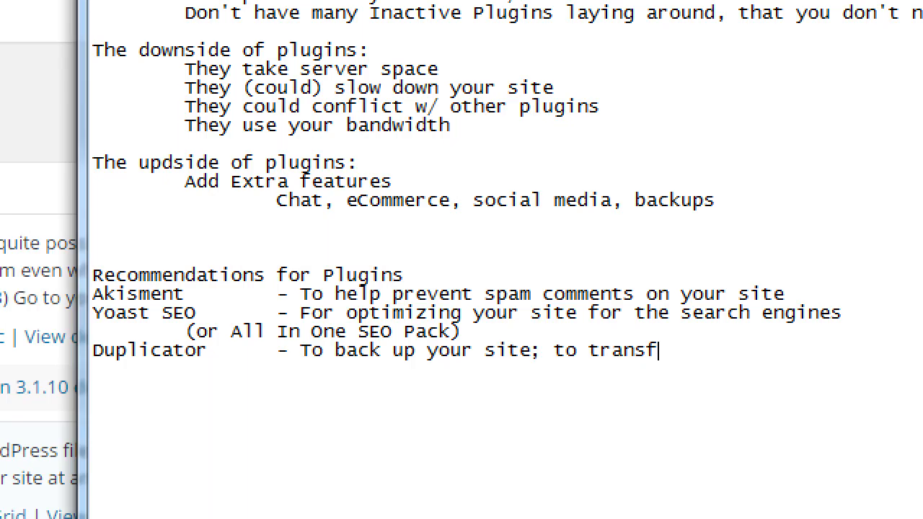
text(er site)
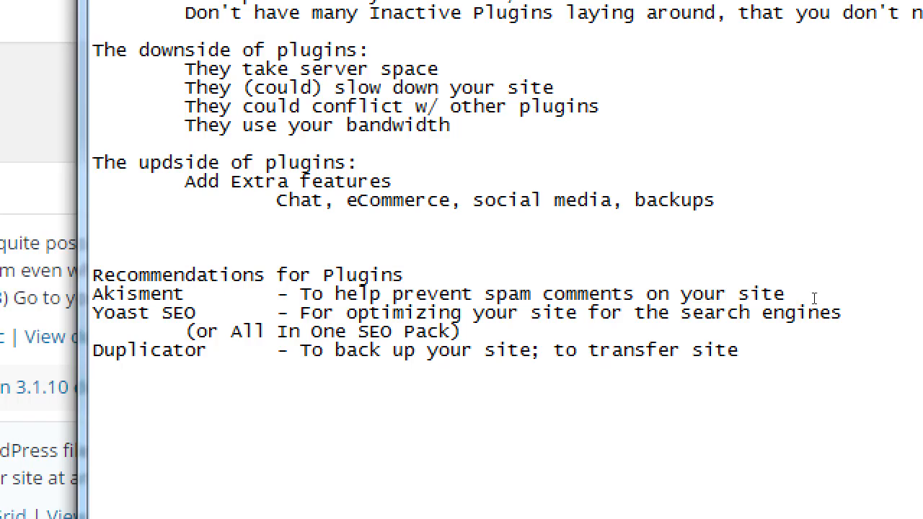
Add the entry 'JetPack - Swiss-Army Knife of plugins:' at the end of the list.
text(JetaP)
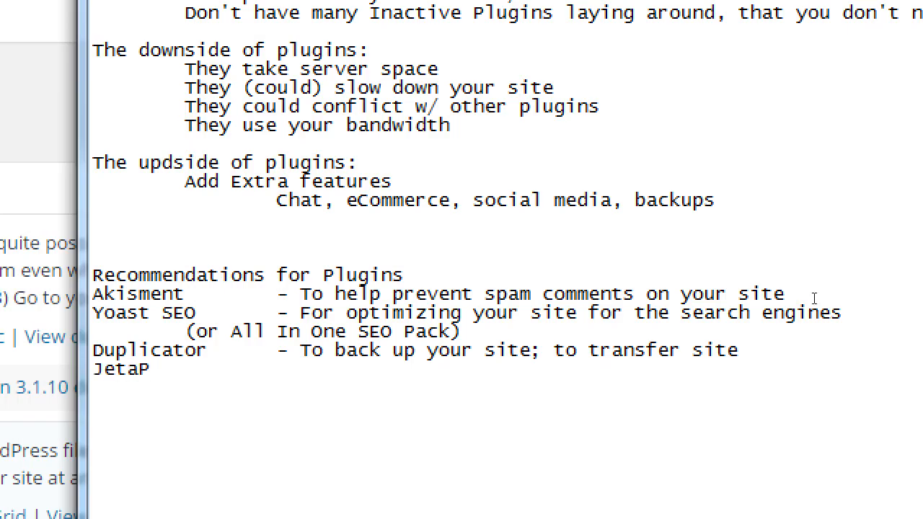
text(ack         -)
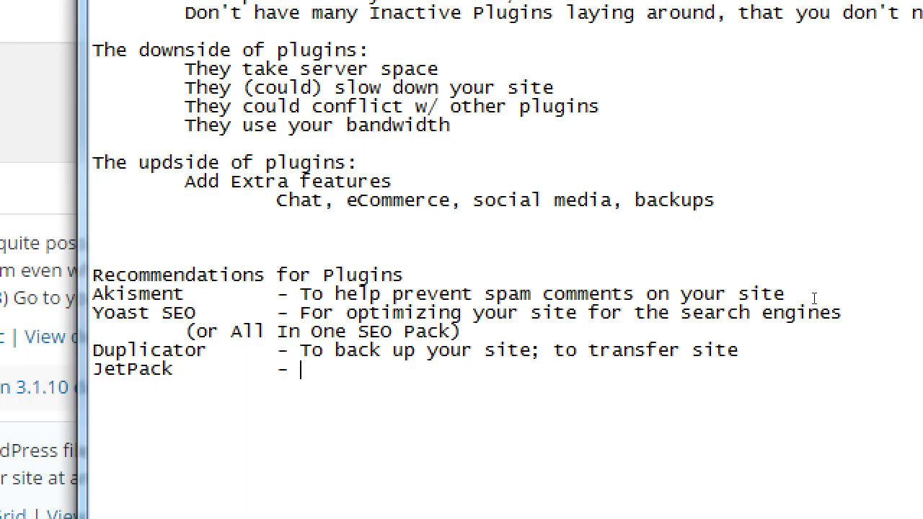
text(Swiss)
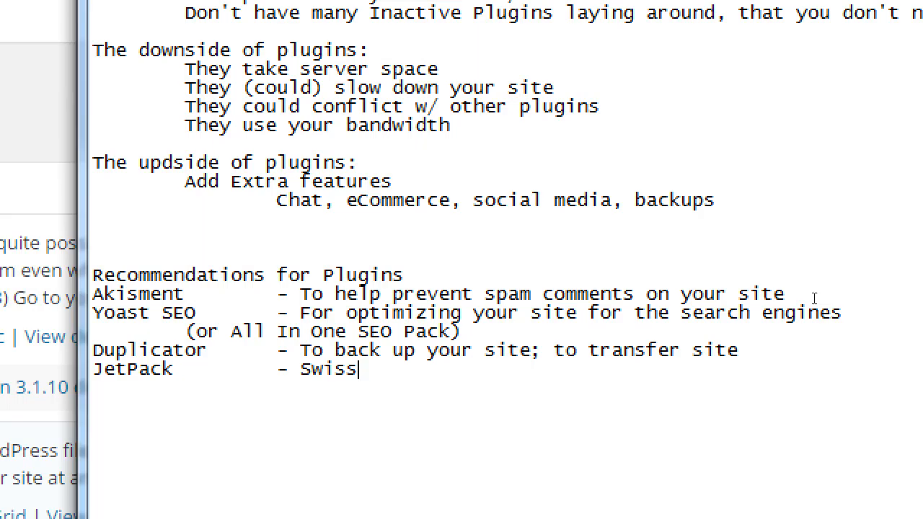
text(-Army)
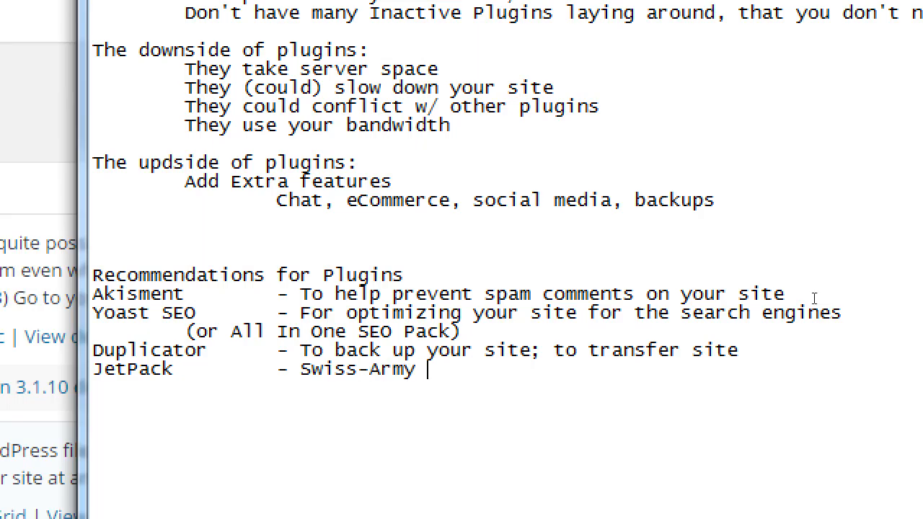
text(Knife)
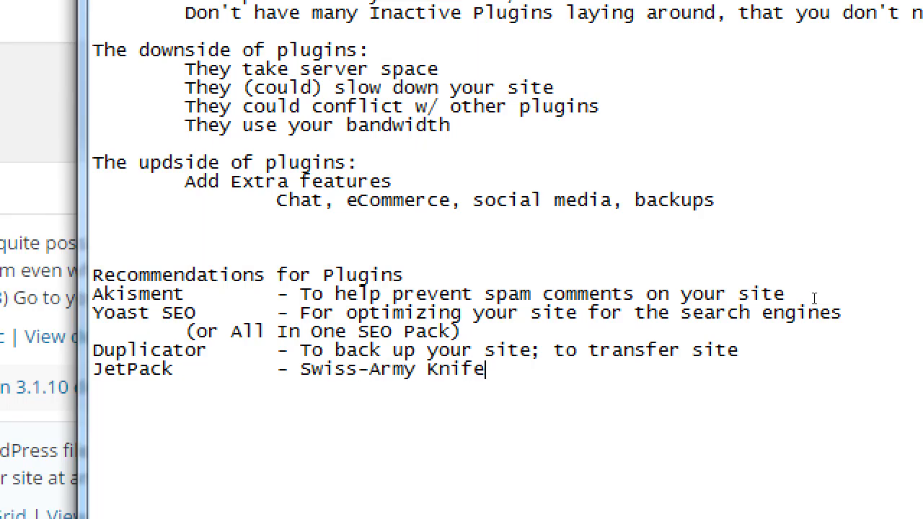
text(of plu)
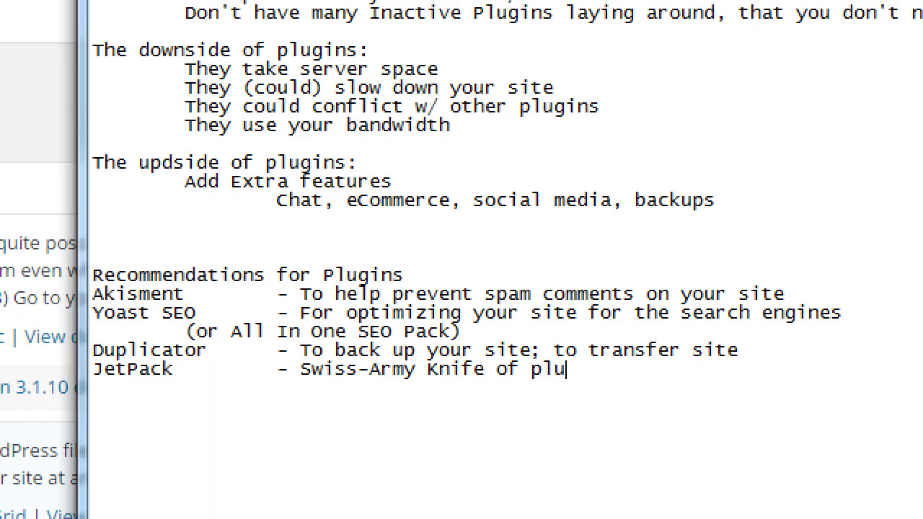
text(gins:)
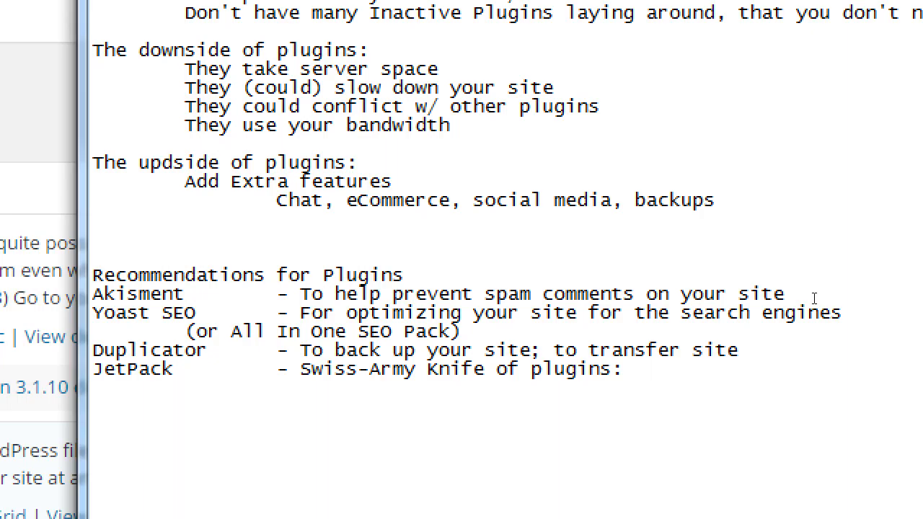
click(636, 368)
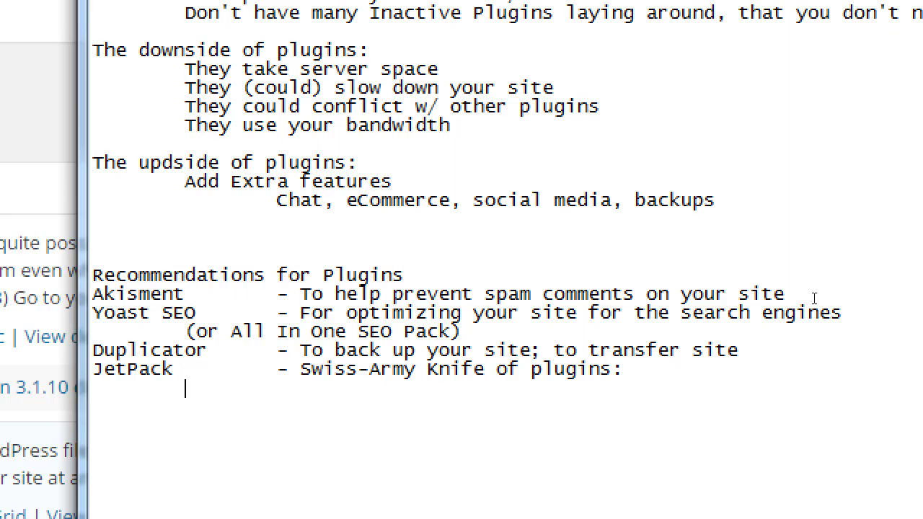
Type 'Social Sharing, Blog Distrubtion, Login Security' on the indented line under JetPack.
text(Social)
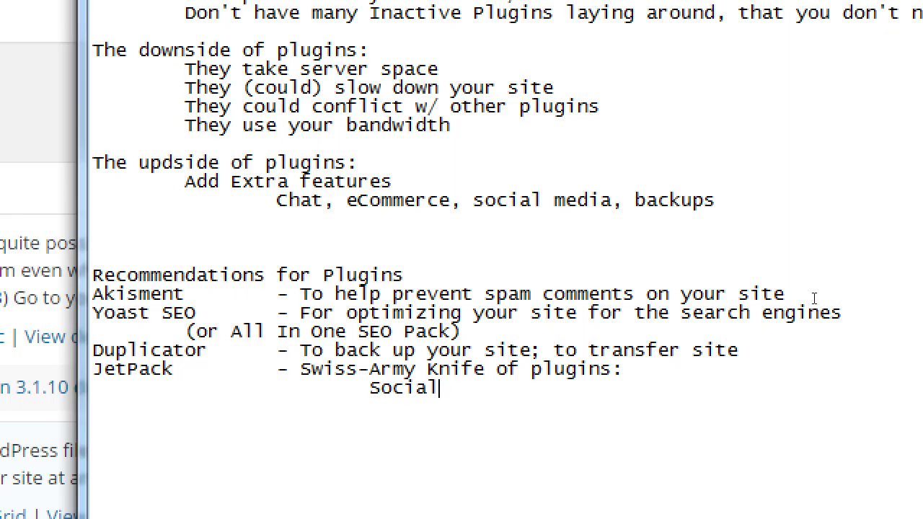
text(Sharing,)
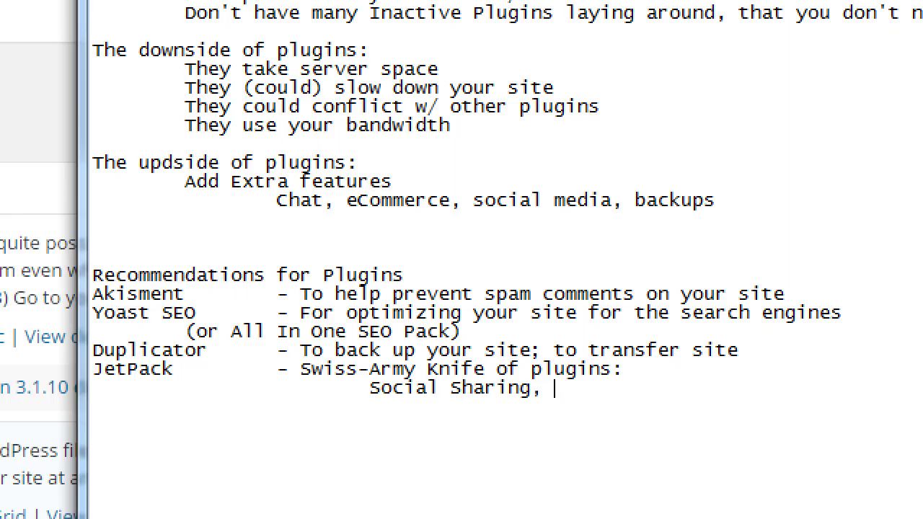
text(Bl)
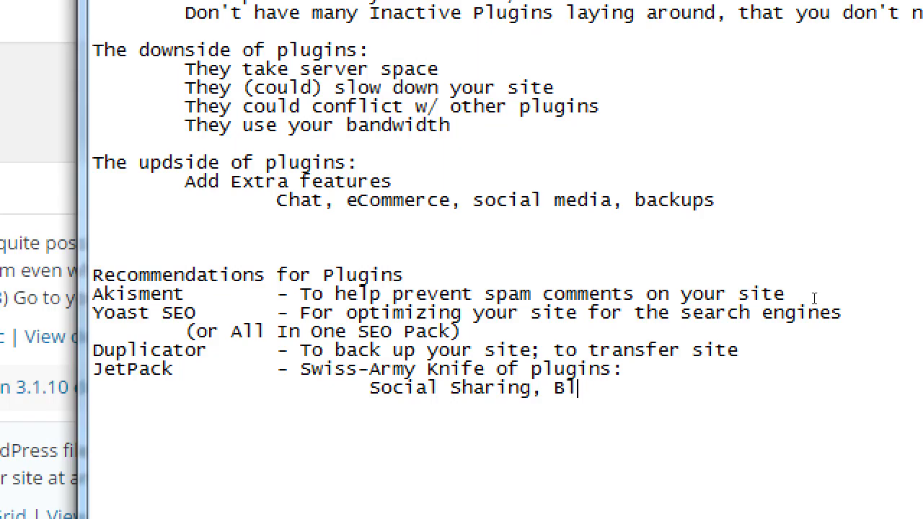
text(og Distrubtion)
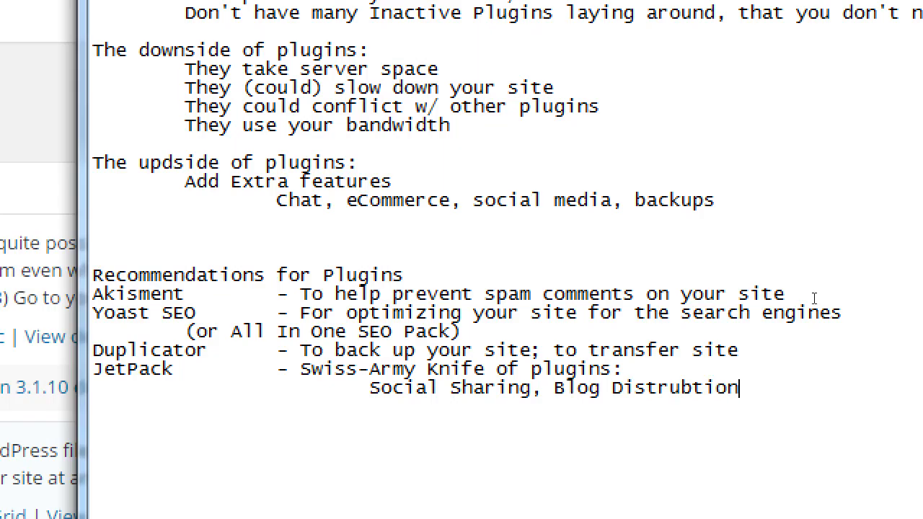
text(,)
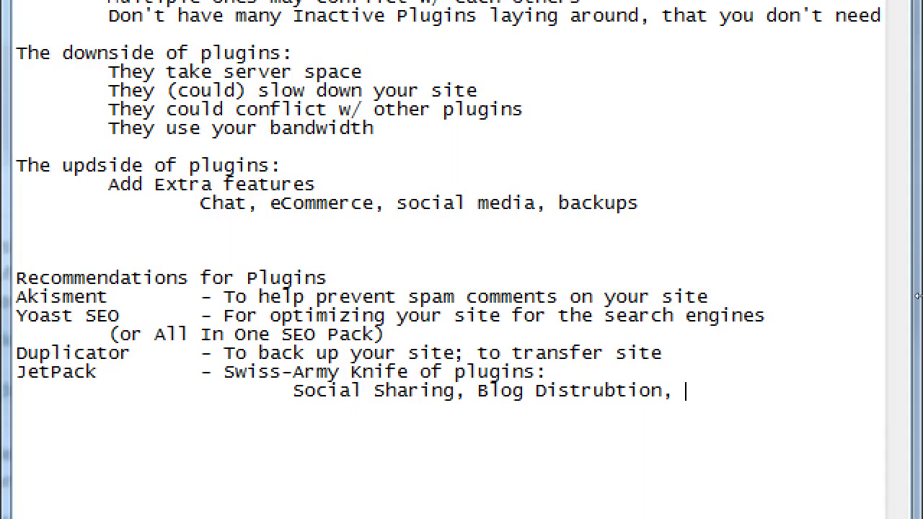
text(Login SEcrut)
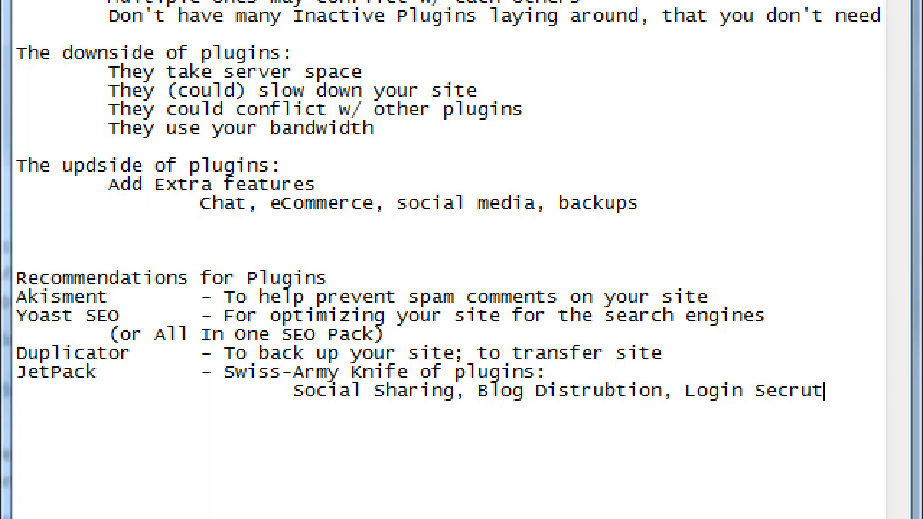
text(ity)
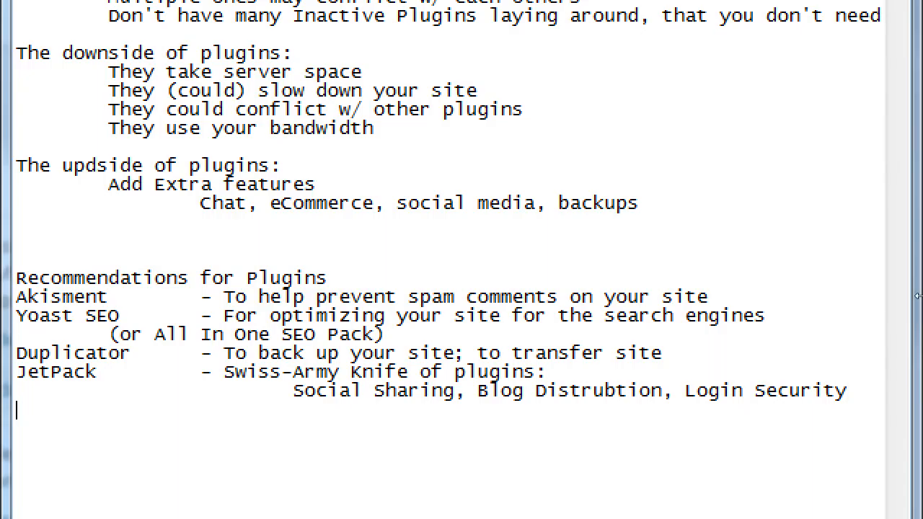
Add the entry 'Redirection - Fixes broken links' after JetPack, correcting typos.
text(Redir)
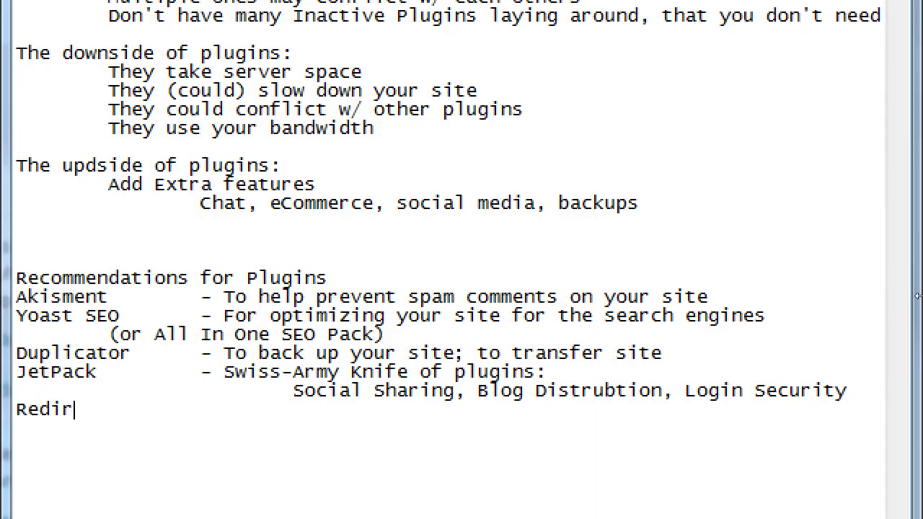
text(ction         -)
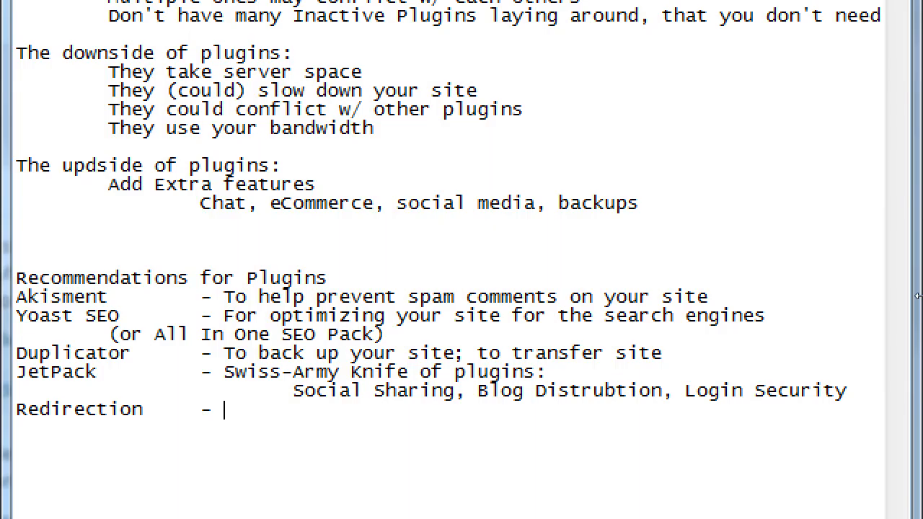
text(Fix3es)
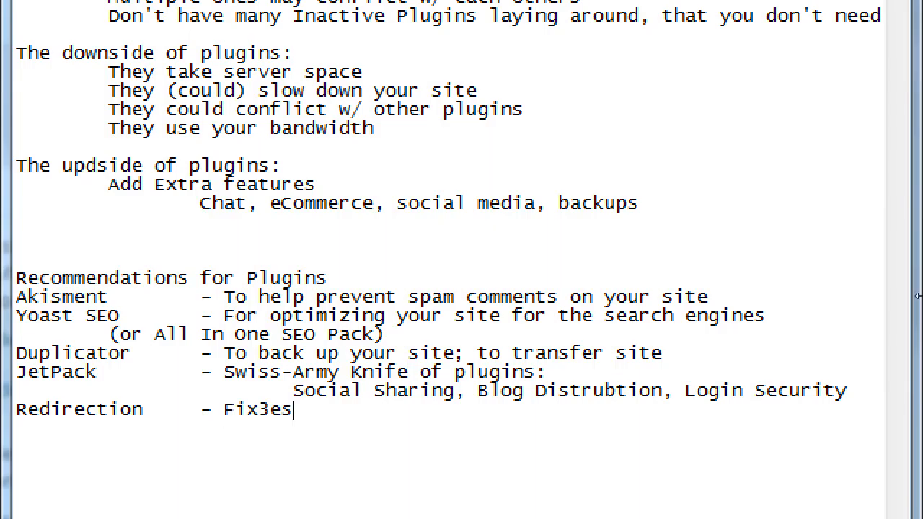
text(Fixes broie)
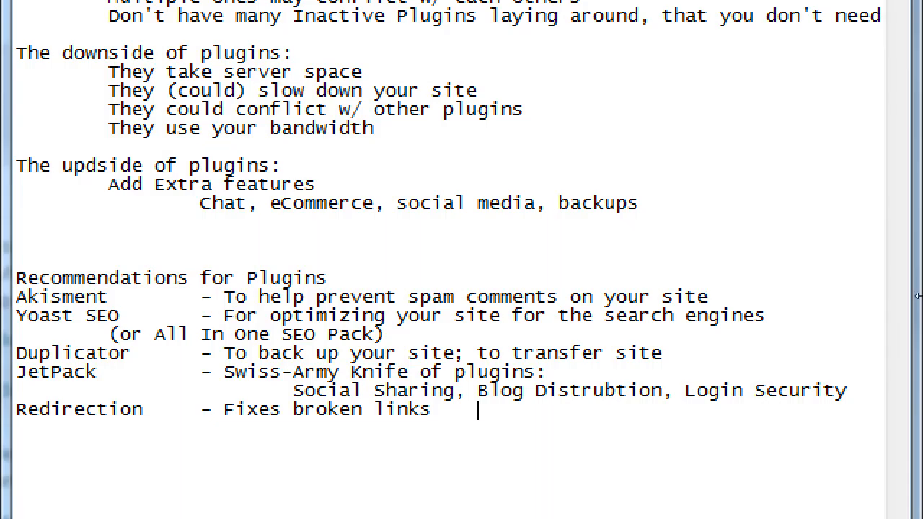
text((http:)
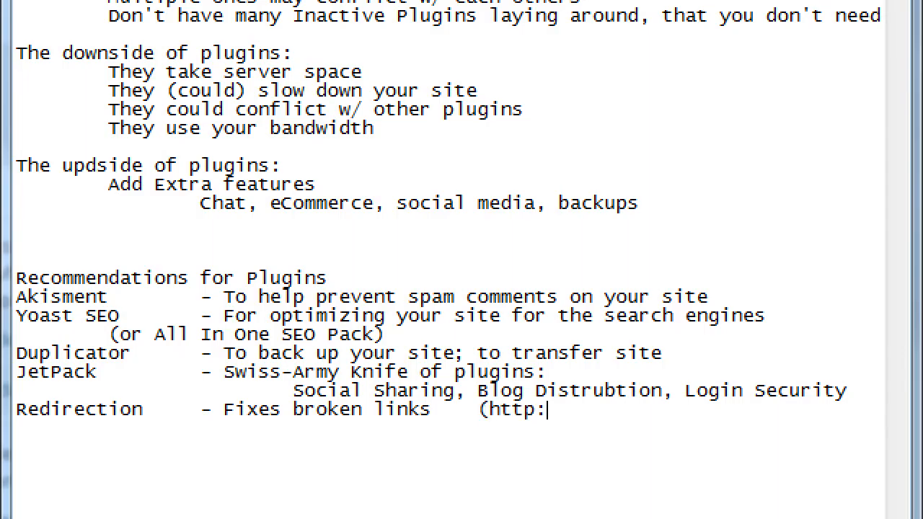
text(//victor.com/)
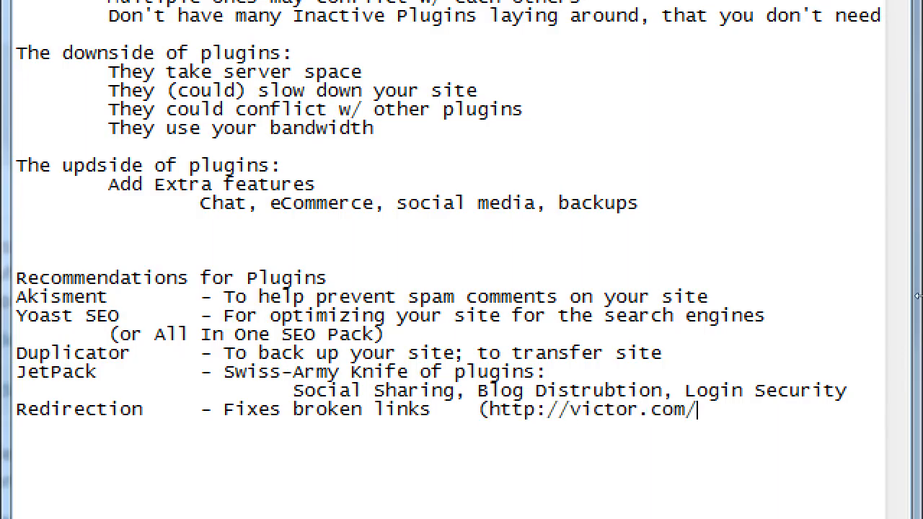
text(about-s)
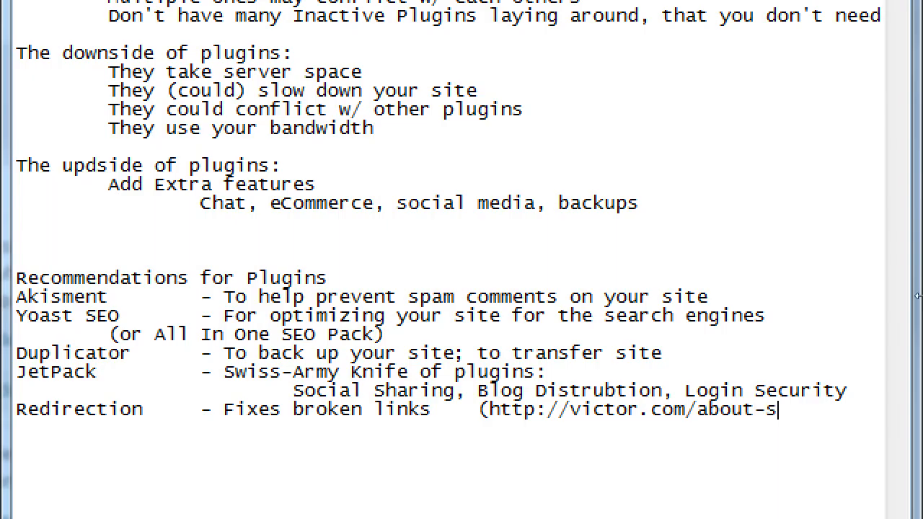
text(us    http://victor.com/)
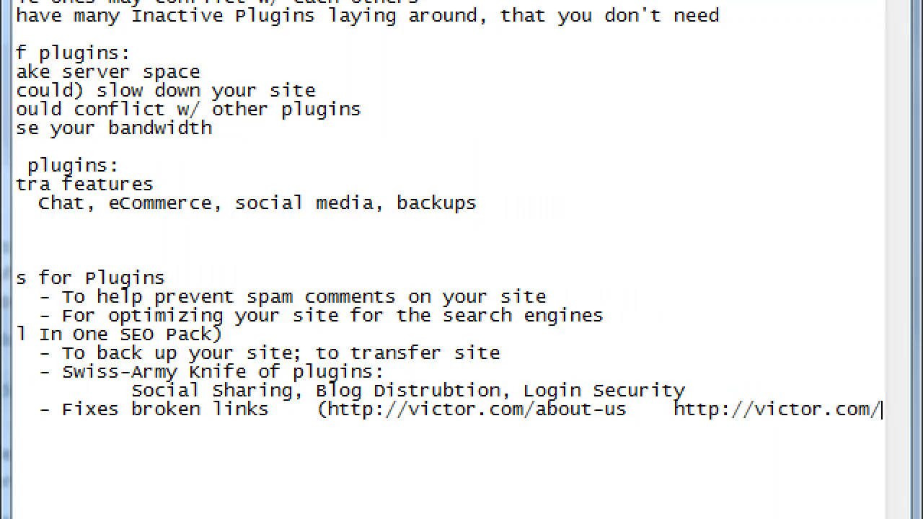
scroll(right, 3)
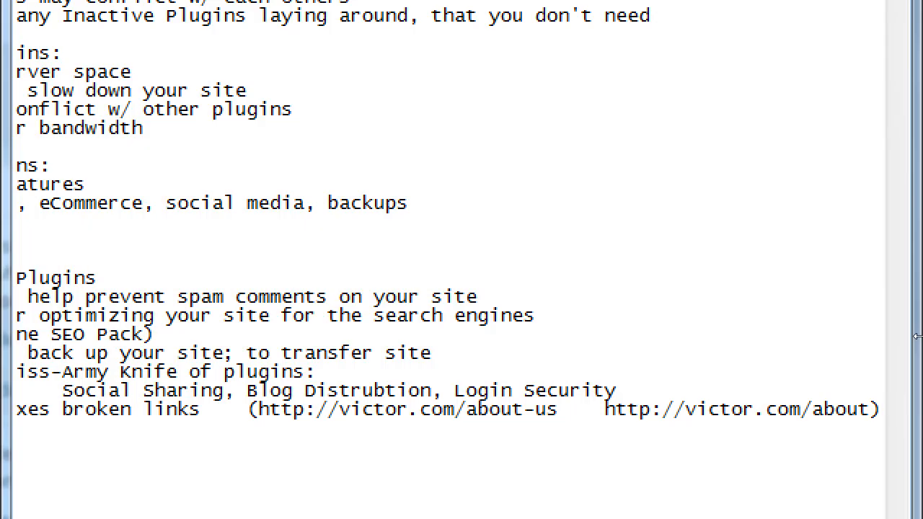
click(881, 411)
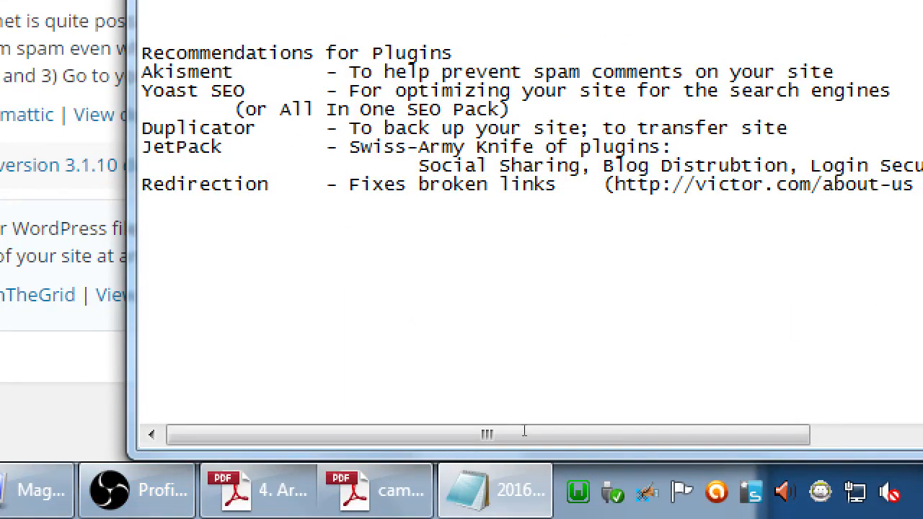
List WooCommerce, Shopify and WP eCommerce, each tagged '- eComm'.
text(S)
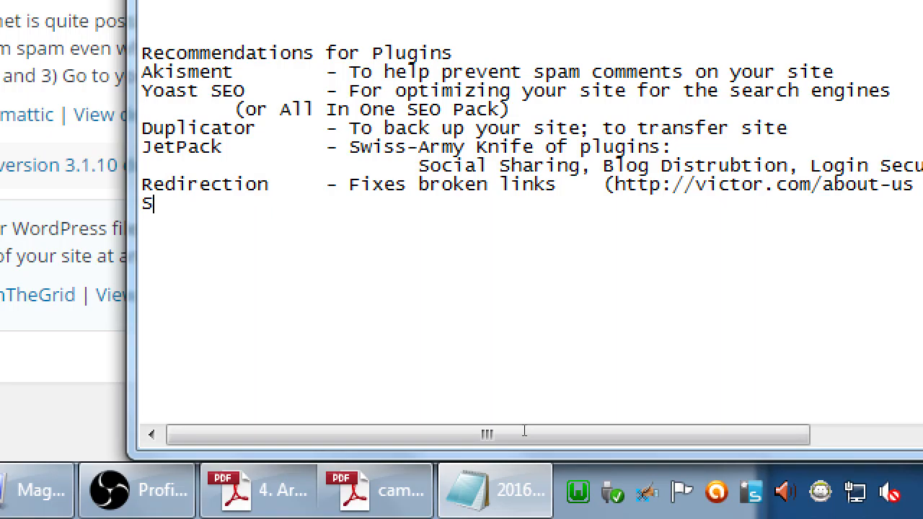
text(ooC)
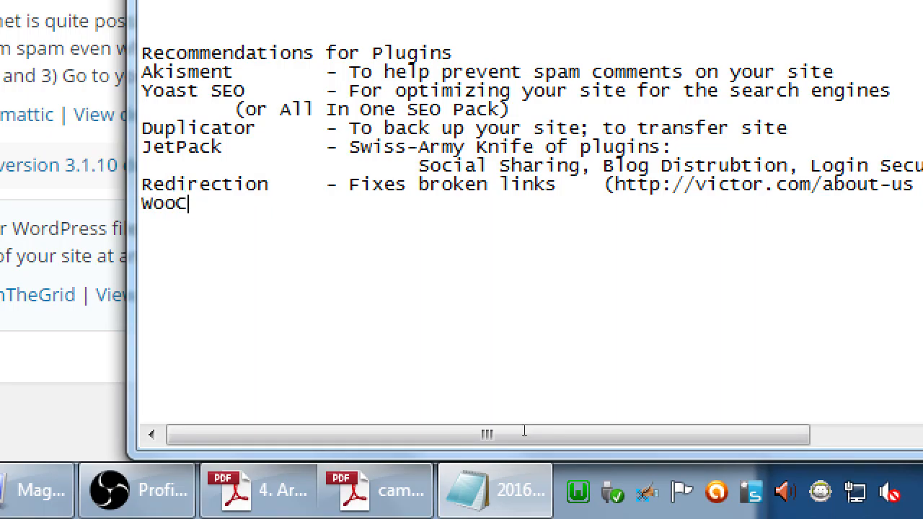
text(ommerce)
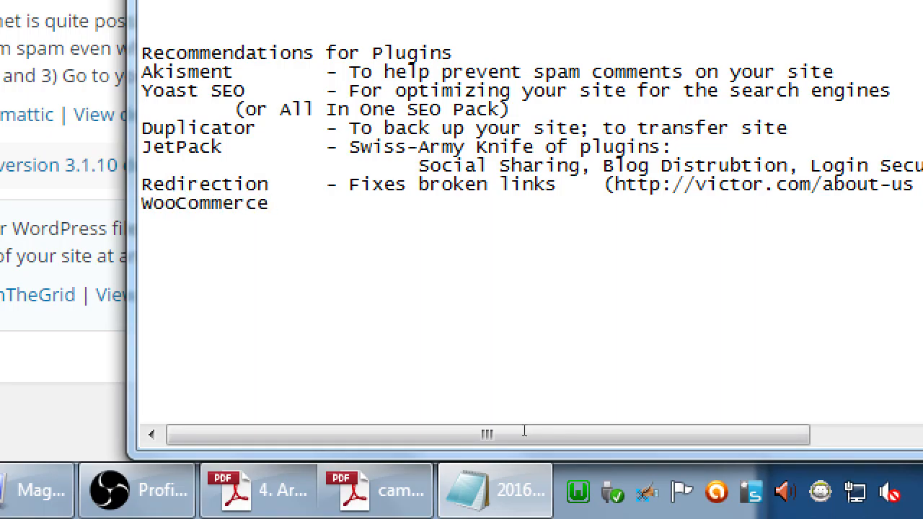
text(Shopif)
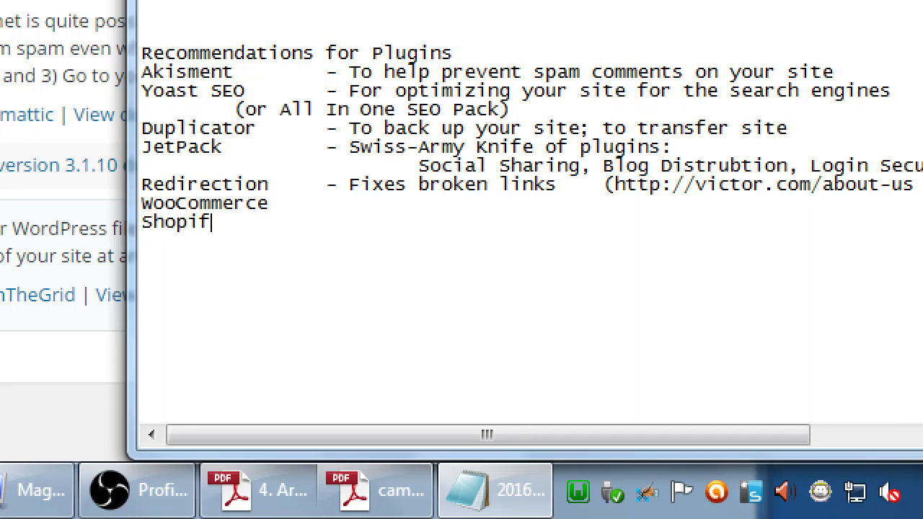
text(y)
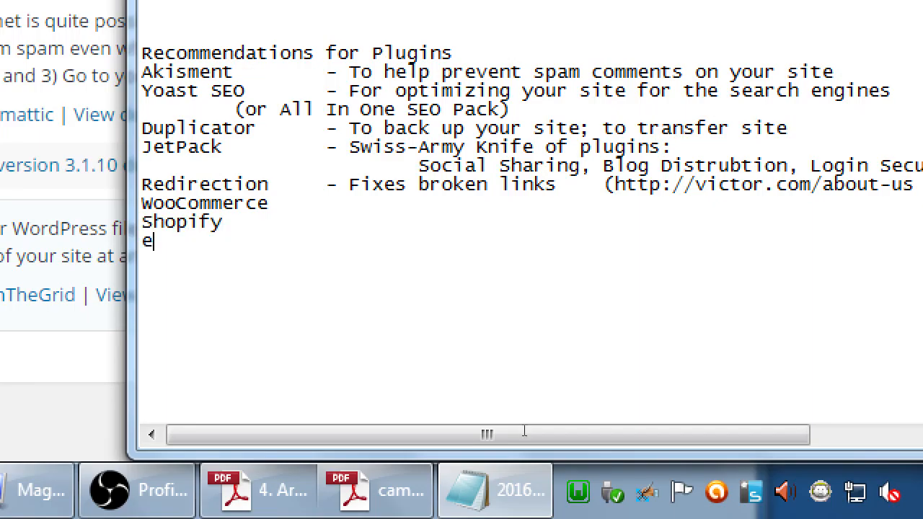
text(WP eCommer)
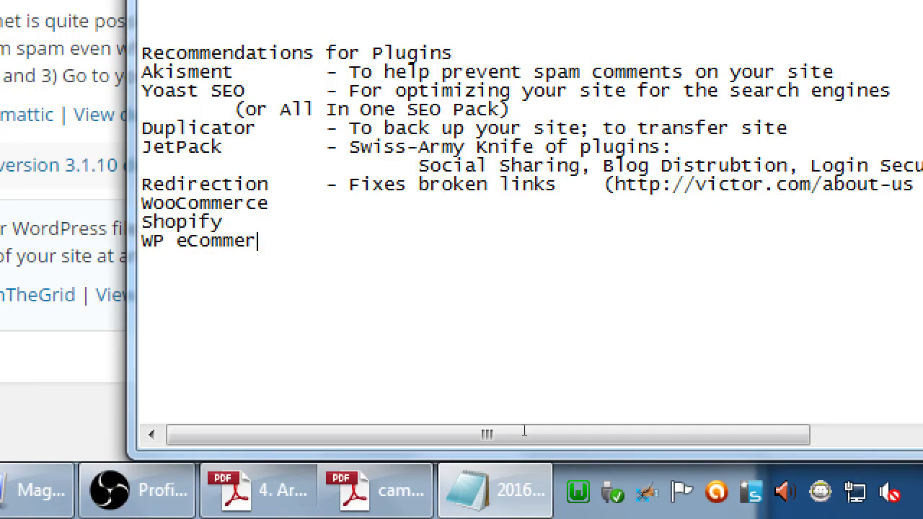
text(ce)
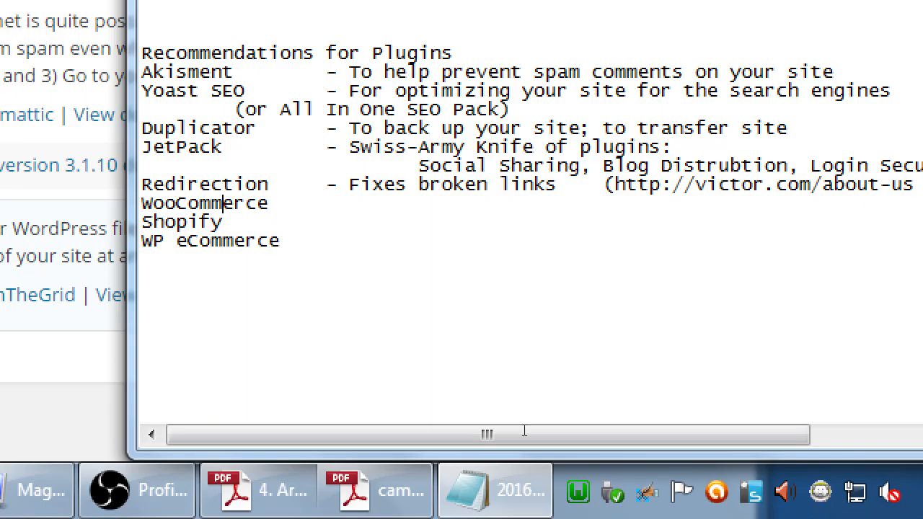
text(- e)
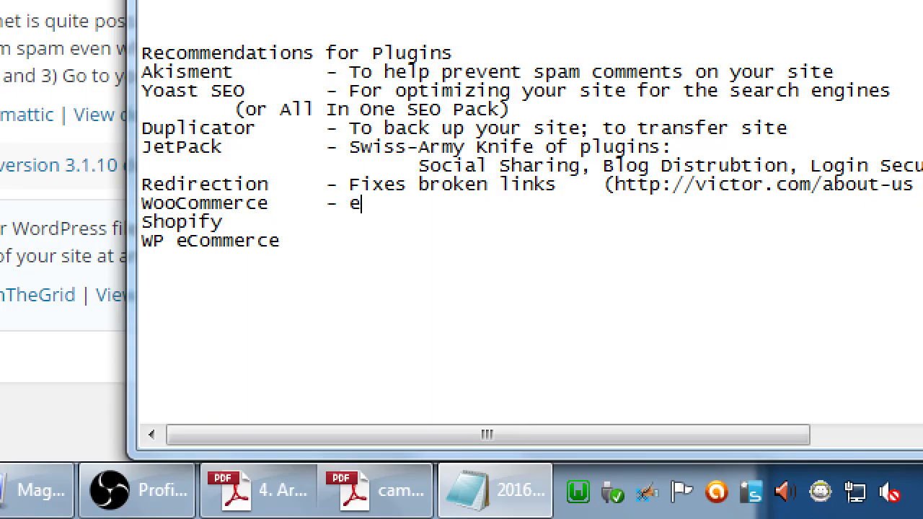
text(Comme)
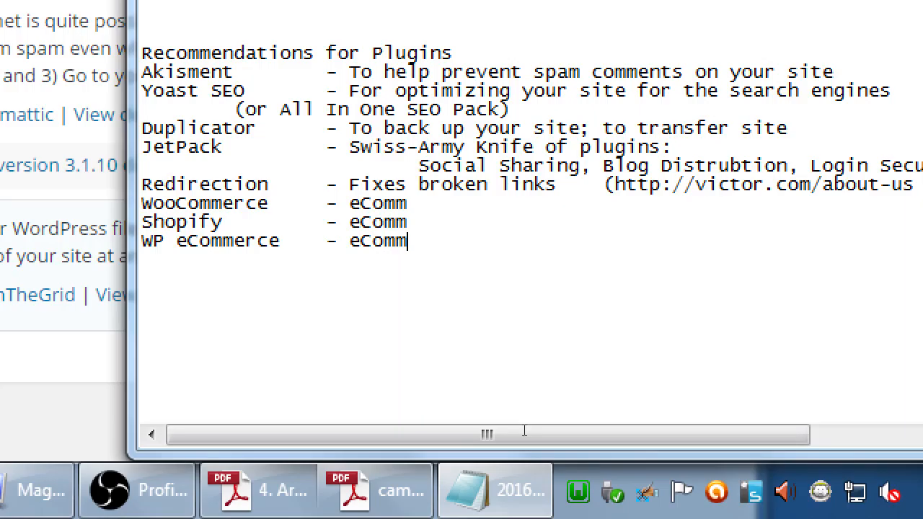
Add 'For class' after WP eCommerce's tag and place the cursor on the WooCommerce line.
text(" ")
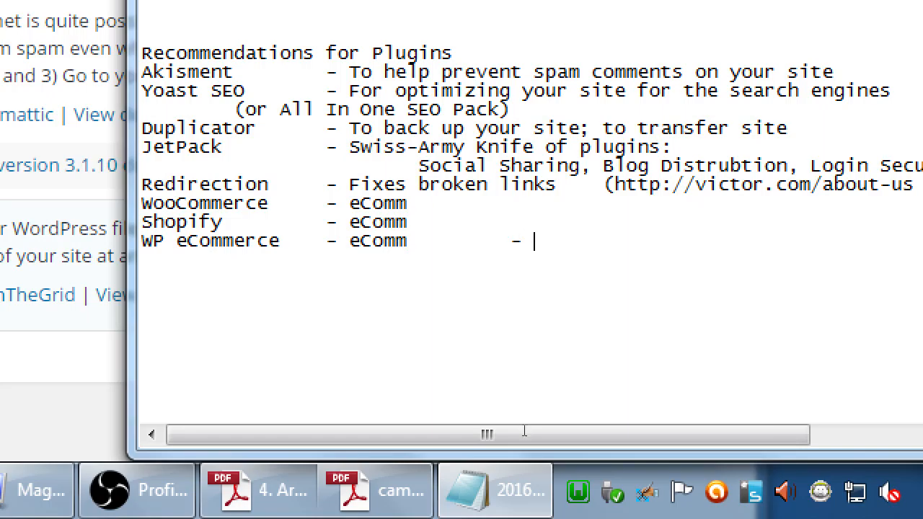
text(For class)
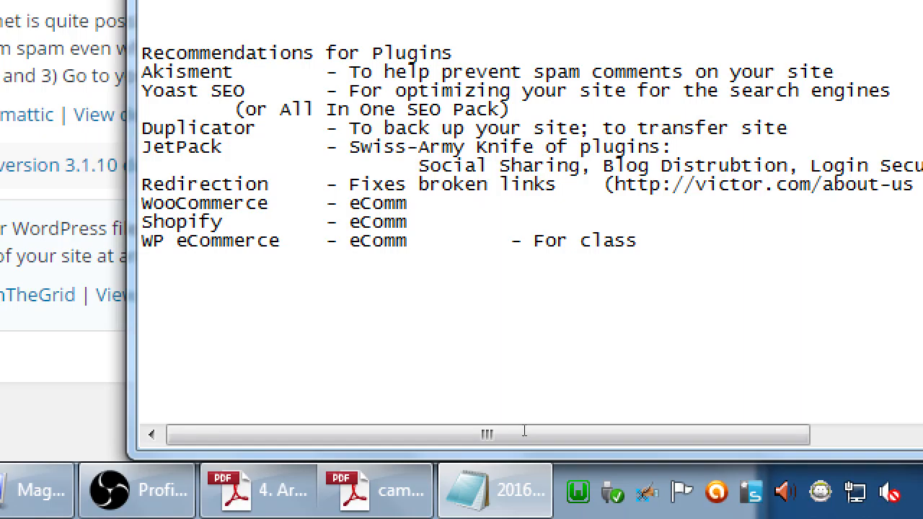
click(636, 240)
text(         - Most)
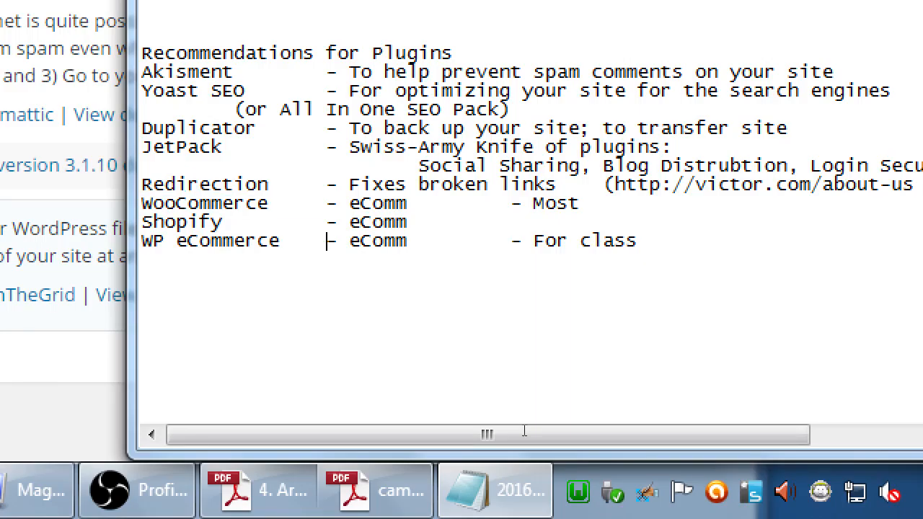
Complete WooCommerce's note as 'Most famous' and tag Shopify 'Up-and-coming'.
double_click(209, 240)
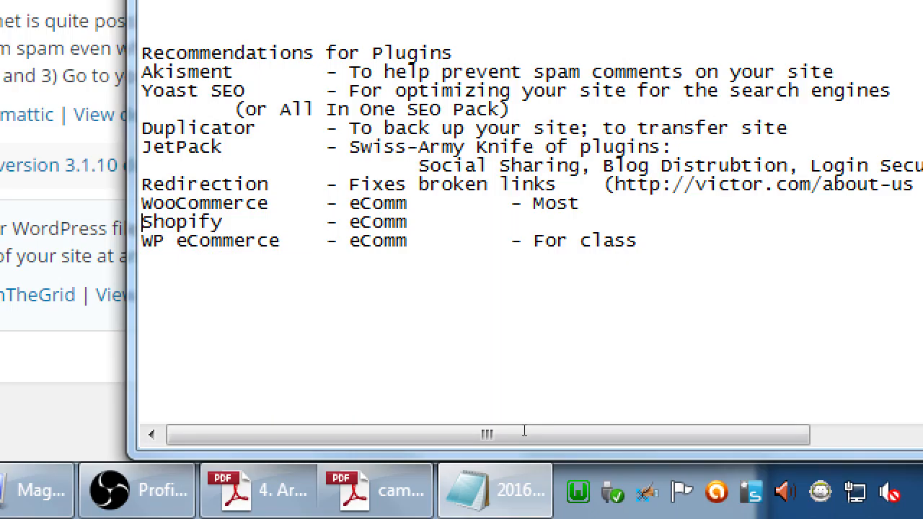
double_click(182, 221)
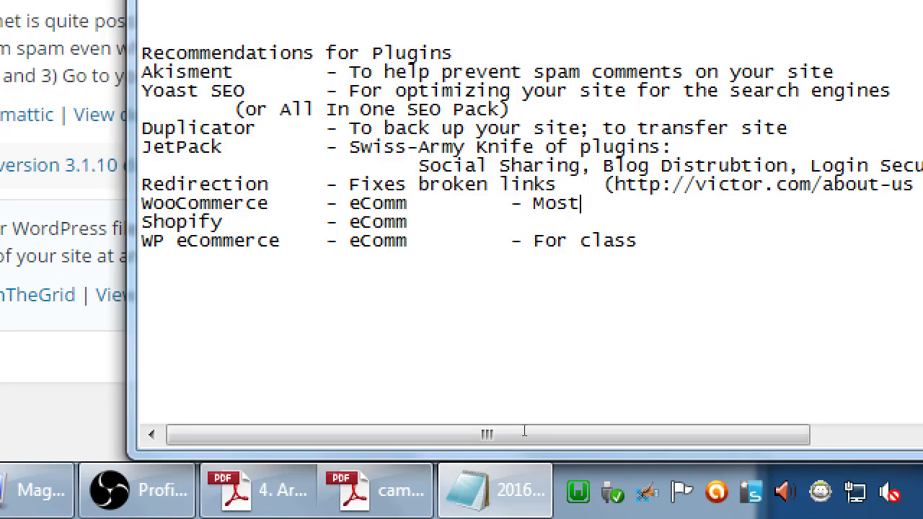
text(famous)
click(530, 222)
text(         - U)
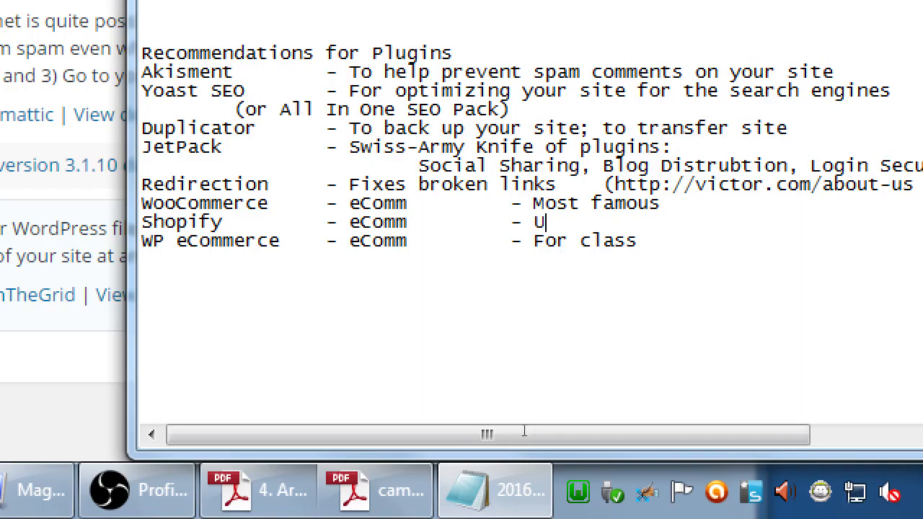
text(p-and-)
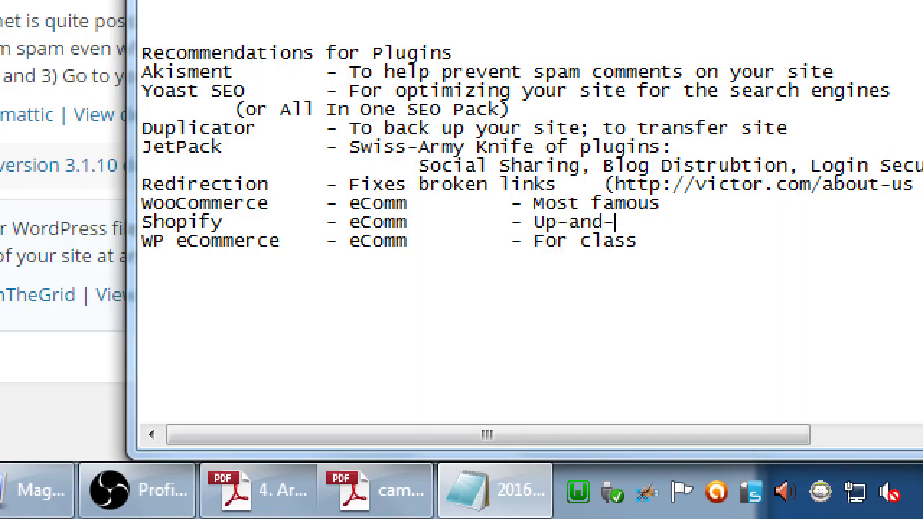
text(coming)
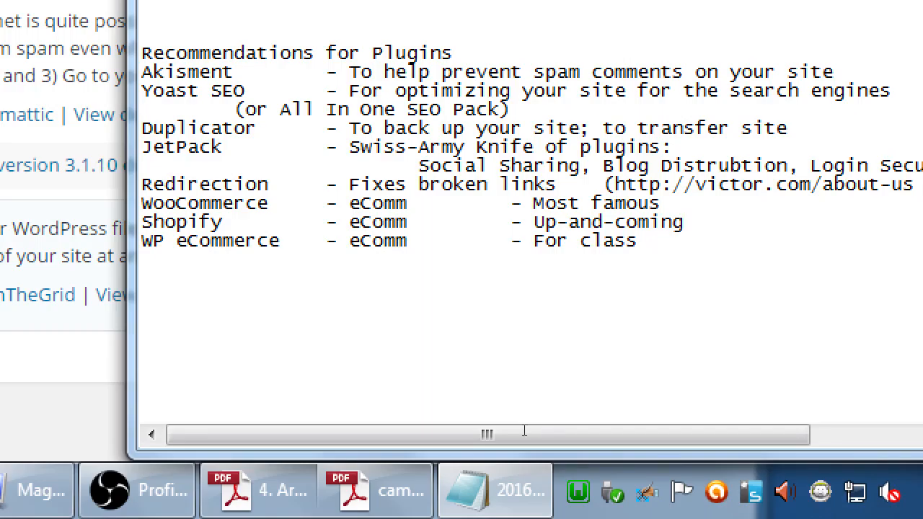
Restore down the Notepad window so it sits beside the browser's plugins page.
click(685, 221)
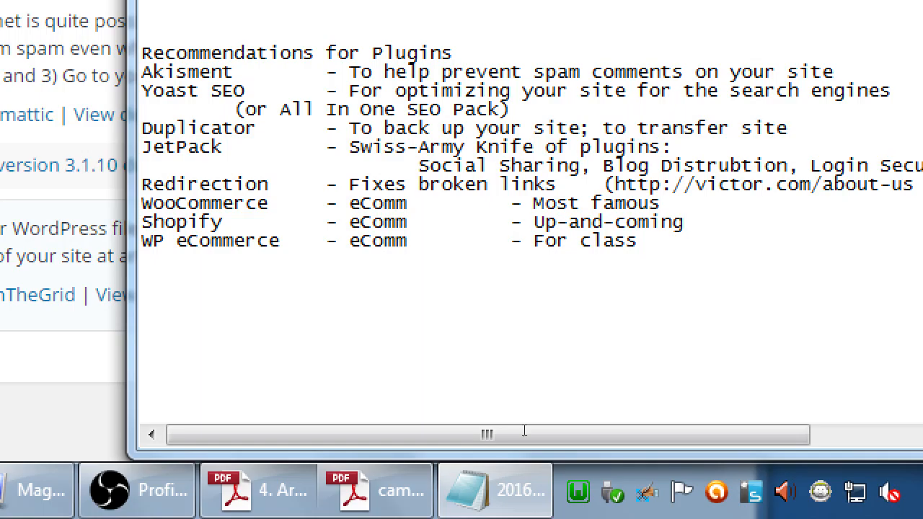
mouse_move(531, 419)
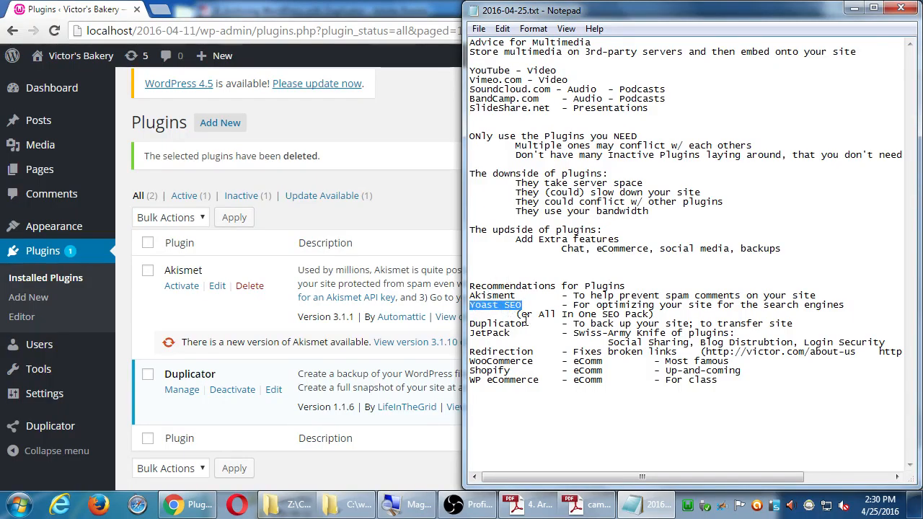
click(181, 504)
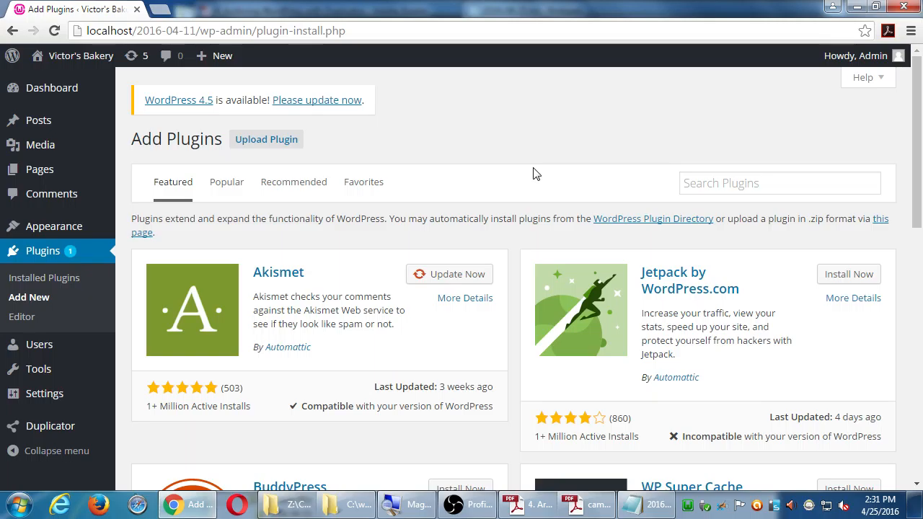
mouse_move(409, 173)
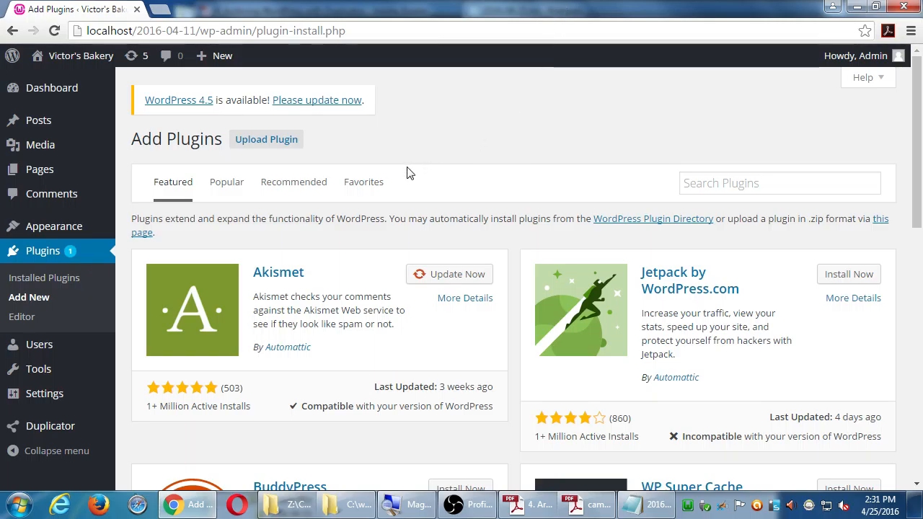
mouse_move(508, 121)
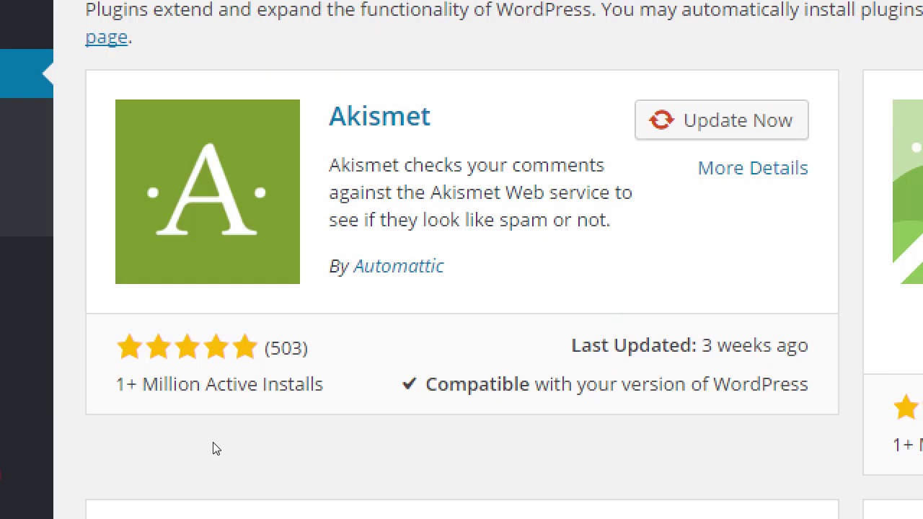
mouse_move(424, 385)
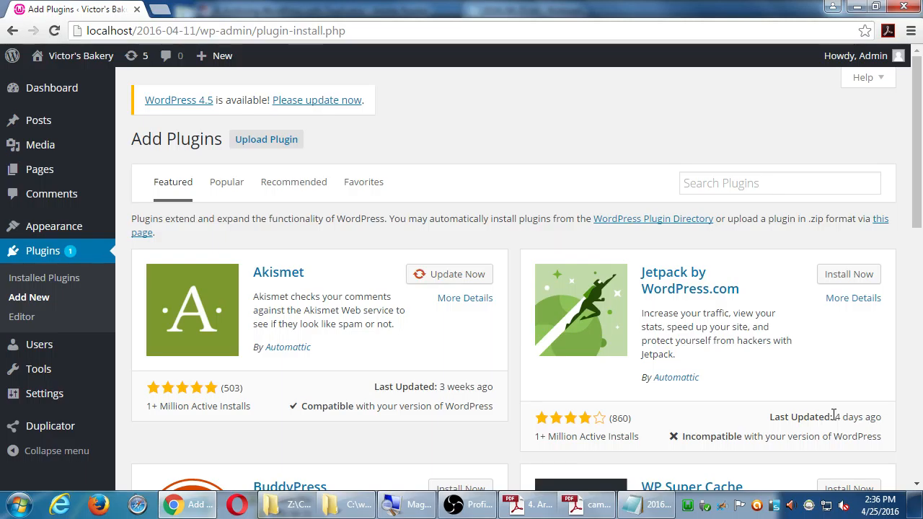
Scroll through the Popular plugins catalogue on the Add Plugins page.
scroll(down, 3)
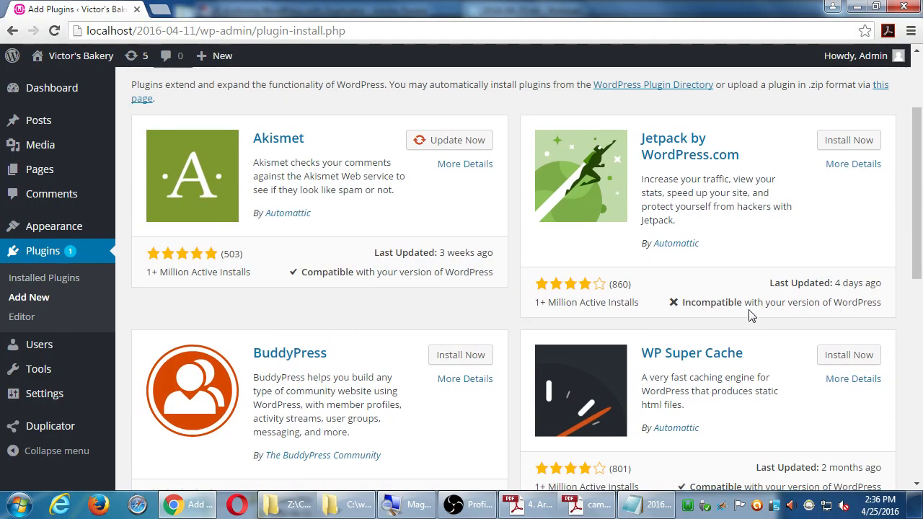
mouse_move(455, 443)
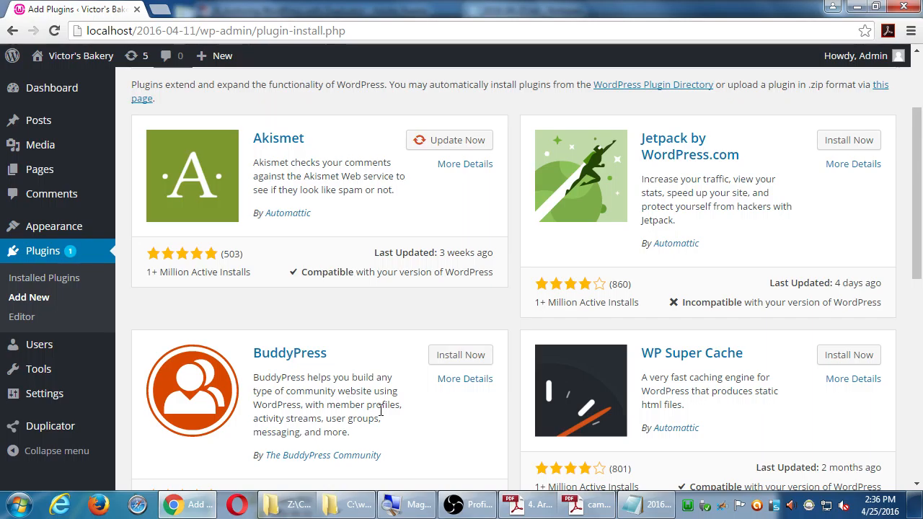
scroll(down, 3)
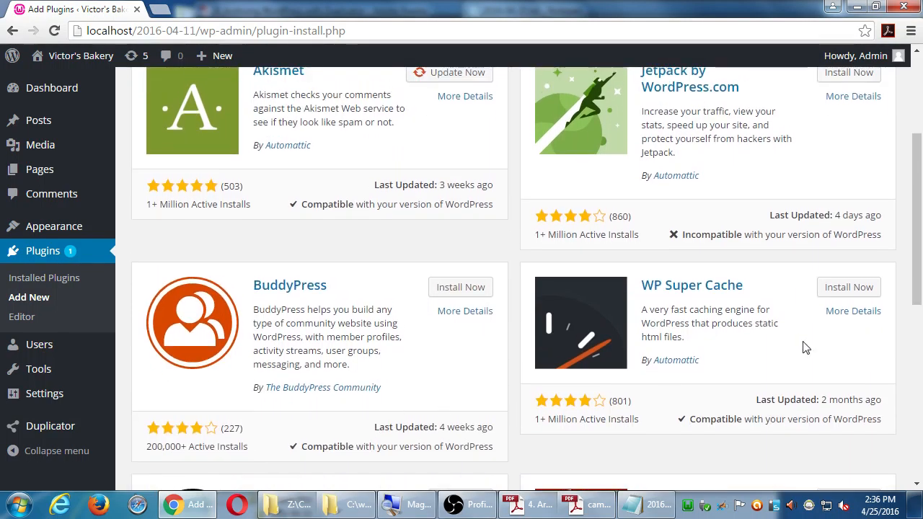
mouse_move(714, 305)
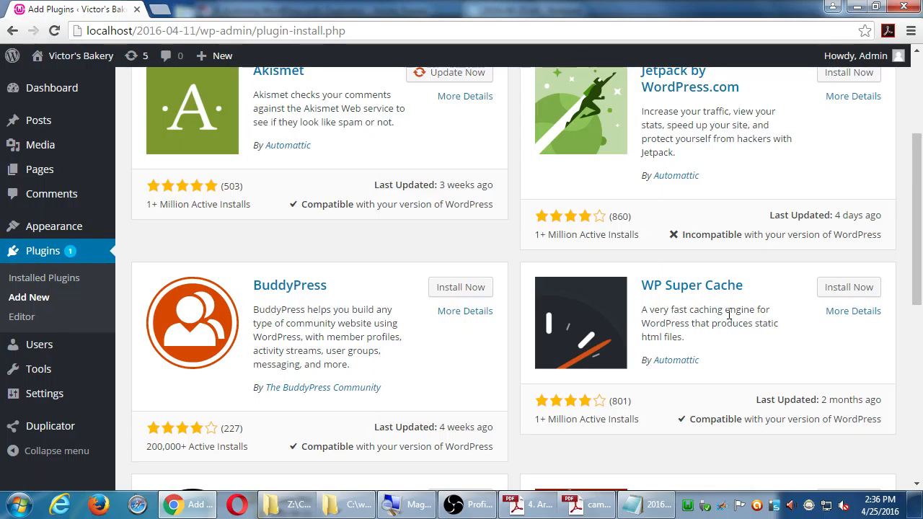
mouse_move(749, 369)
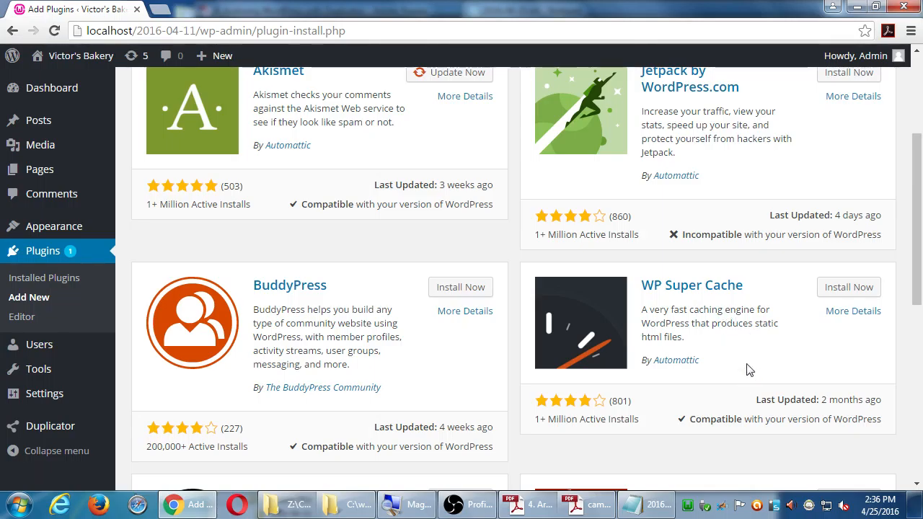
mouse_move(734, 359)
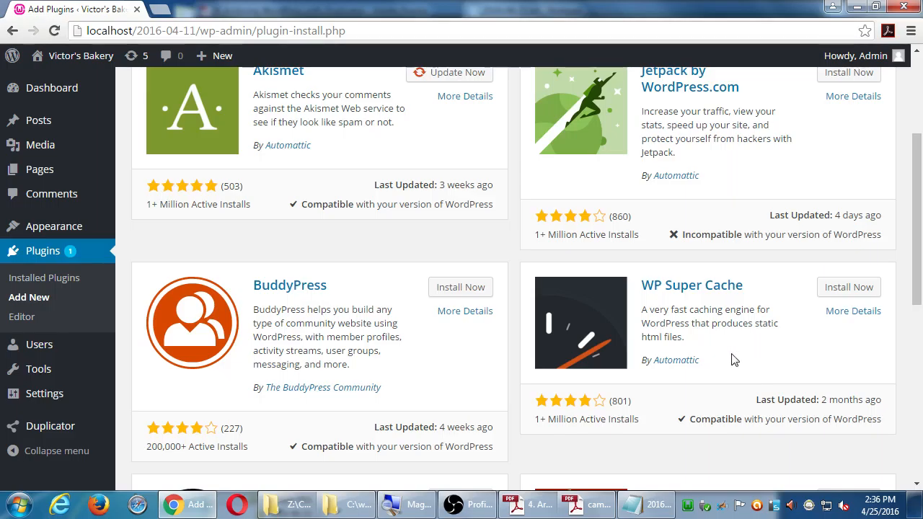
scroll(down, 3)
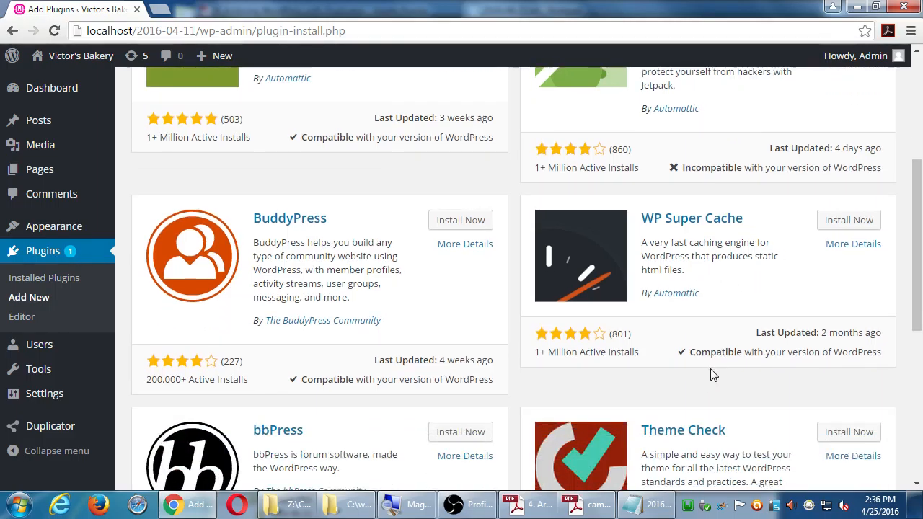
scroll(down, 3)
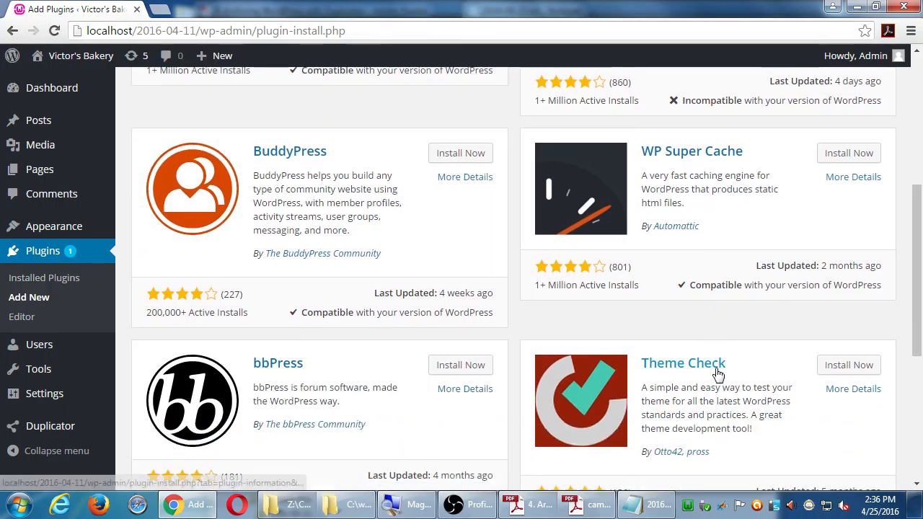
scroll(down, 3)
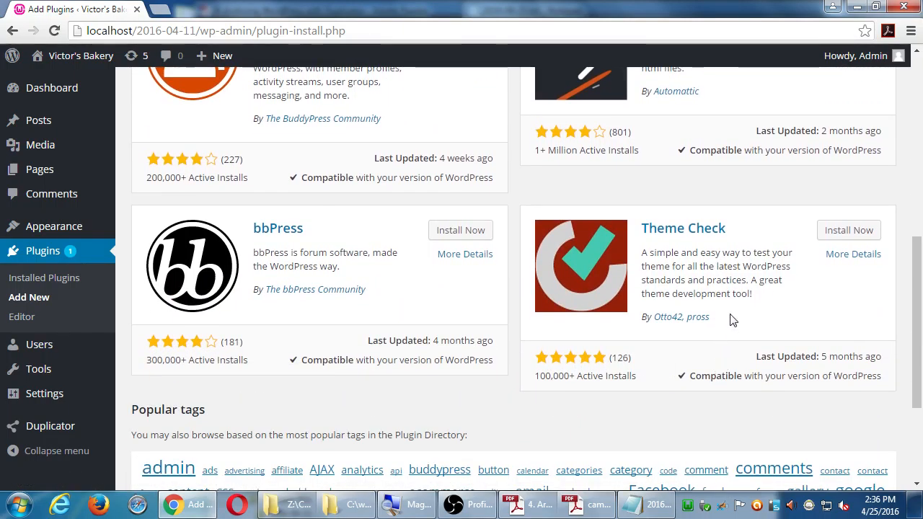
scroll(up, 3)
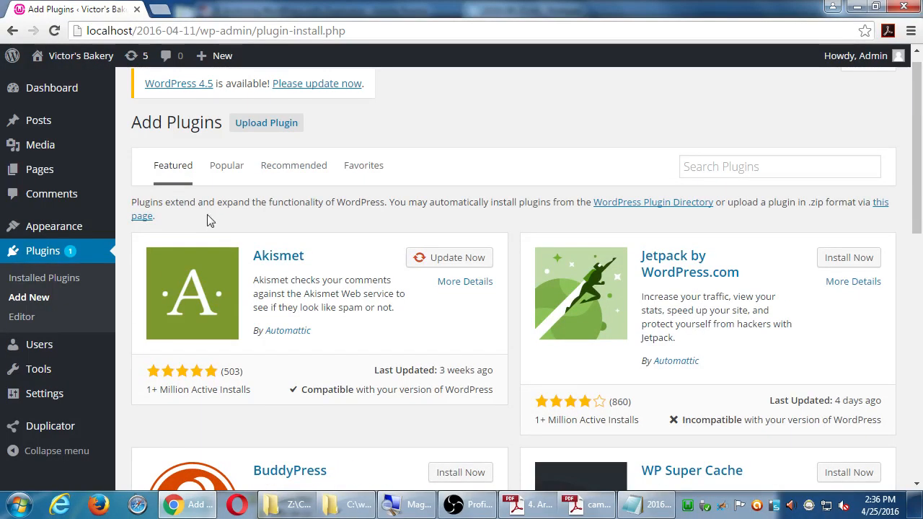
mouse_move(336, 231)
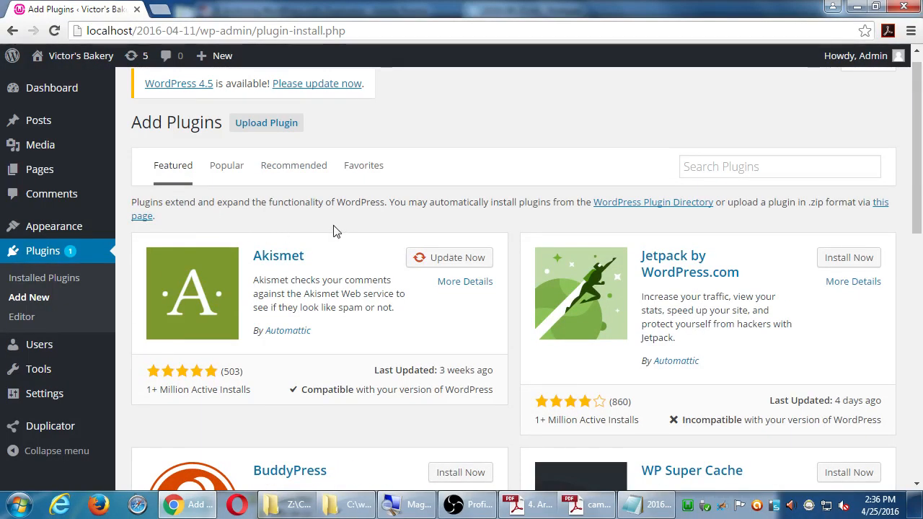
mouse_move(230, 174)
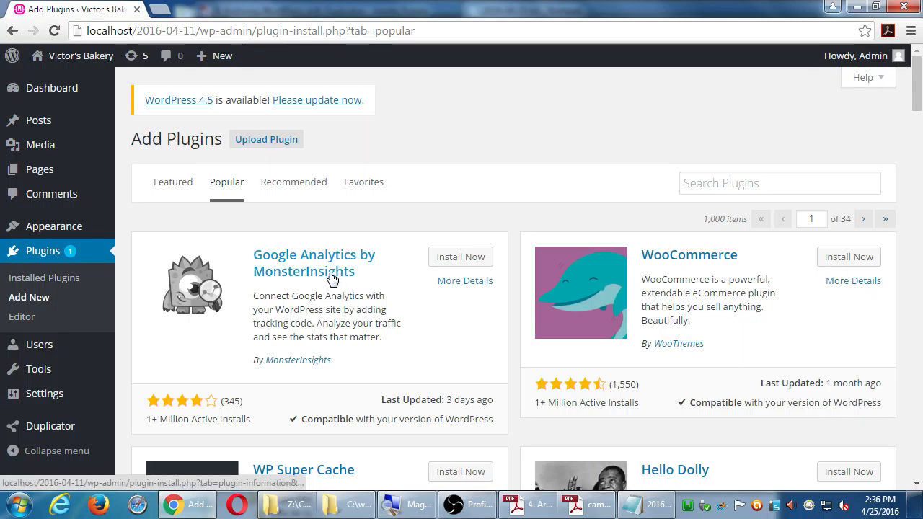
mouse_move(700, 258)
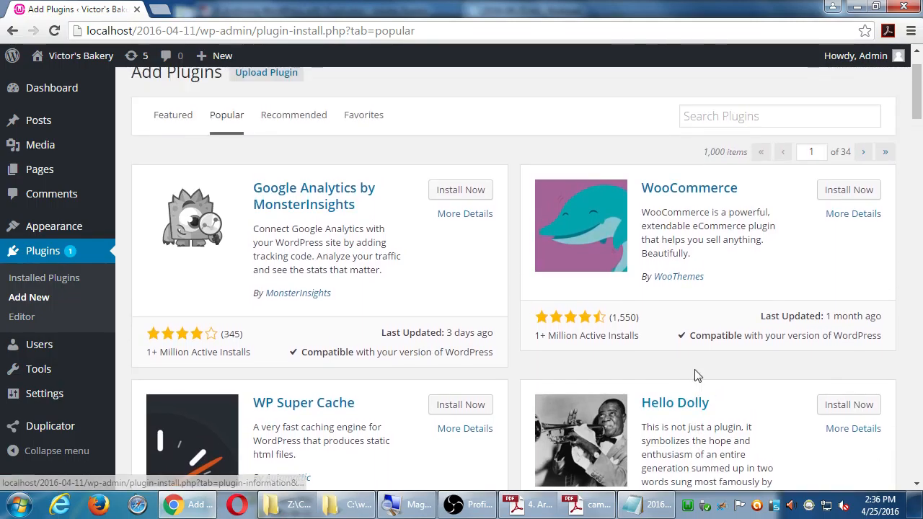
scroll(down, 3)
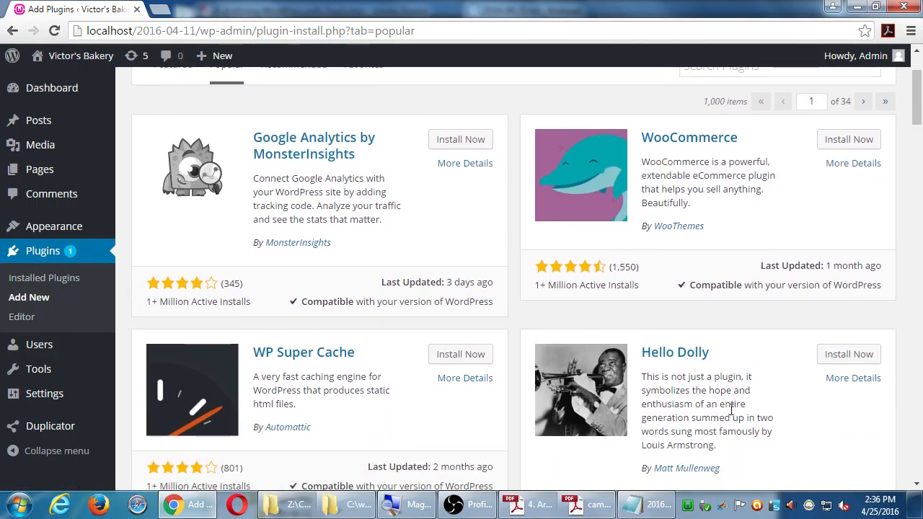
scroll(down, 3)
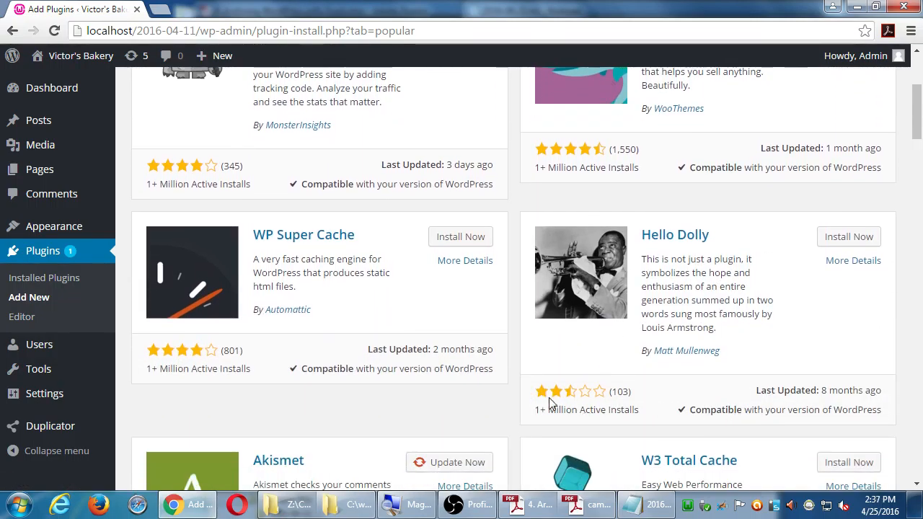
mouse_move(567, 395)
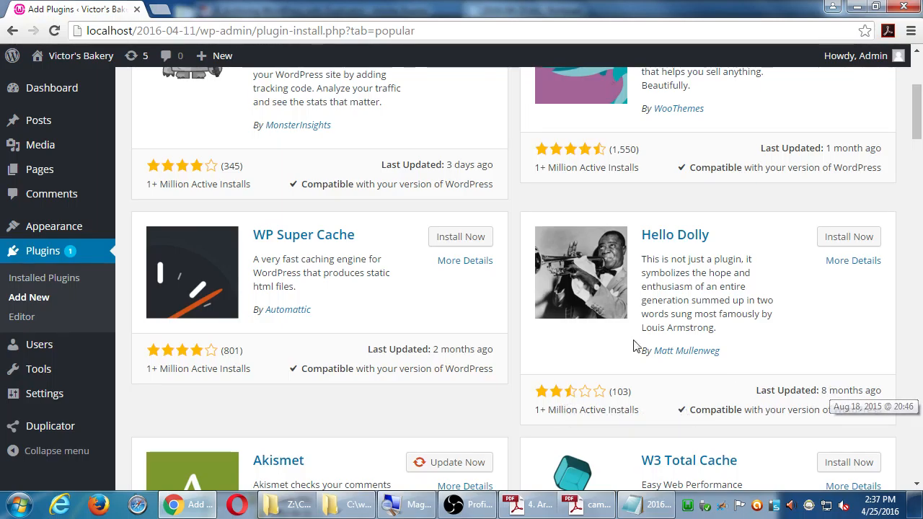
scroll(down, 3)
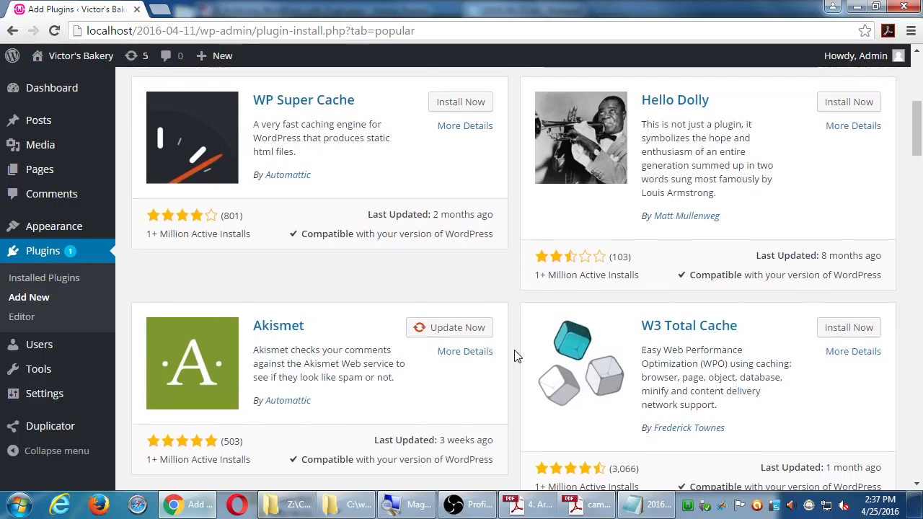
scroll(down, 3)
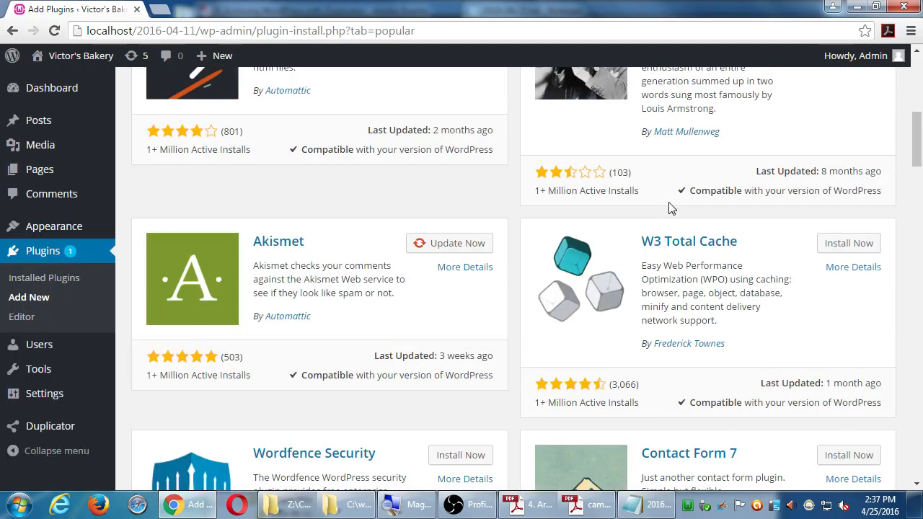
mouse_move(597, 396)
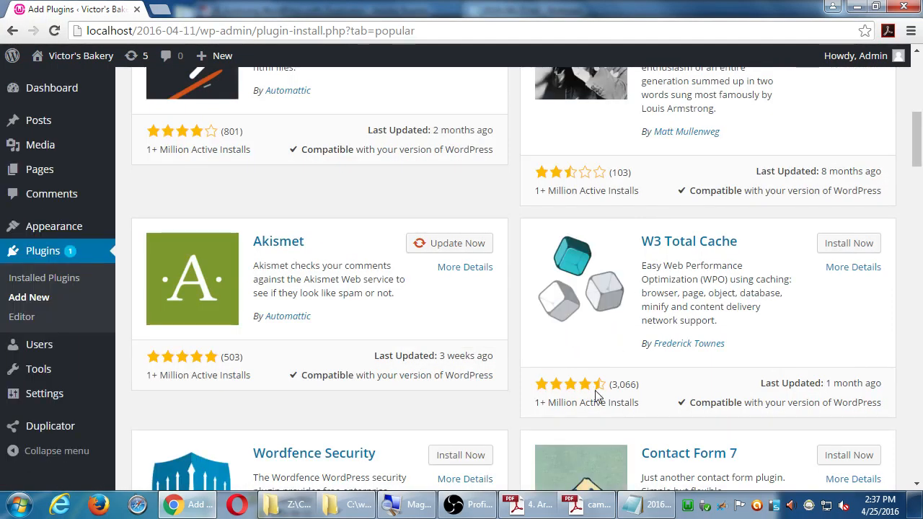
mouse_move(619, 388)
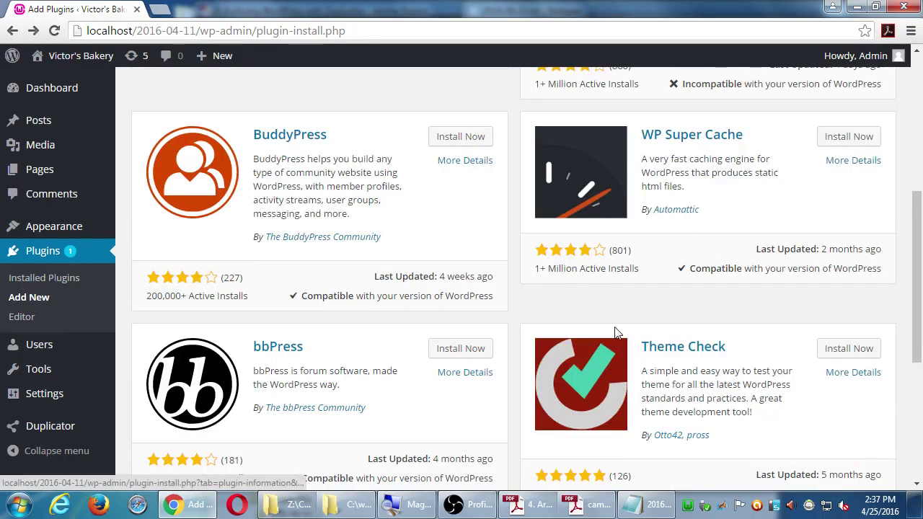
scroll(up, 3)
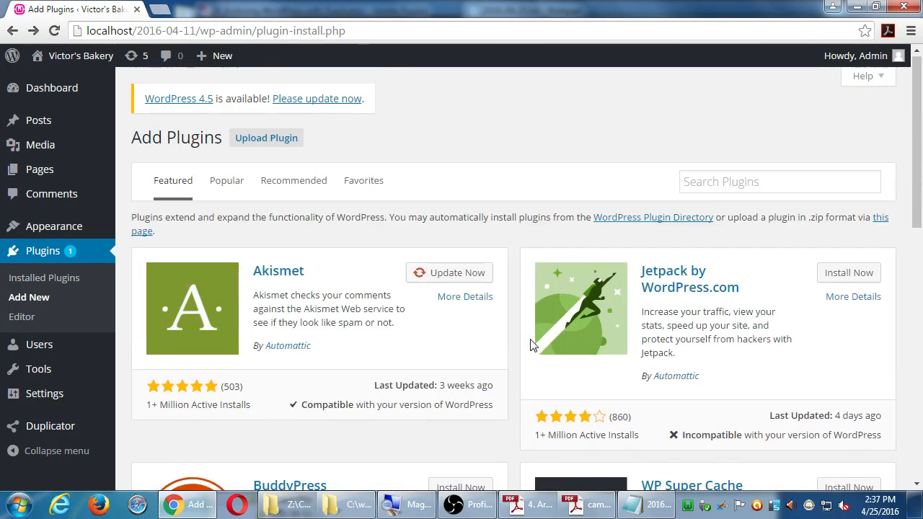
Return to the Popular plugins list and scroll down to the Yoast SEO card.
click(227, 181)
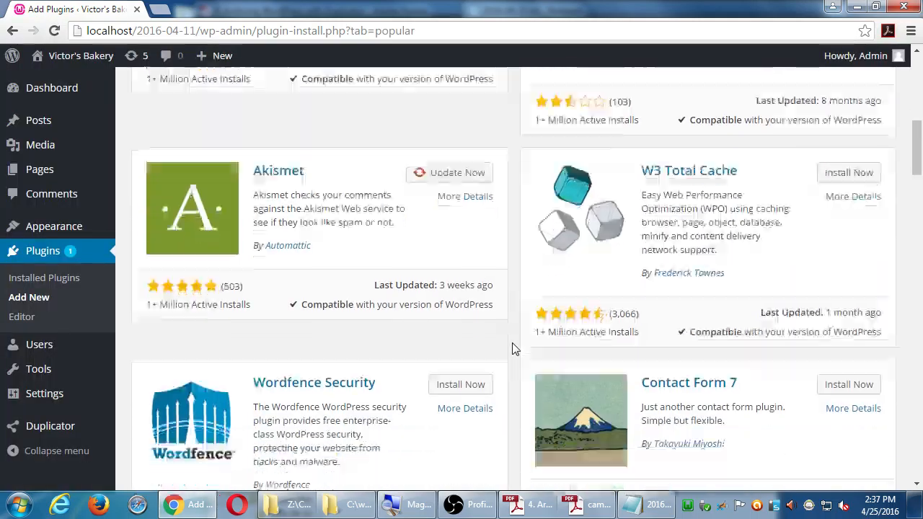
scroll(down, 3)
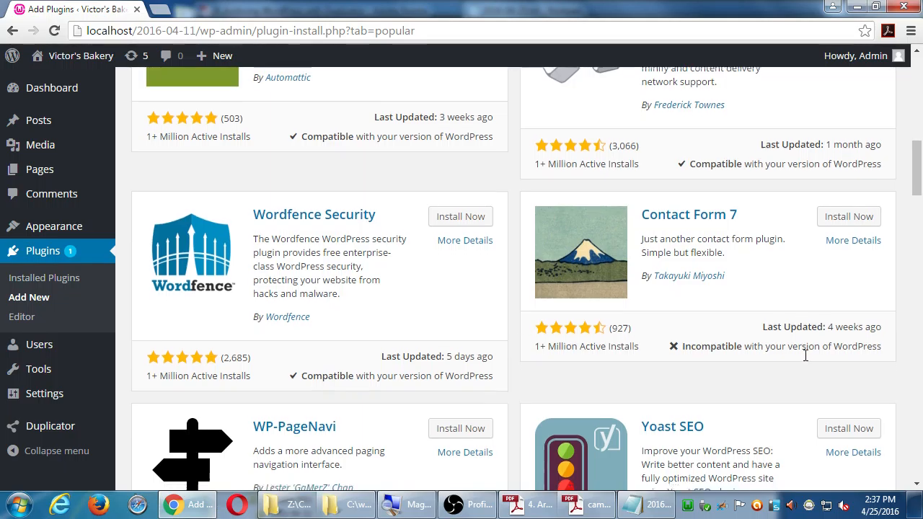
scroll(down, 3)
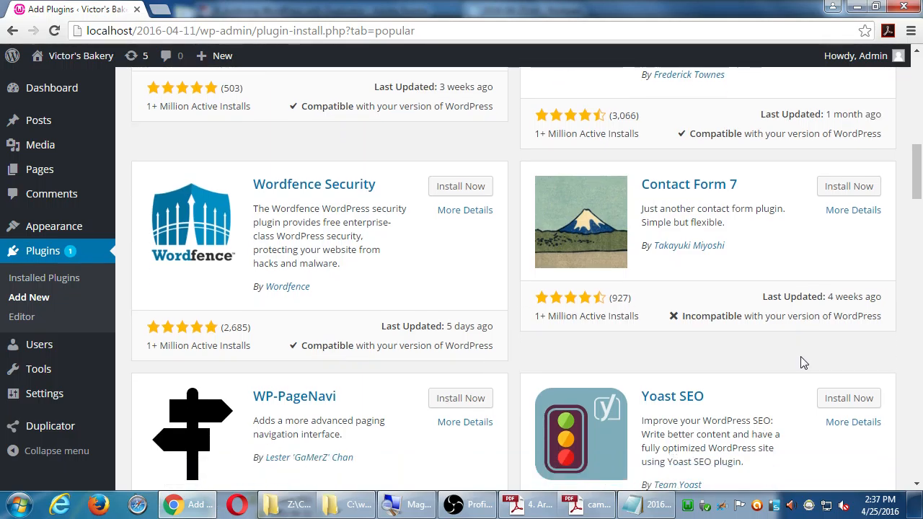
scroll(down, 3)
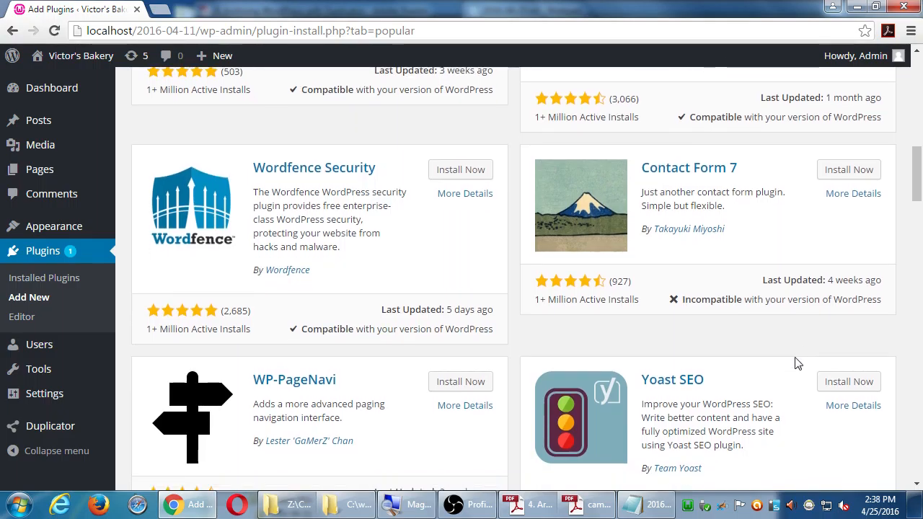
mouse_move(669, 459)
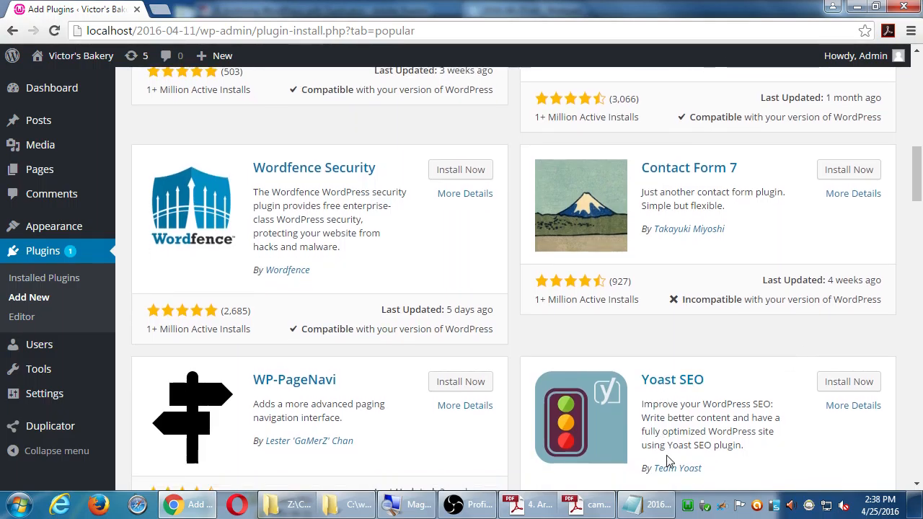
mouse_move(737, 375)
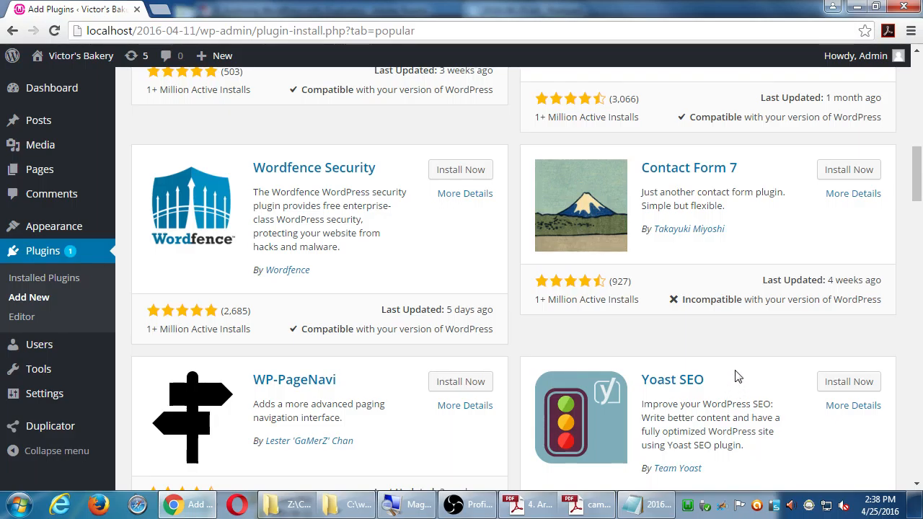
scroll(down, 3)
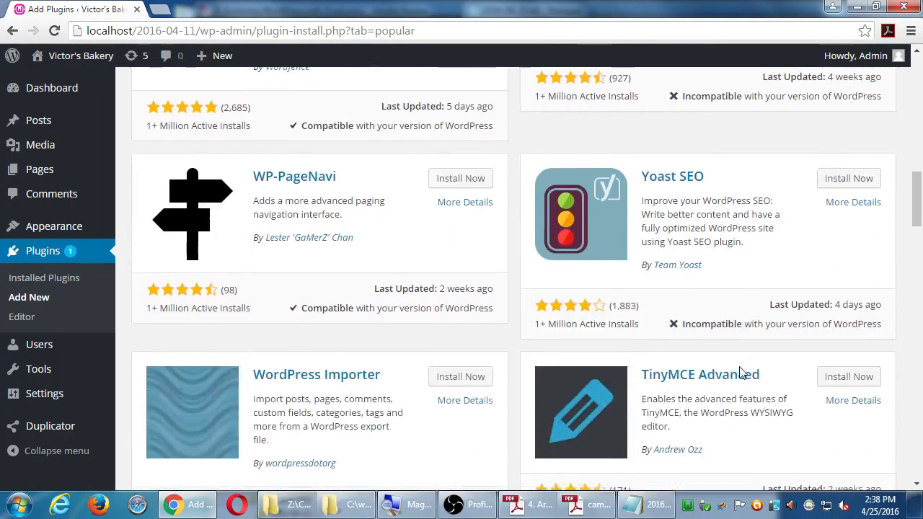
scroll(down, 3)
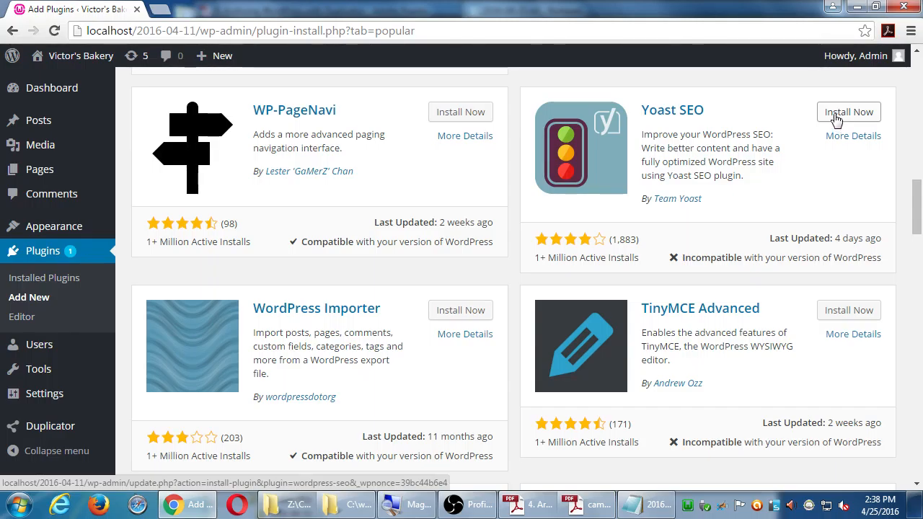
Install Yoast SEO 3.2.3 and activate it once installation finishes.
click(849, 112)
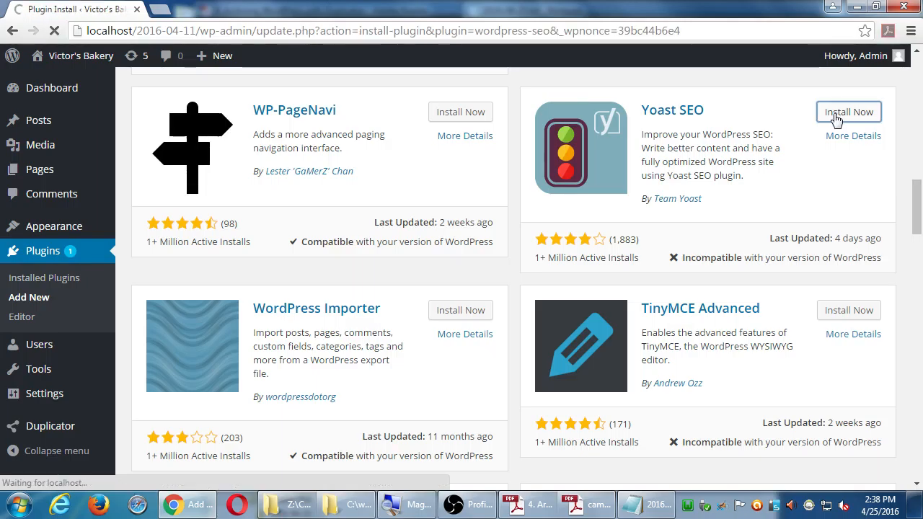
click(848, 111)
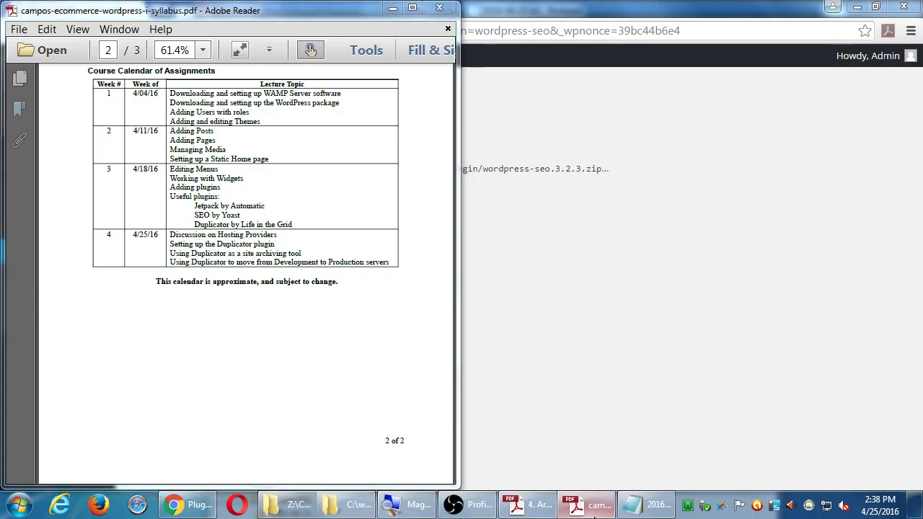
click(186, 504)
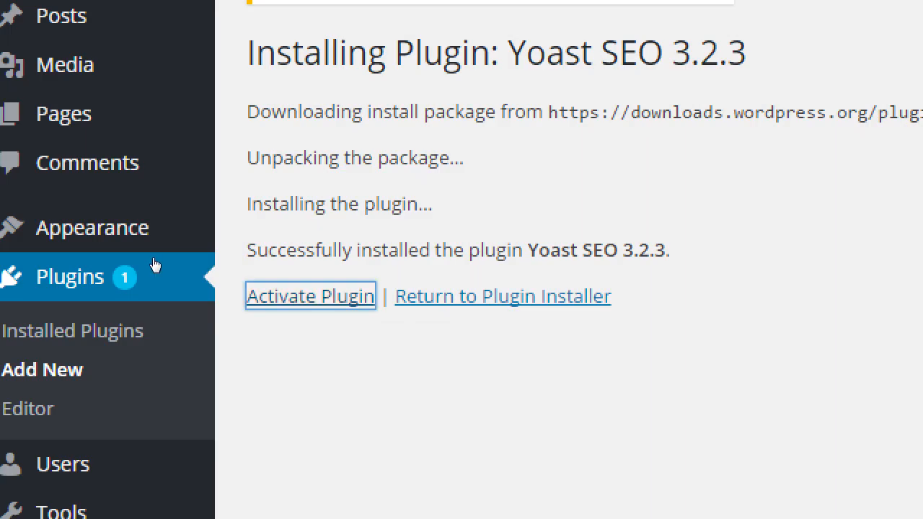
click(310, 295)
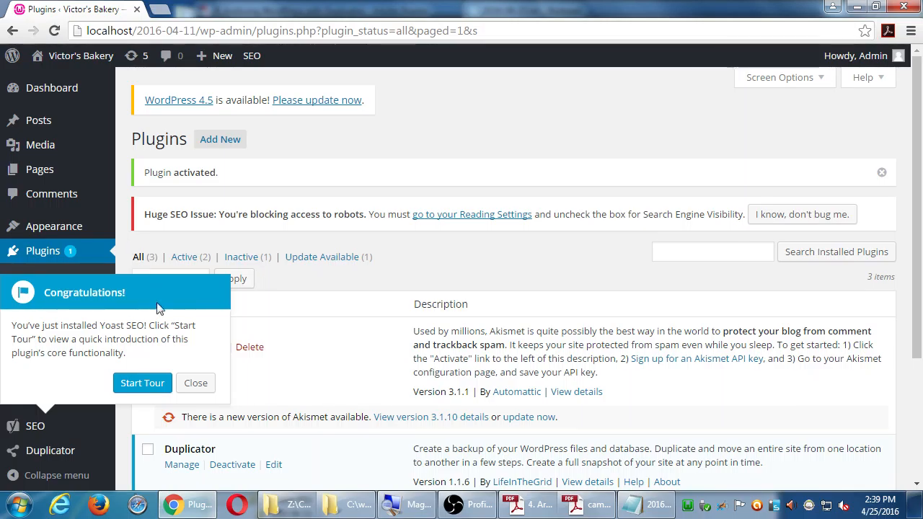
Close the Yoast SEO Congratulations tour popup.
click(196, 383)
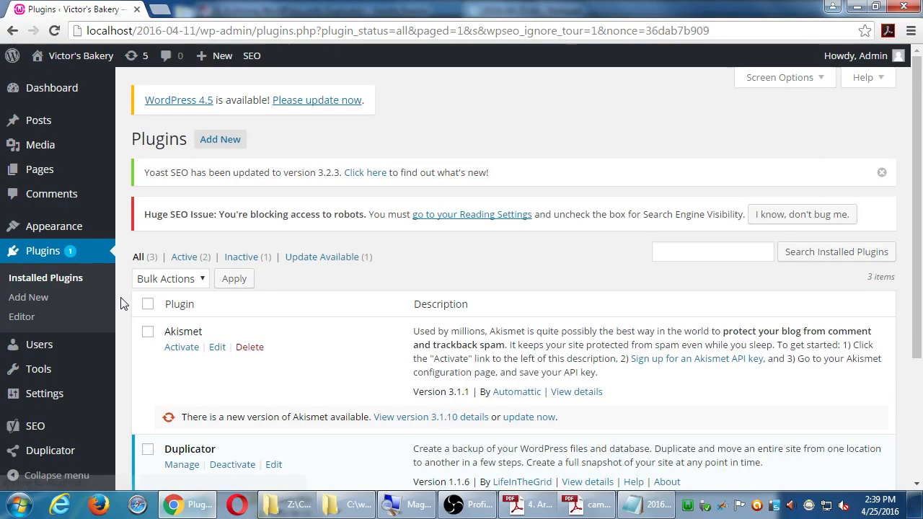
mouse_move(155, 303)
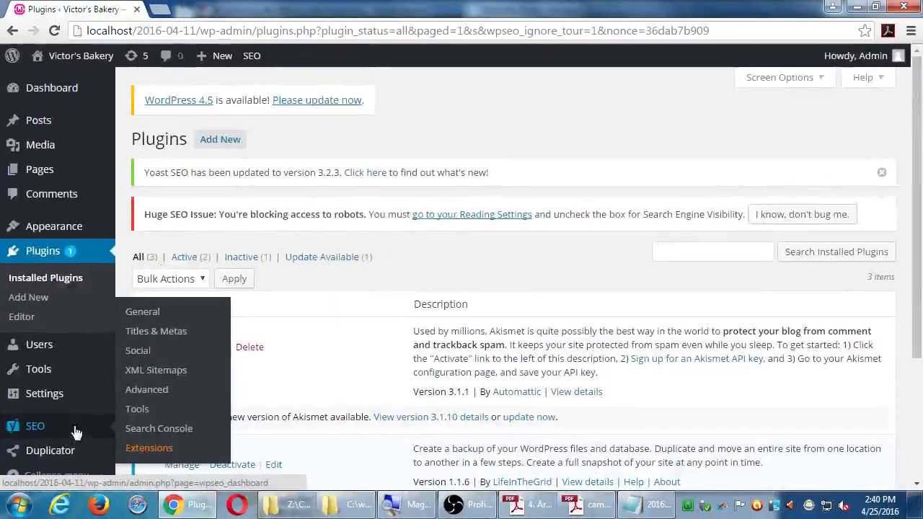
mouse_move(39, 119)
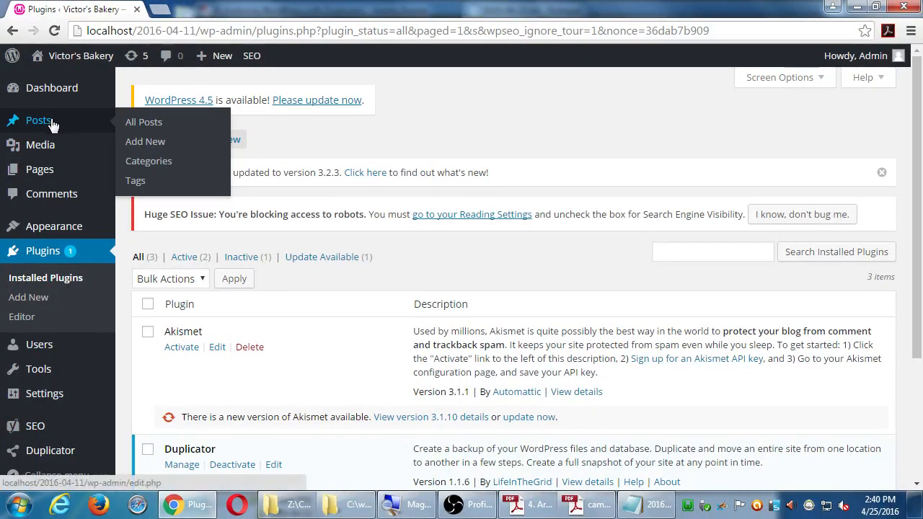
mouse_move(128, 128)
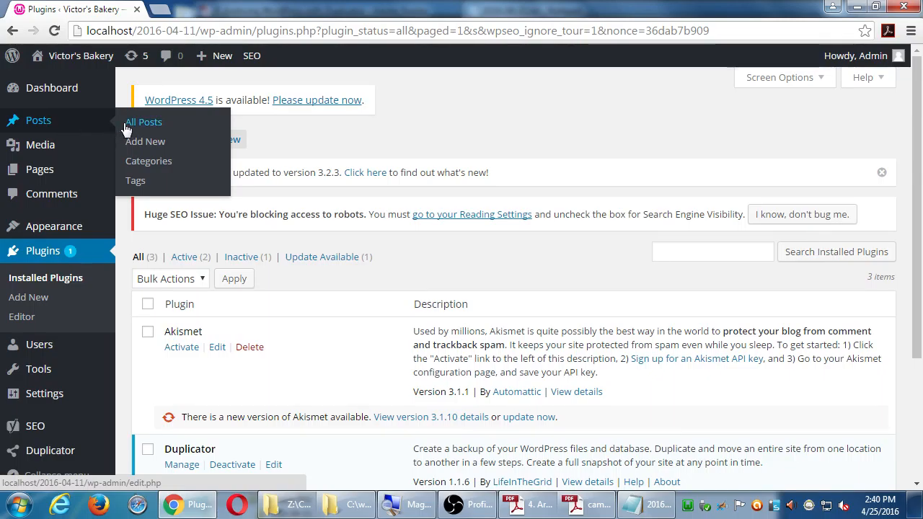
click(144, 121)
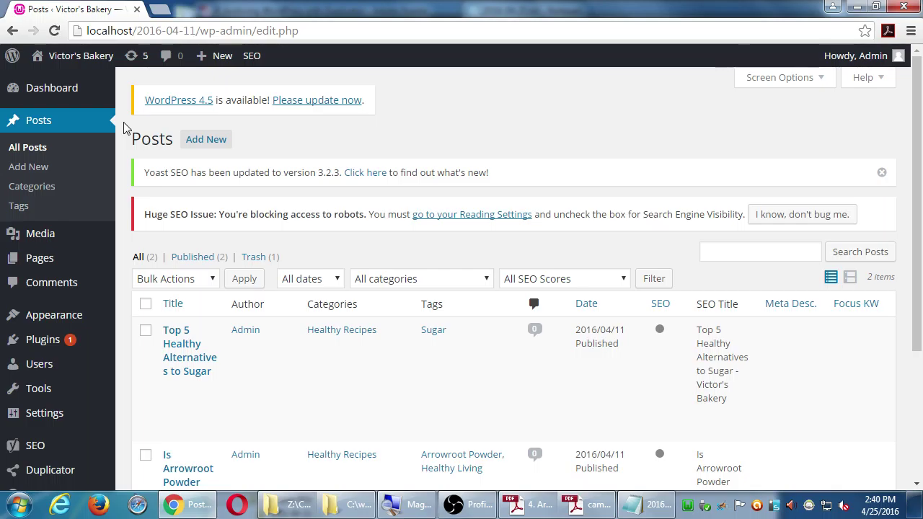
mouse_move(462, 217)
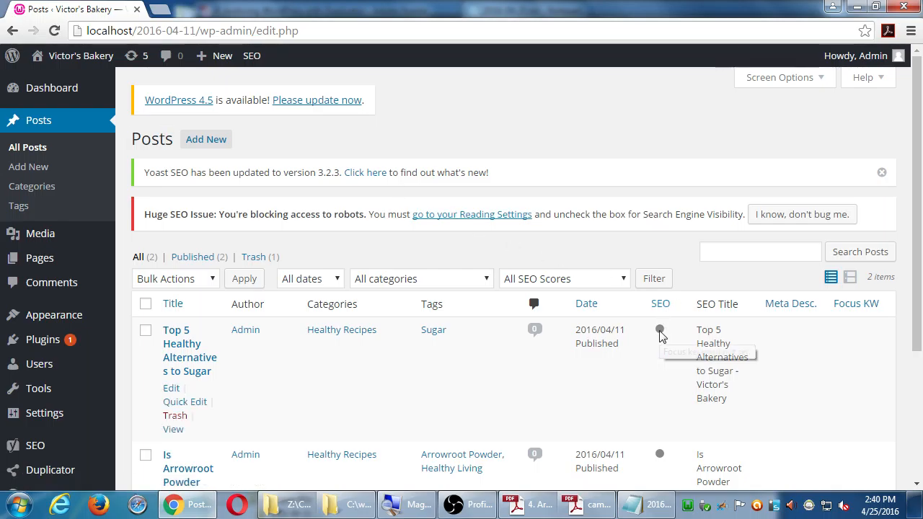
mouse_move(660, 330)
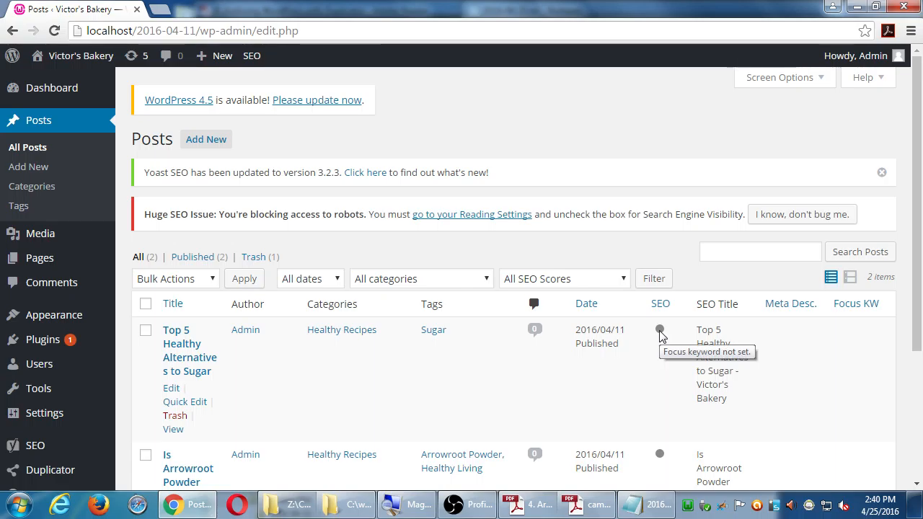
mouse_move(626, 400)
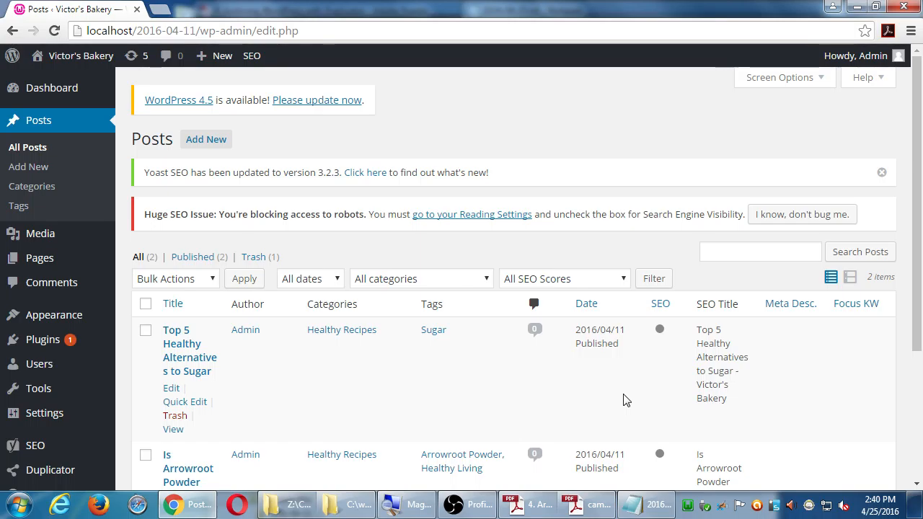
scroll(down, 3)
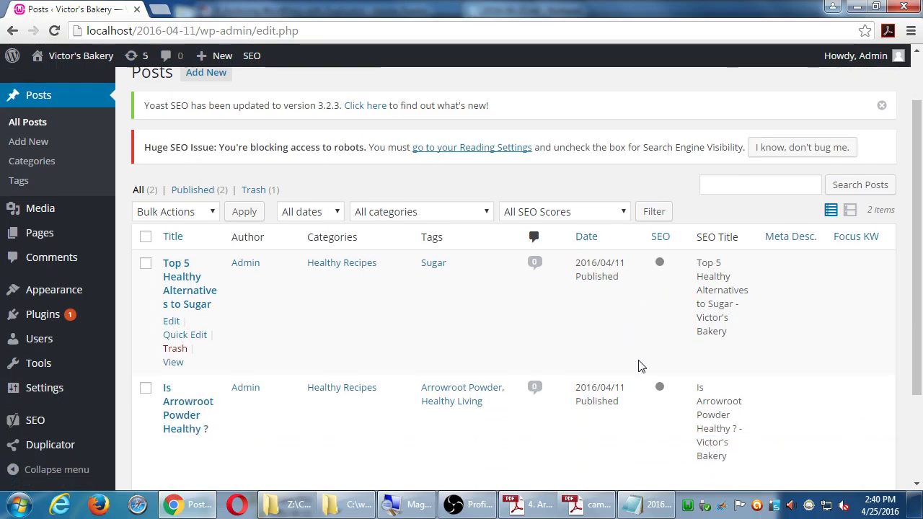
scroll(down, 3)
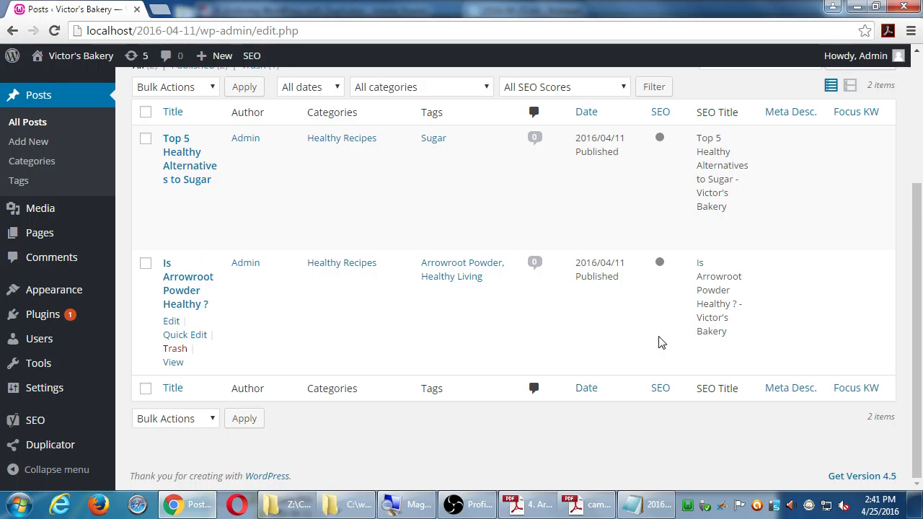
mouse_move(164, 444)
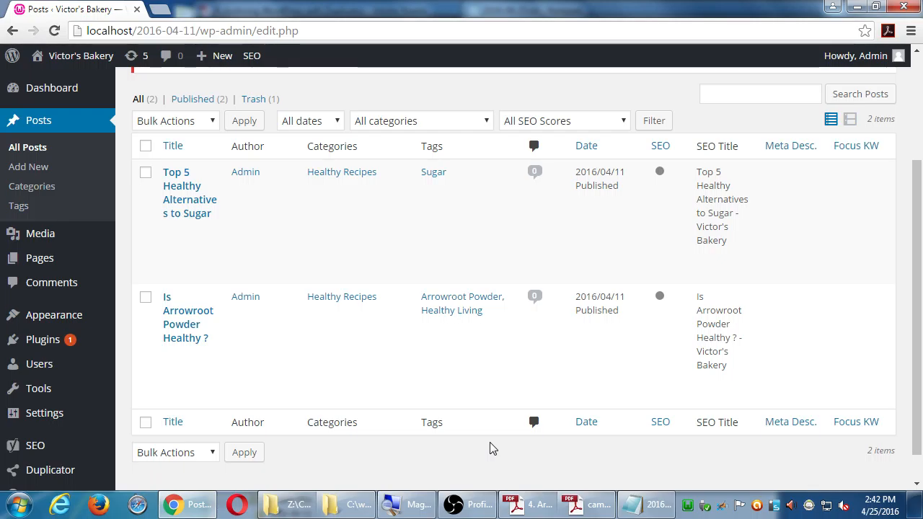
mouse_move(480, 469)
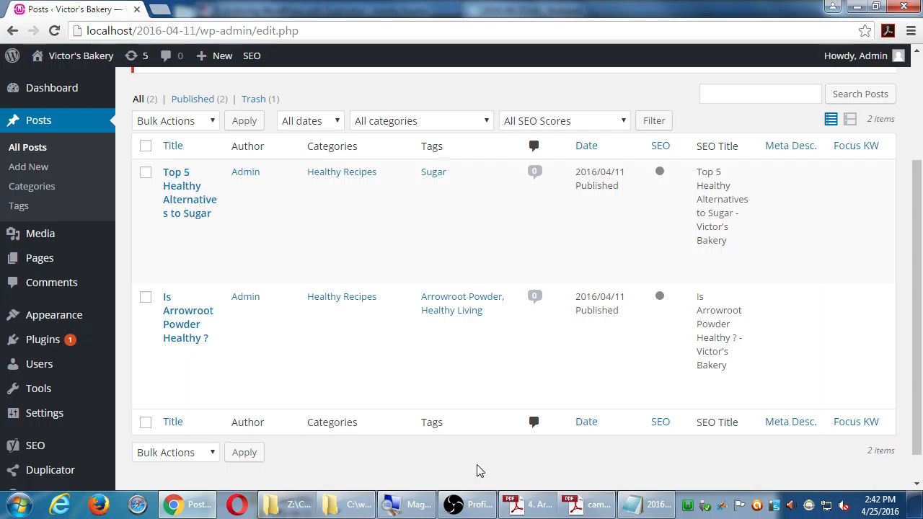
mouse_move(43, 339)
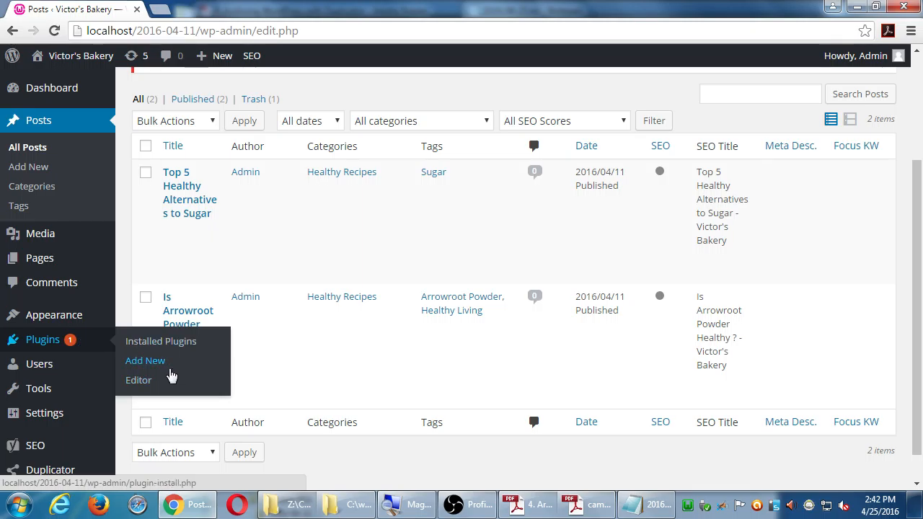
Show the Recommended tab of Add Plugins, listing Contact Form 7 and Jetpack.
click(145, 360)
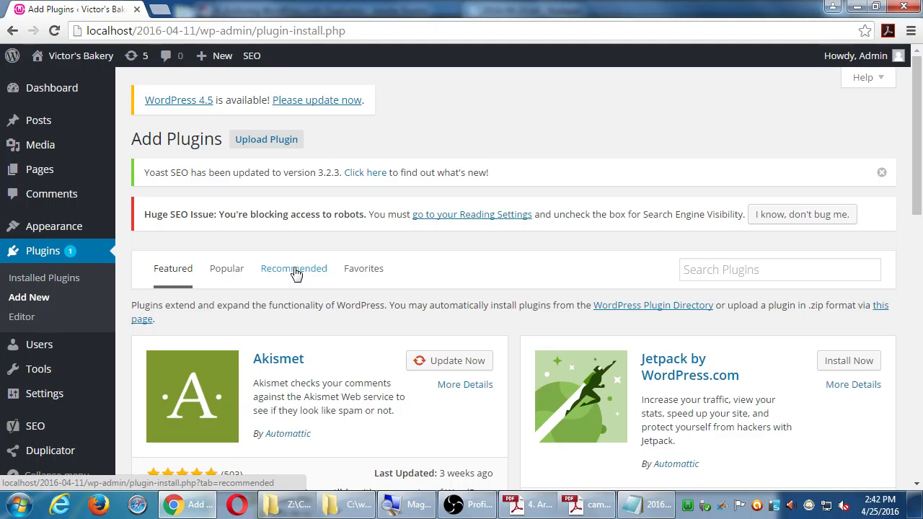
click(293, 268)
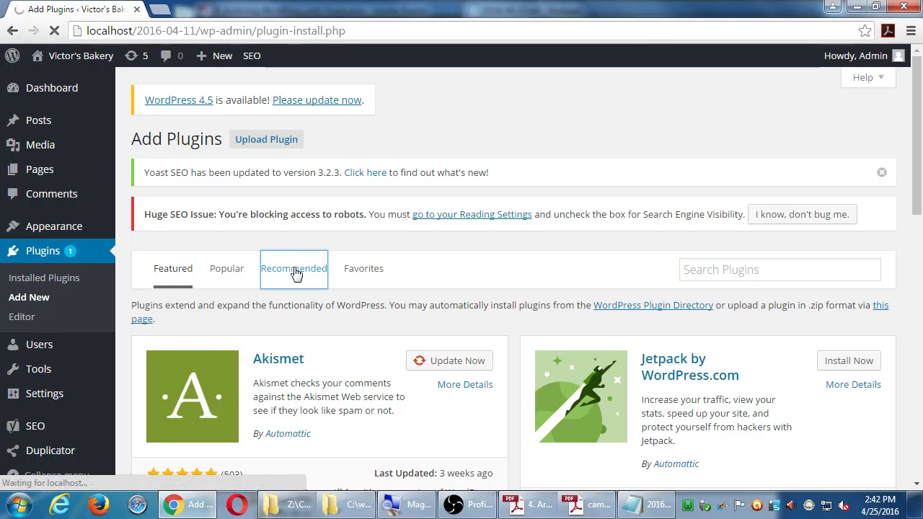
click(293, 268)
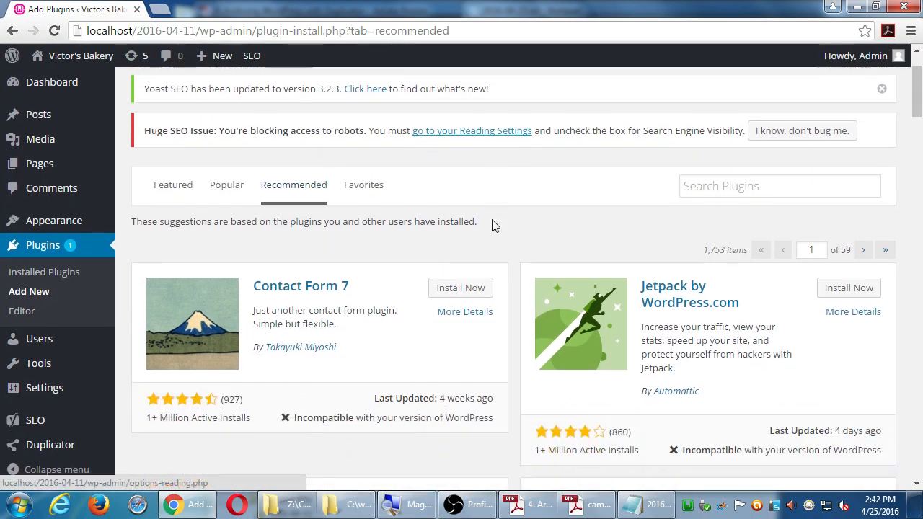
scroll(down, 3)
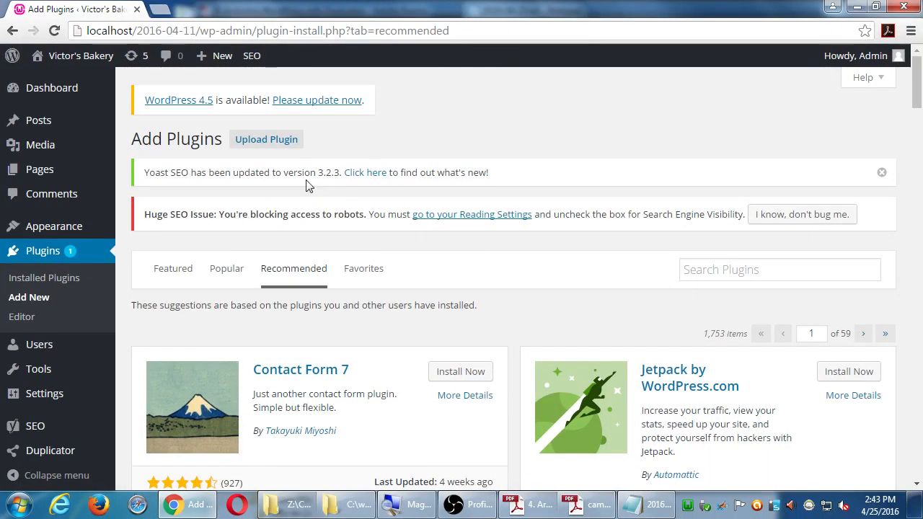
mouse_move(186, 112)
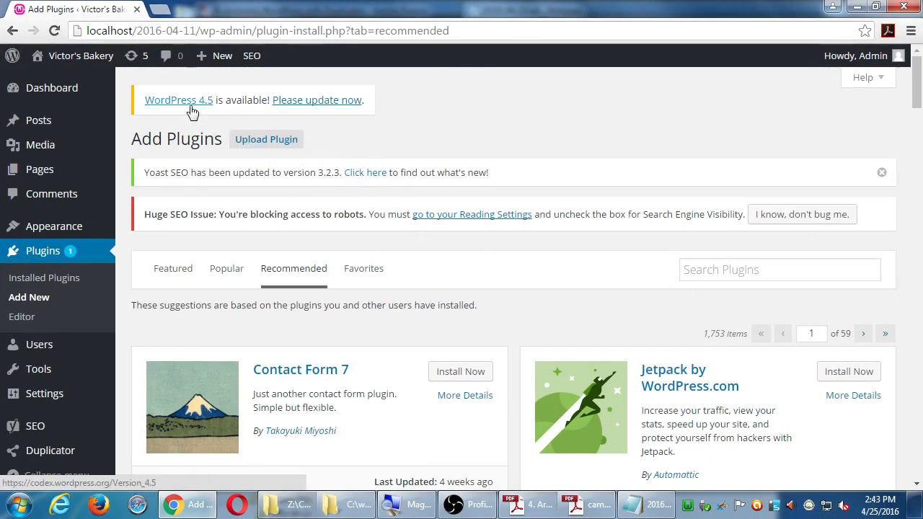
mouse_move(526, 119)
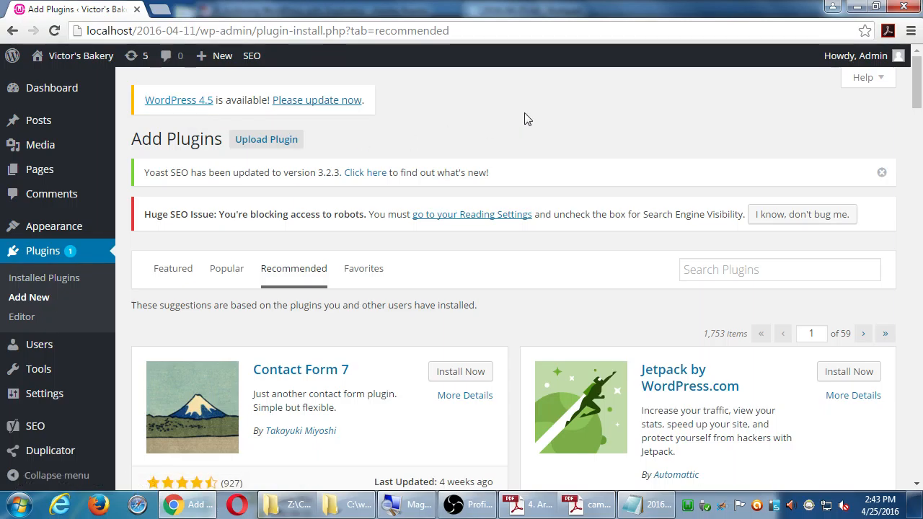
mouse_move(524, 123)
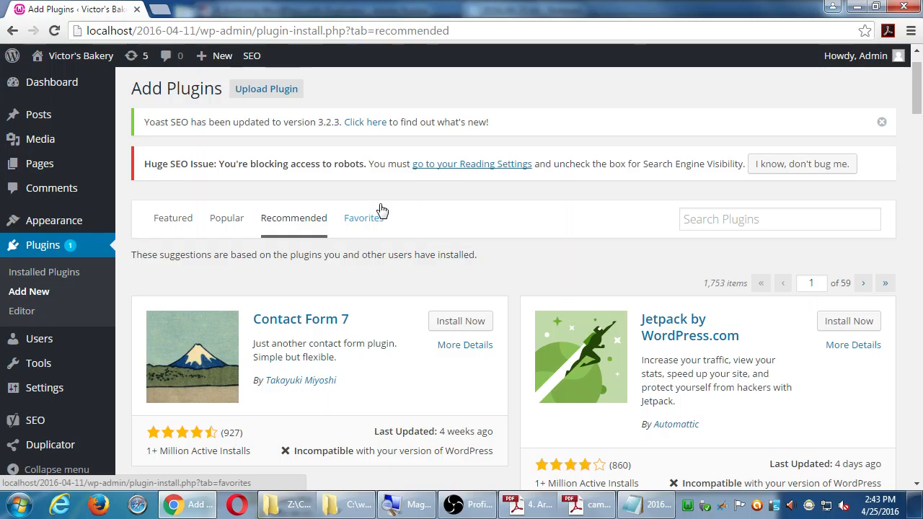
mouse_move(346, 325)
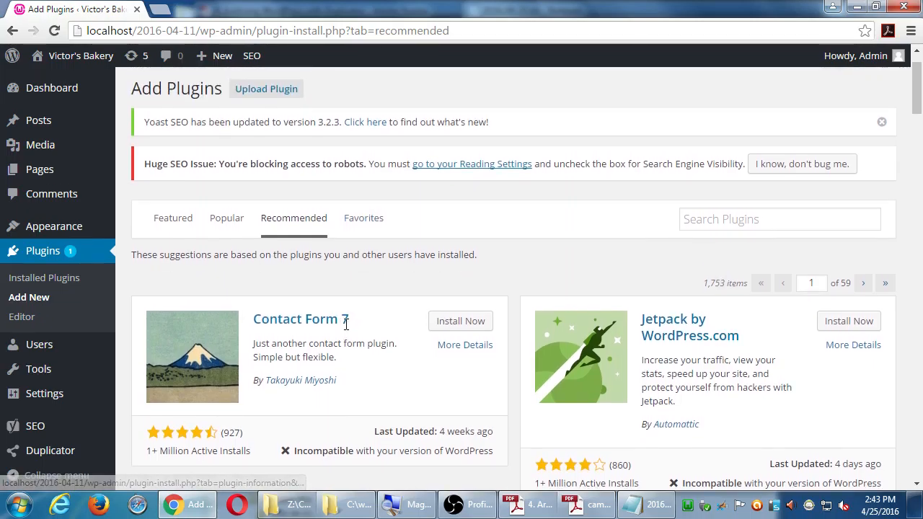
Scroll the Recommended plugins down to Broken Link Checker and Google Analytics Dashboard for WP.
scroll(down, 3)
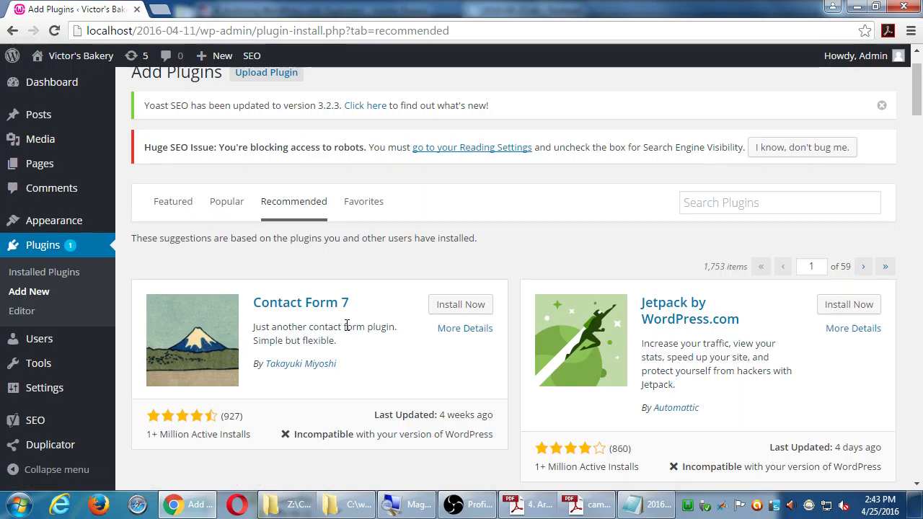
scroll(down, 3)
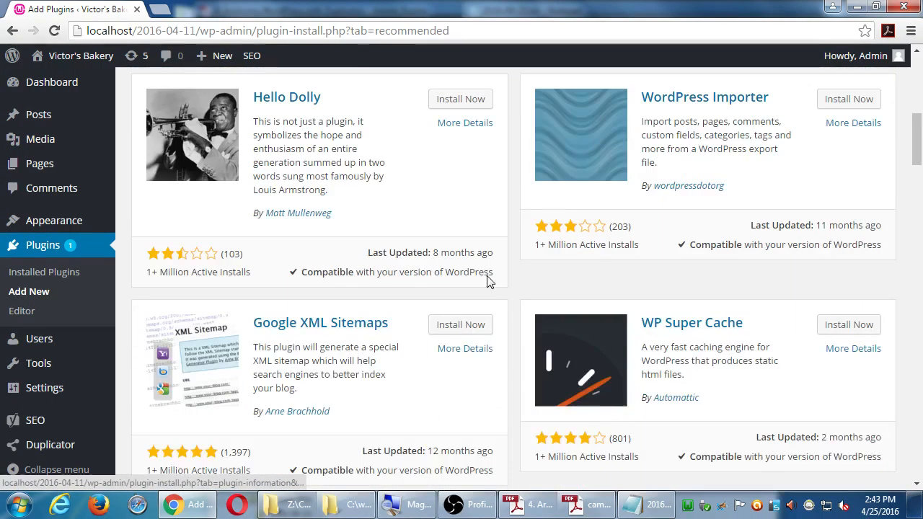
scroll(down, 3)
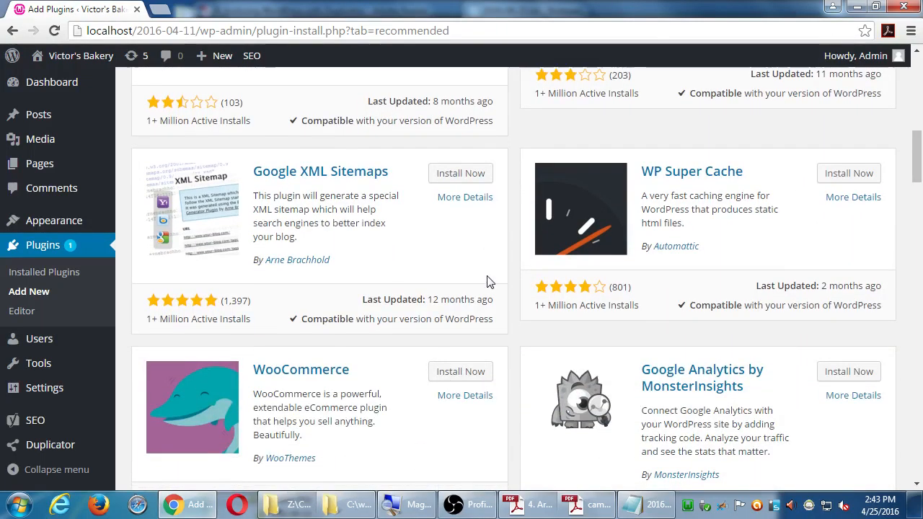
scroll(down, 3)
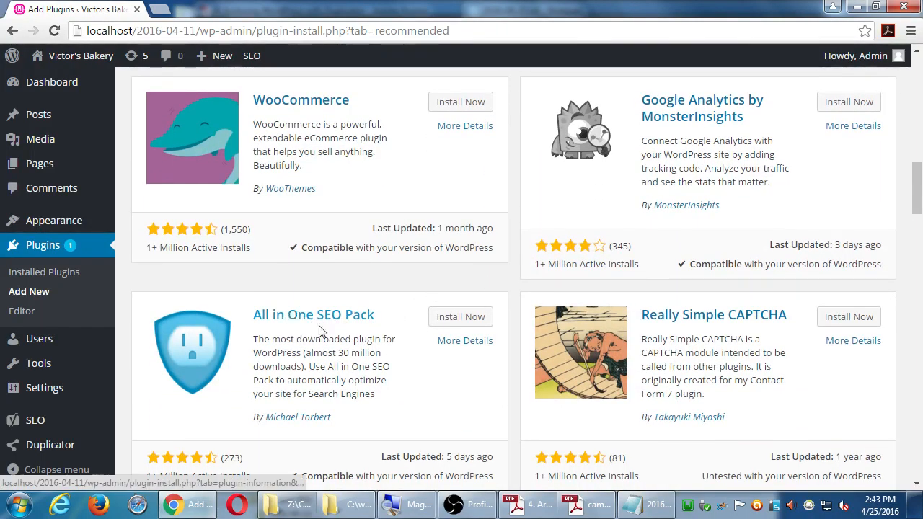
scroll(down, 3)
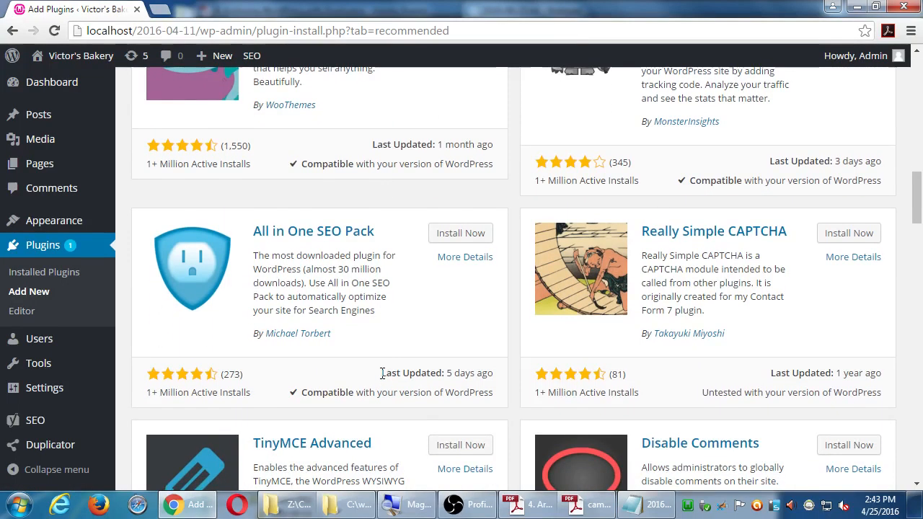
scroll(down, 3)
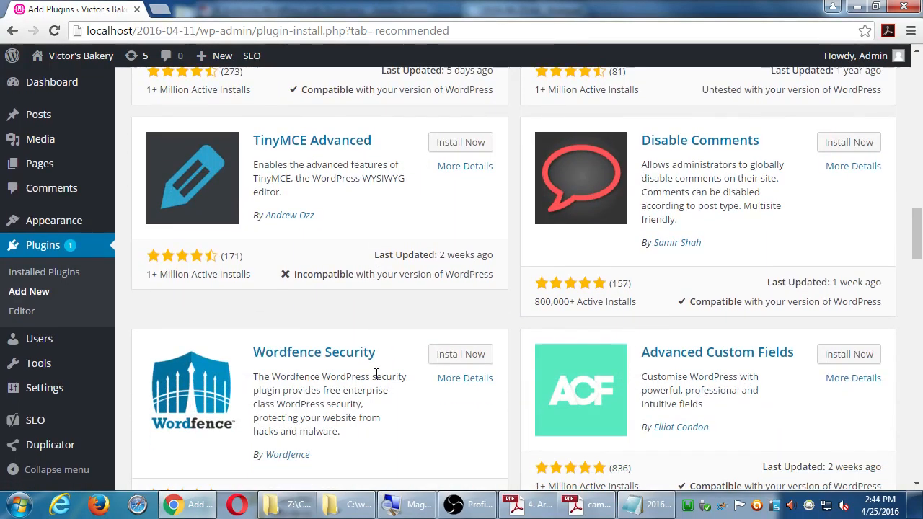
scroll(down, 3)
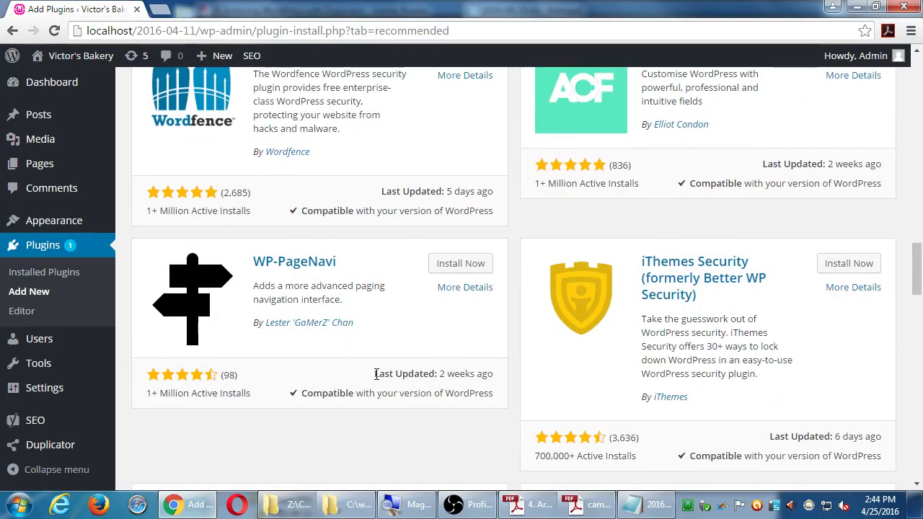
scroll(down, 3)
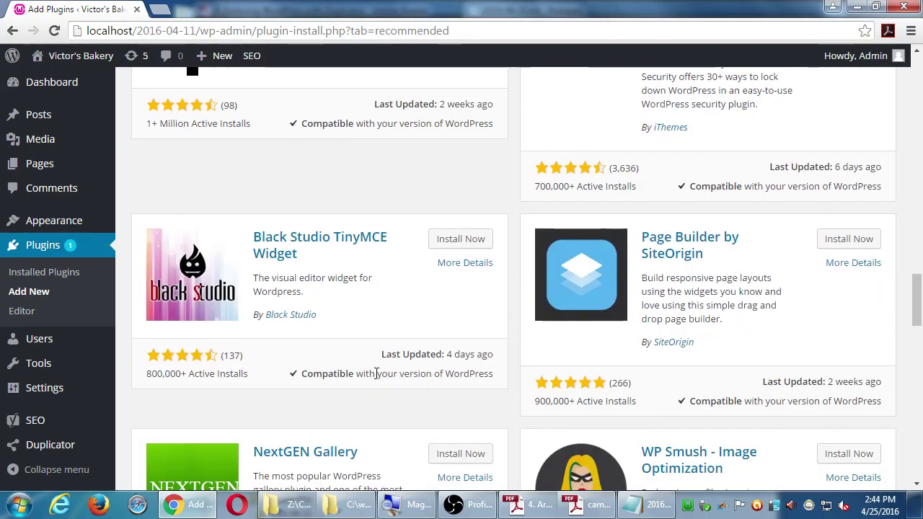
scroll(down, 3)
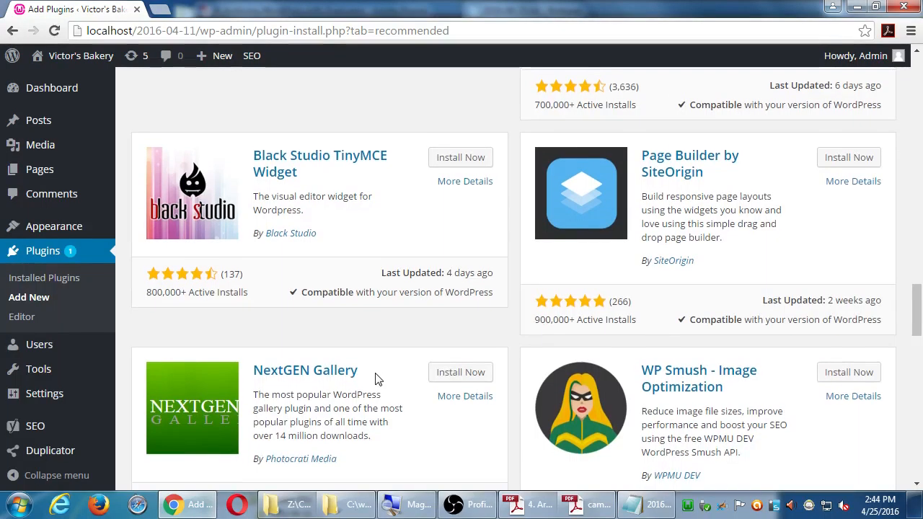
scroll(down, 3)
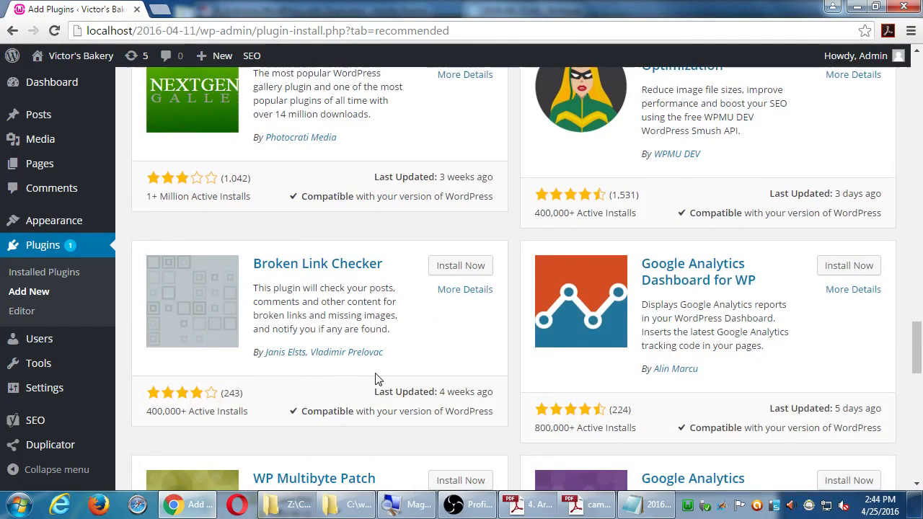
scroll(down, 3)
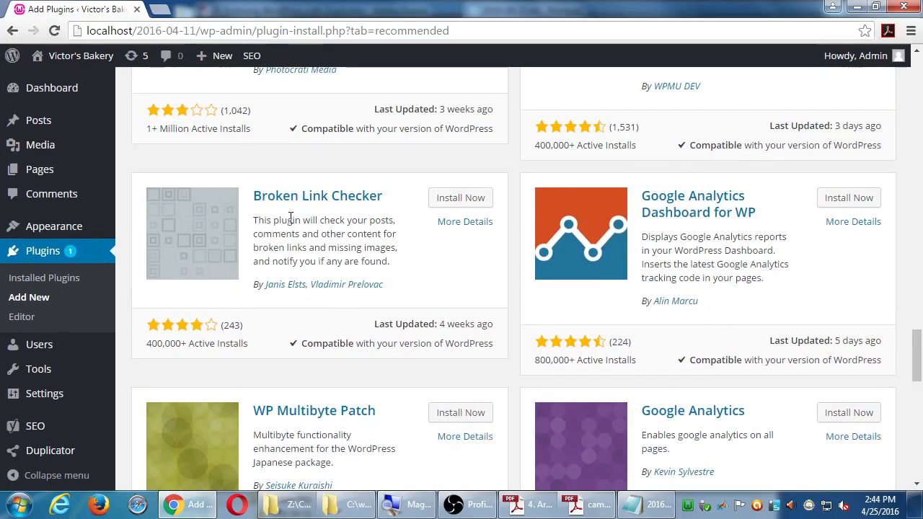
mouse_move(364, 215)
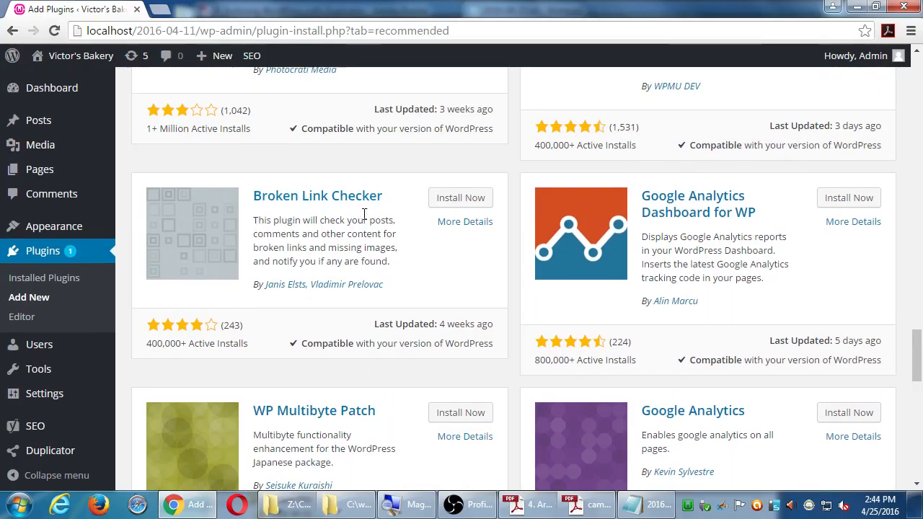
mouse_move(213, 300)
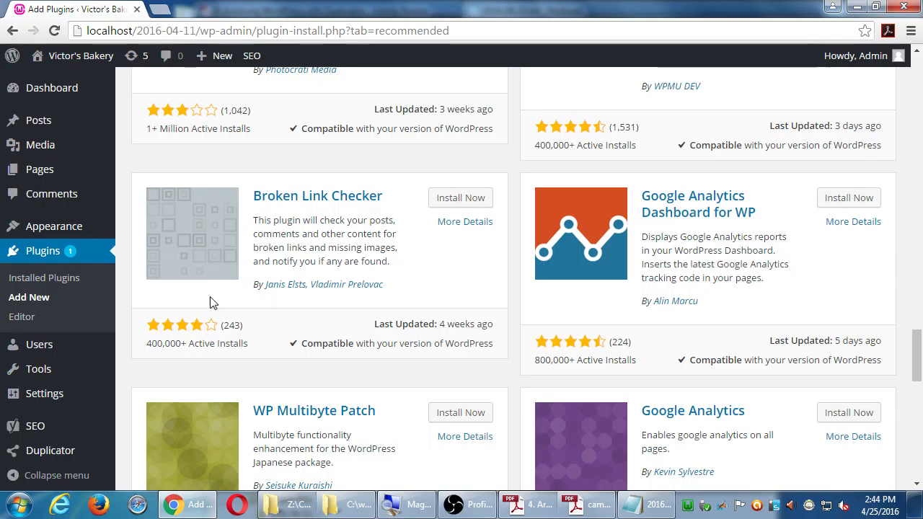
mouse_move(316, 340)
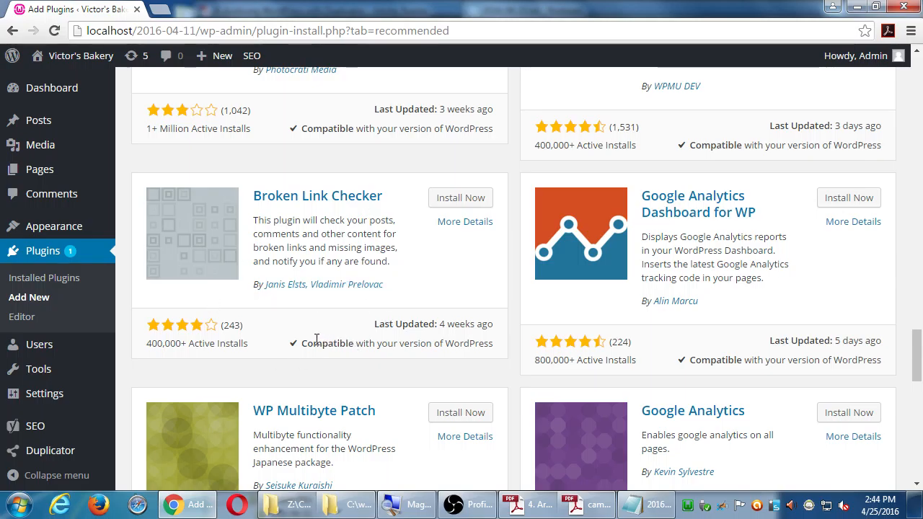
mouse_move(379, 367)
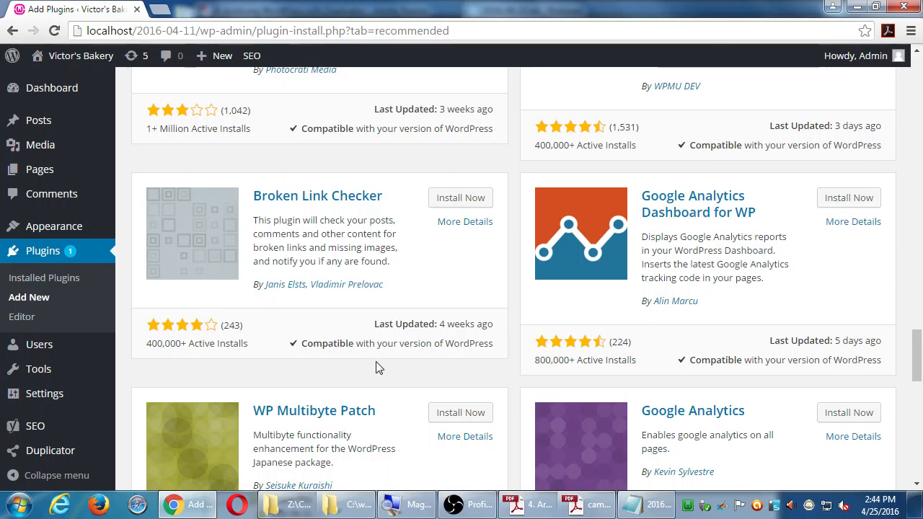
Return to the Featured plugins list showing Akismet and Jetpack.
click(29, 297)
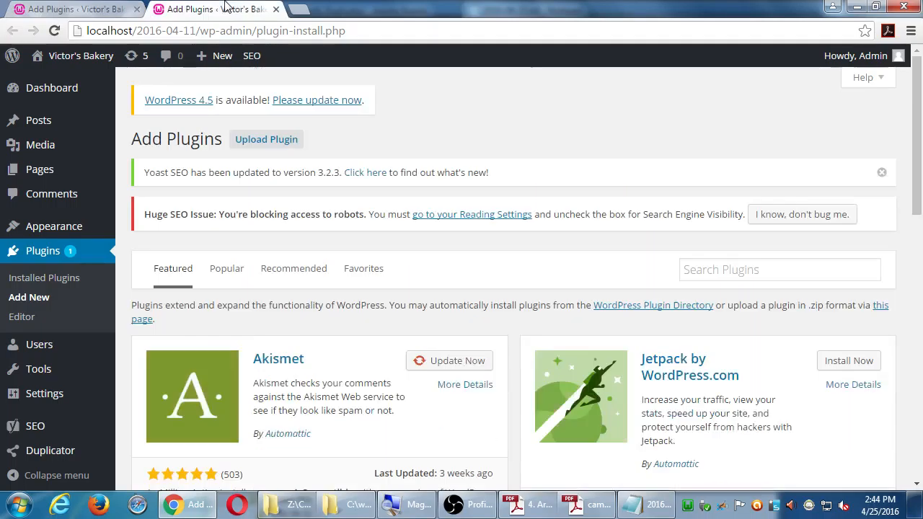
mouse_move(498, 341)
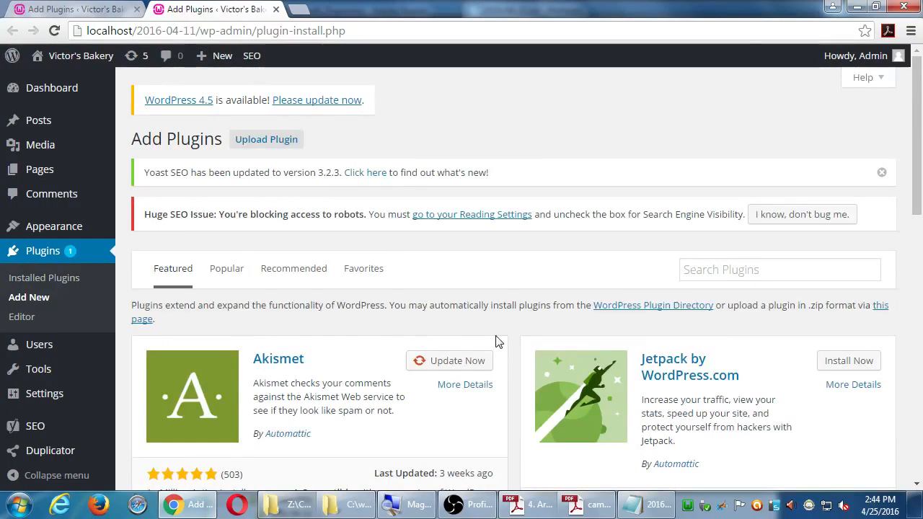
scroll(down, 3)
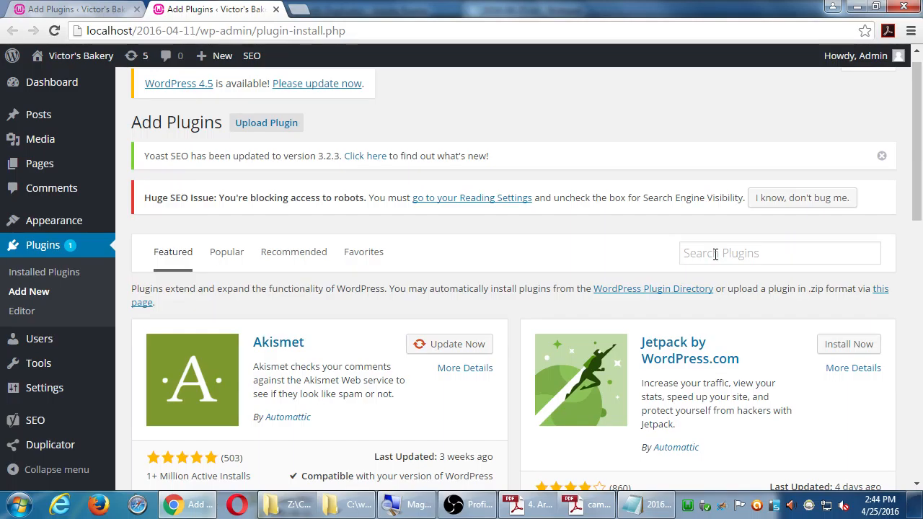
Search the plugin directory for 'redirection'.
click(779, 252)
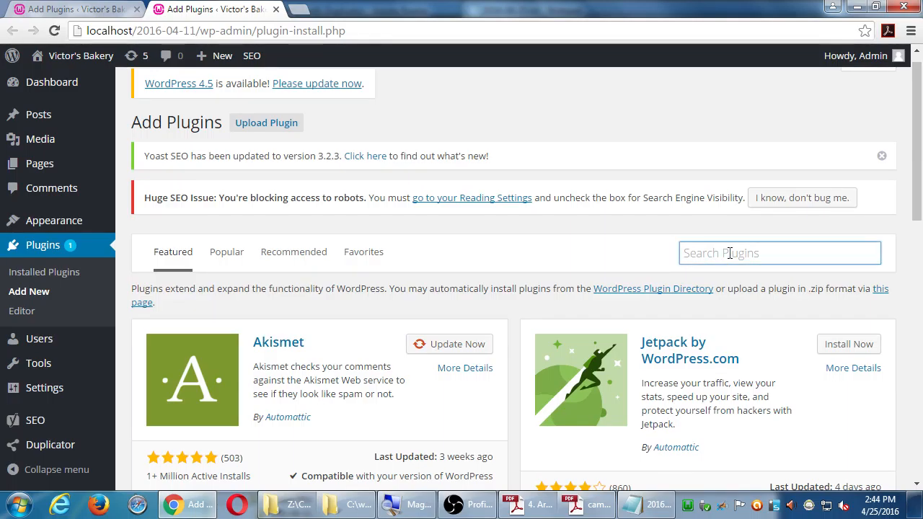
text(redirection)
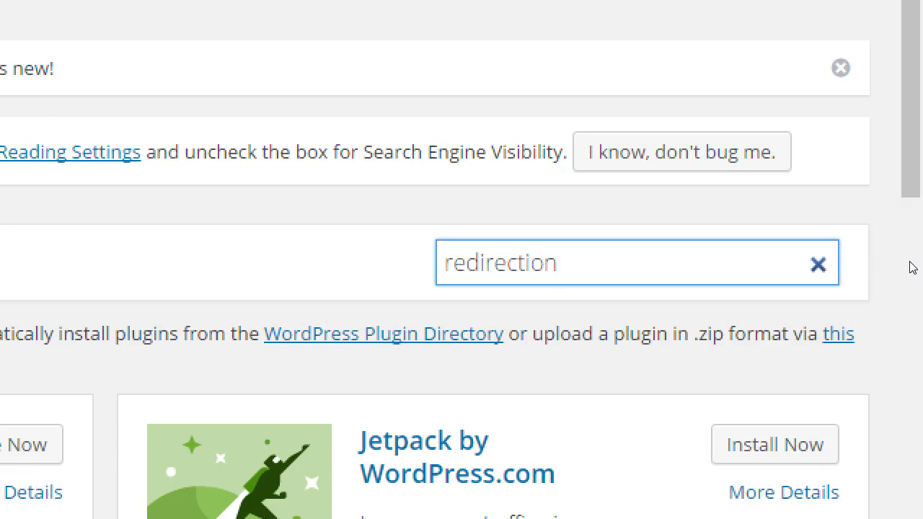
click(613, 263)
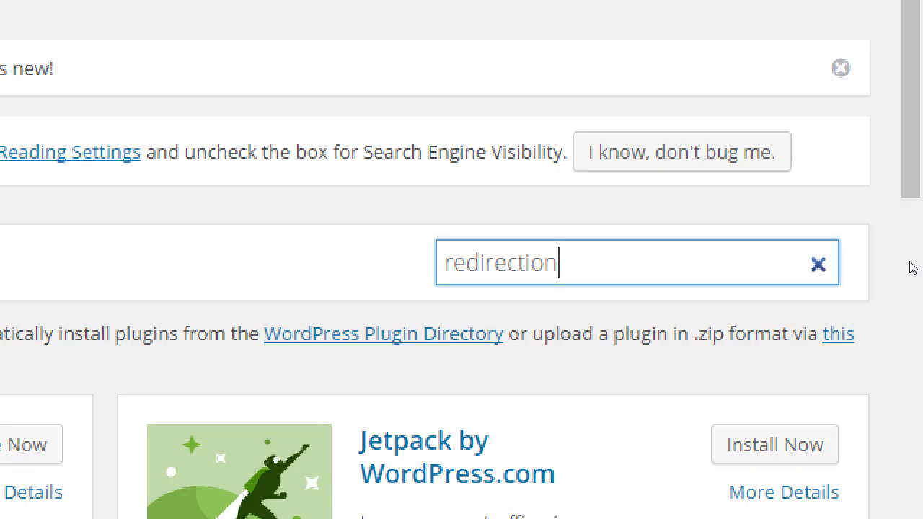
key(Enter)
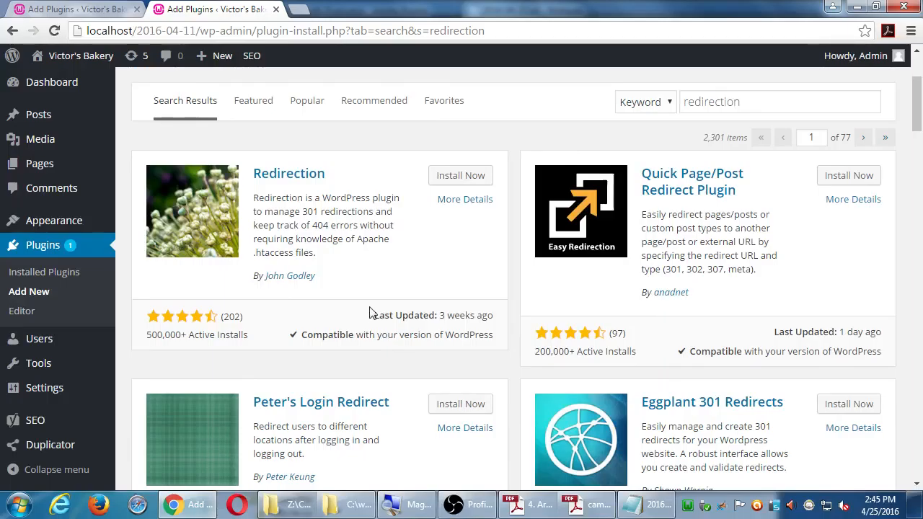
mouse_move(359, 315)
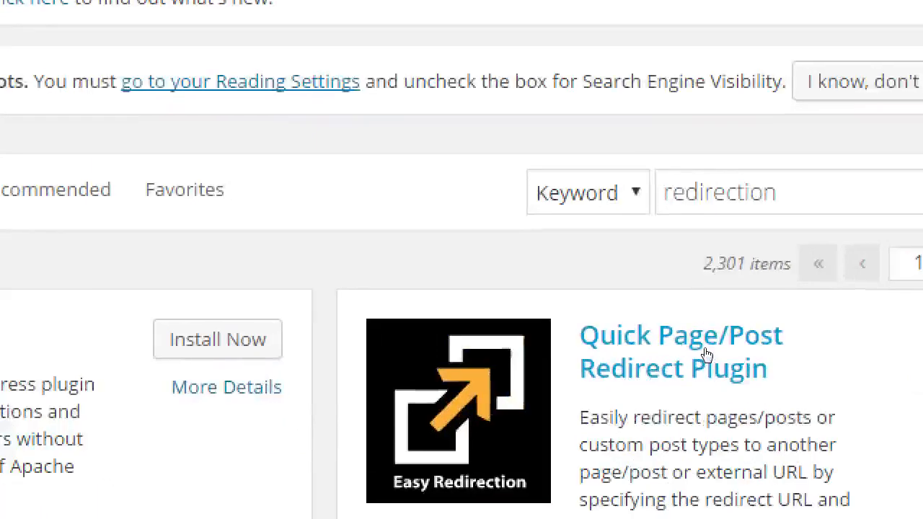
double_click(725, 264)
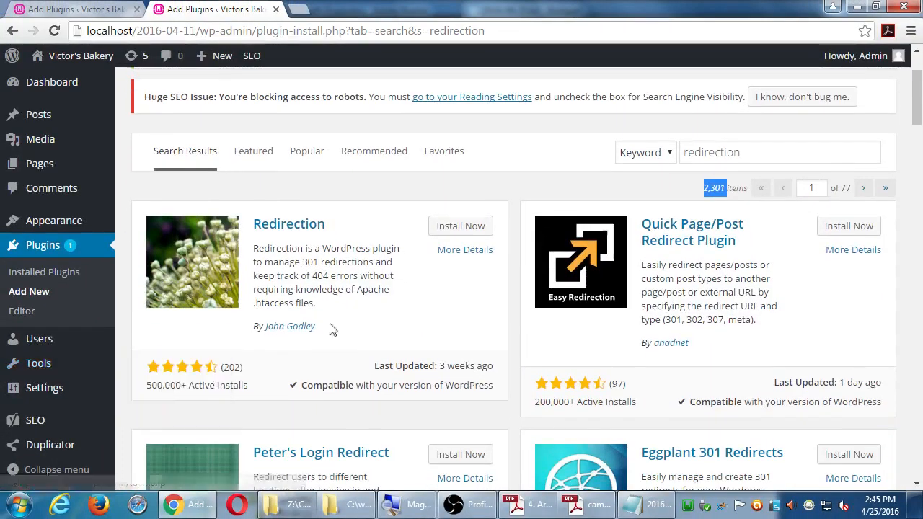
scroll(down, 3)
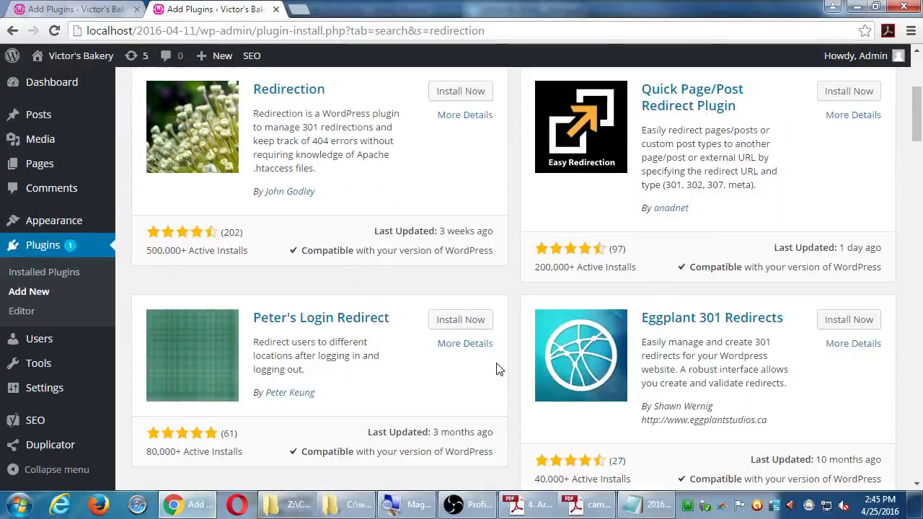
mouse_move(268, 325)
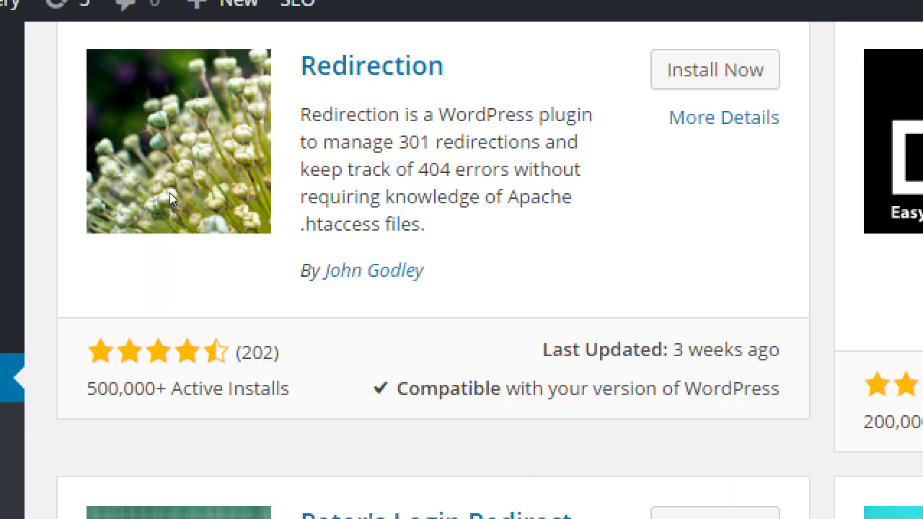
mouse_move(179, 147)
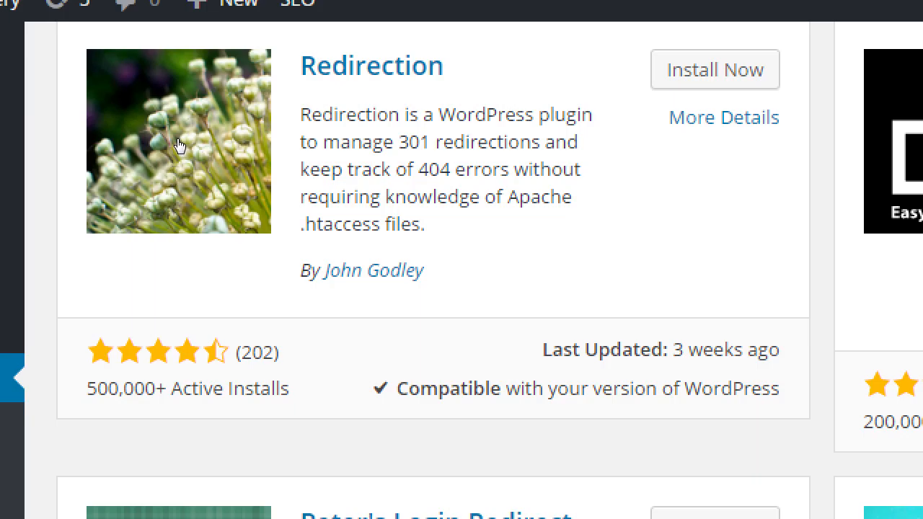
mouse_move(286, 98)
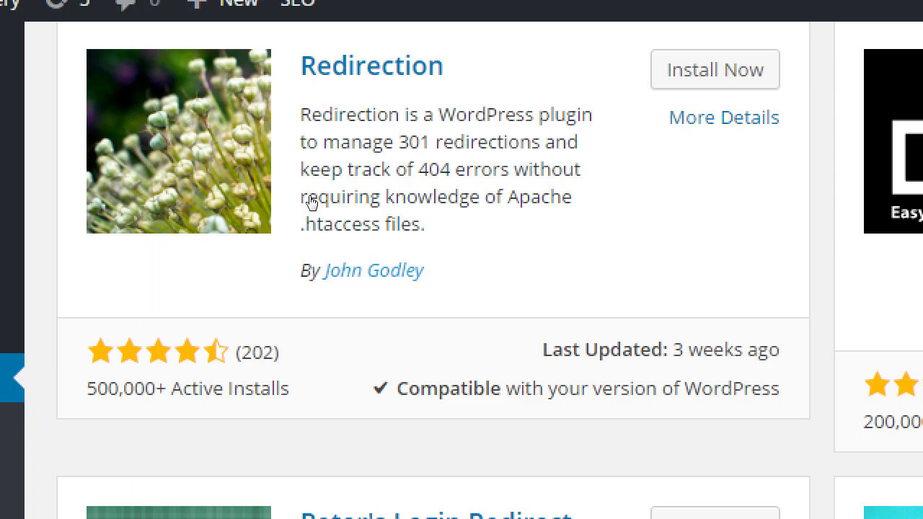
mouse_move(328, 252)
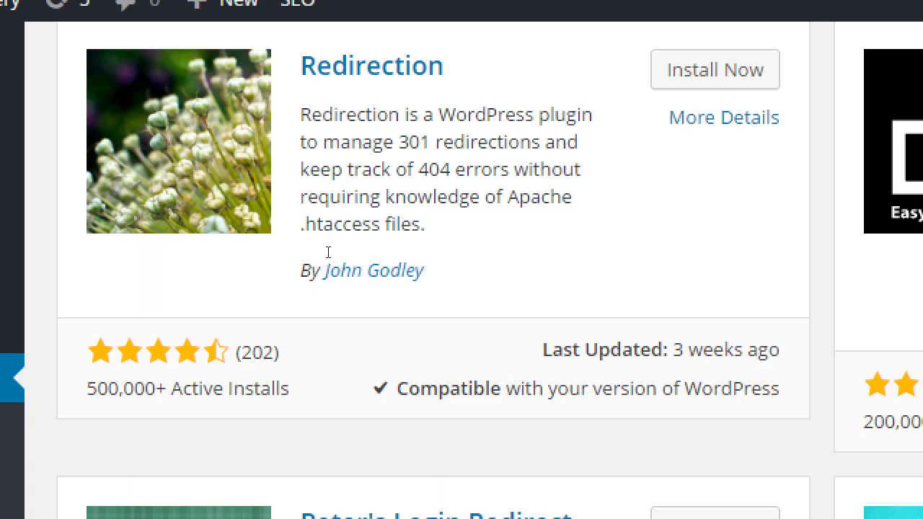
mouse_move(196, 268)
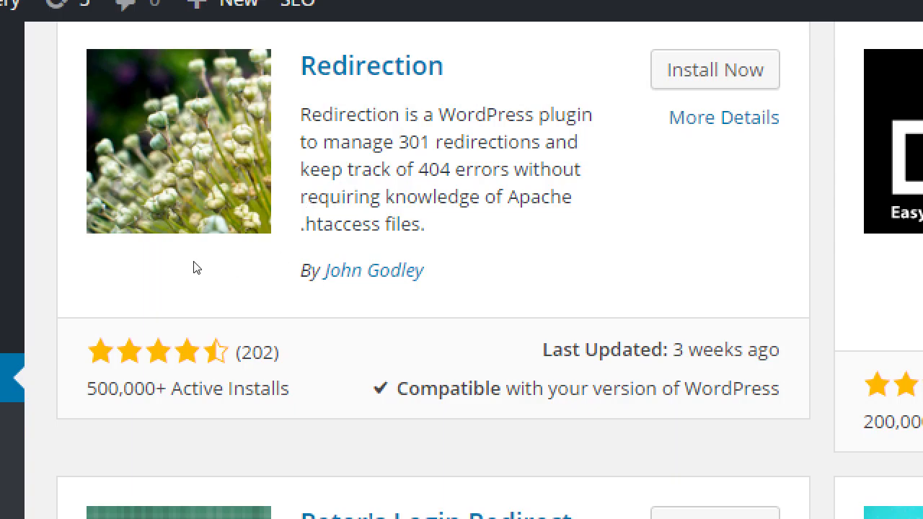
mouse_move(199, 237)
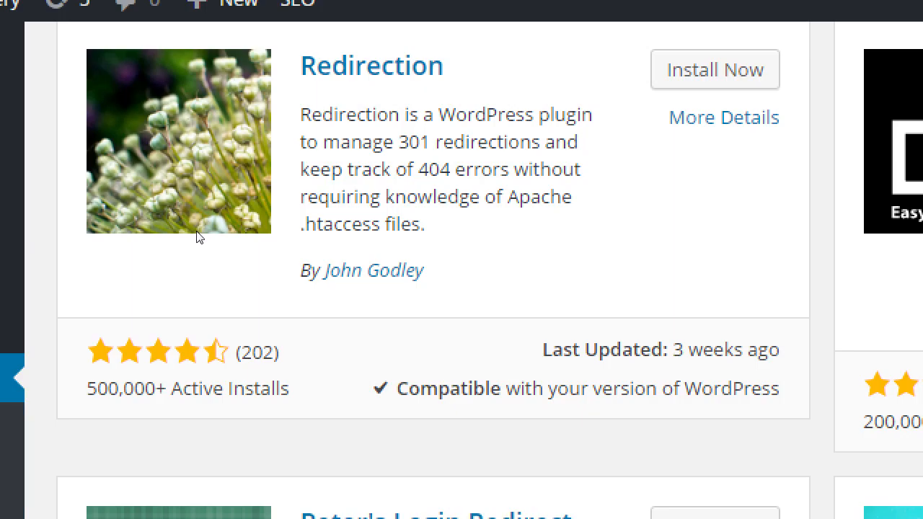
mouse_move(267, 232)
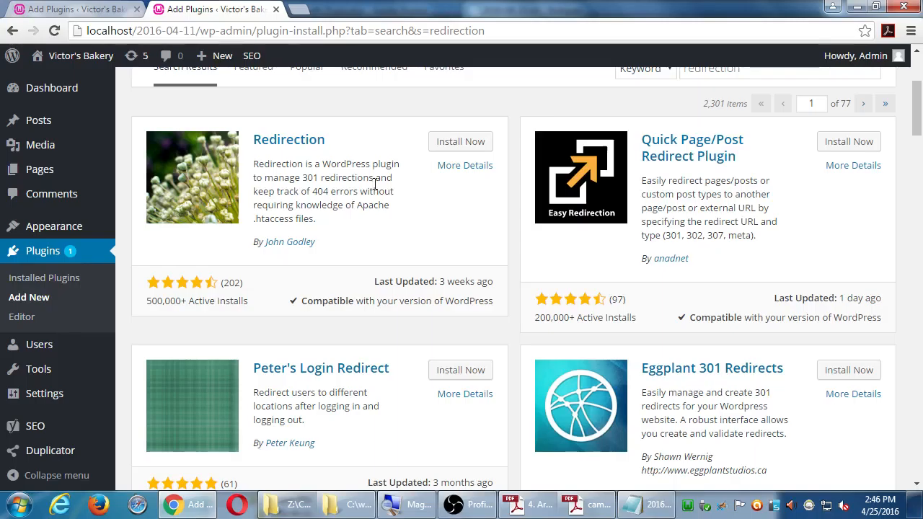
mouse_move(329, 177)
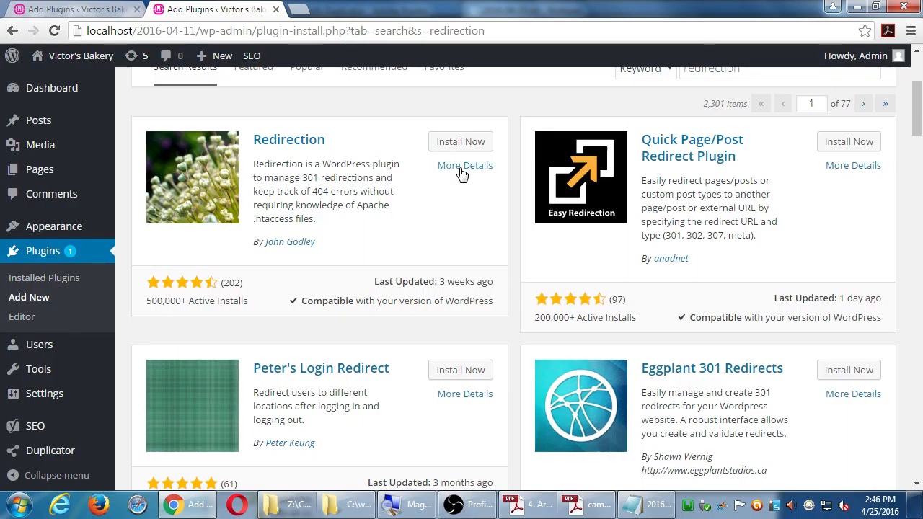
Read the Redirection plugin's details description, version 2.4.4 with 500,000+ installs.
click(464, 165)
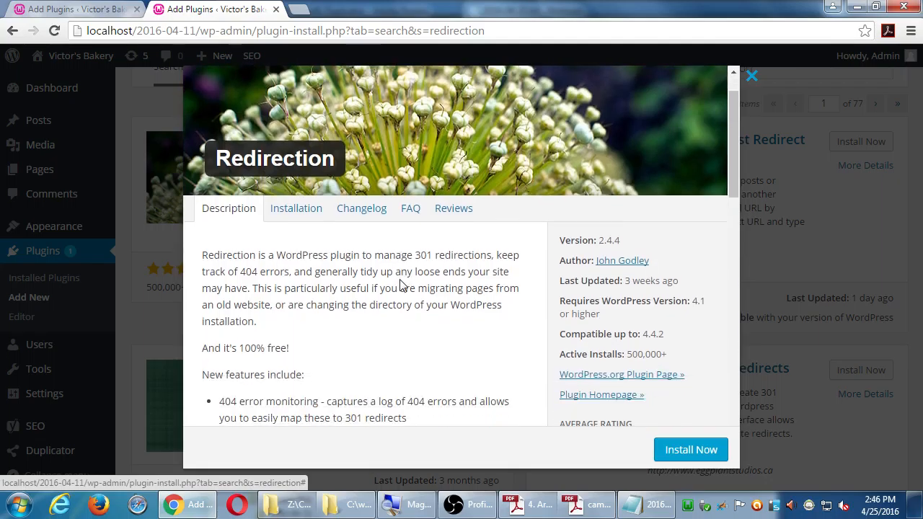
scroll(down, 3)
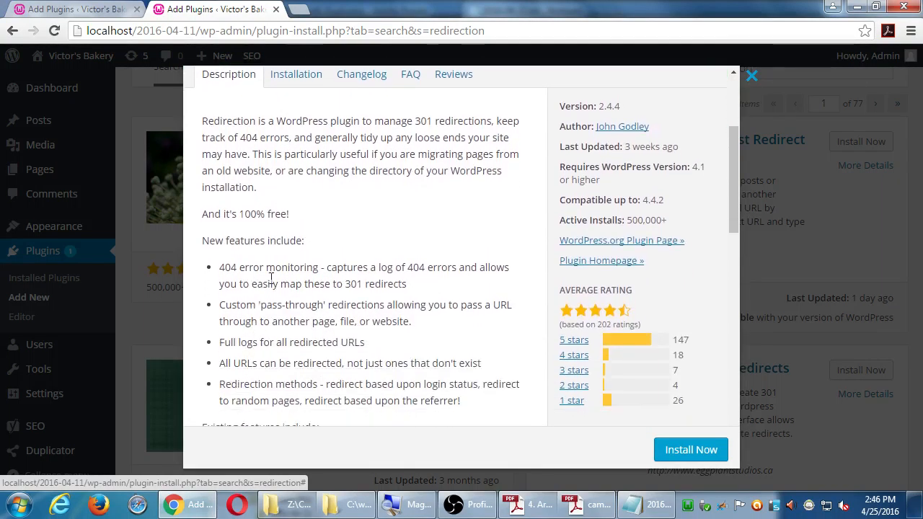
scroll(down, 3)
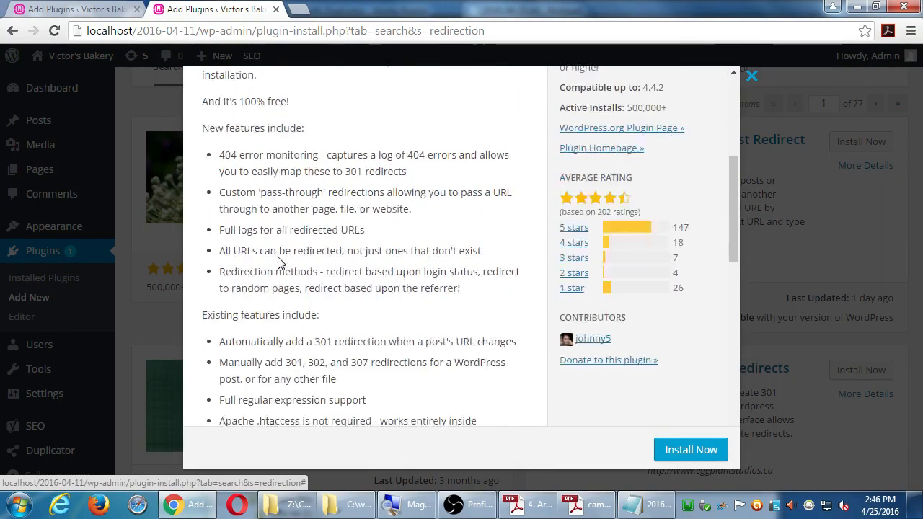
scroll(down, 3)
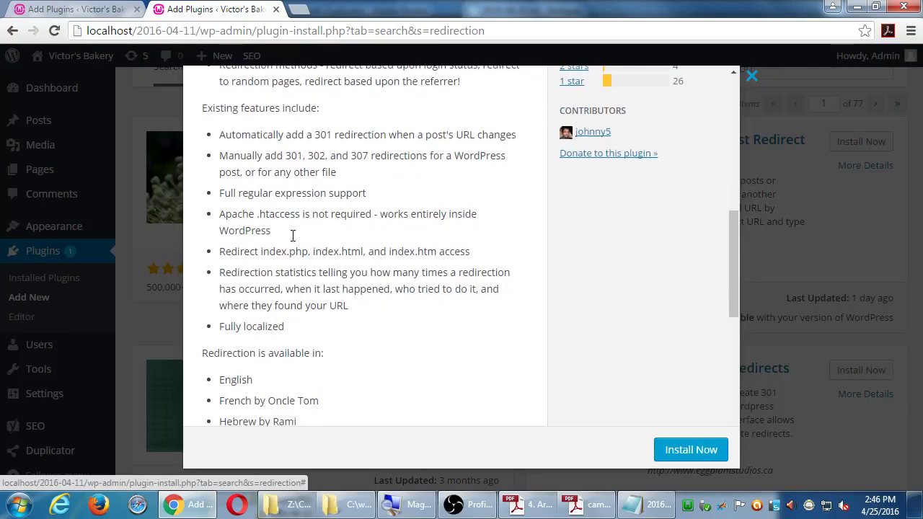
scroll(down, 3)
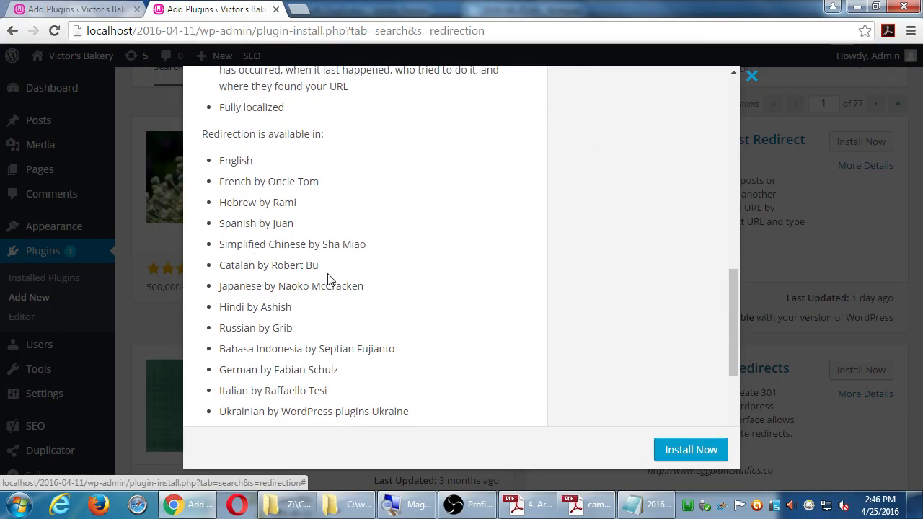
scroll(down, 3)
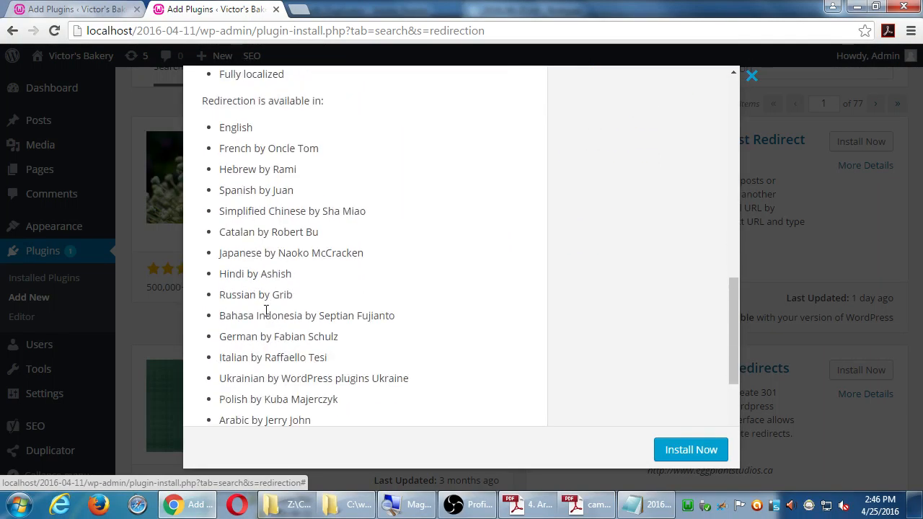
scroll(down, 3)
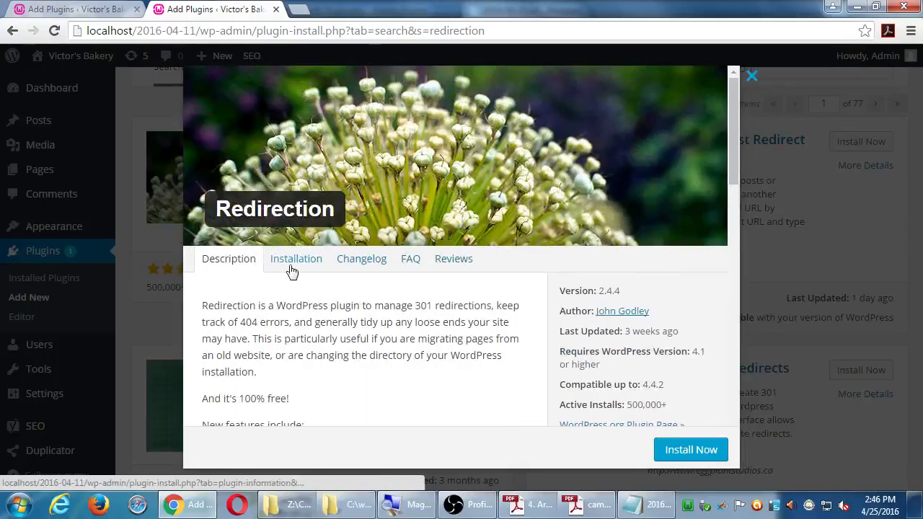
Check Redirection's Installation notes, then scroll through its Changelog release notes.
click(295, 258)
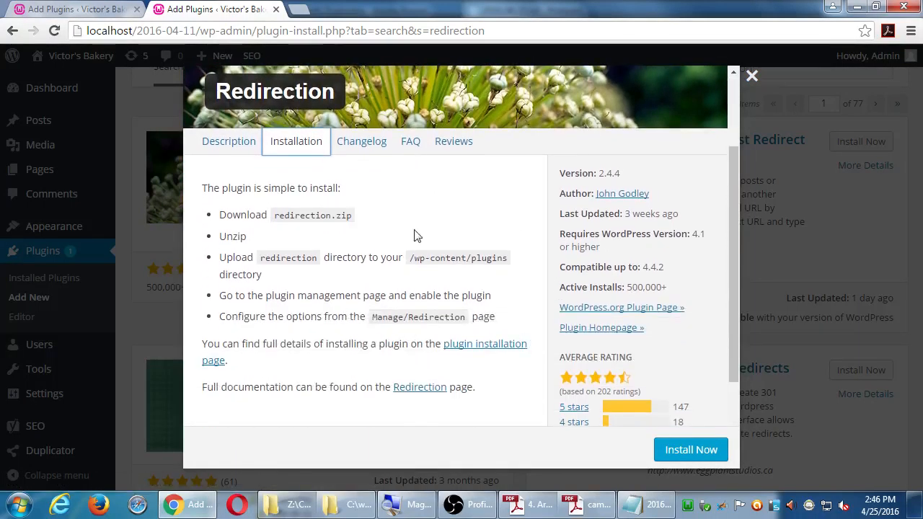
mouse_move(384, 158)
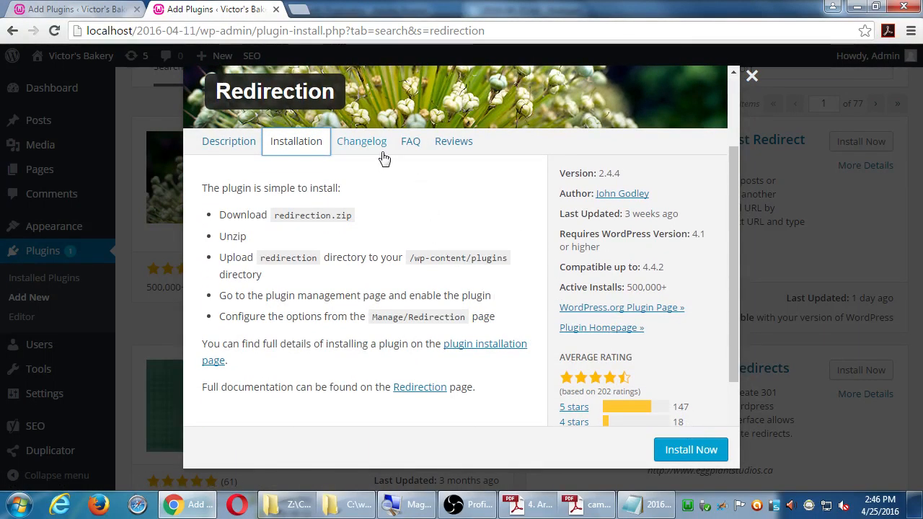
click(362, 141)
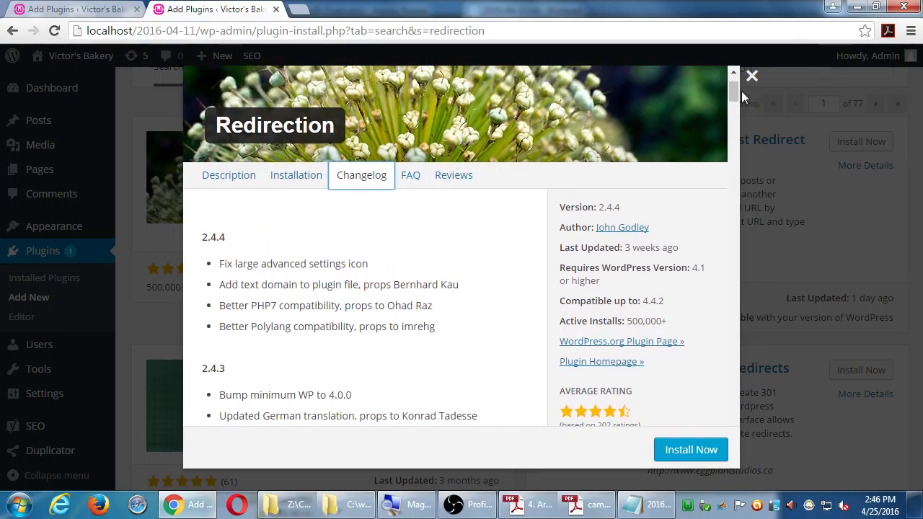
scroll(down, 3)
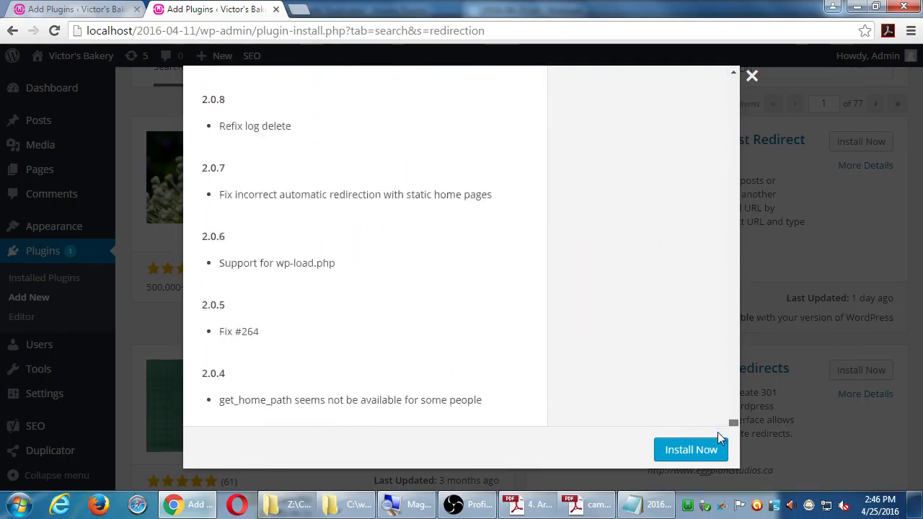
scroll(down, 3)
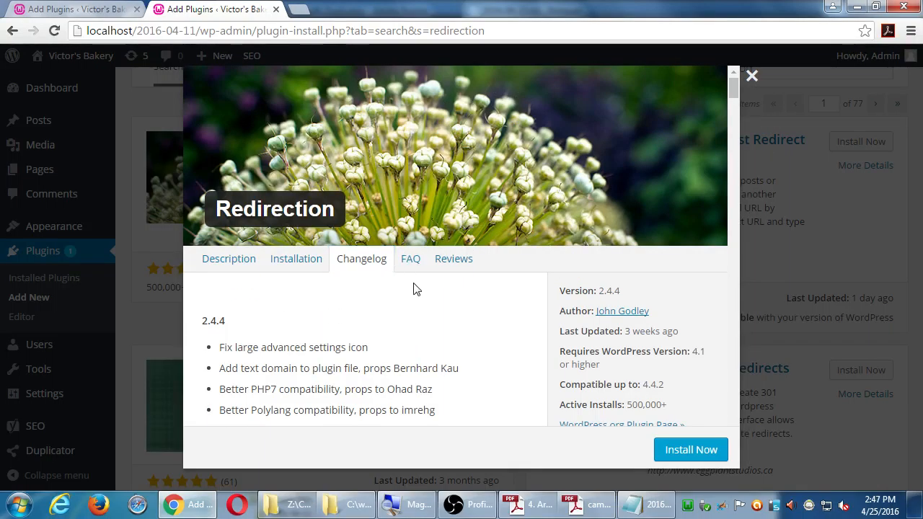
View Redirection's FAQ tab, then its user Reviews tab.
click(410, 258)
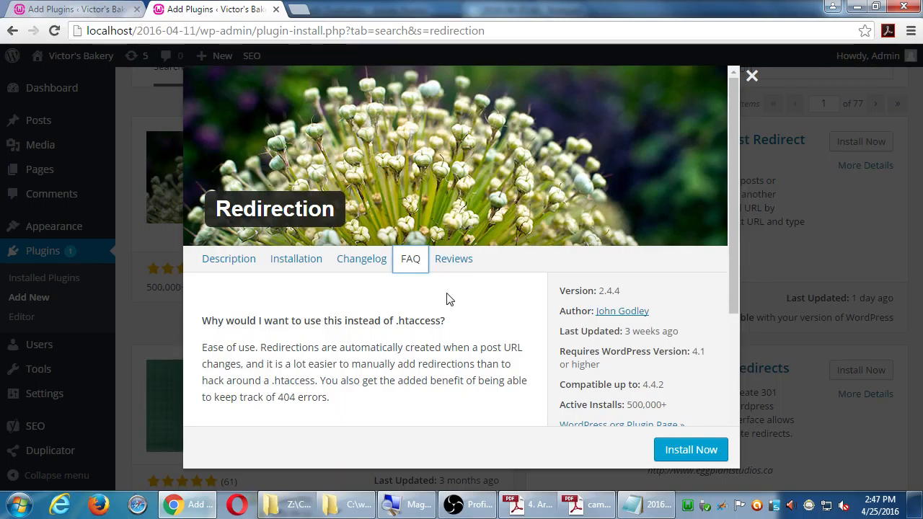
click(454, 258)
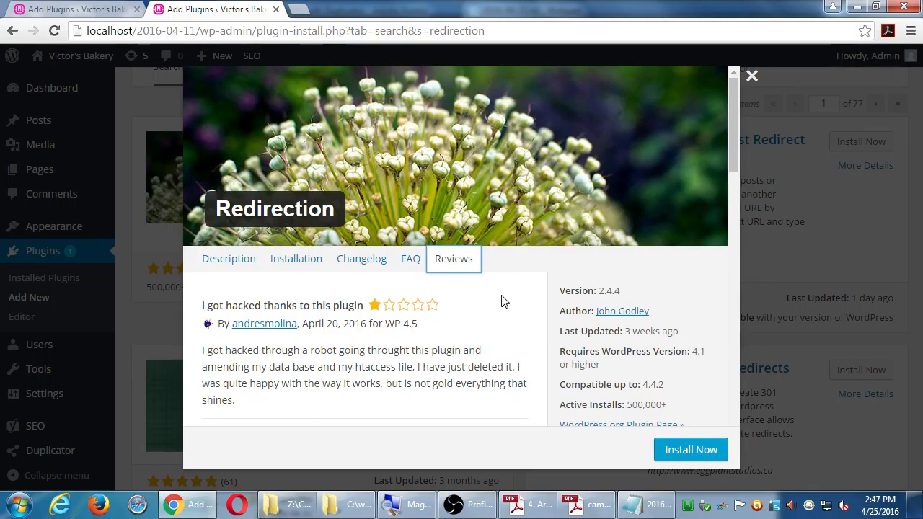
scroll(down, 3)
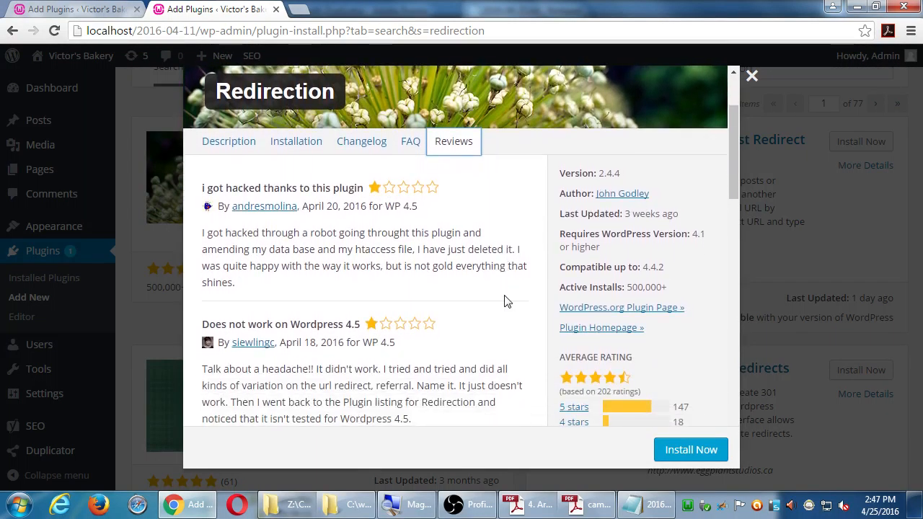
scroll(down, 3)
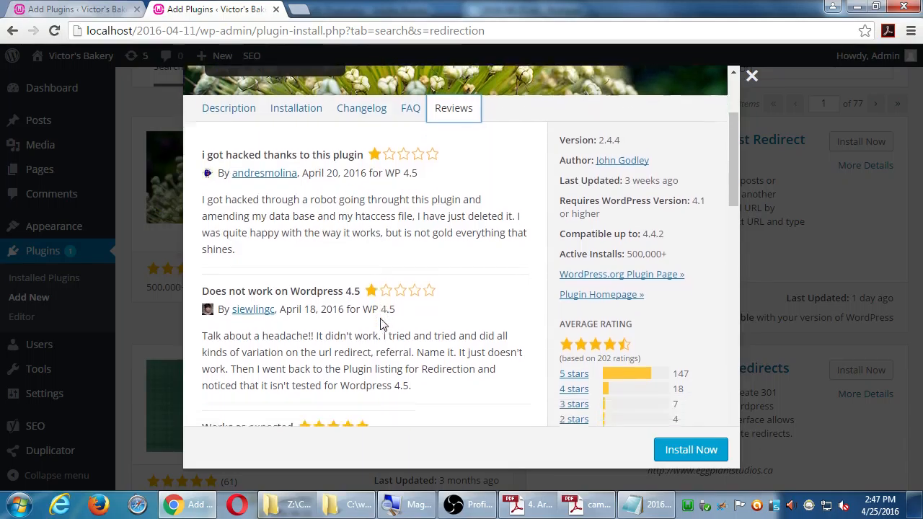
scroll(down, 3)
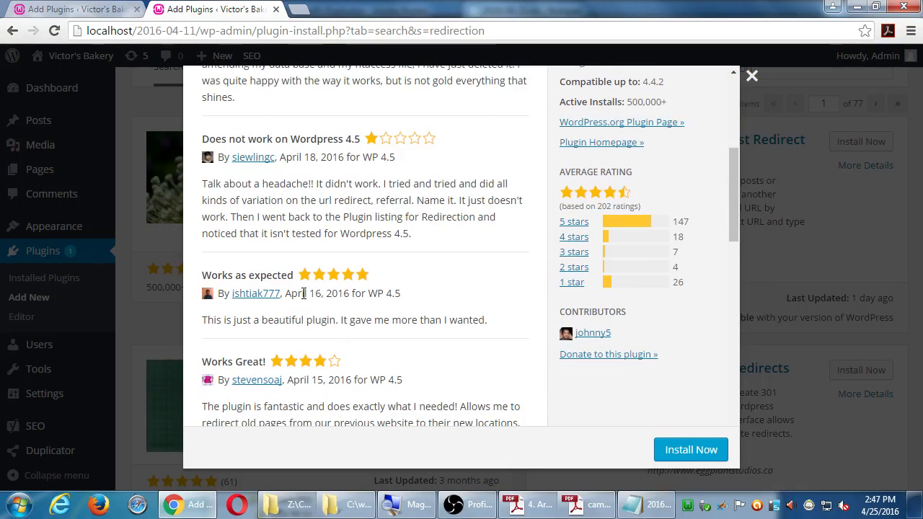
scroll(down, 3)
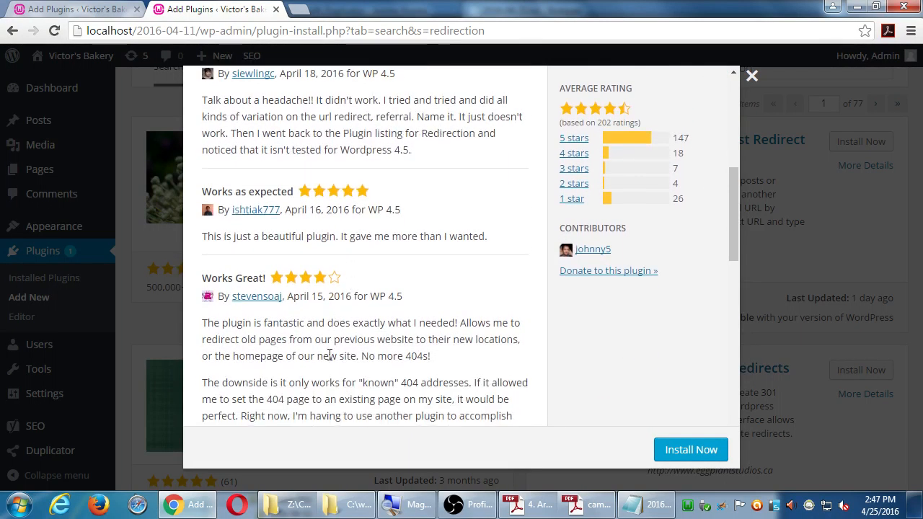
scroll(down, 3)
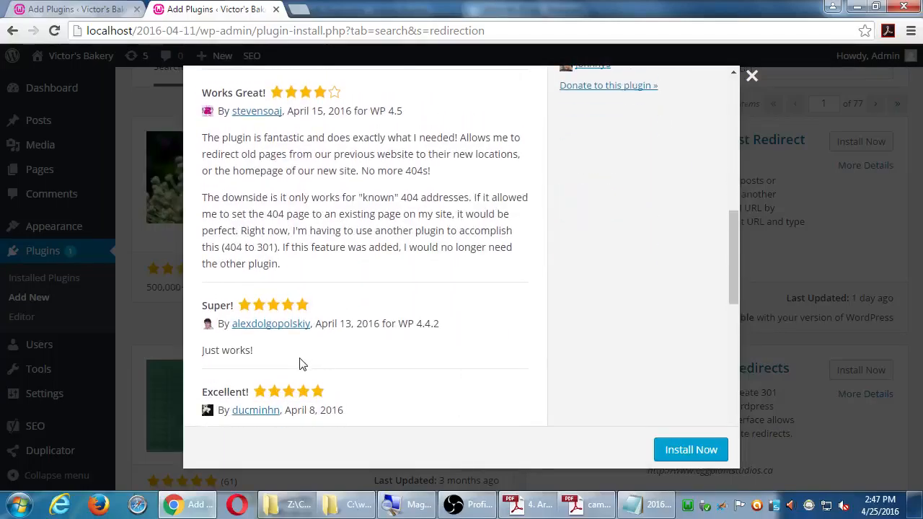
scroll(down, 3)
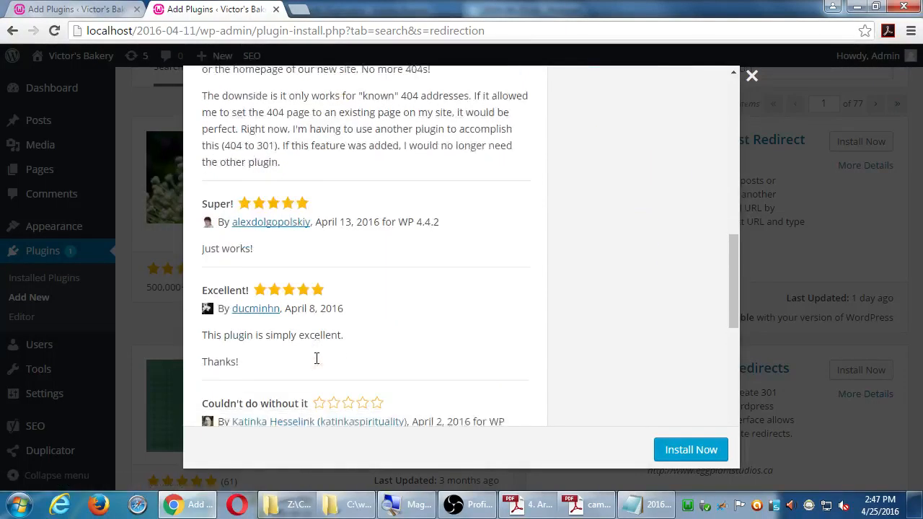
scroll(down, 3)
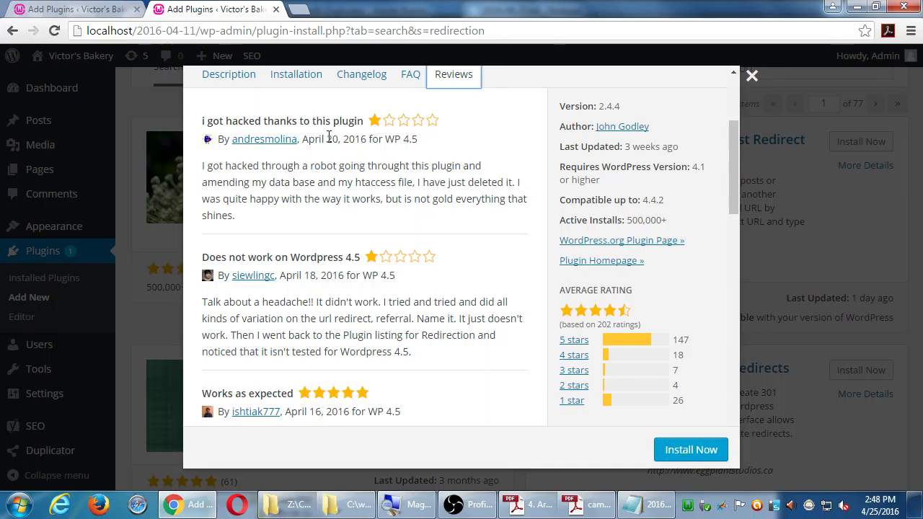
double_click(333, 138)
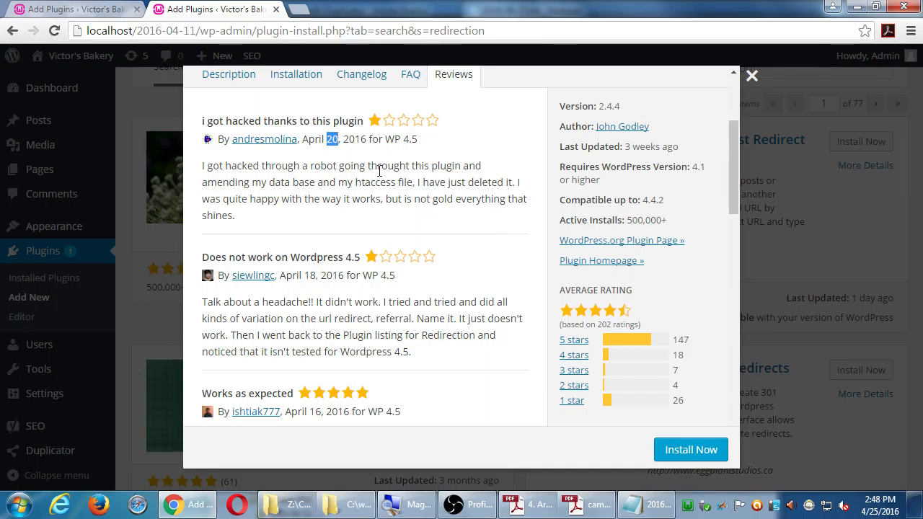
mouse_move(436, 81)
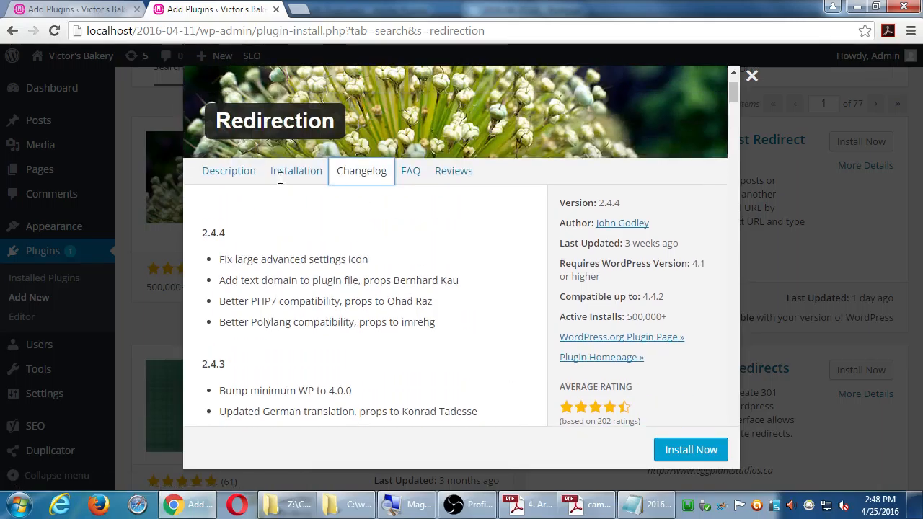
scroll(down, 3)
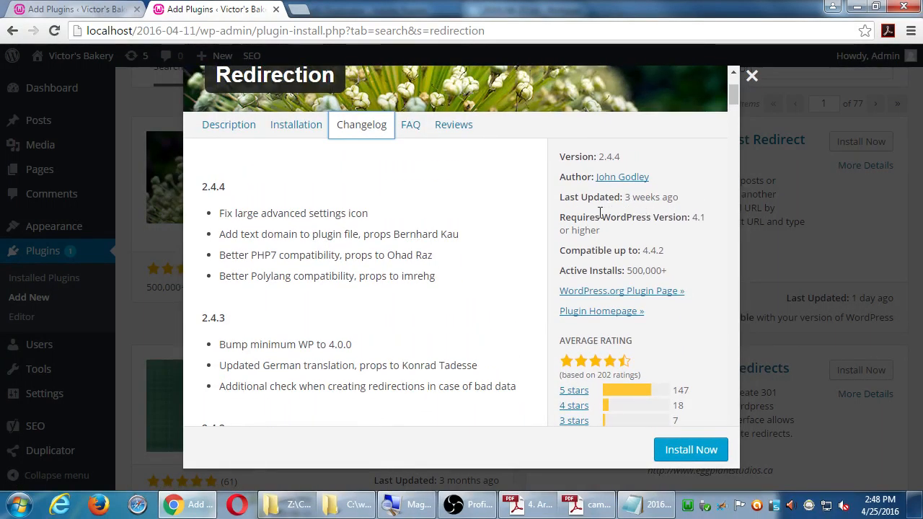
mouse_move(704, 251)
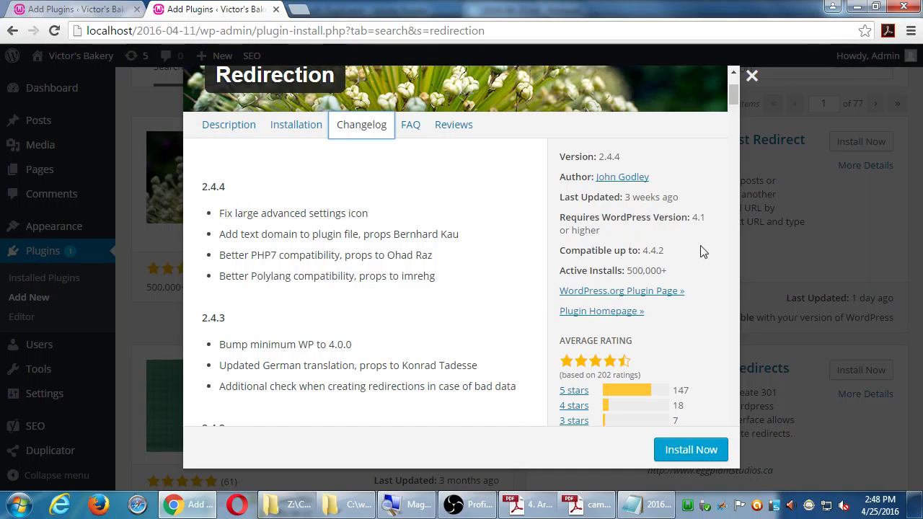
mouse_move(690, 190)
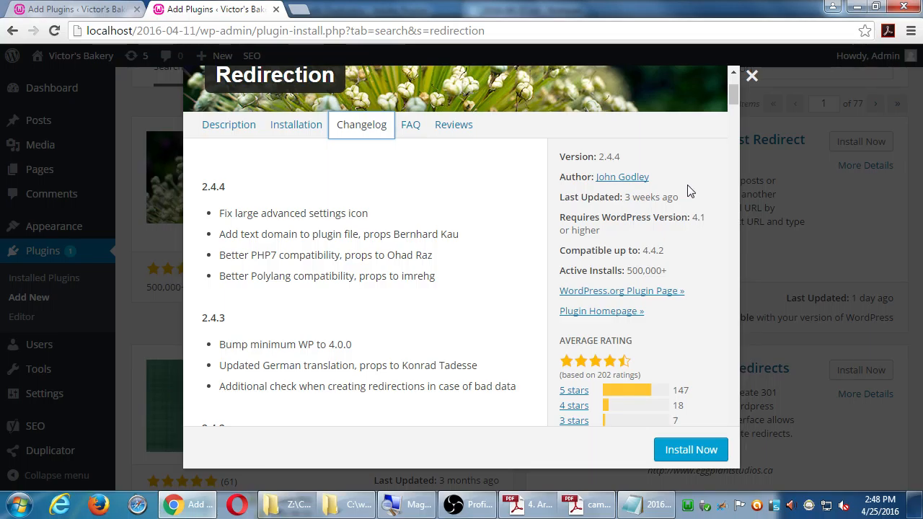
mouse_move(517, 144)
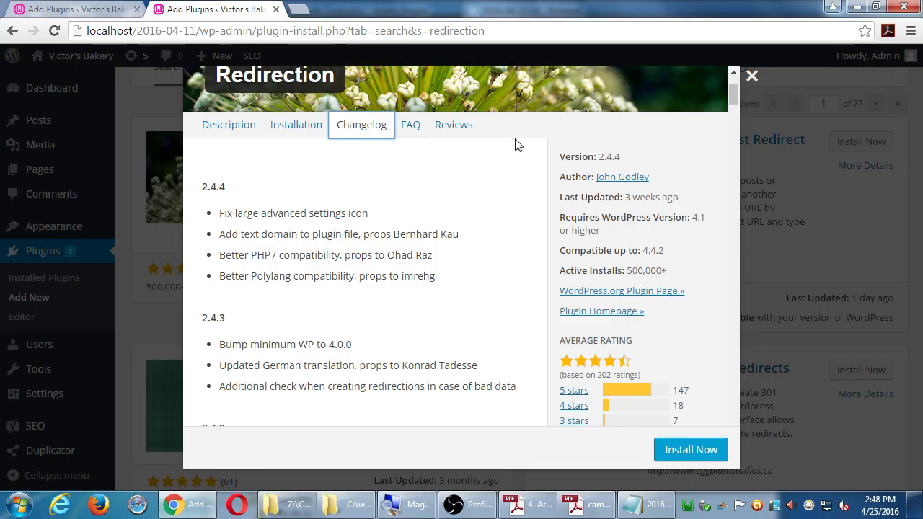
click(453, 124)
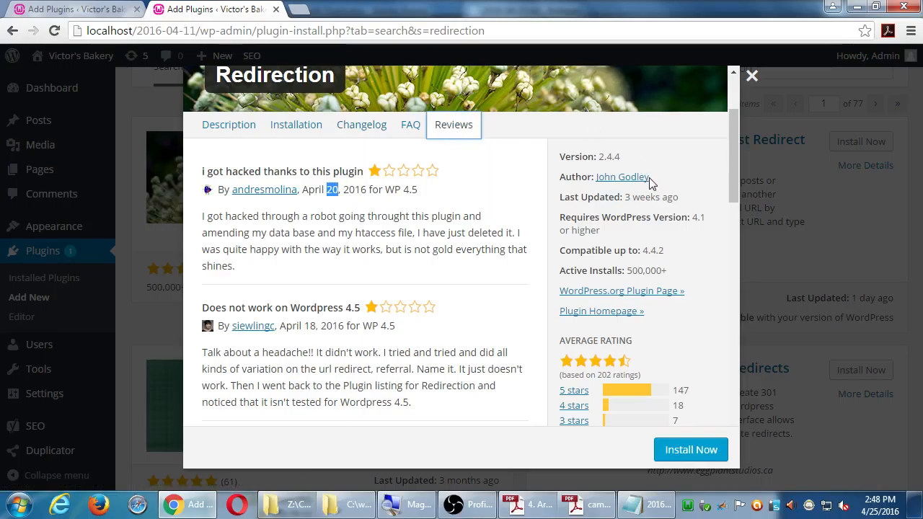
mouse_move(645, 210)
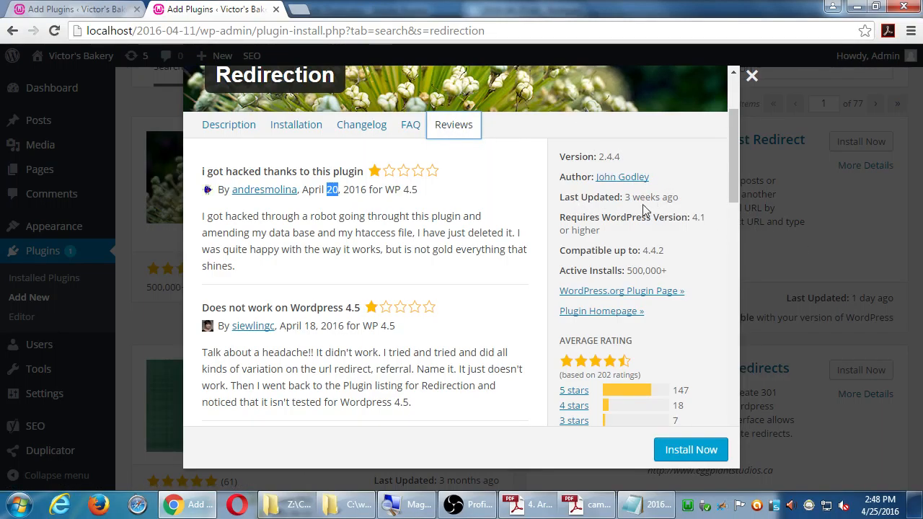
scroll(down, 3)
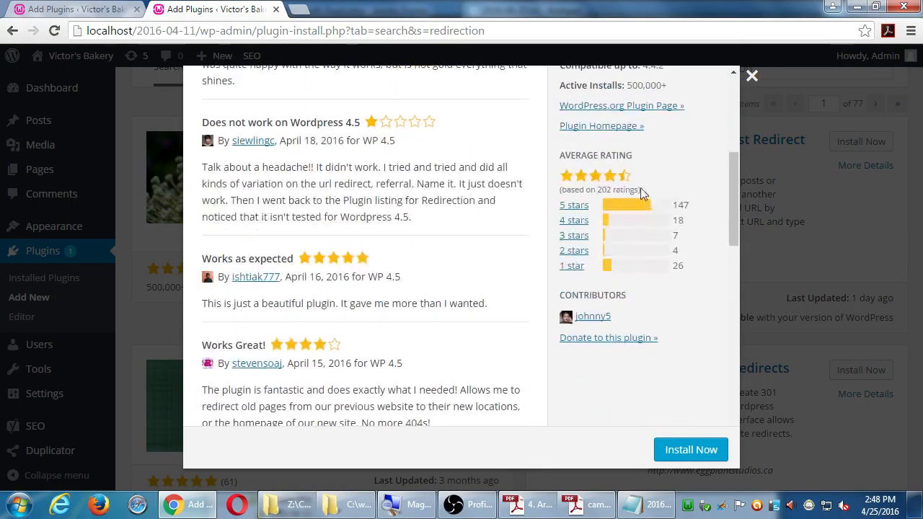
mouse_move(586, 326)
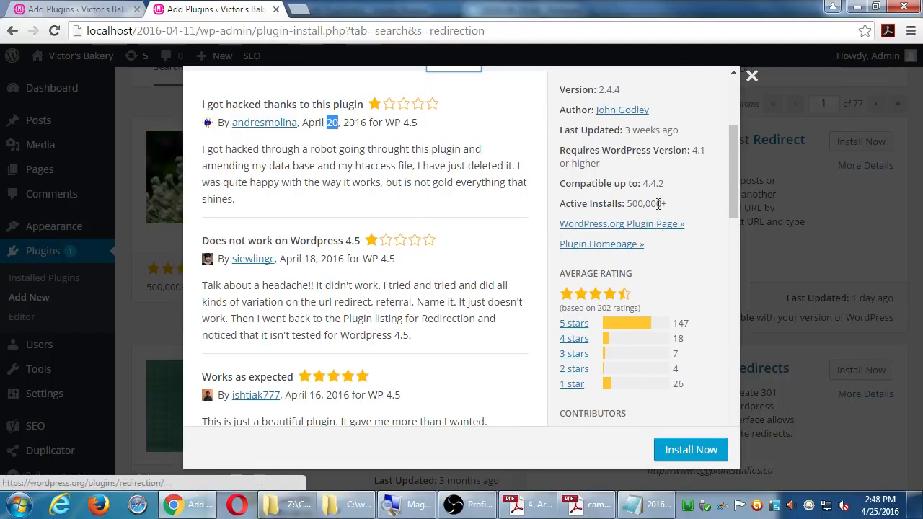
mouse_move(621, 114)
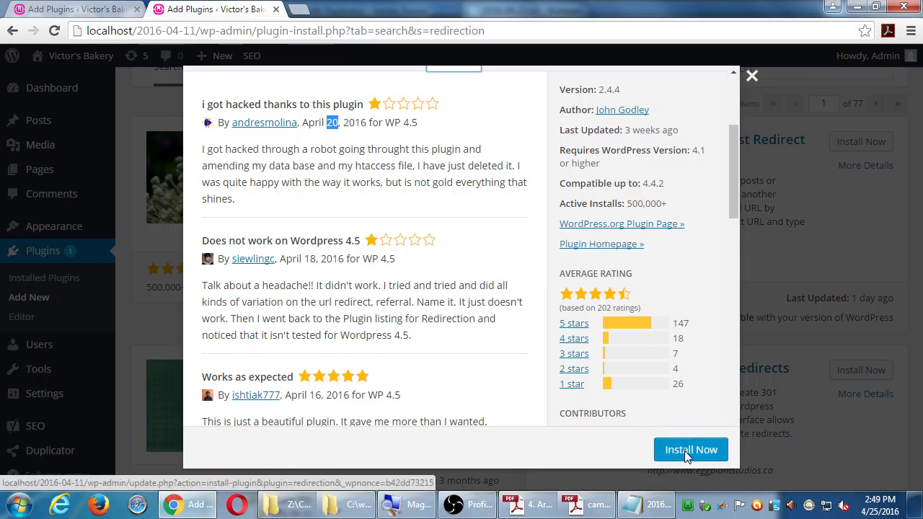
Install and activate Redirection 2.4.4, then bring Notepad back to the front.
click(691, 449)
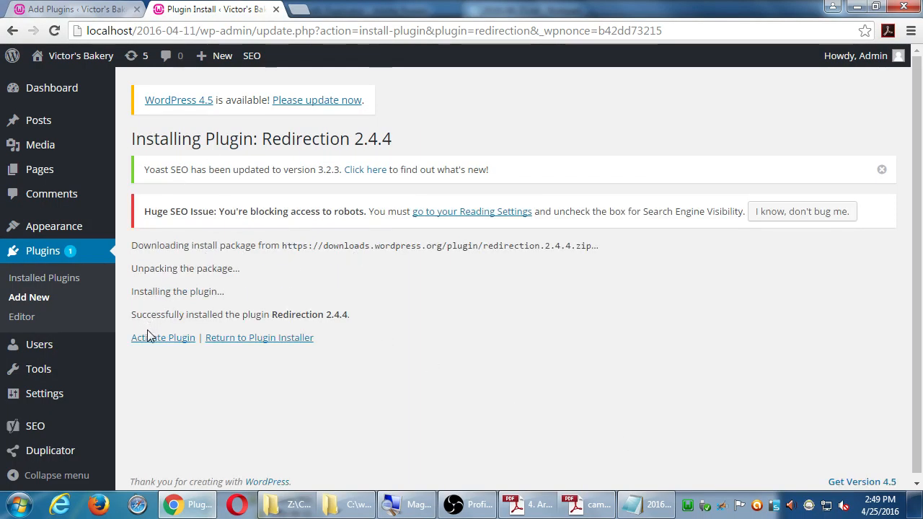
mouse_move(151, 340)
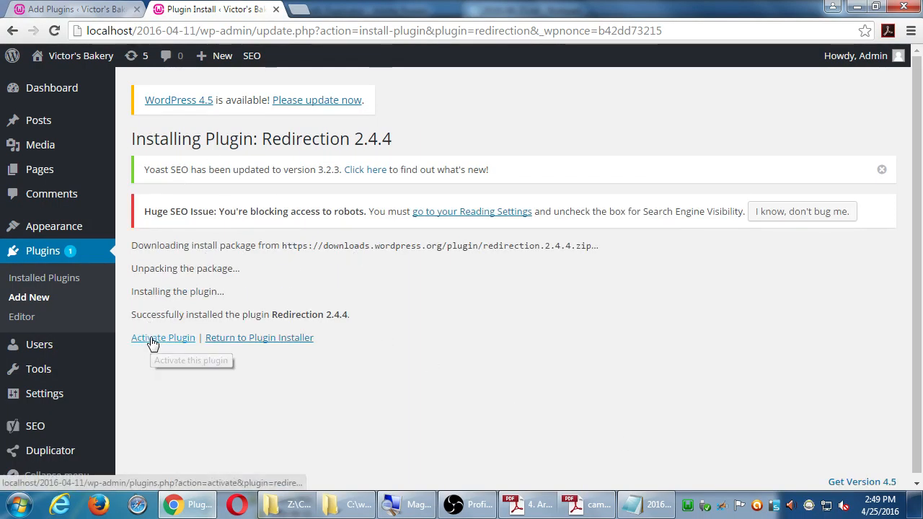
click(154, 337)
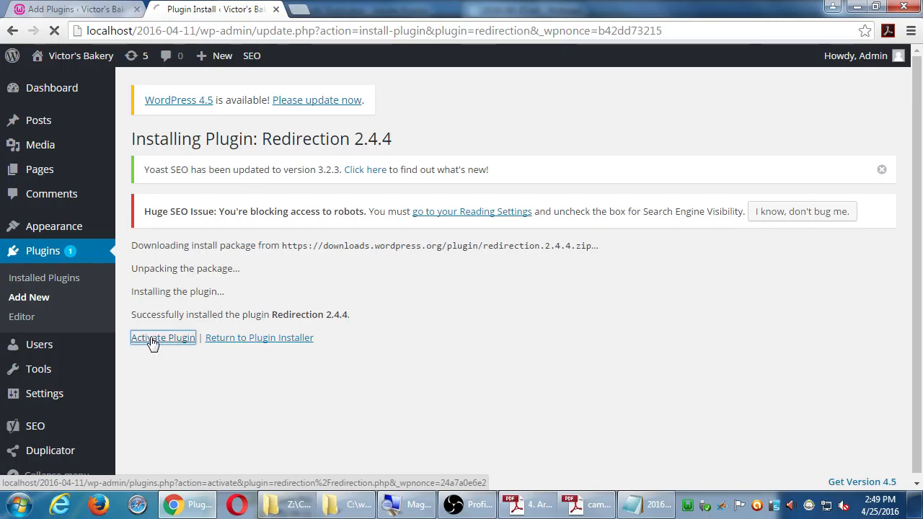
click(163, 337)
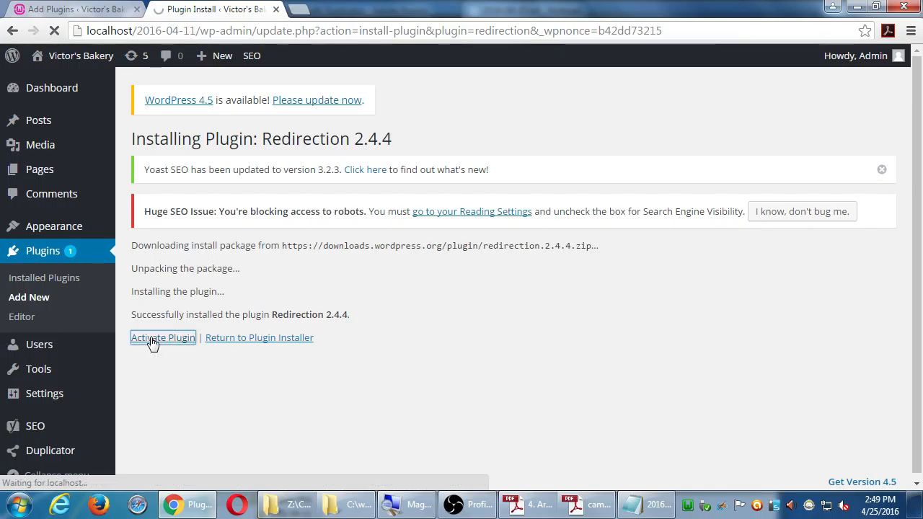
click(163, 337)
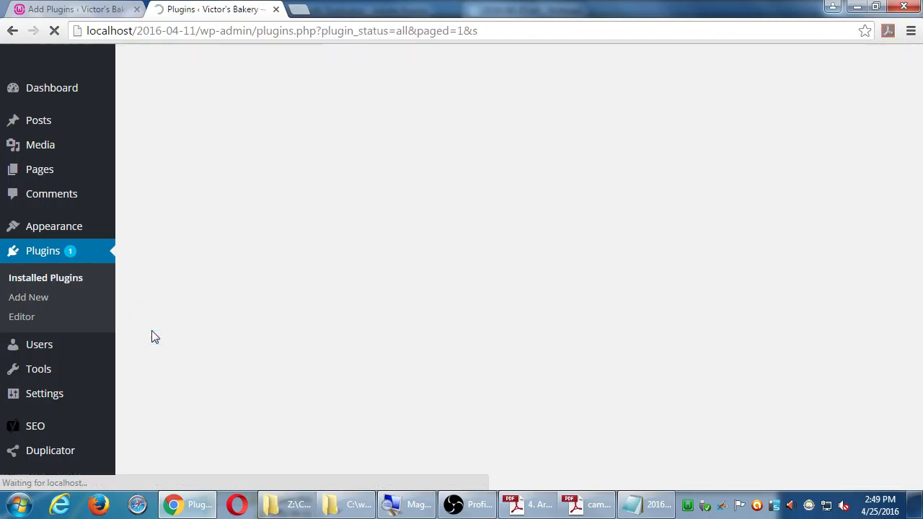
click(652, 504)
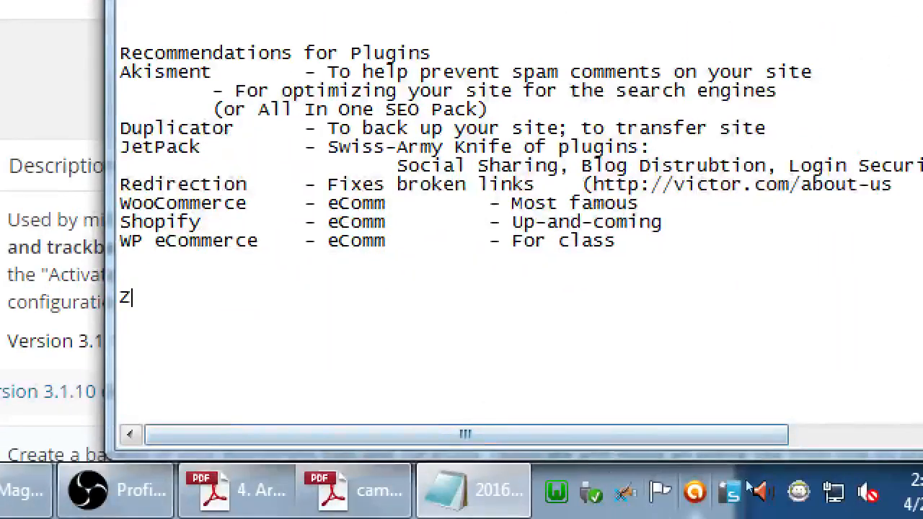
Type 'Where is my Plugin?' with answers 'In the Dashboard Sidebar' and 'Settings' below.
text(W)
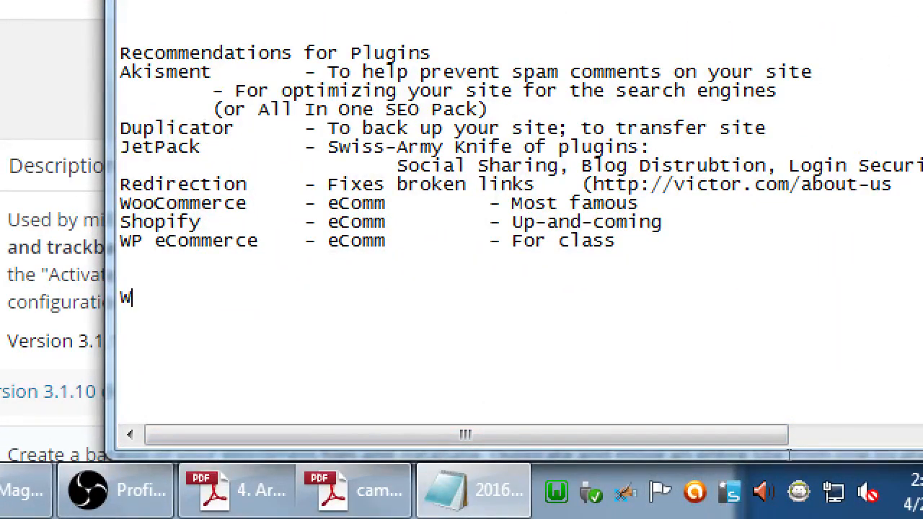
text(here is my Pl)
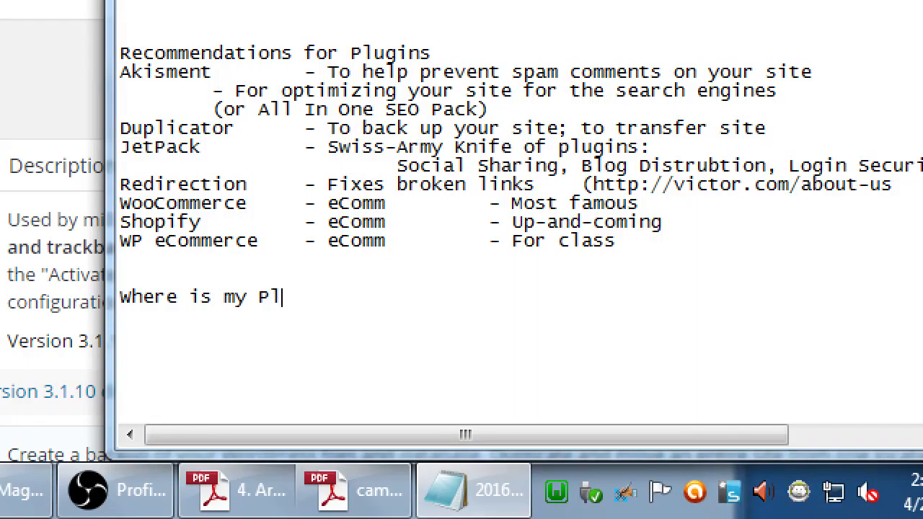
text(ugin?)
text(In the)
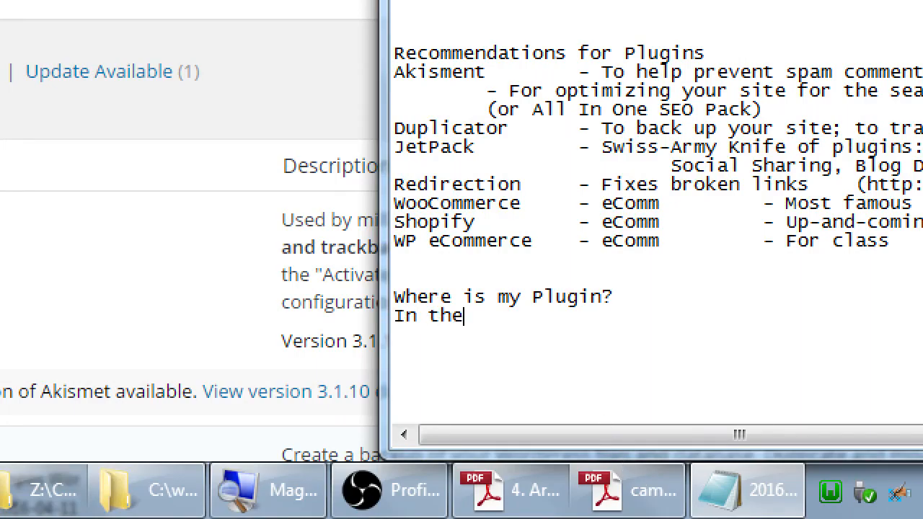
text(Da)
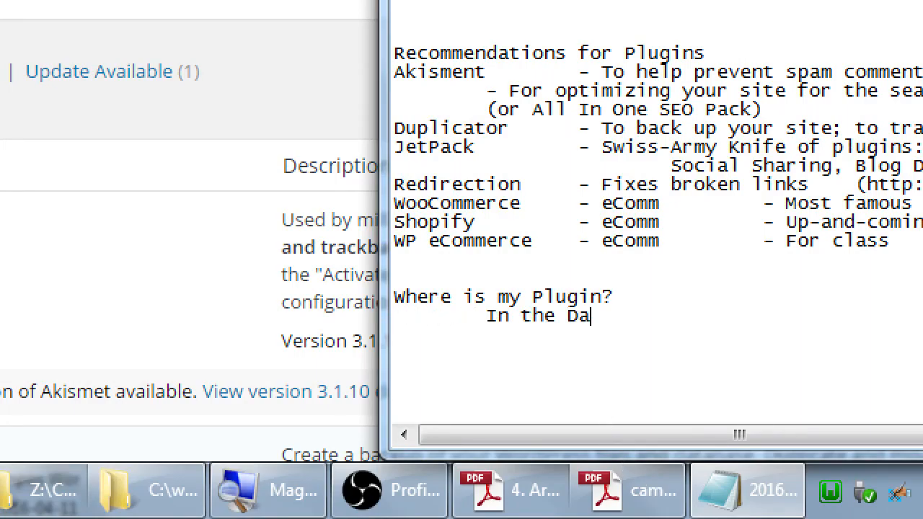
text(shboard Sid)
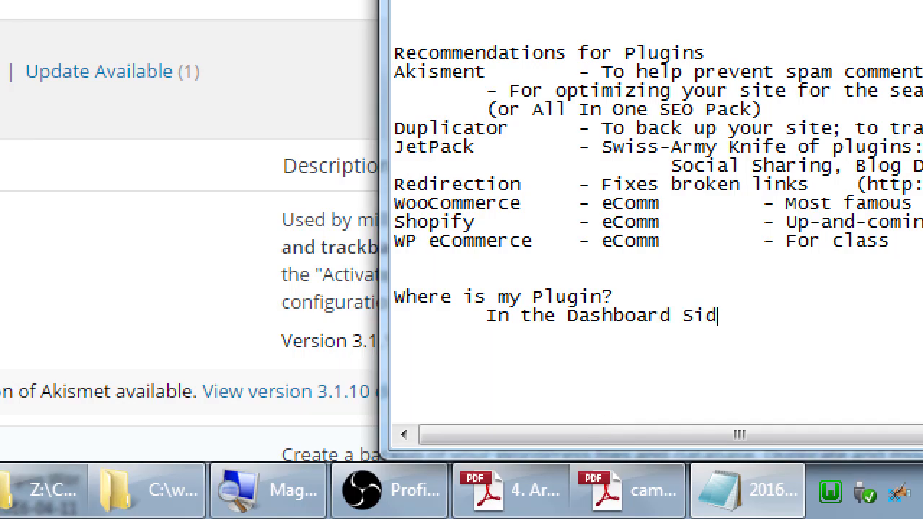
text(ebar)
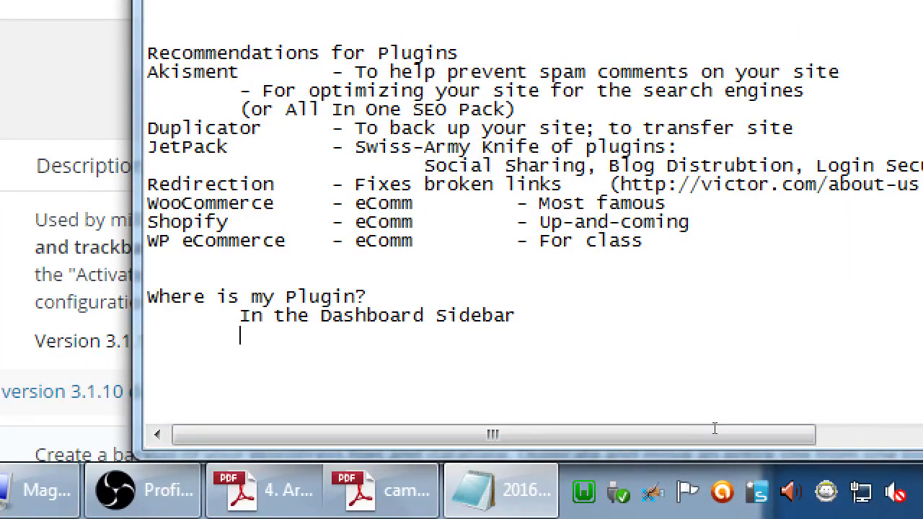
text(Settings)
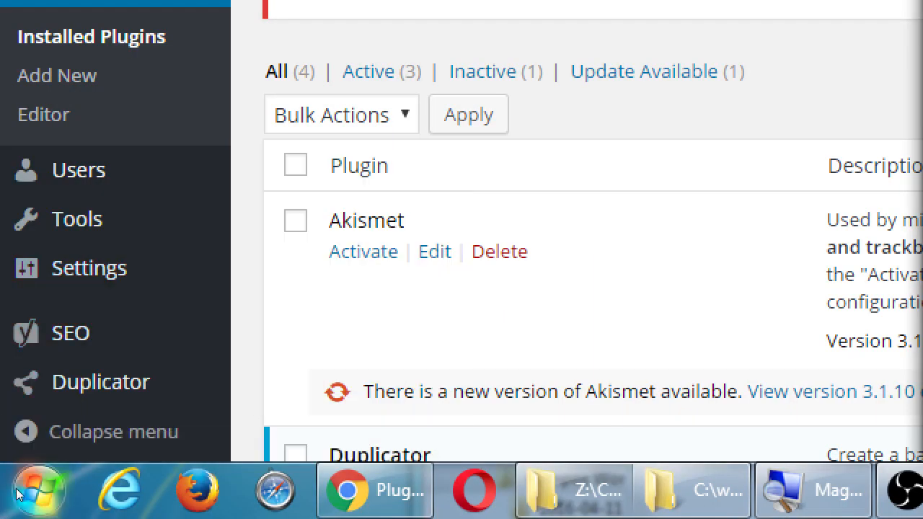
mouse_move(88, 267)
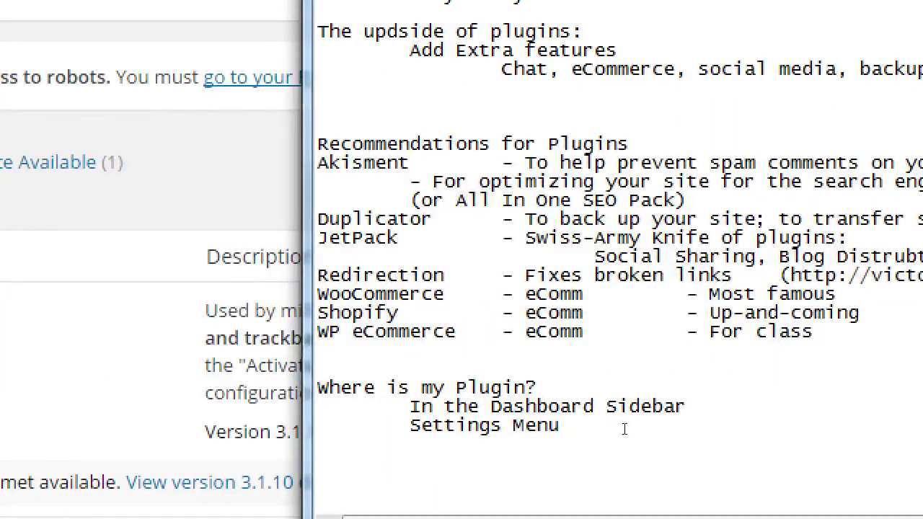
Add 'Tools Menu' below Settings Menu in the notes, then return to WordPress.
text(Tools Me)
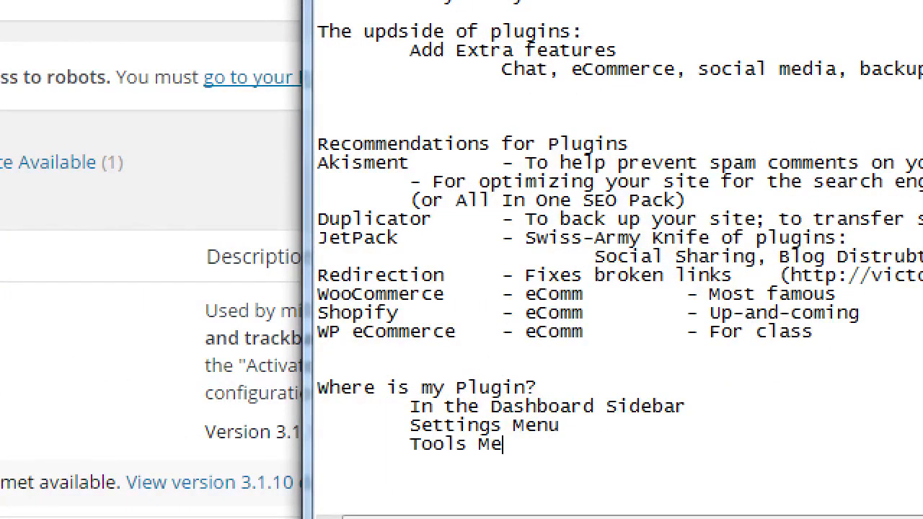
text(nu)
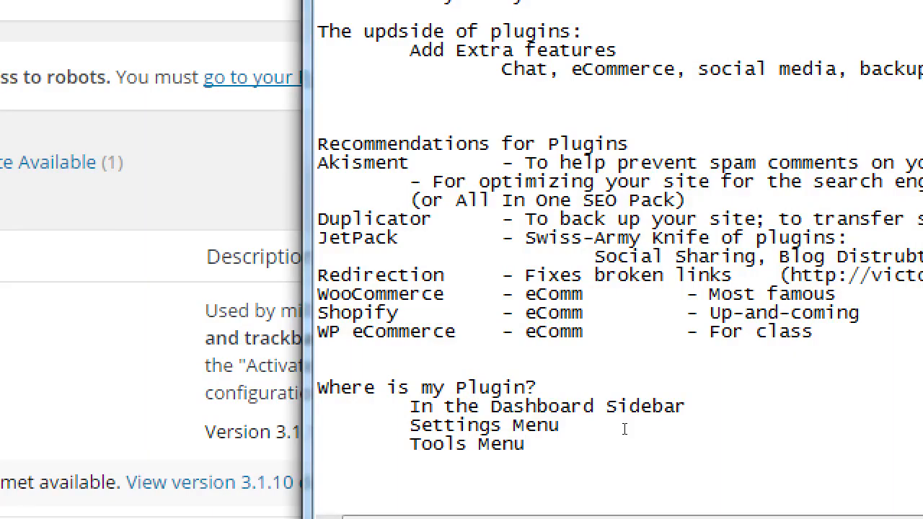
click(528, 444)
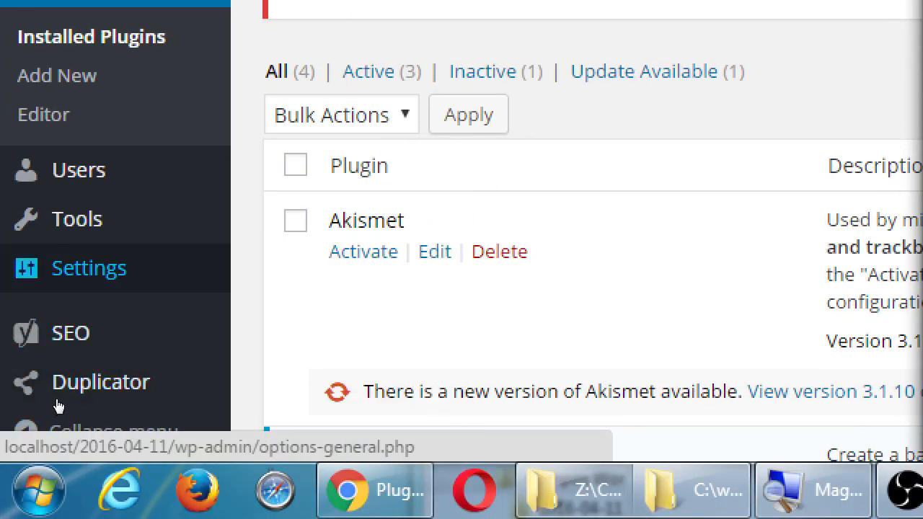
mouse_move(77, 218)
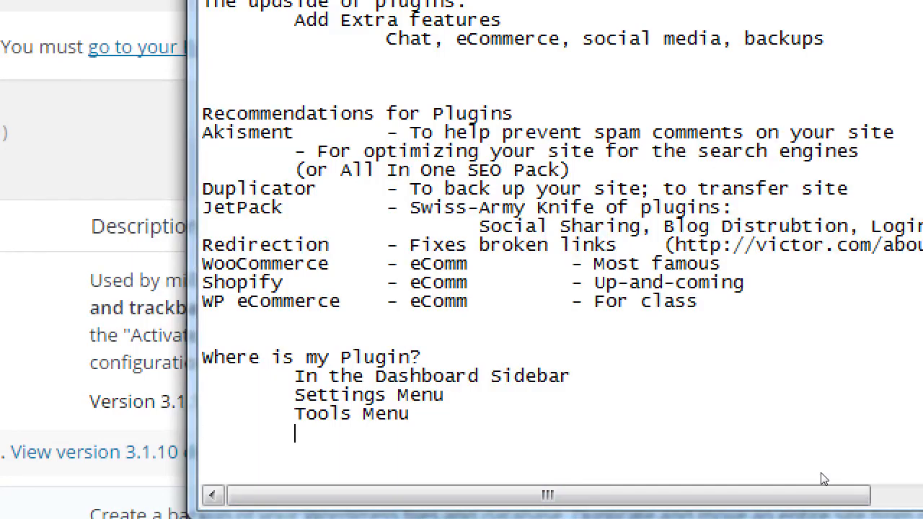
Add 'Plugins Menu' below Tools Menu in the notes, then return to WordPress.
text(Plugins M)
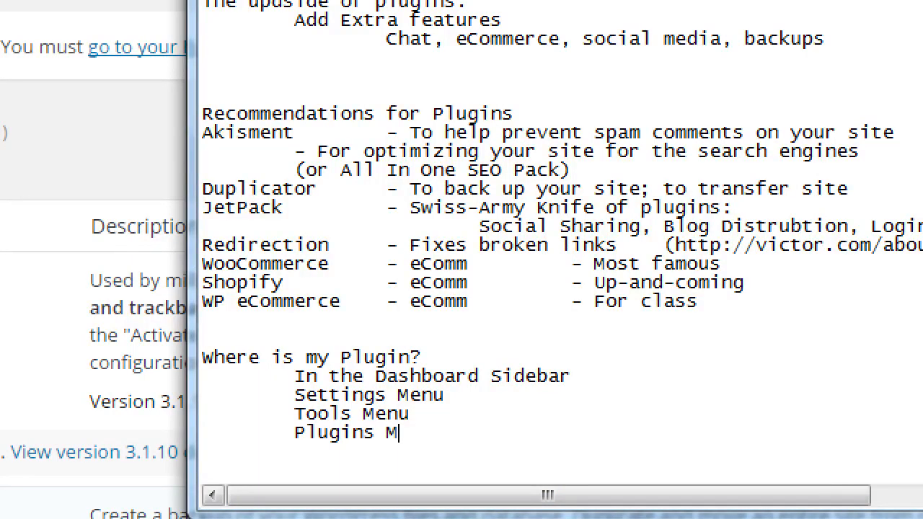
text(enu)
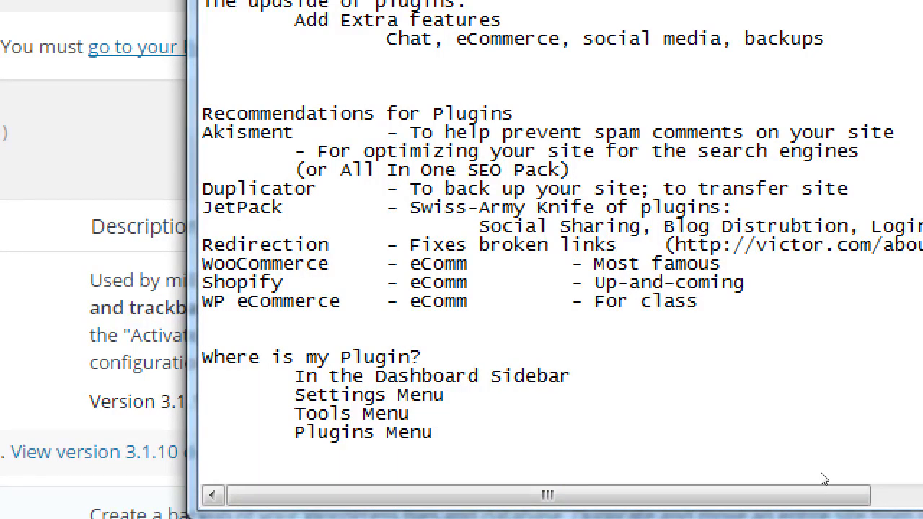
click(434, 432)
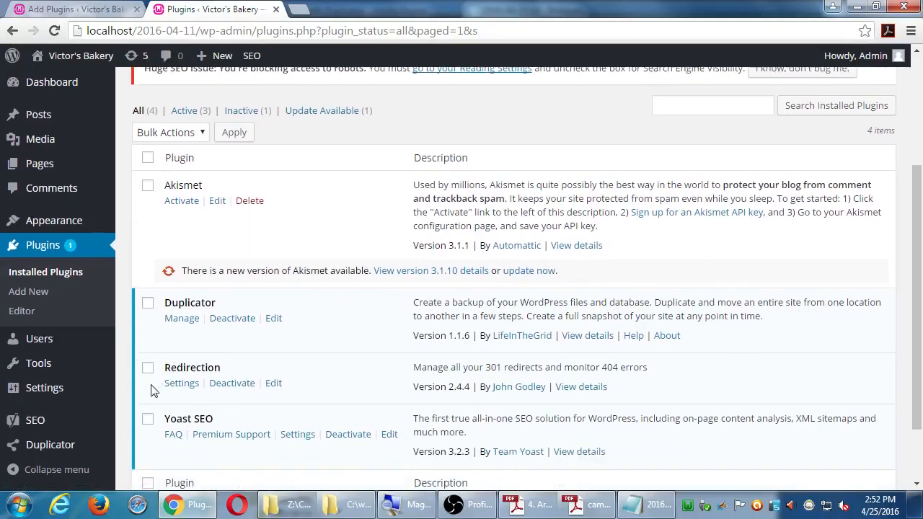
scroll(down, 3)
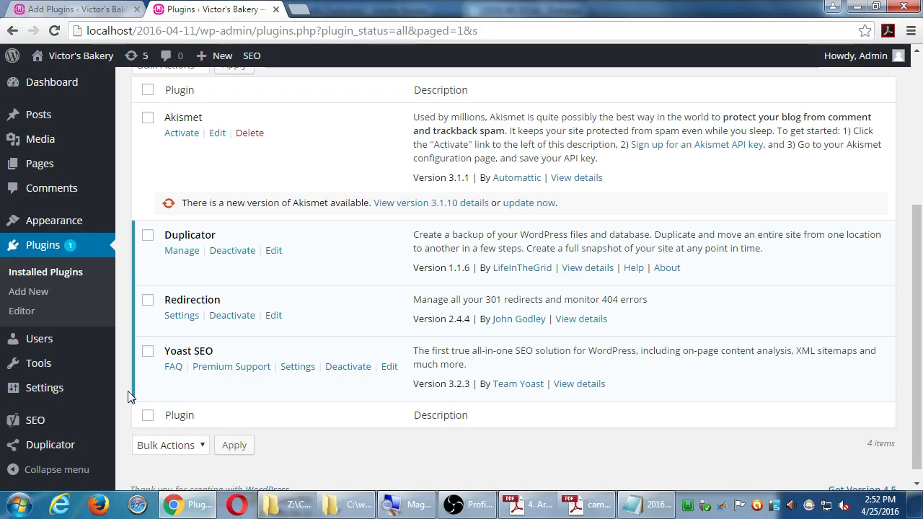
mouse_move(590, 388)
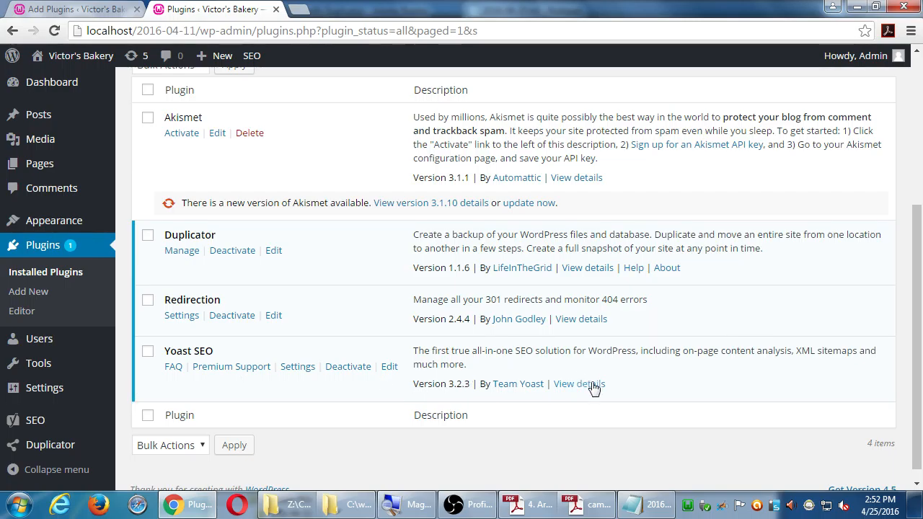
click(655, 505)
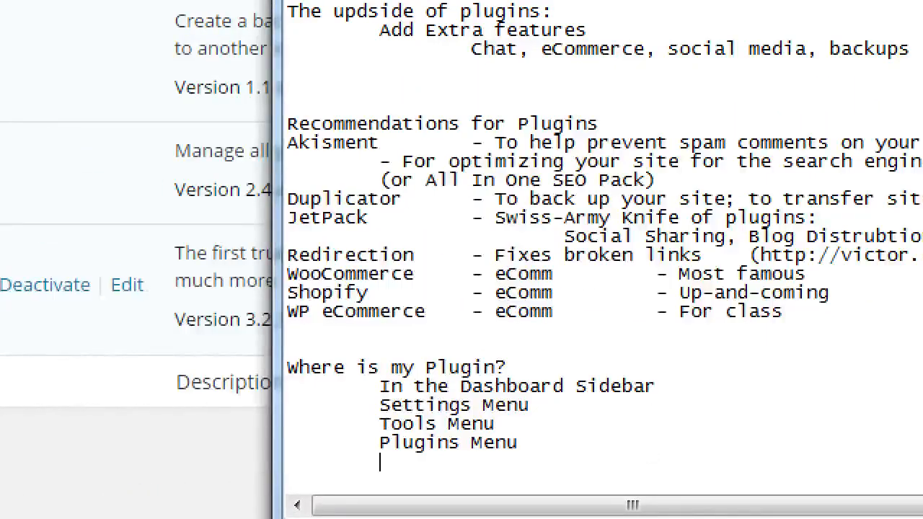
Add 'Widgets Screen' below Plugins Menu in the notes, then return to WordPress.
text(Widgets)
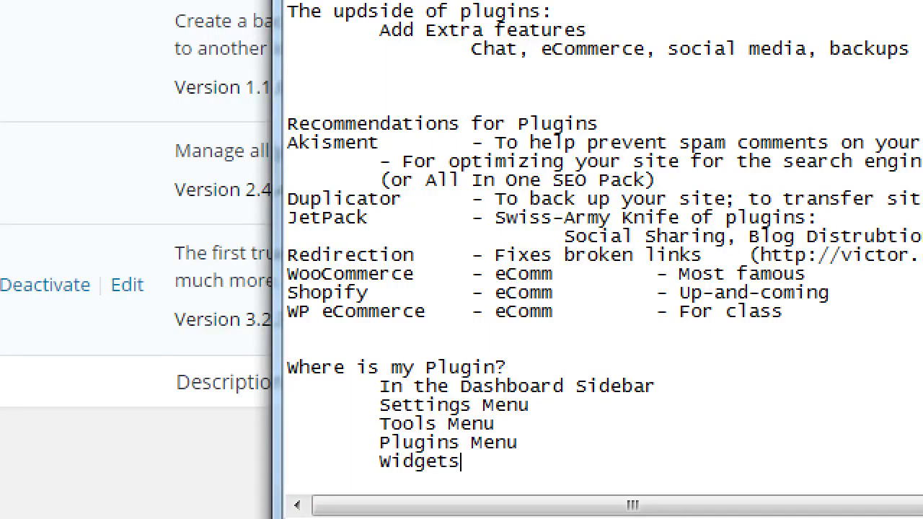
mouse_move(652, 451)
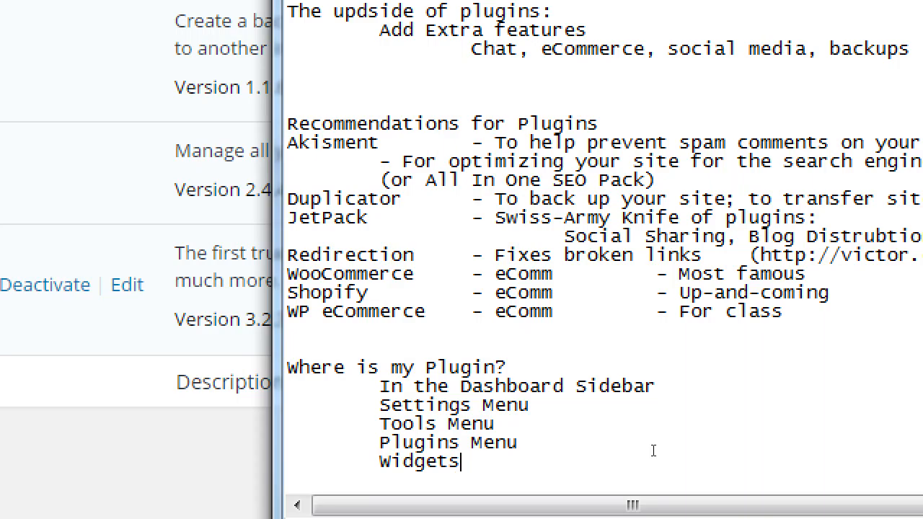
text(Screen)
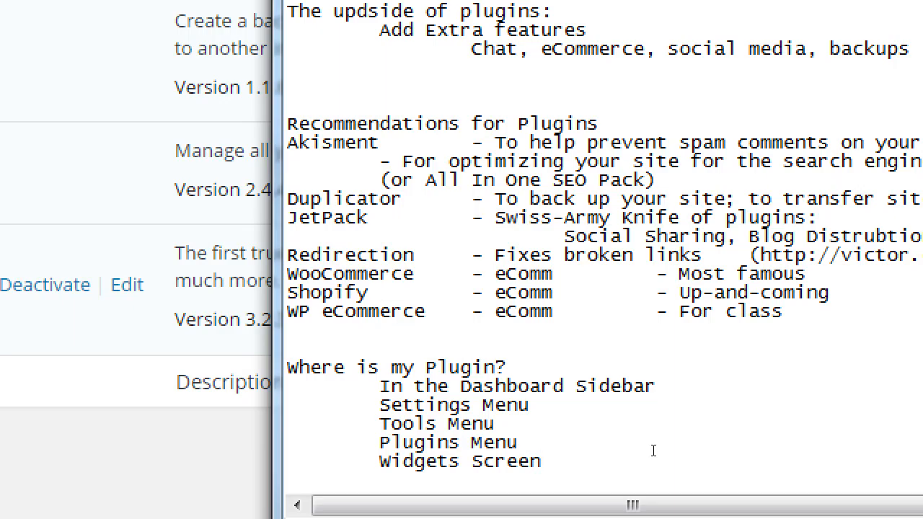
click(545, 459)
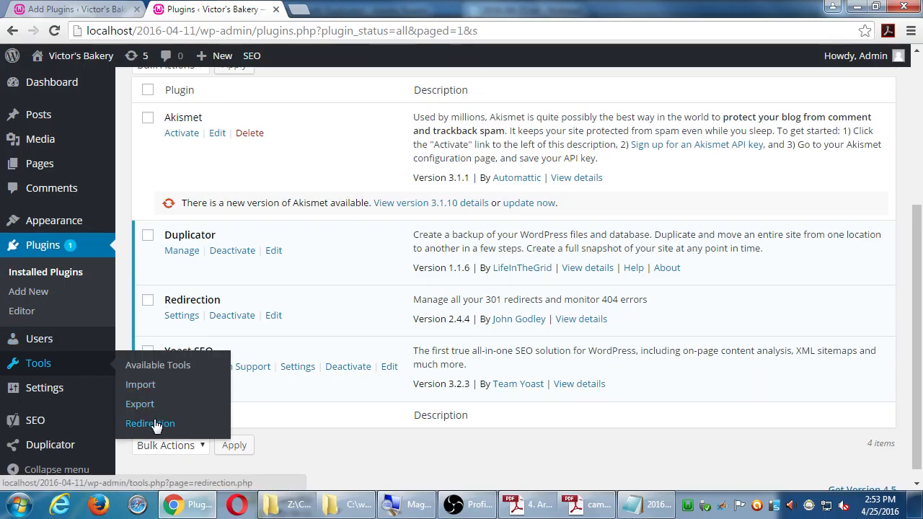
Open Tools > Redirection and scroll down its empty redirects page.
click(150, 423)
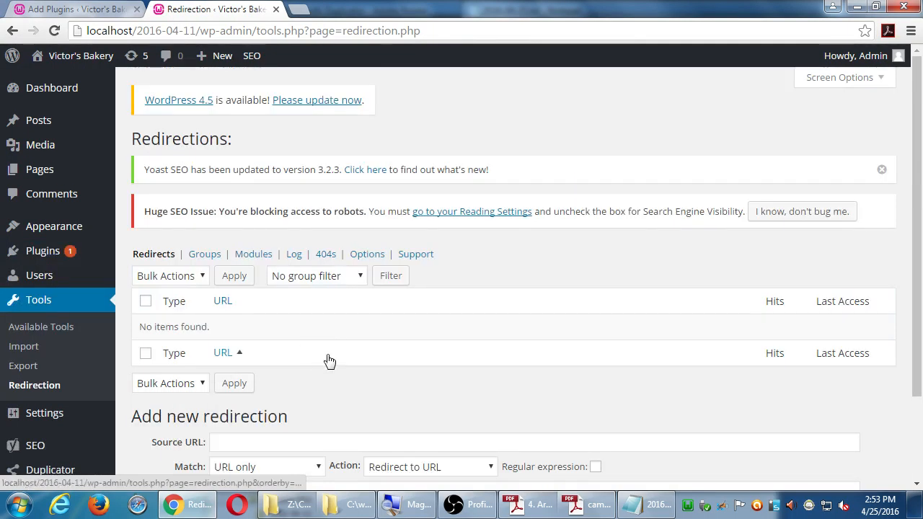
scroll(down, 3)
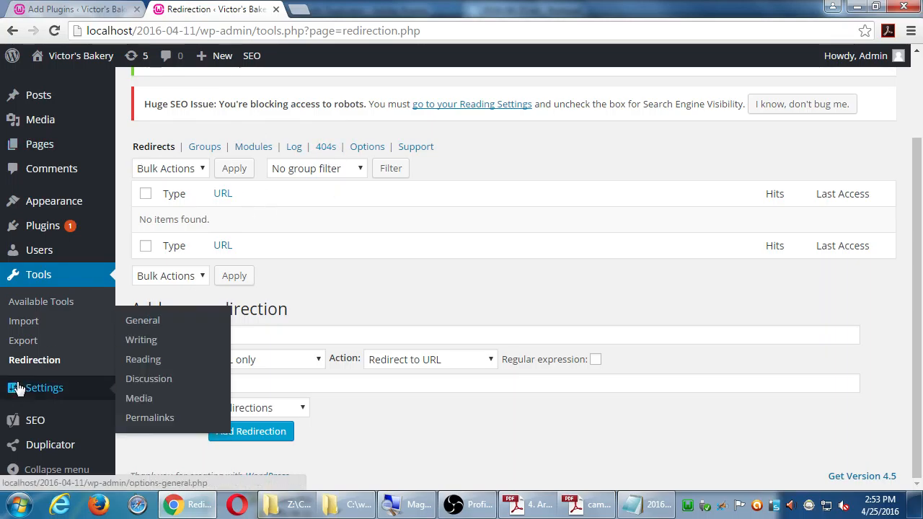
mouse_move(145, 368)
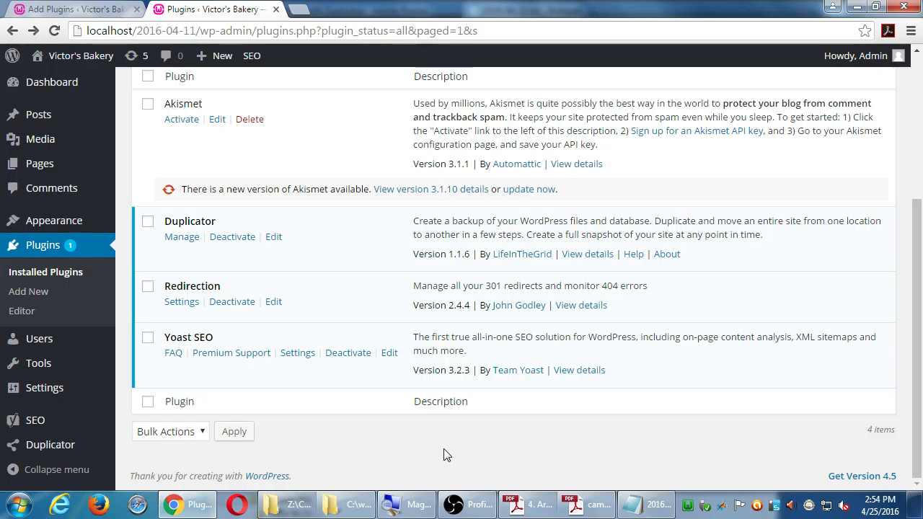
mouse_move(479, 466)
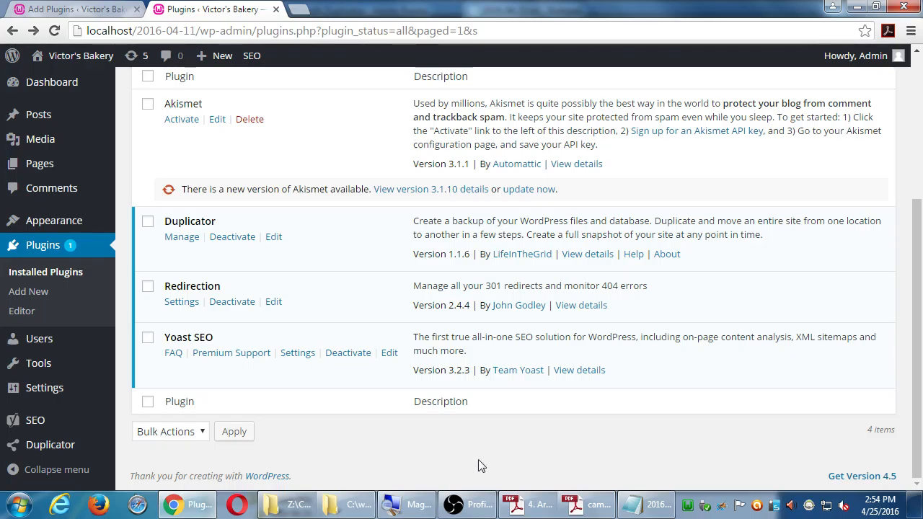